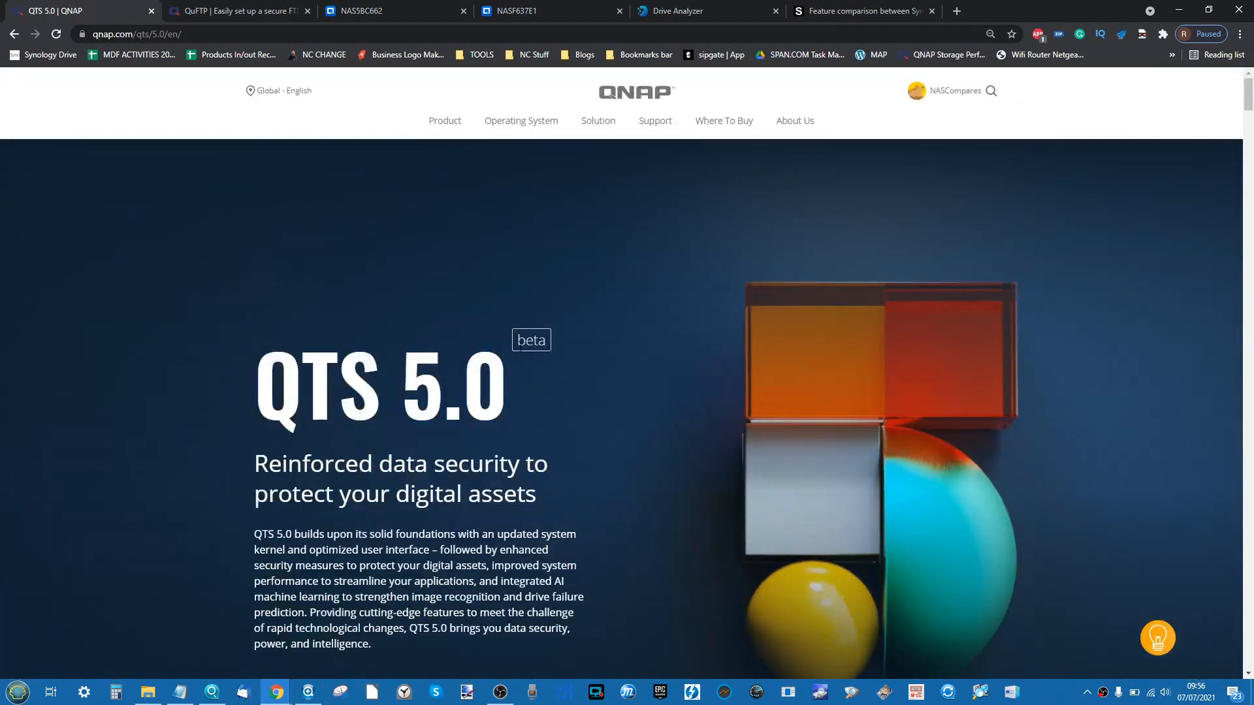
- Scroll the QTS 5.0 beta page from the intro down to the Linux Kernel 5.10 section
scroll(down, 3)
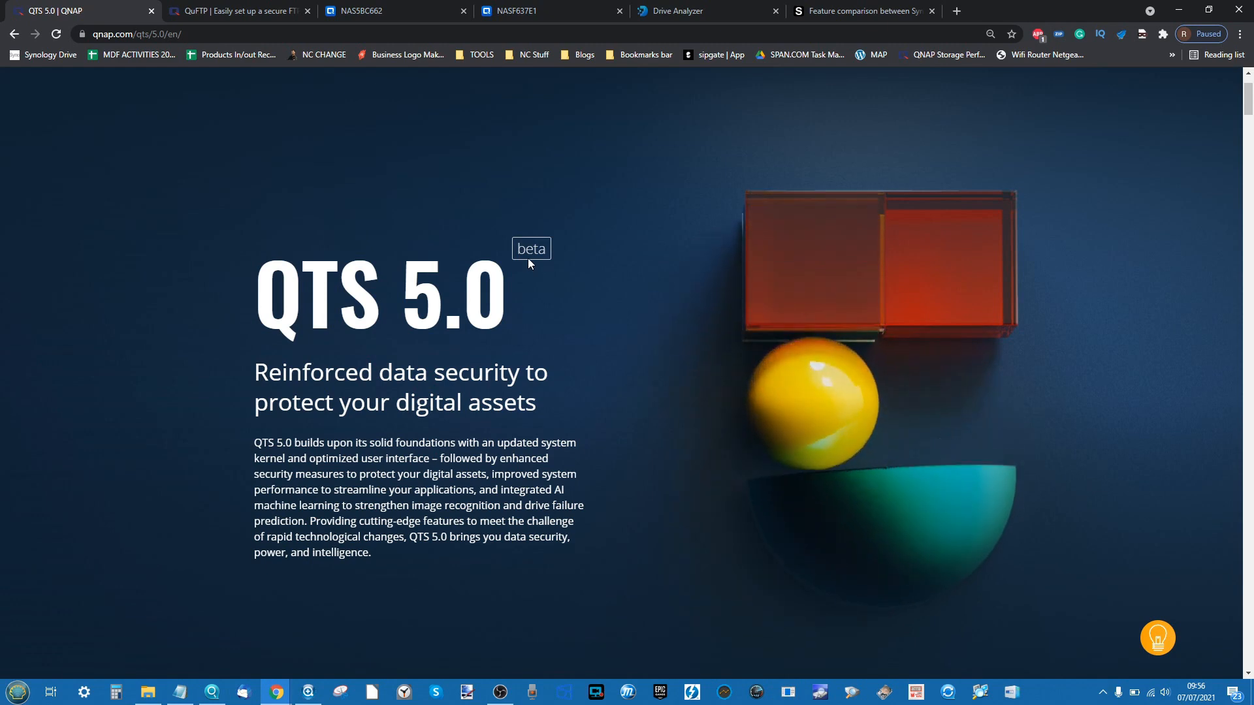
mouse_move(425, 243)
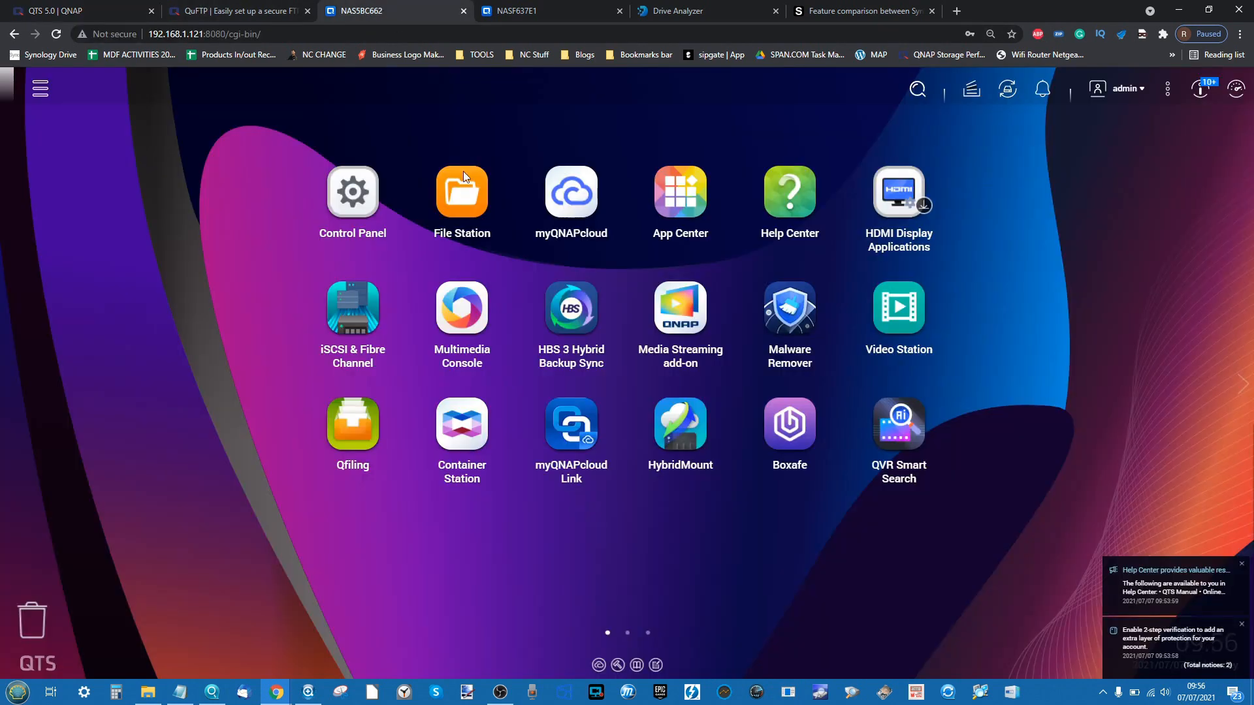
click(71, 11)
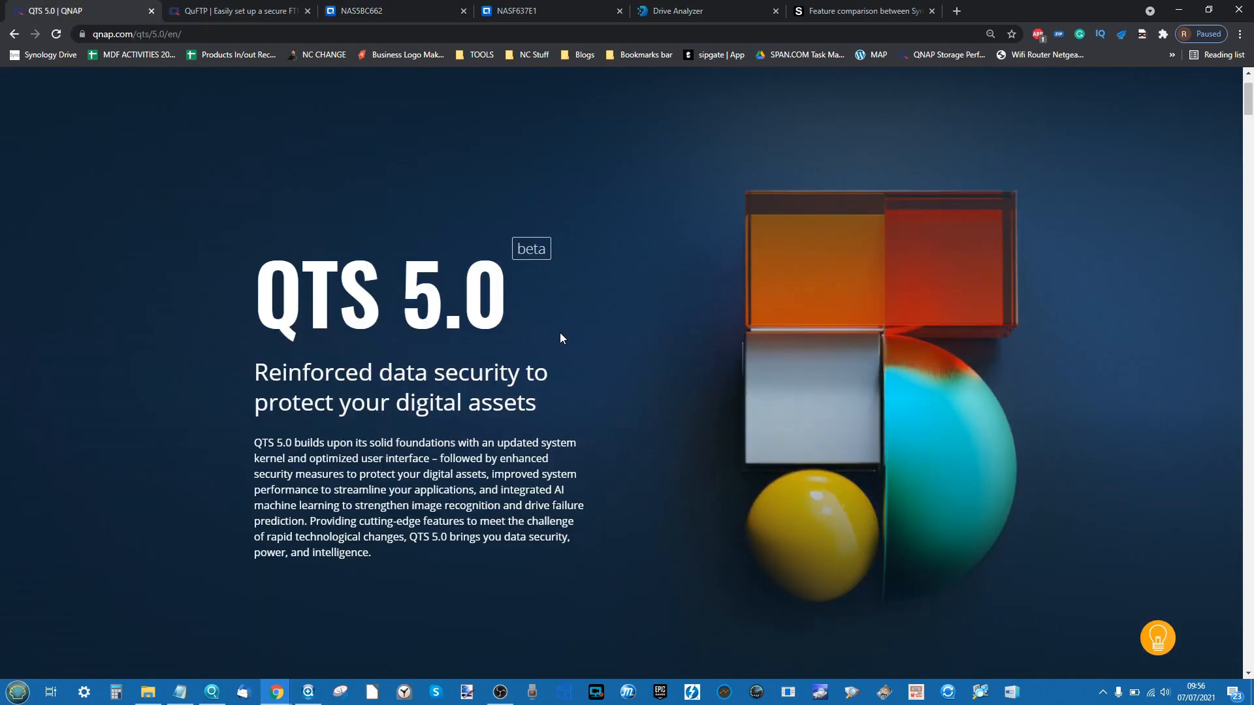
scroll(down, 3)
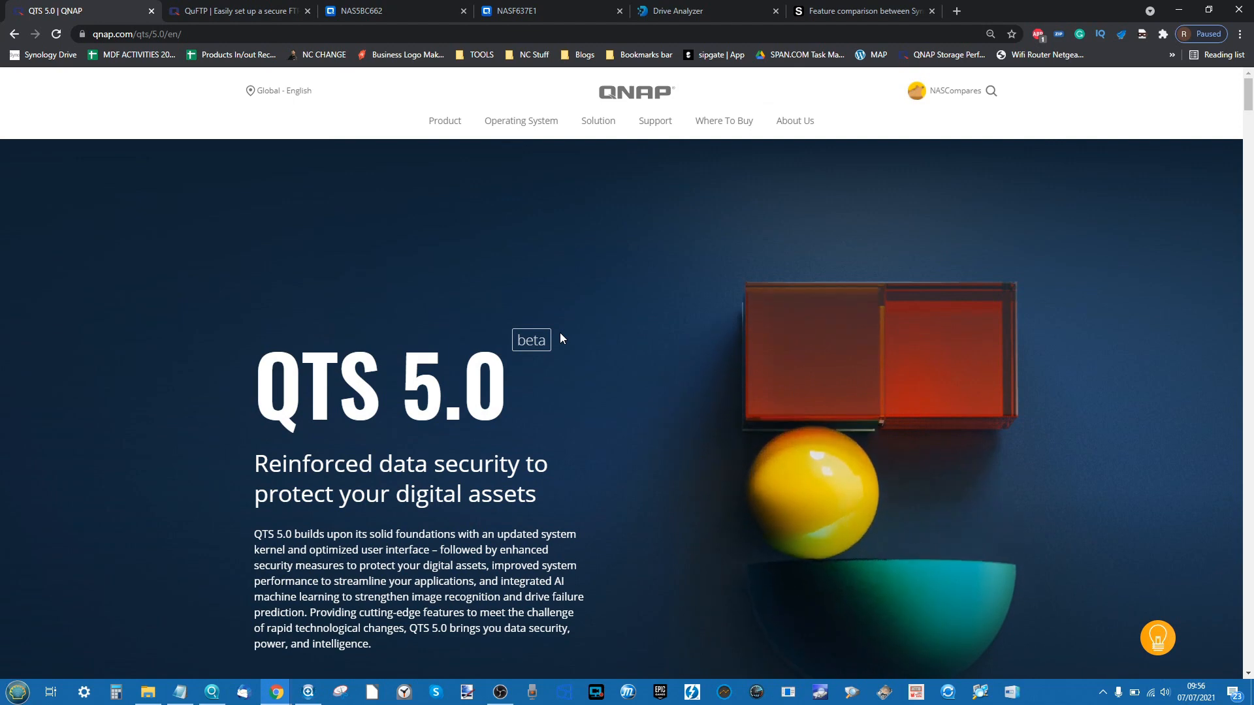
scroll(down, 3)
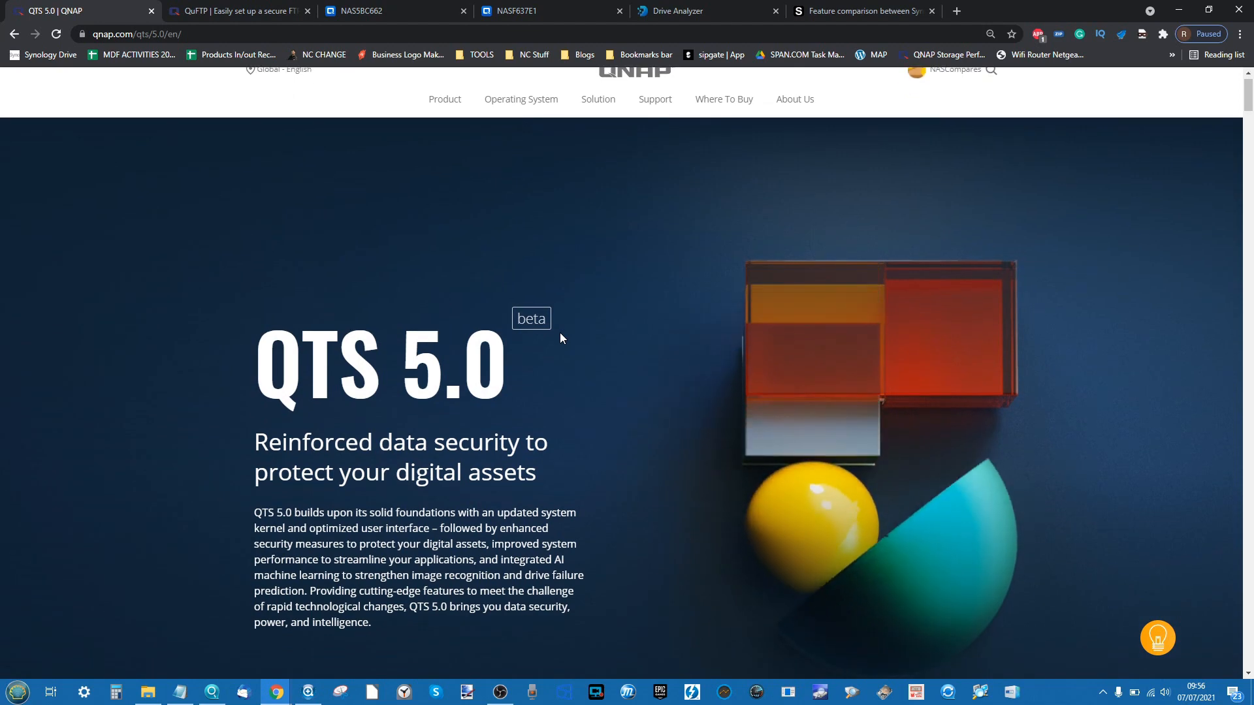
scroll(down, 3)
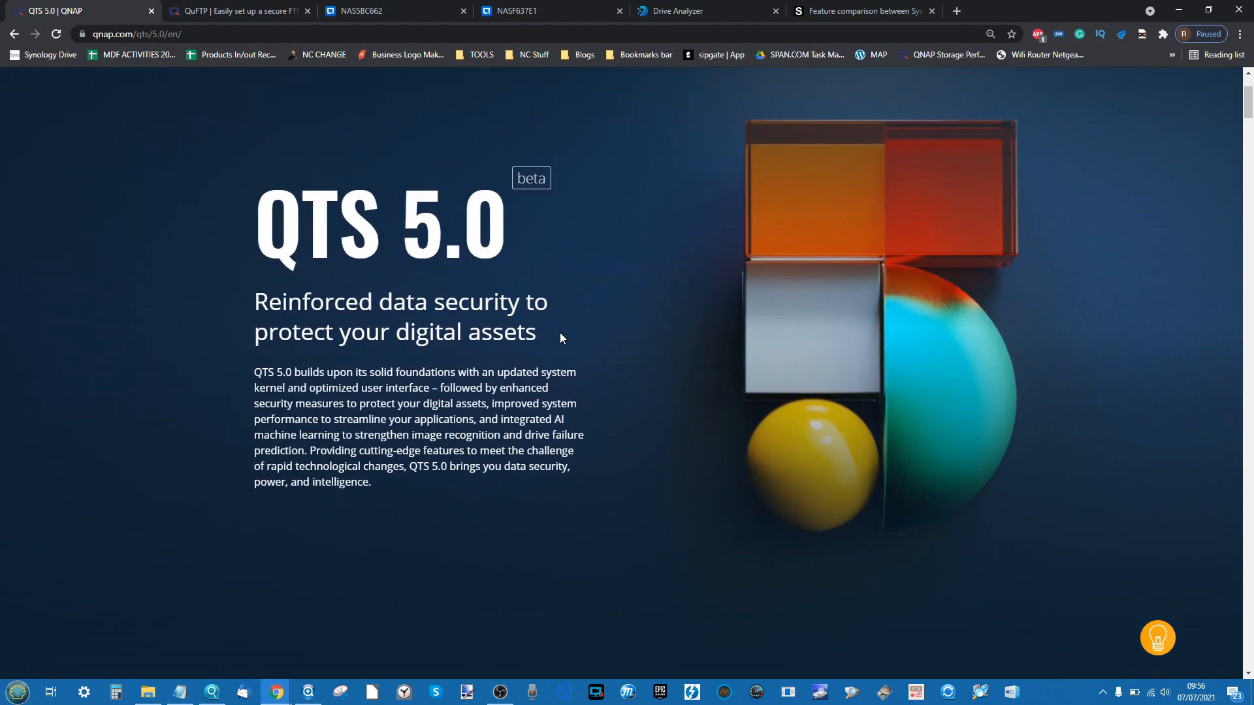
scroll(down, 3)
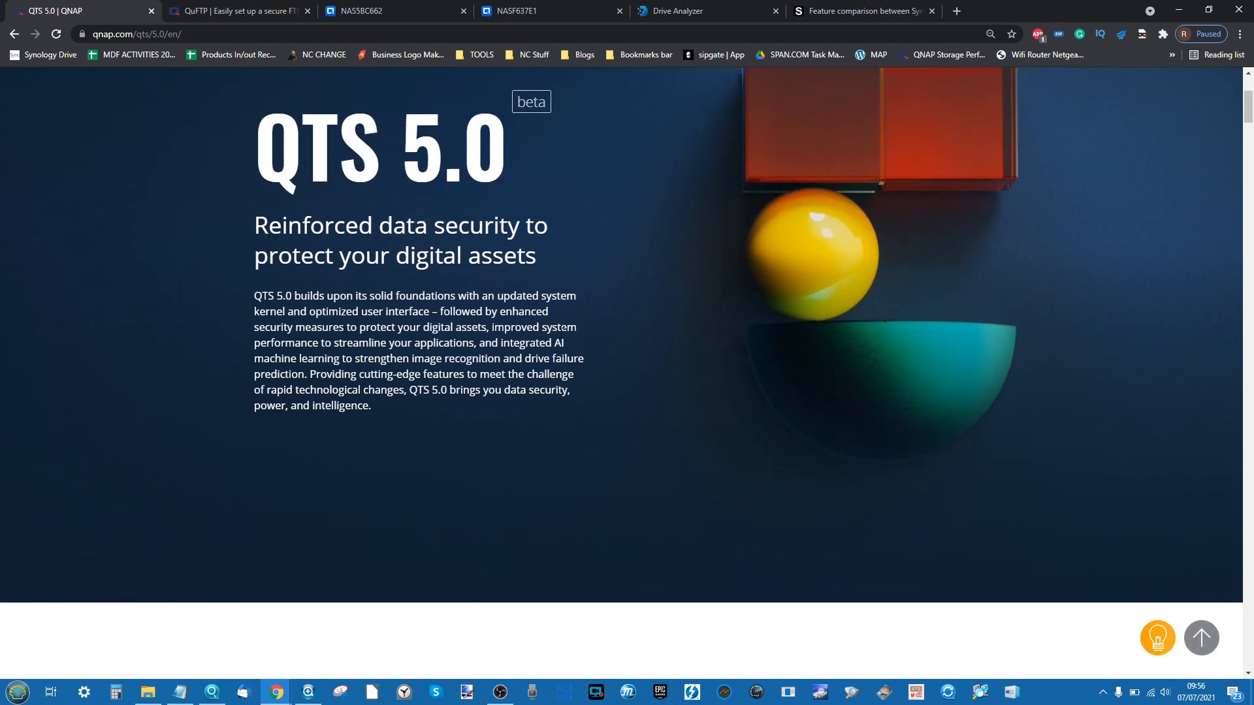
scroll(down, 3)
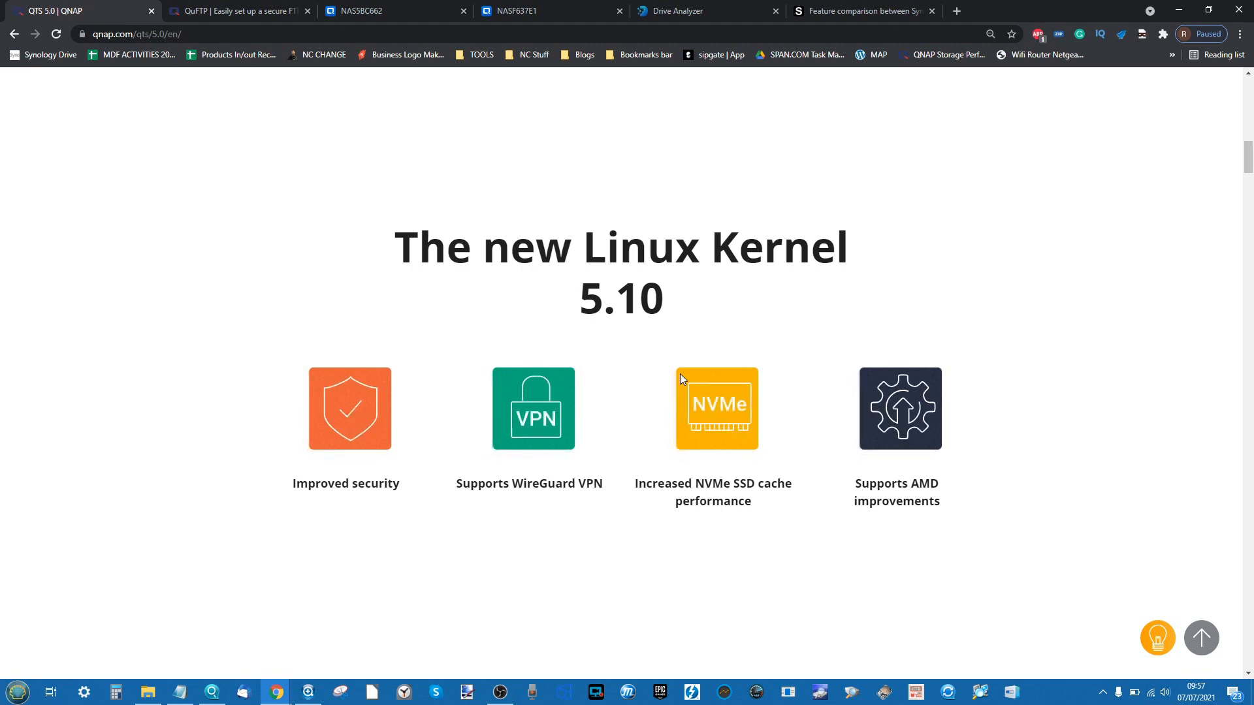
- Glance at the QuFTP tab, highlight 'WireGuard VPN', and scroll to the user interface section
scroll(down, 3)
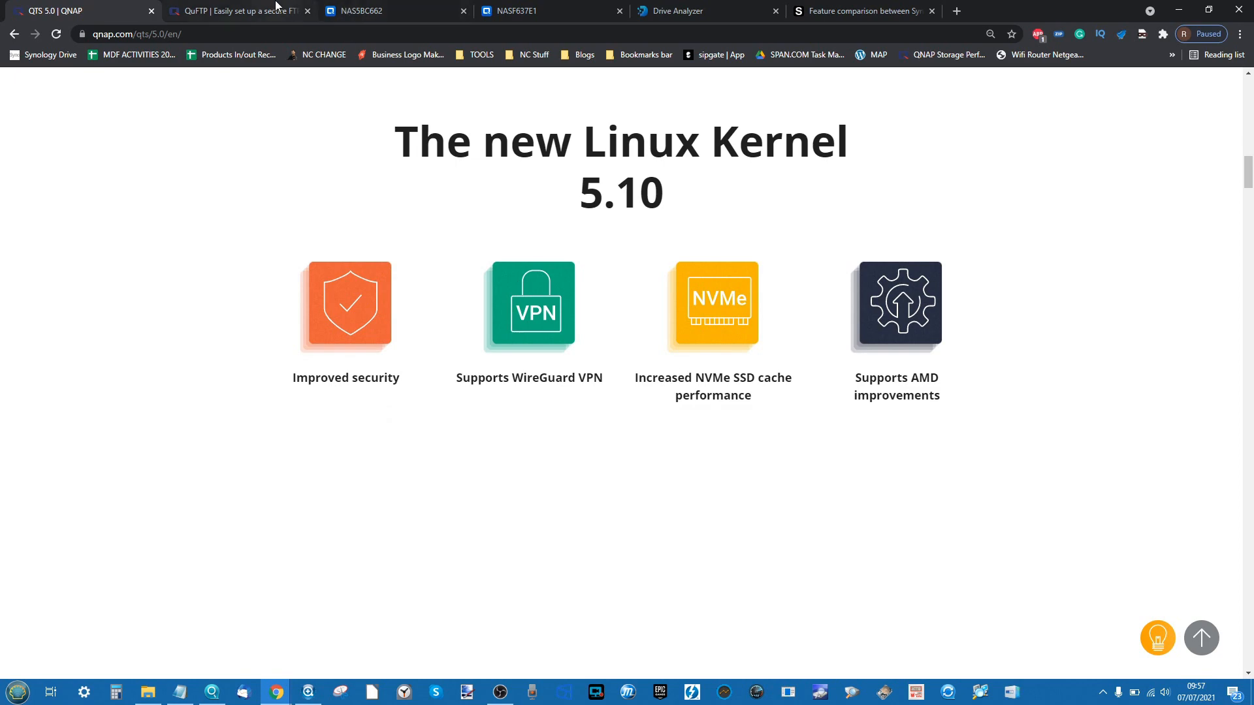
click(241, 11)
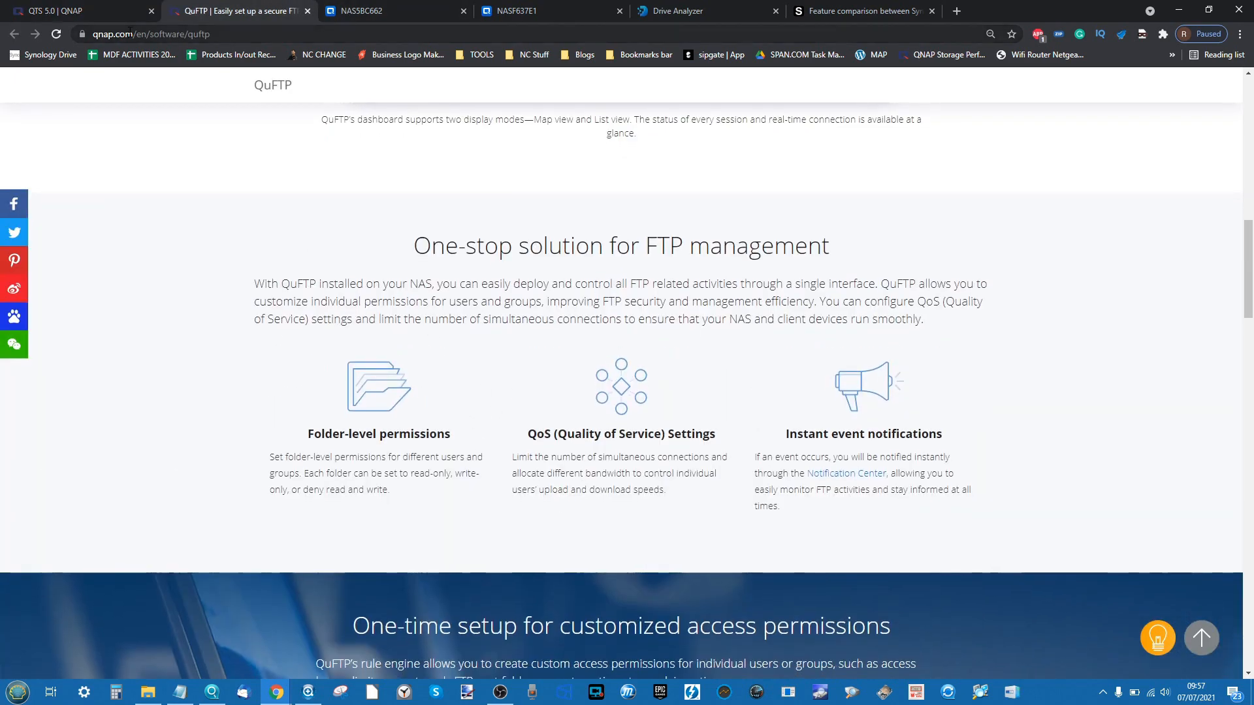
click(76, 10)
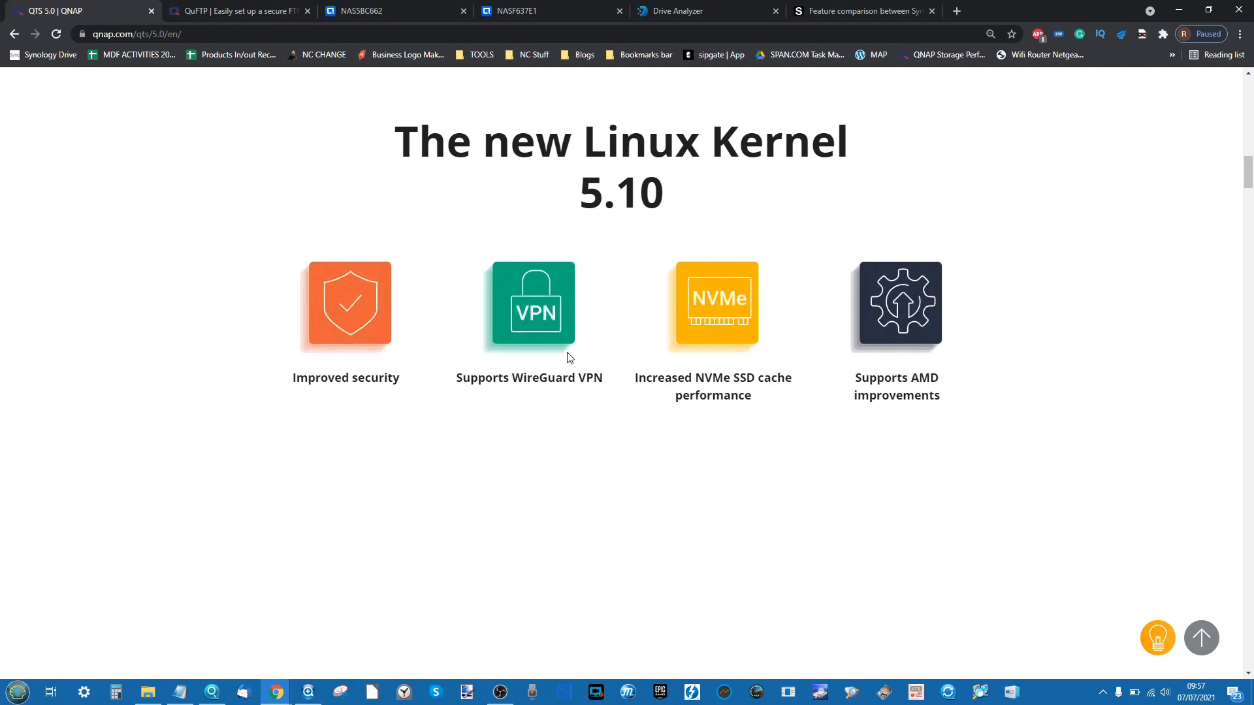
mouse_move(516, 377)
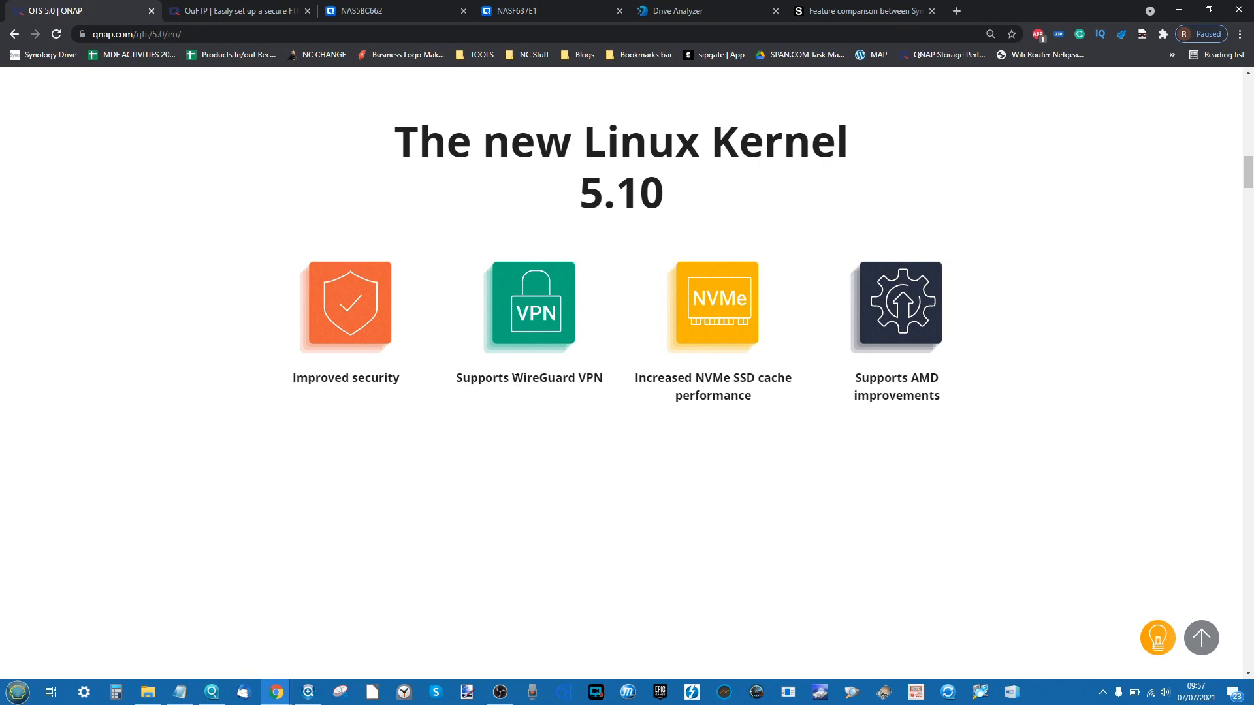
double_click(556, 377)
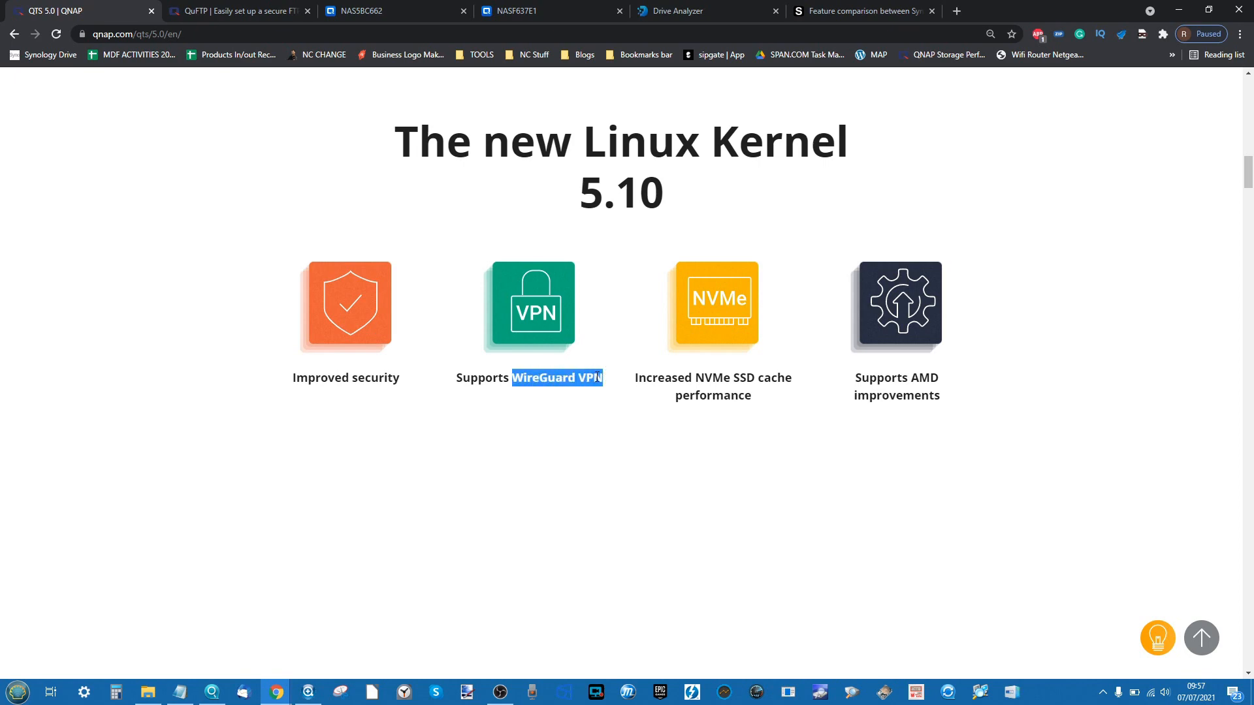
scroll(down, 3)
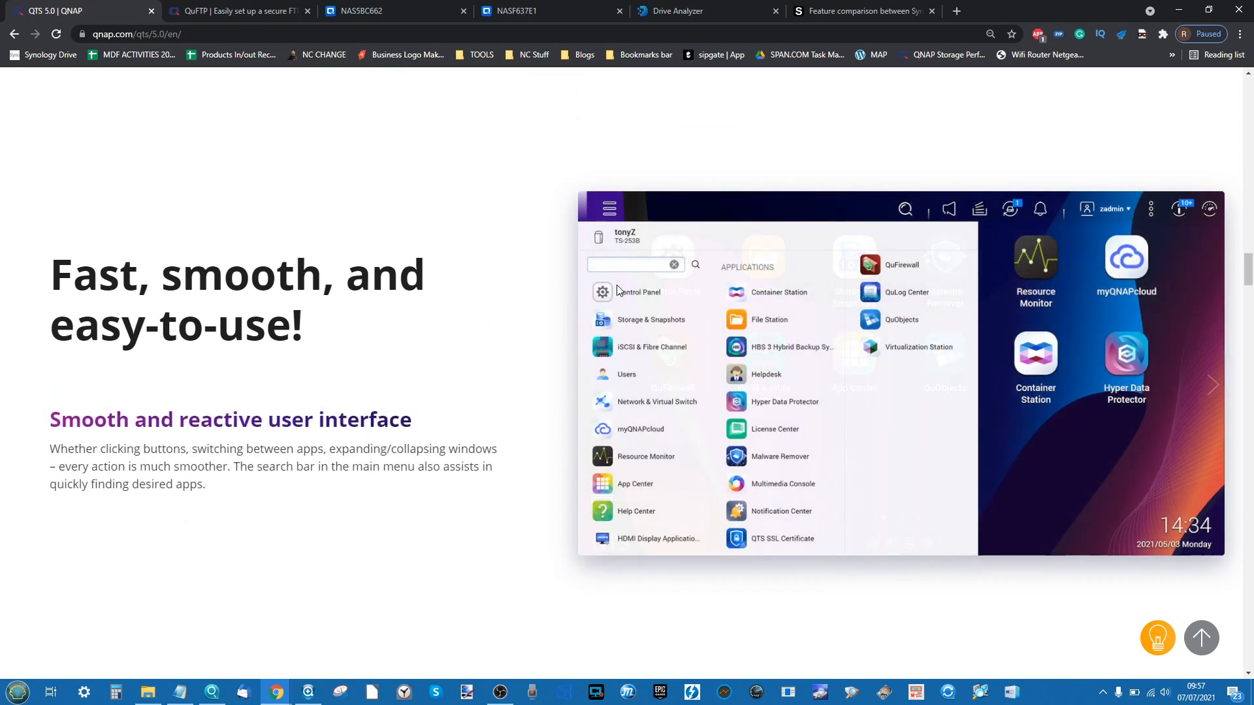
- Scroll through the security, WireGuard VPN and NVMe cache sections of the QTS 5.0 page
scroll(down, 3)
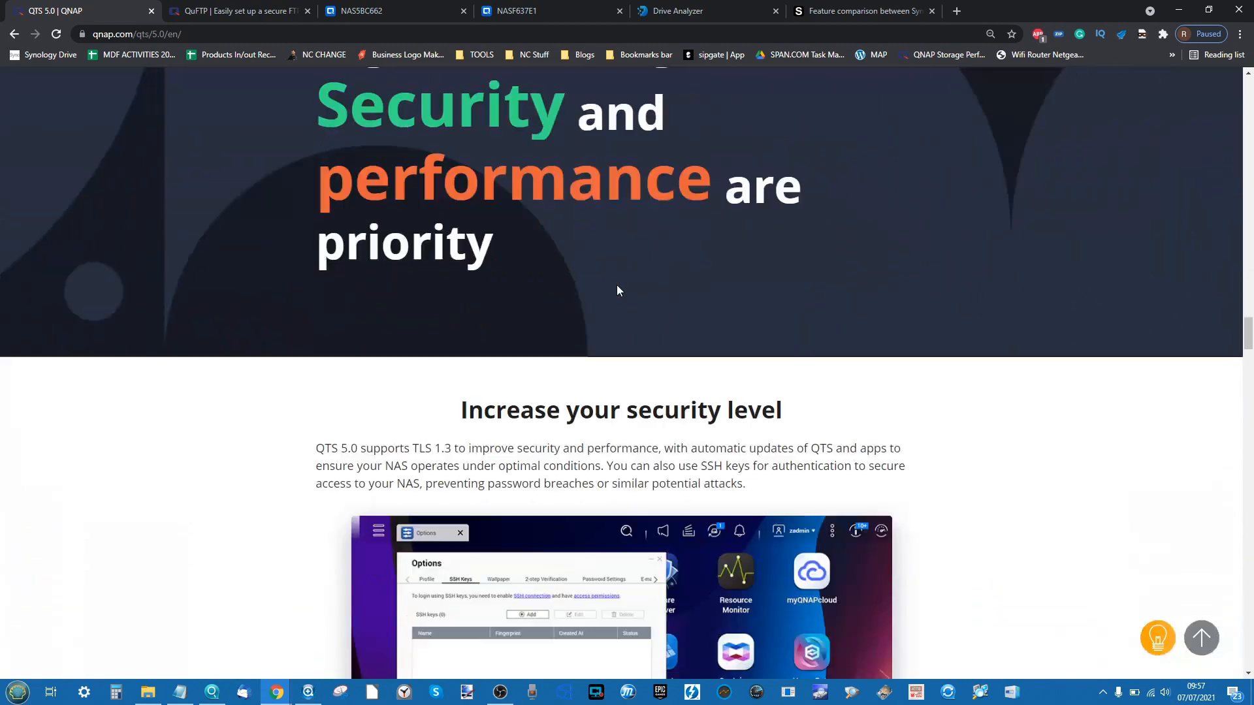
scroll(down, 3)
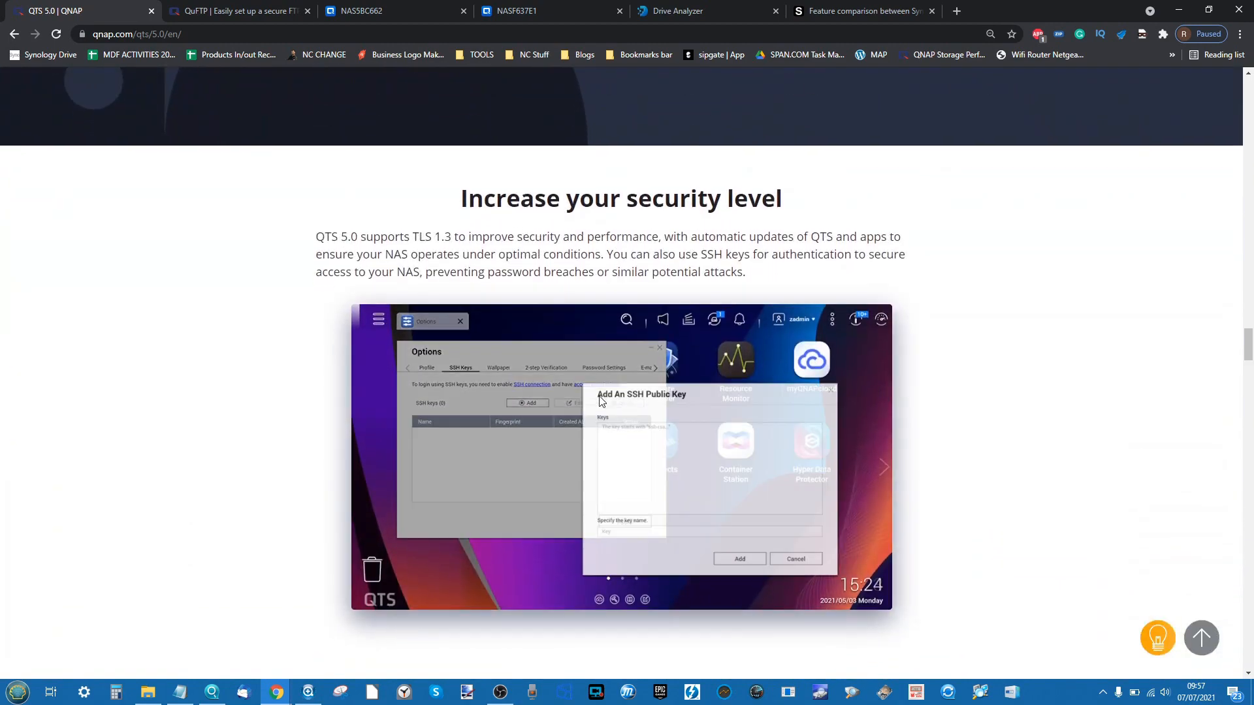
scroll(down, 3)
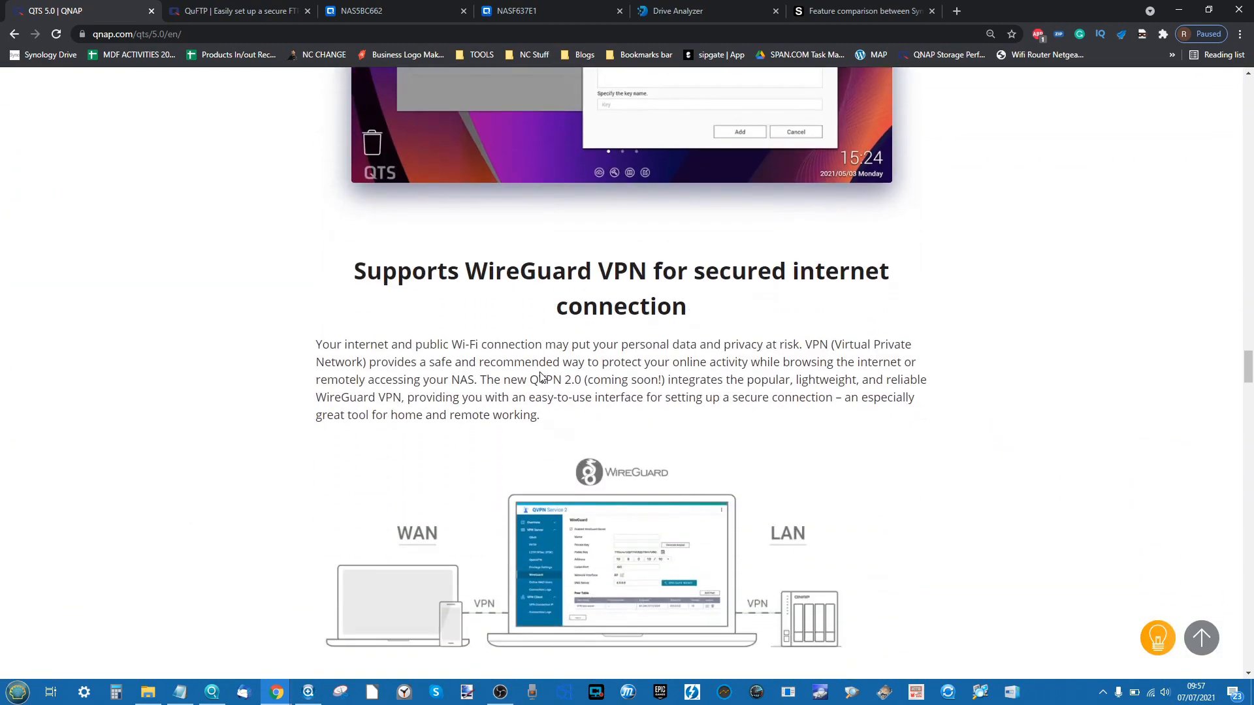
scroll(down, 3)
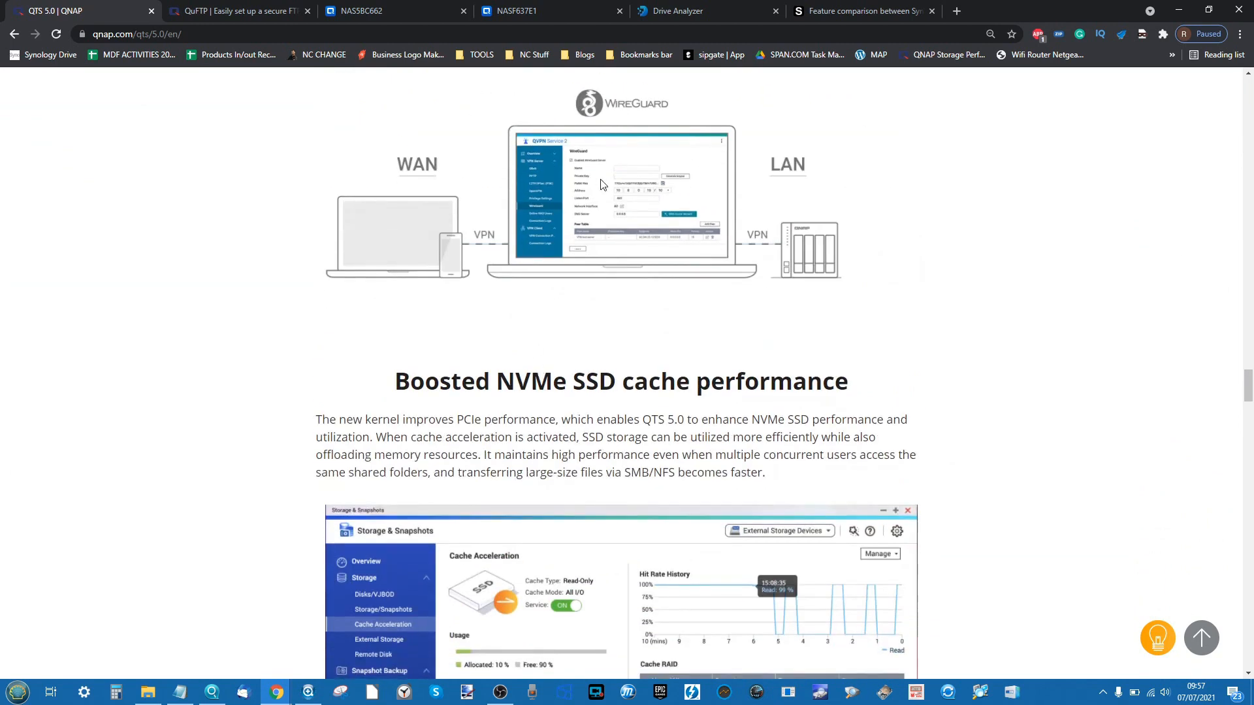
scroll(down, 3)
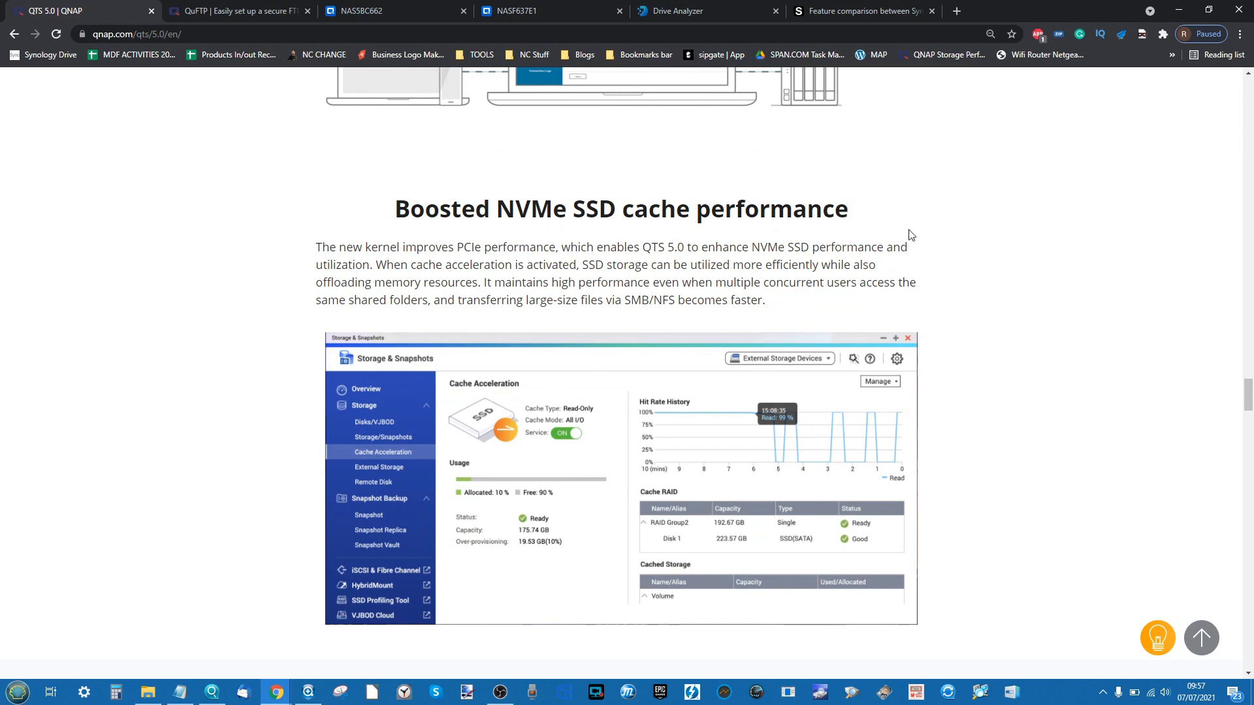
mouse_move(675, 539)
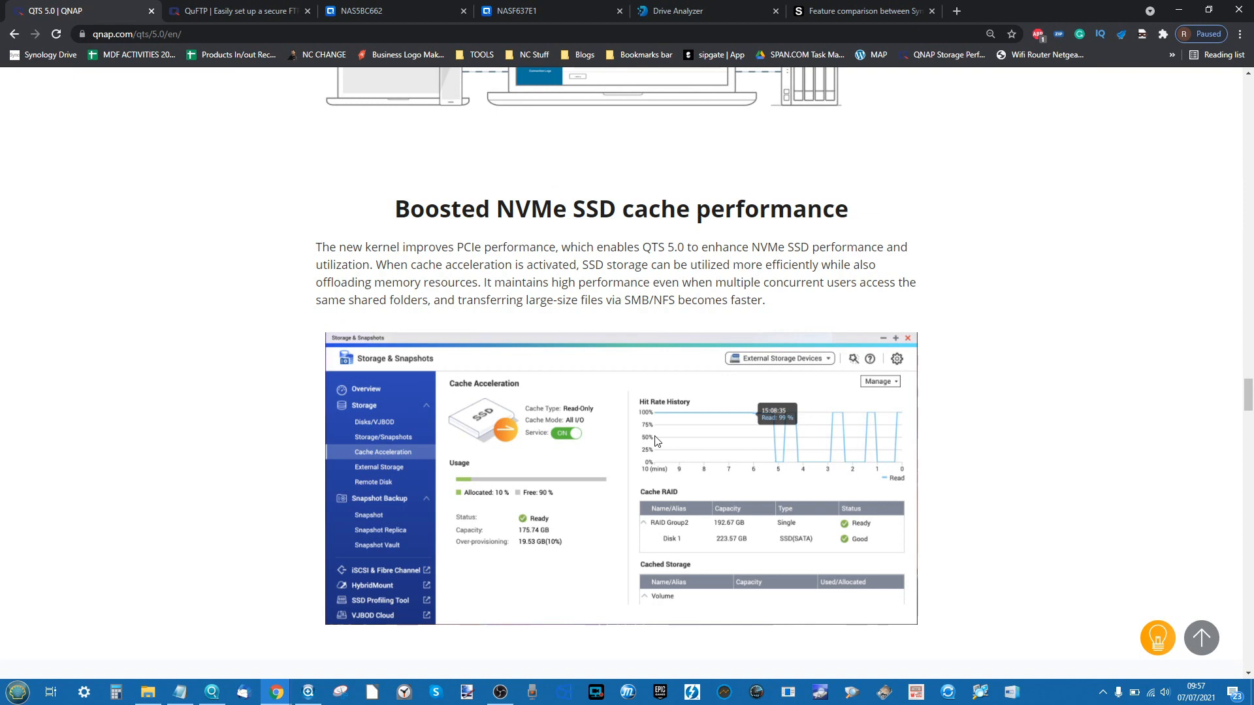
scroll(down, 3)
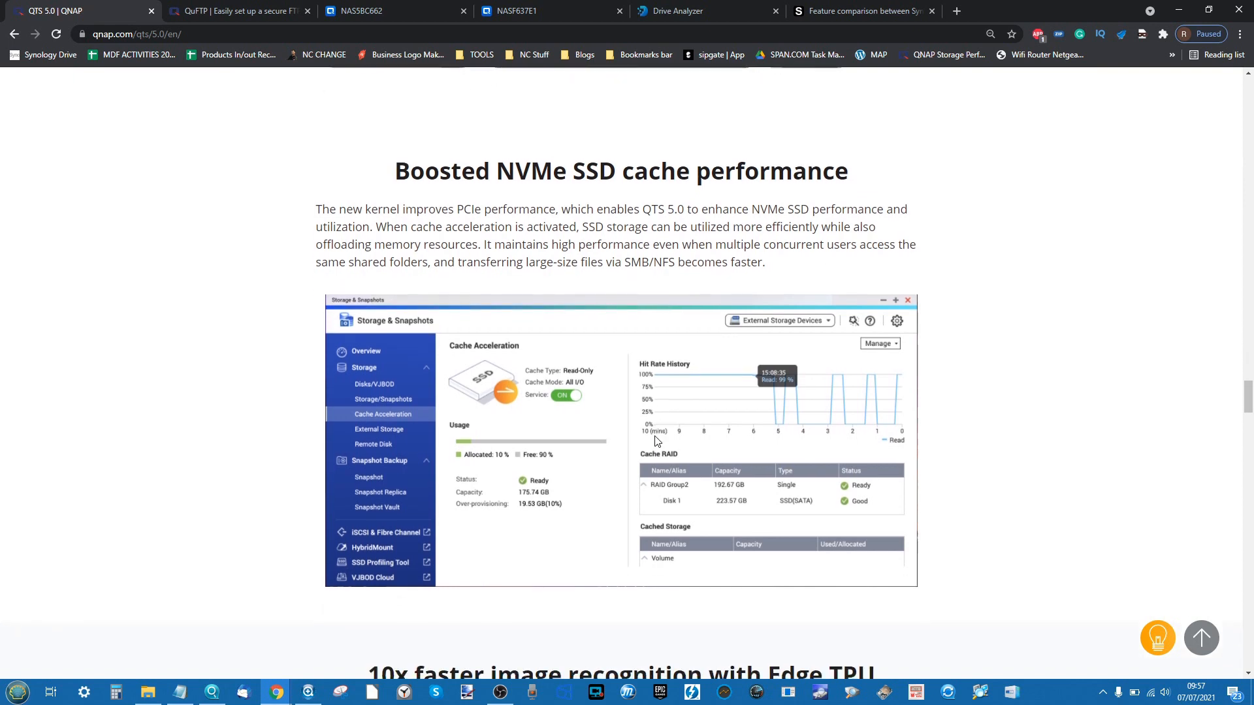
scroll(down, 3)
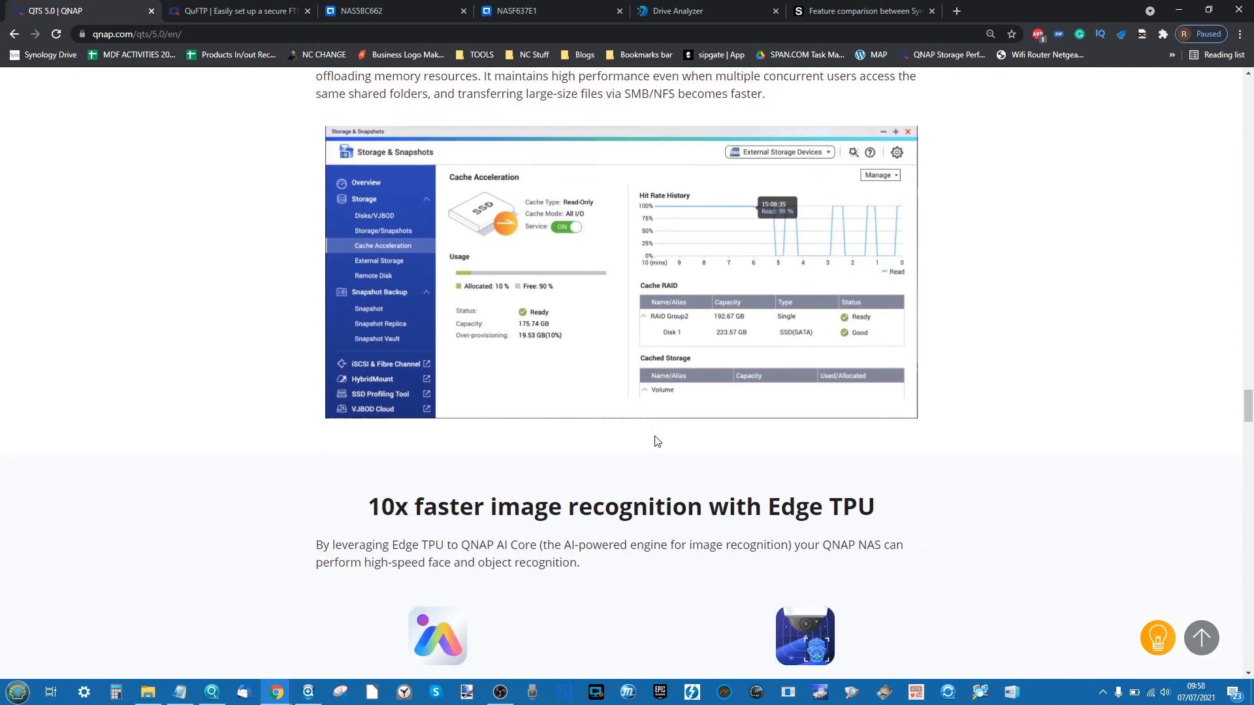
scroll(up, 3)
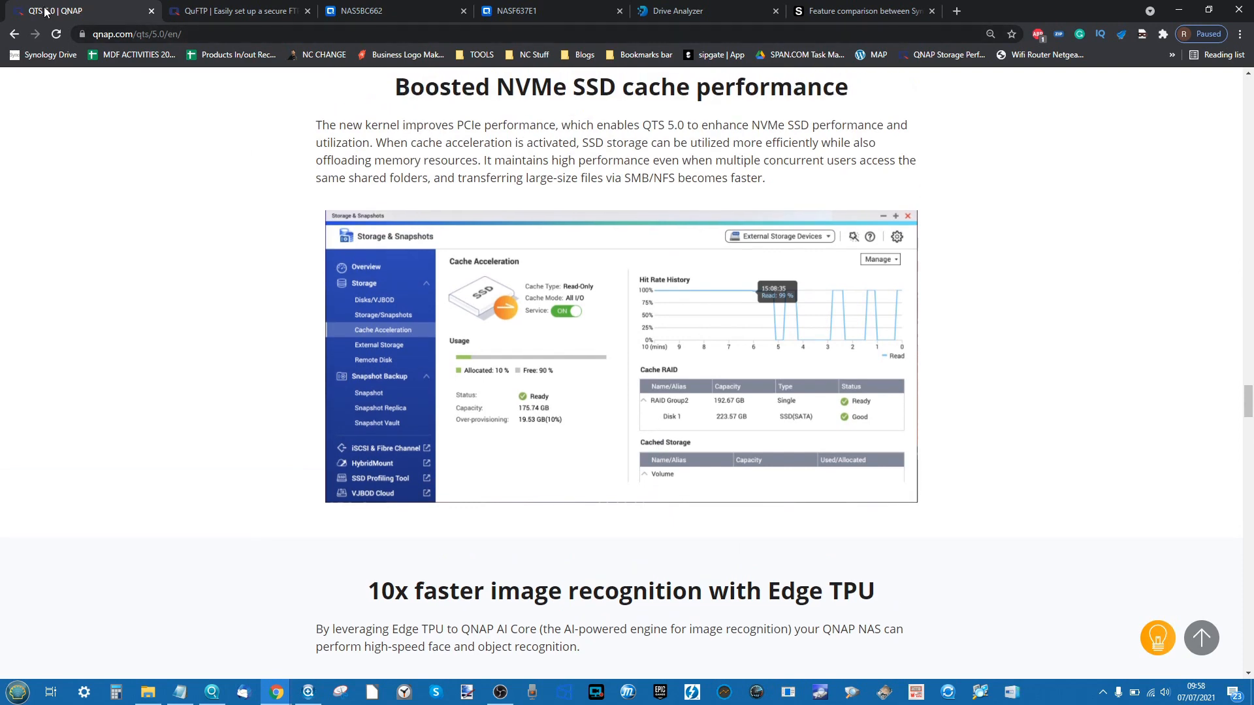
scroll(down, 3)
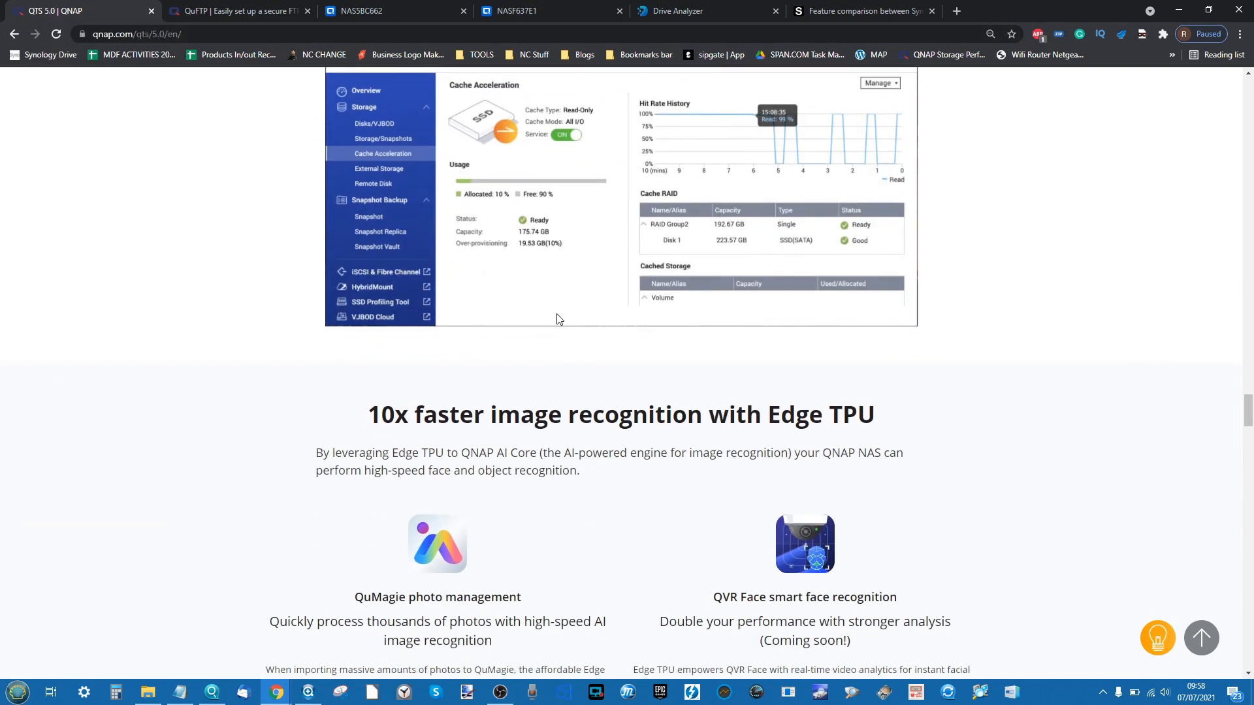
- Highlight the Edge TPU heading and read the QuMagie and QVR Face image recognition features
double_click(851, 414)
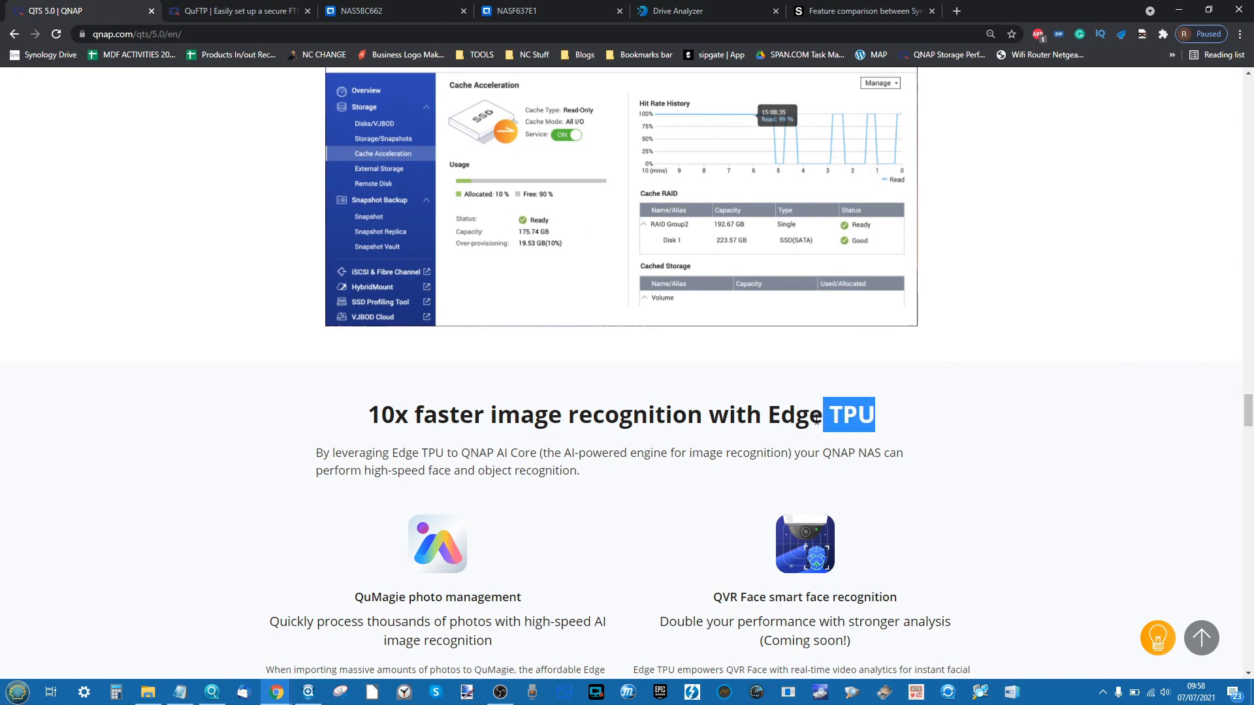
scroll(down, 3)
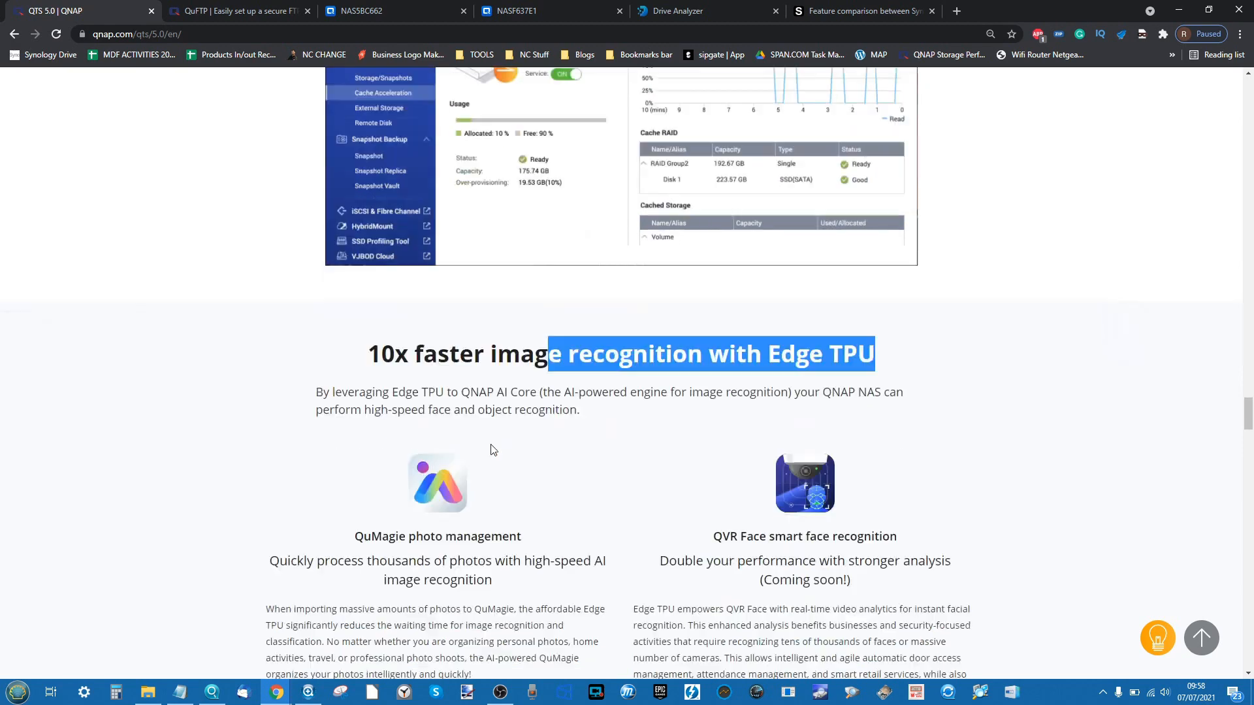
scroll(down, 3)
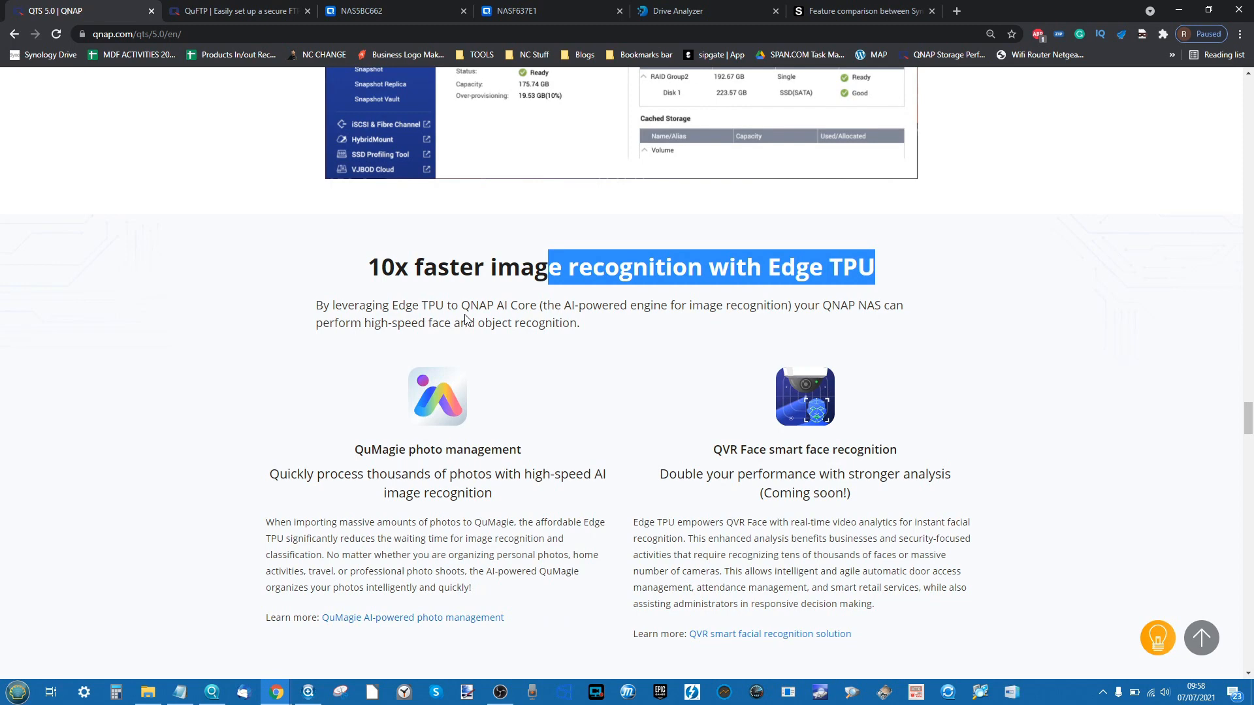
mouse_move(436, 463)
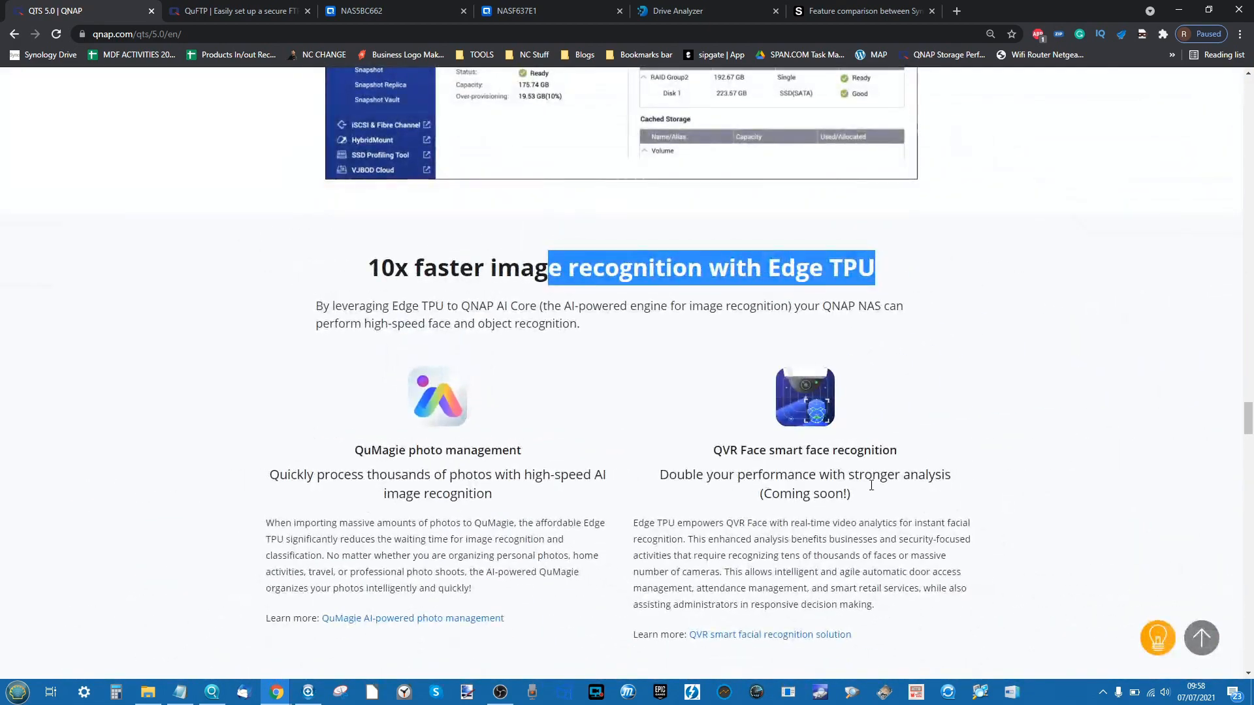
scroll(down, 3)
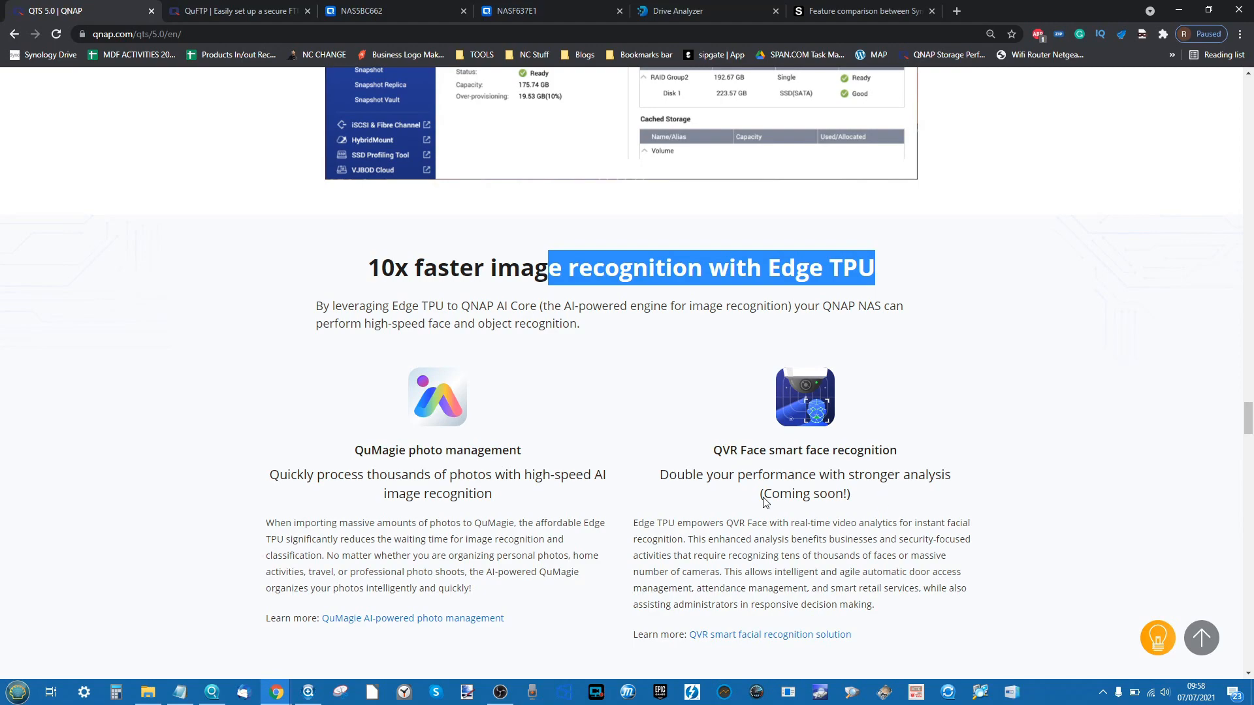
- Scroll to the Coral M.2 and USB AI accelerator section for on-device machine learning
scroll(down, 3)
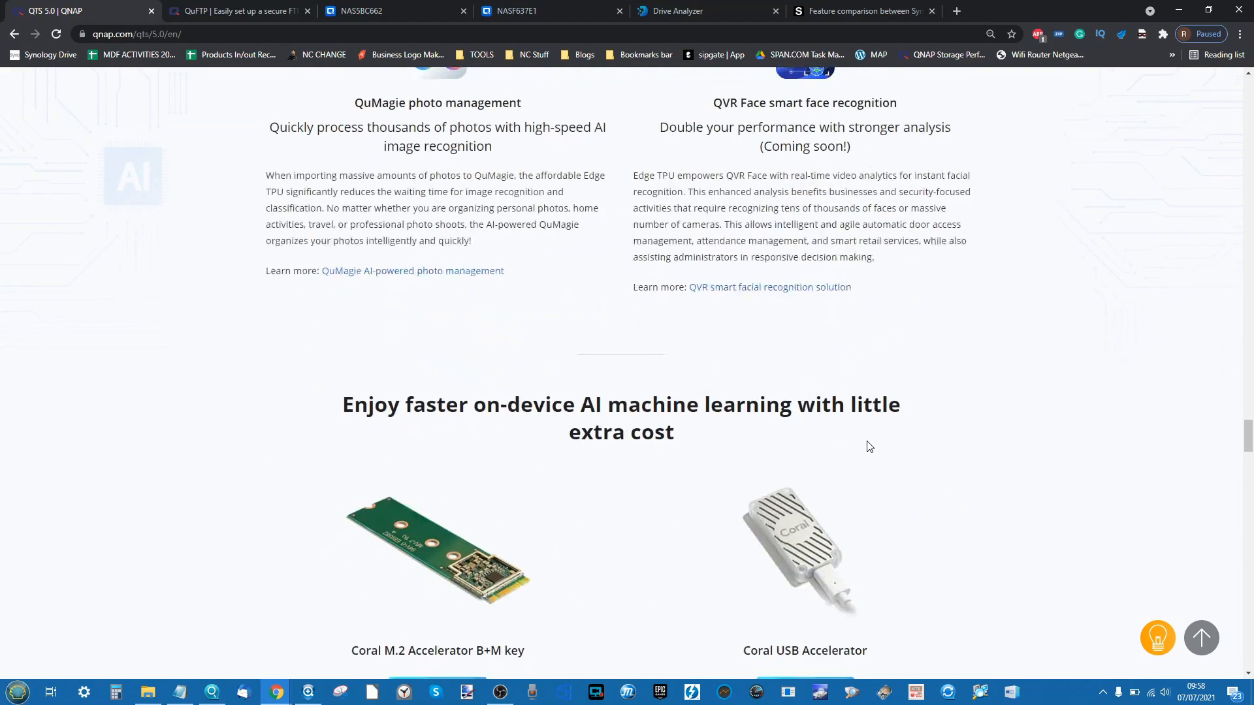
scroll(down, 3)
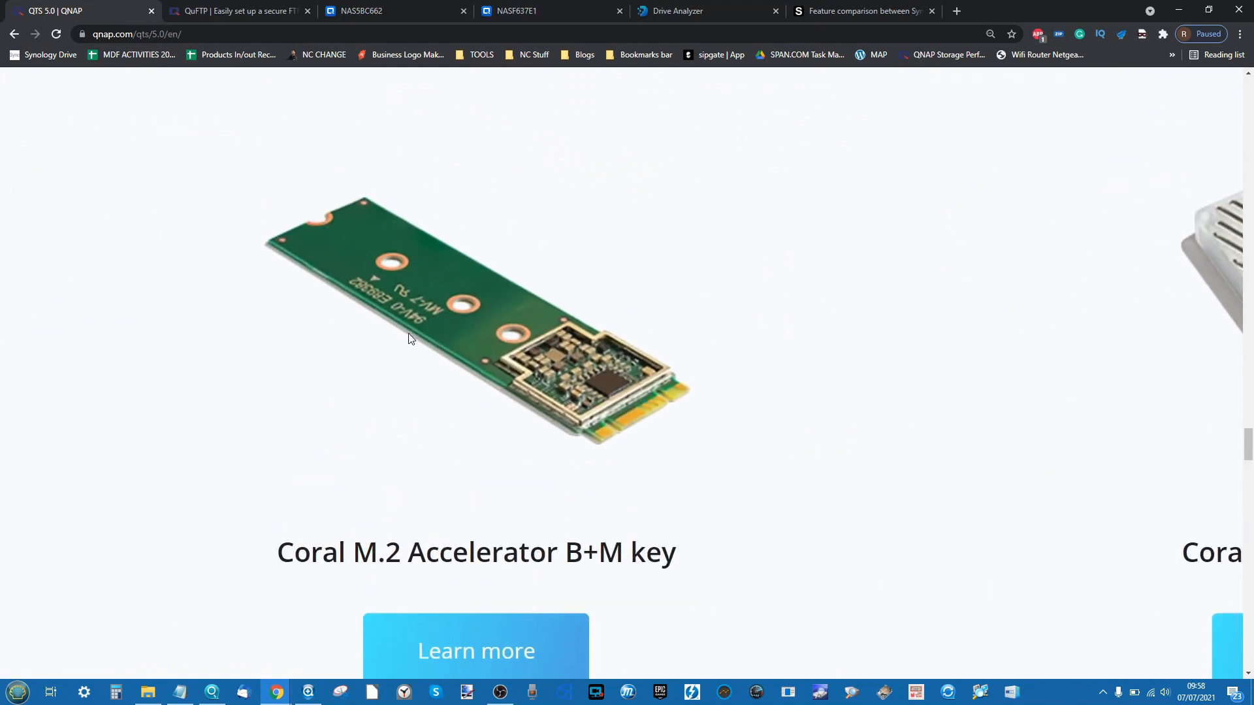
mouse_move(659, 423)
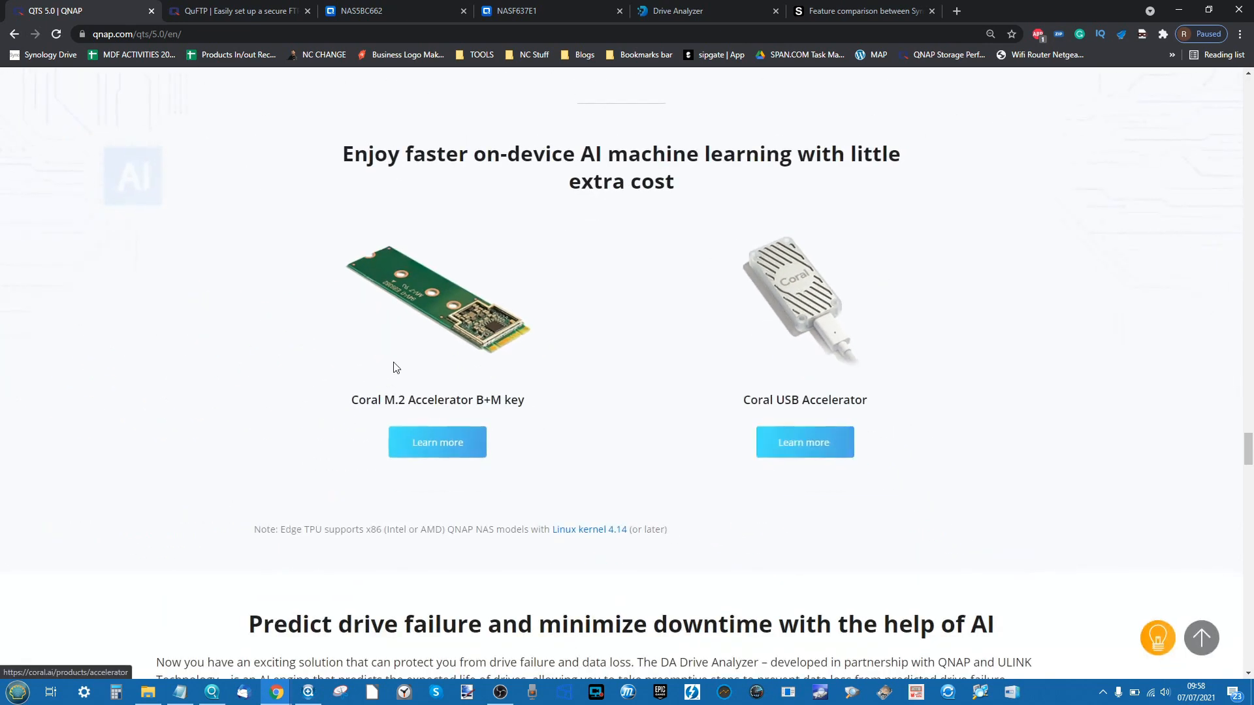
mouse_move(925, 392)
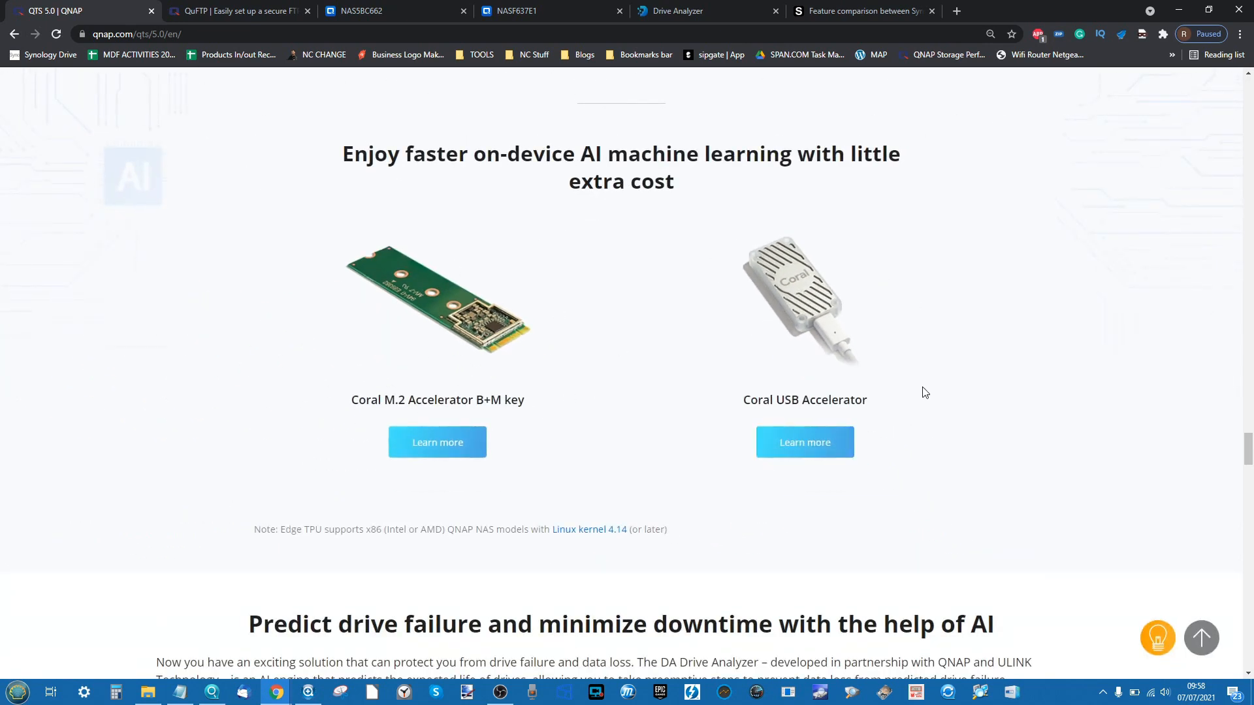
scroll(down, 3)
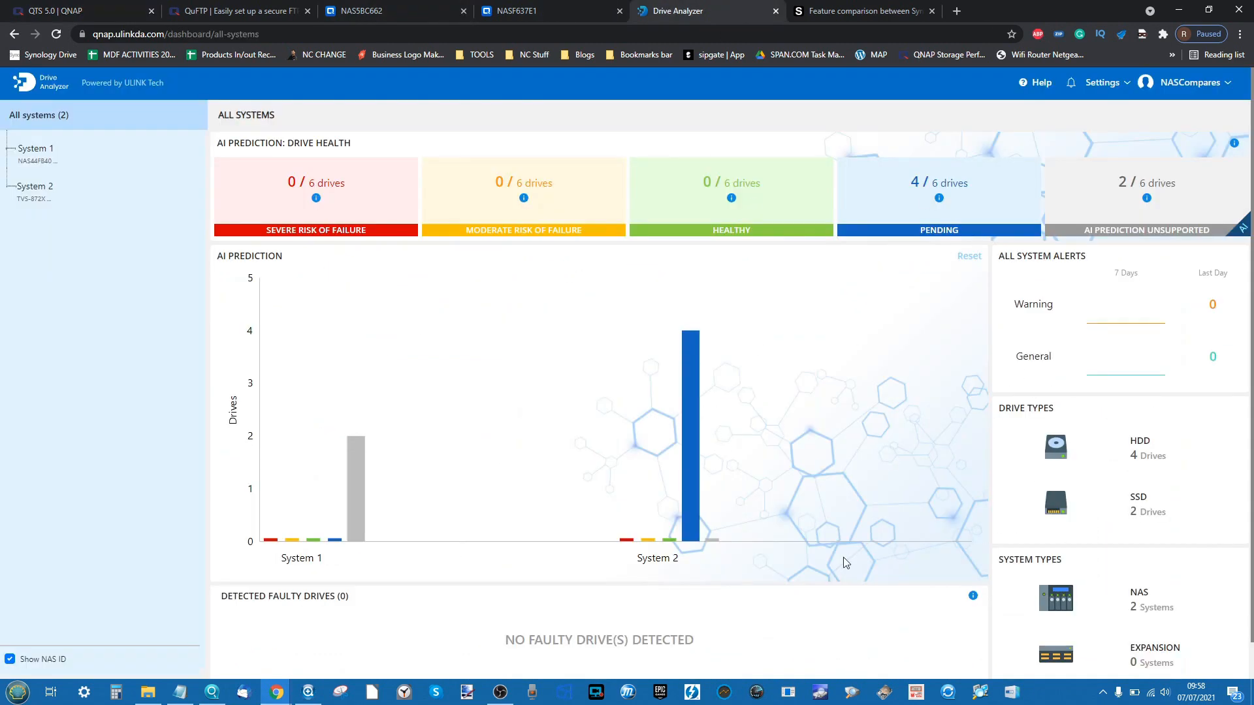
mouse_move(499, 257)
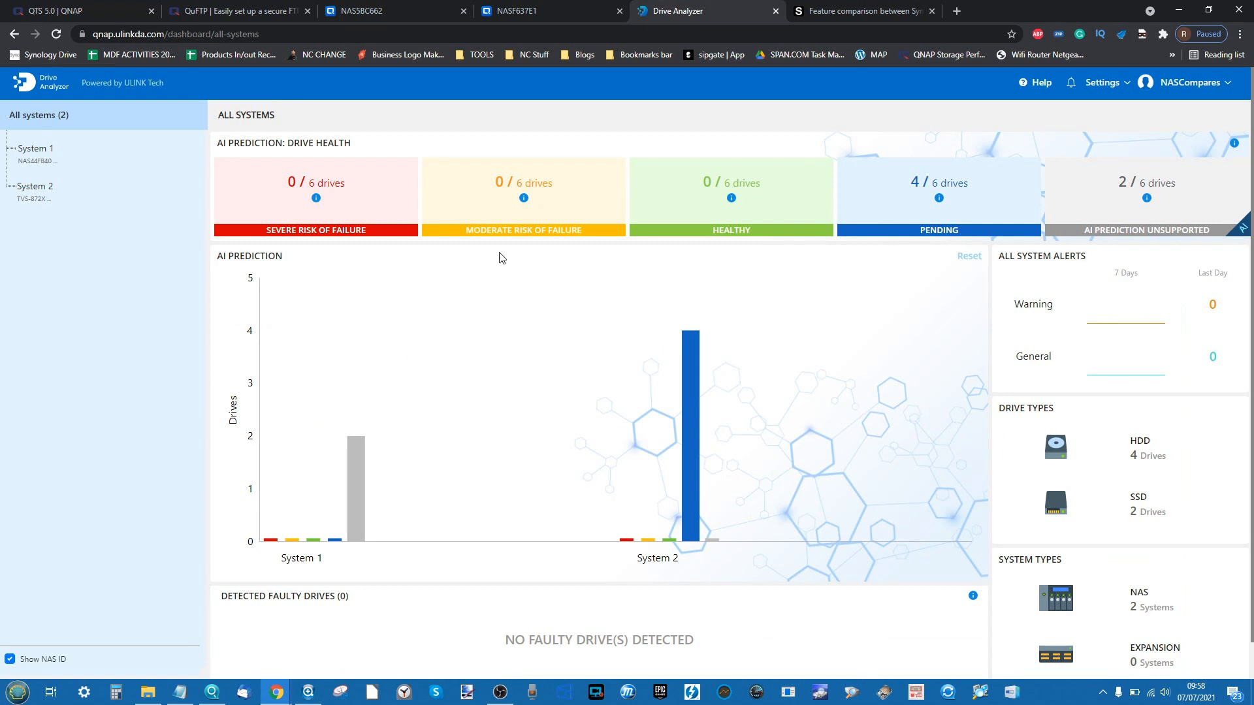
mouse_move(633, 492)
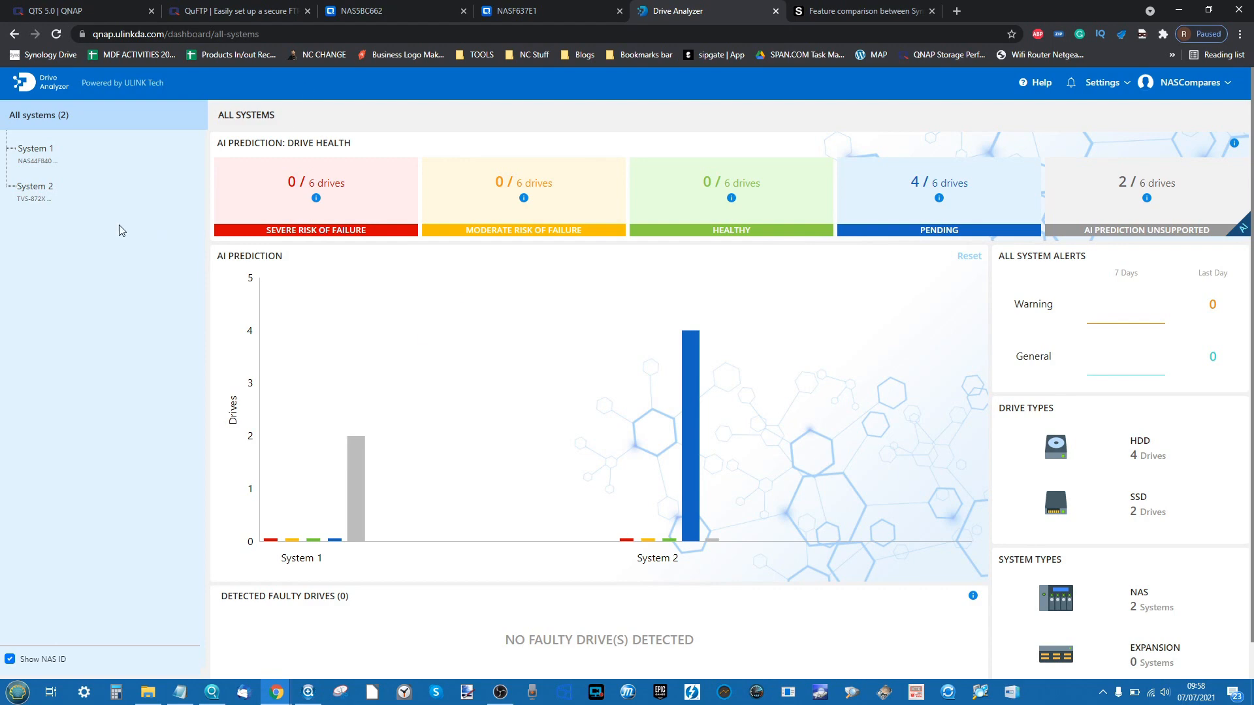
- Leave the Drive Analyzer dashboard and return to the QTS 5.0 product page
click(76, 11)
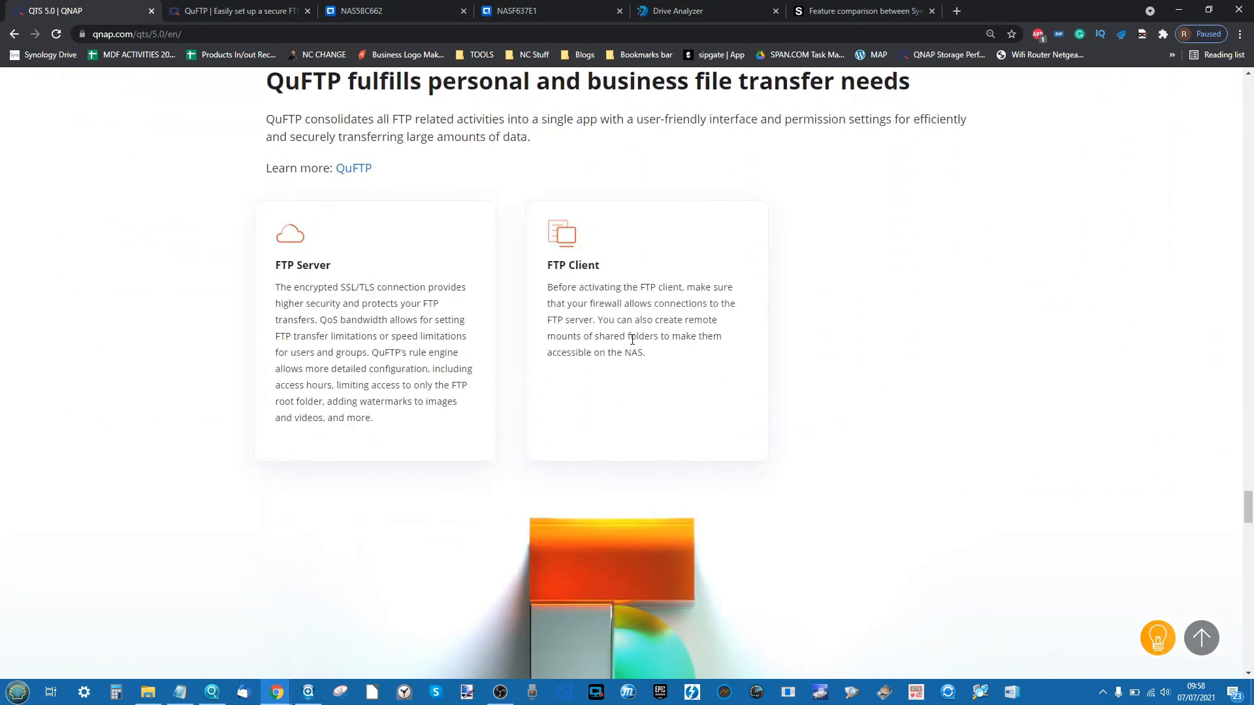
- Scroll through the Join QTS 5.0 Beta Program section and its feedback form
scroll(up, 3)
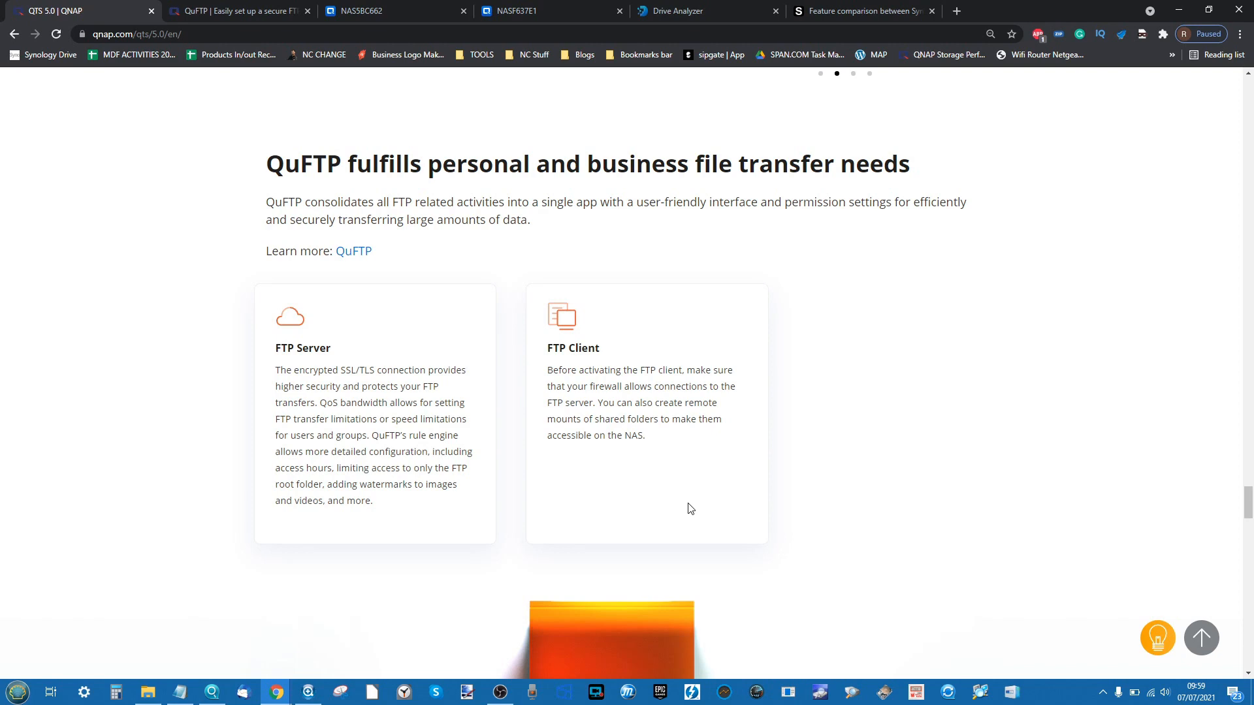
scroll(down, 3)
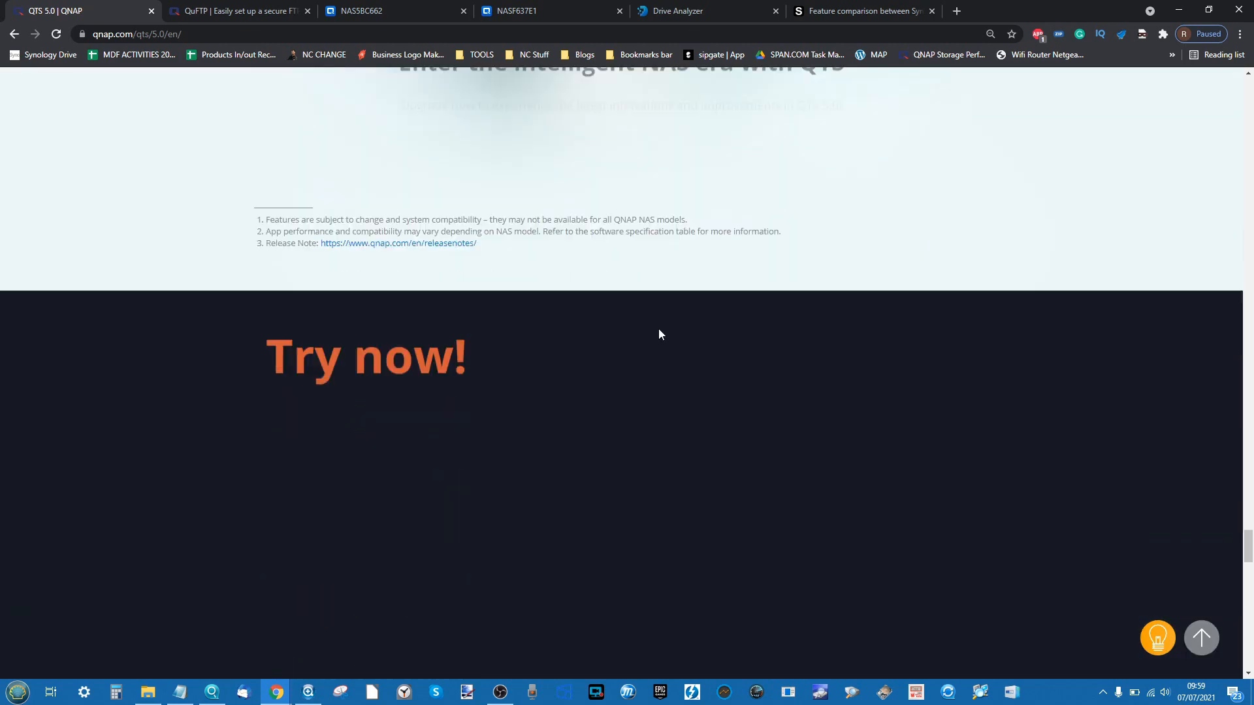
scroll(down, 3)
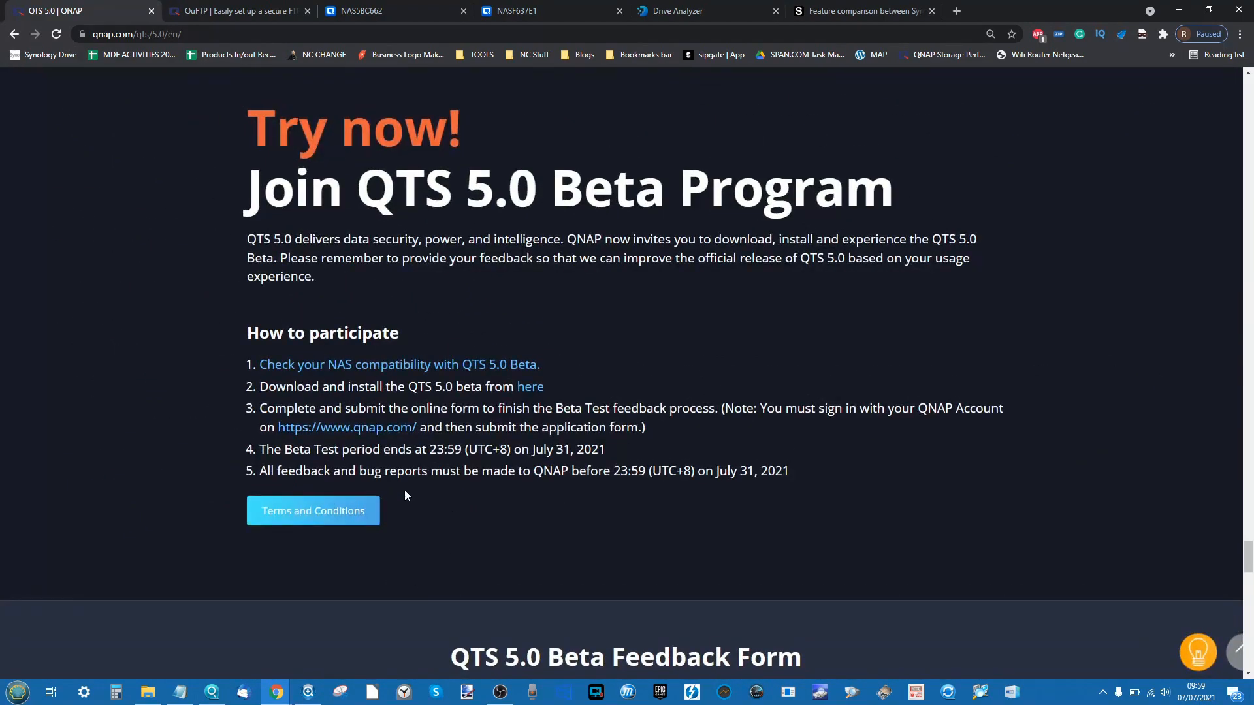
scroll(down, 3)
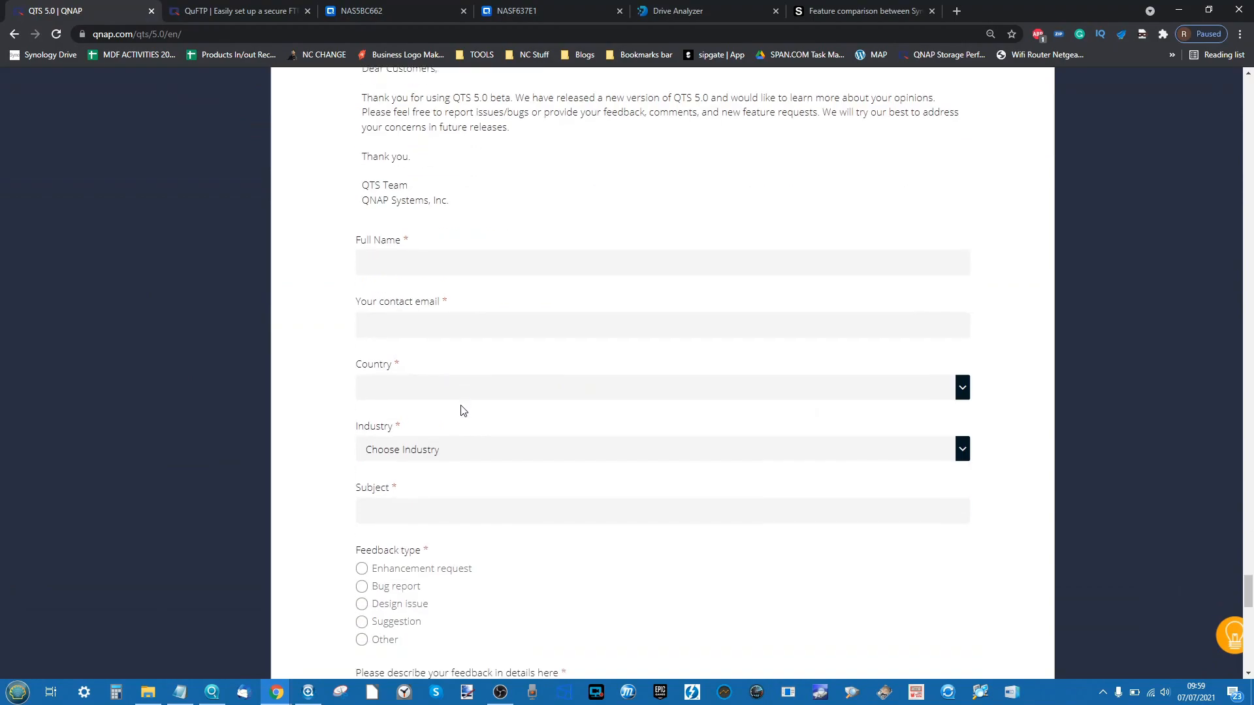
scroll(up, 3)
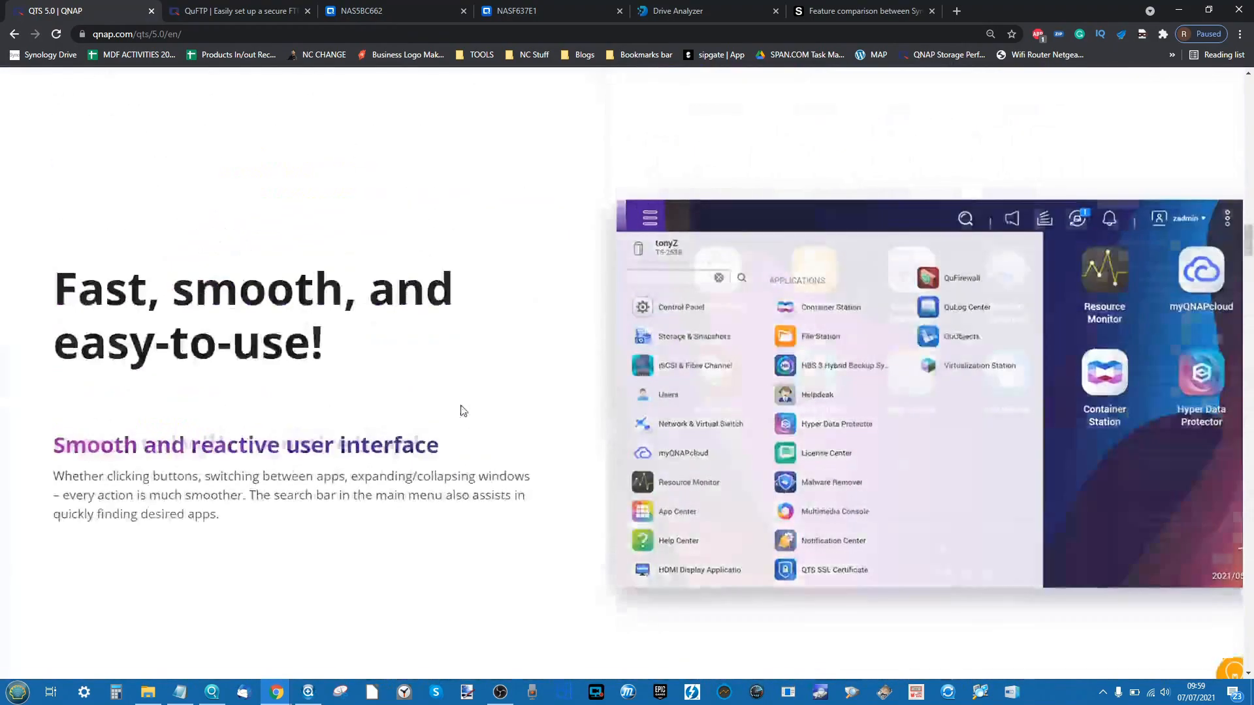
- View the QuFTP product page, then switch to the NASSBC662 QTS 5.0 desktop
click(238, 10)
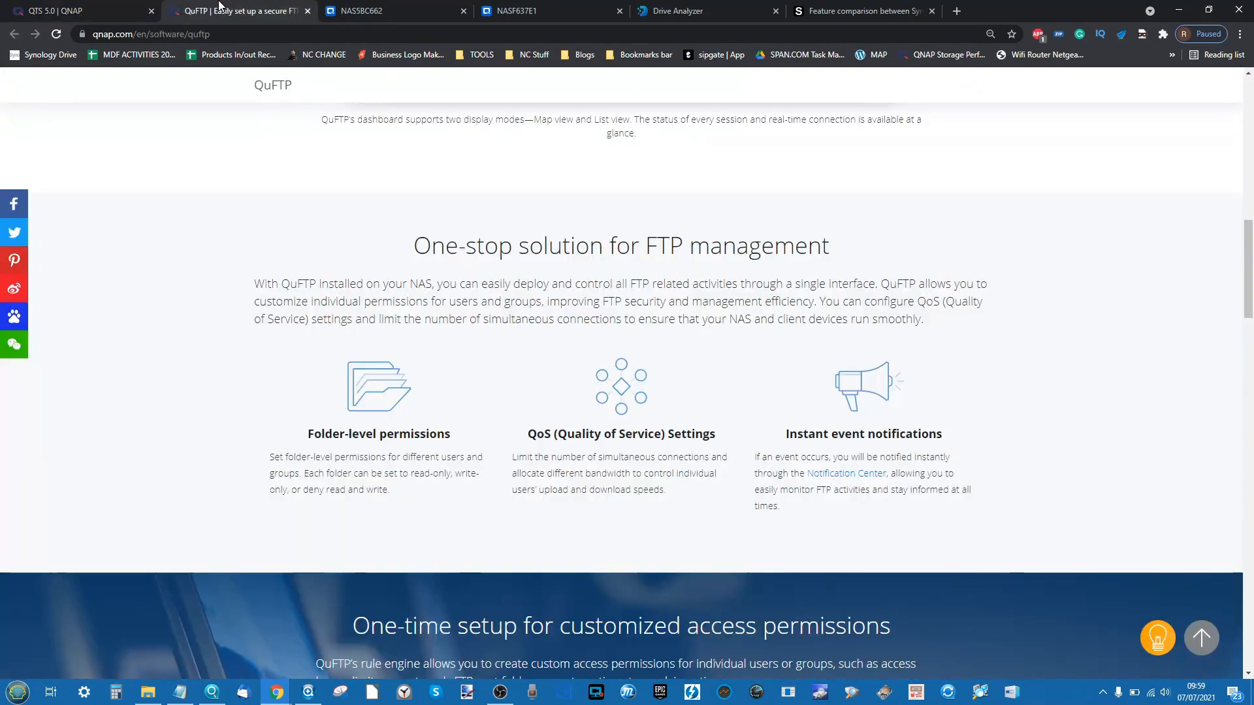
click(365, 11)
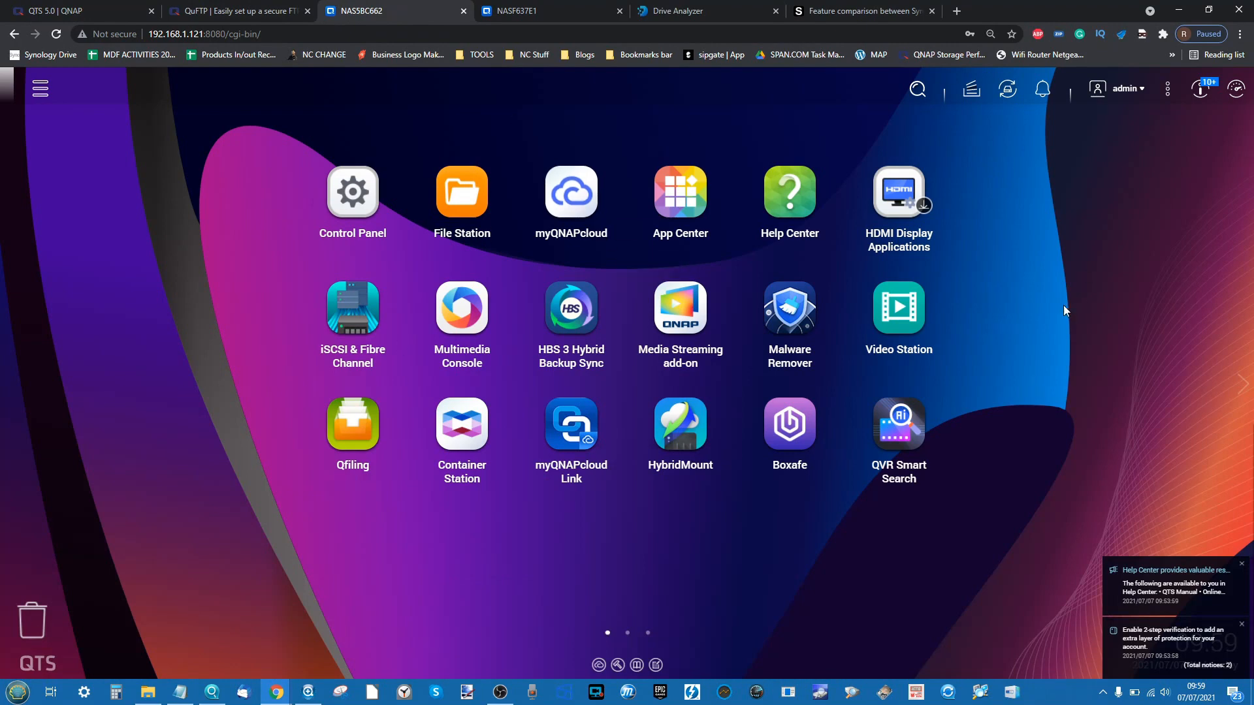
mouse_move(570, 308)
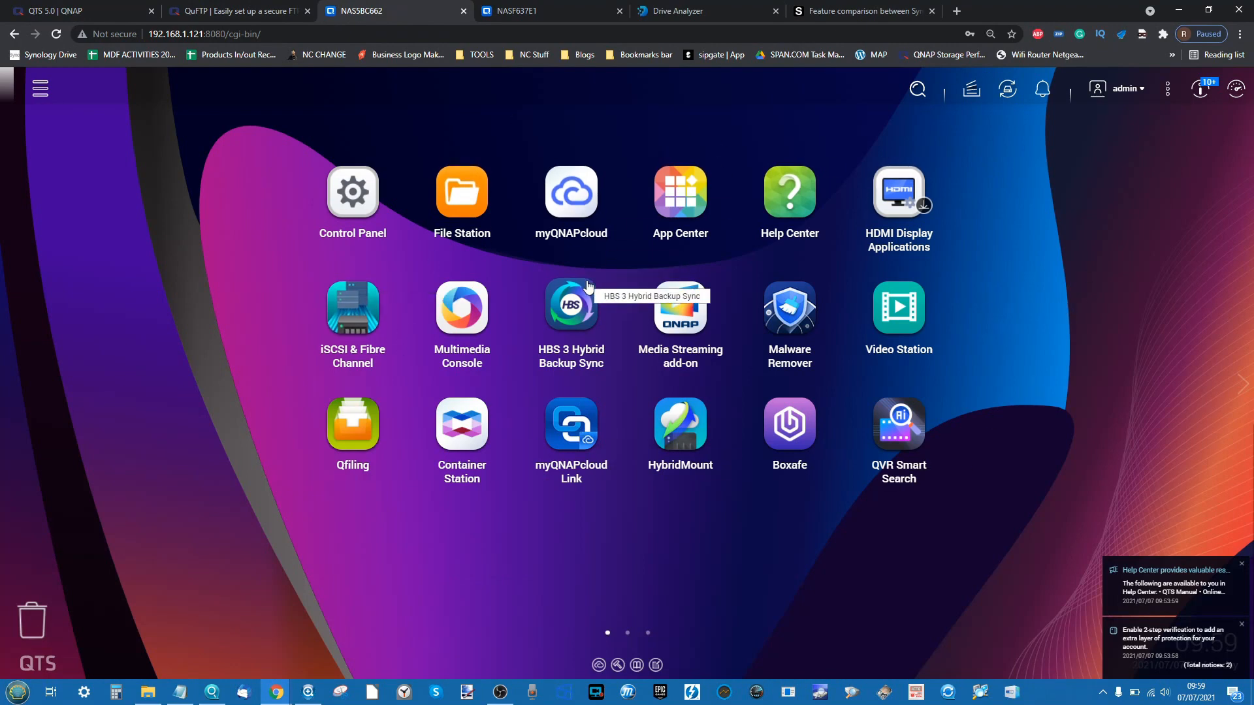
mouse_move(582, 300)
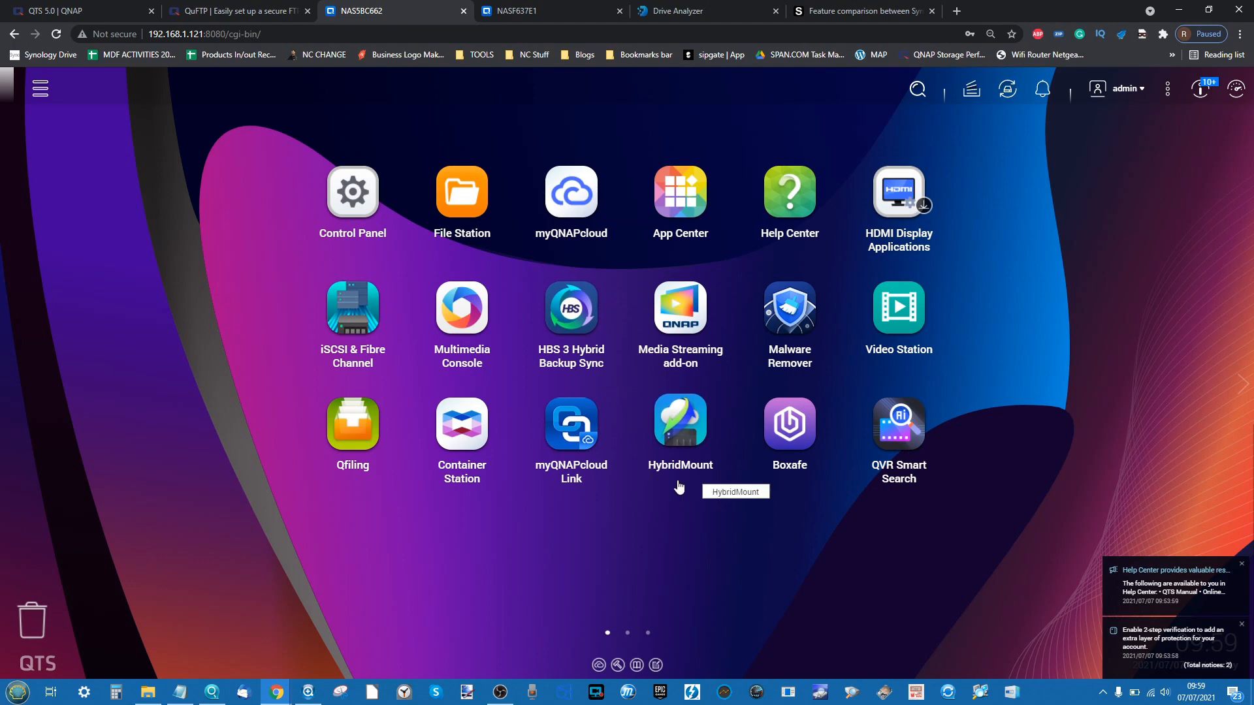
mouse_move(1028, 257)
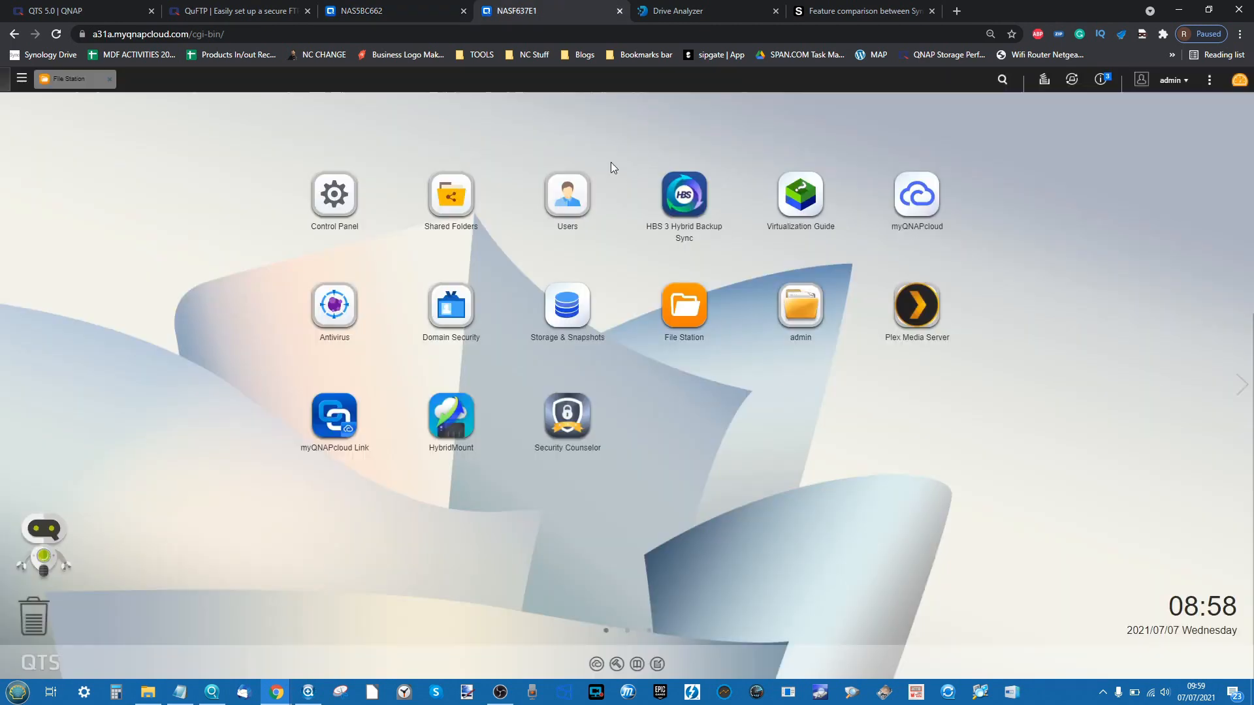
mouse_move(517, 211)
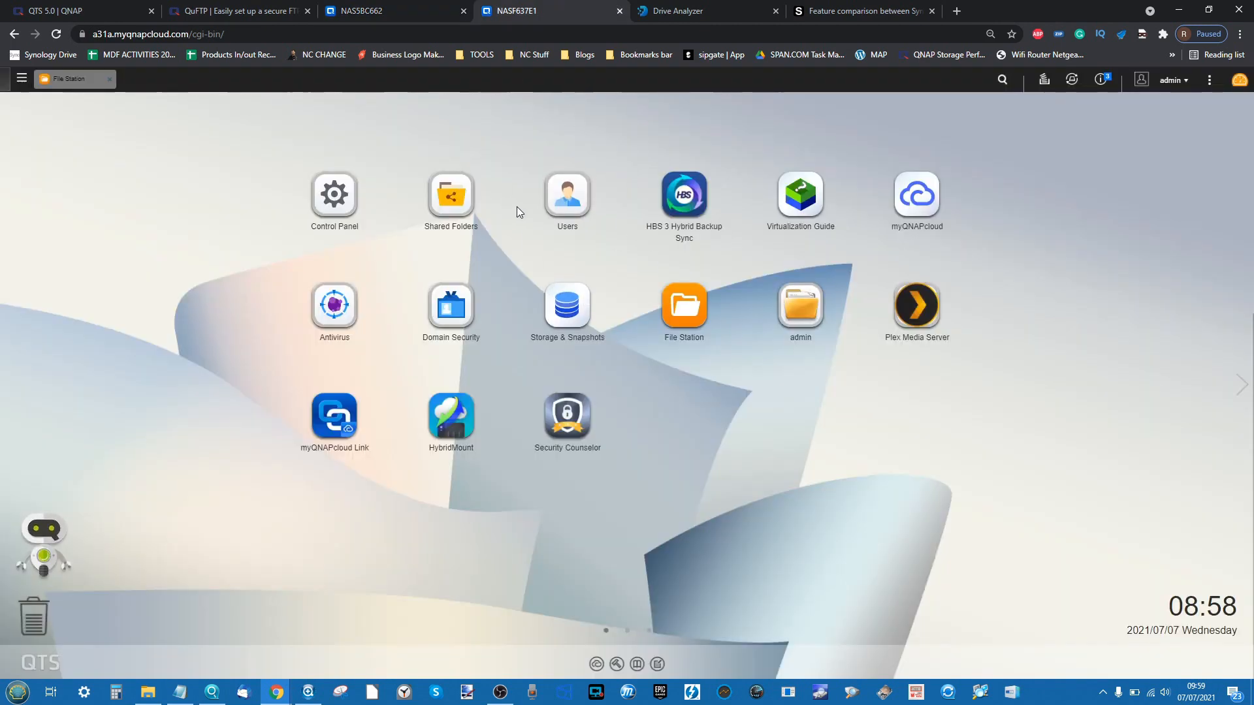
mouse_move(717, 128)
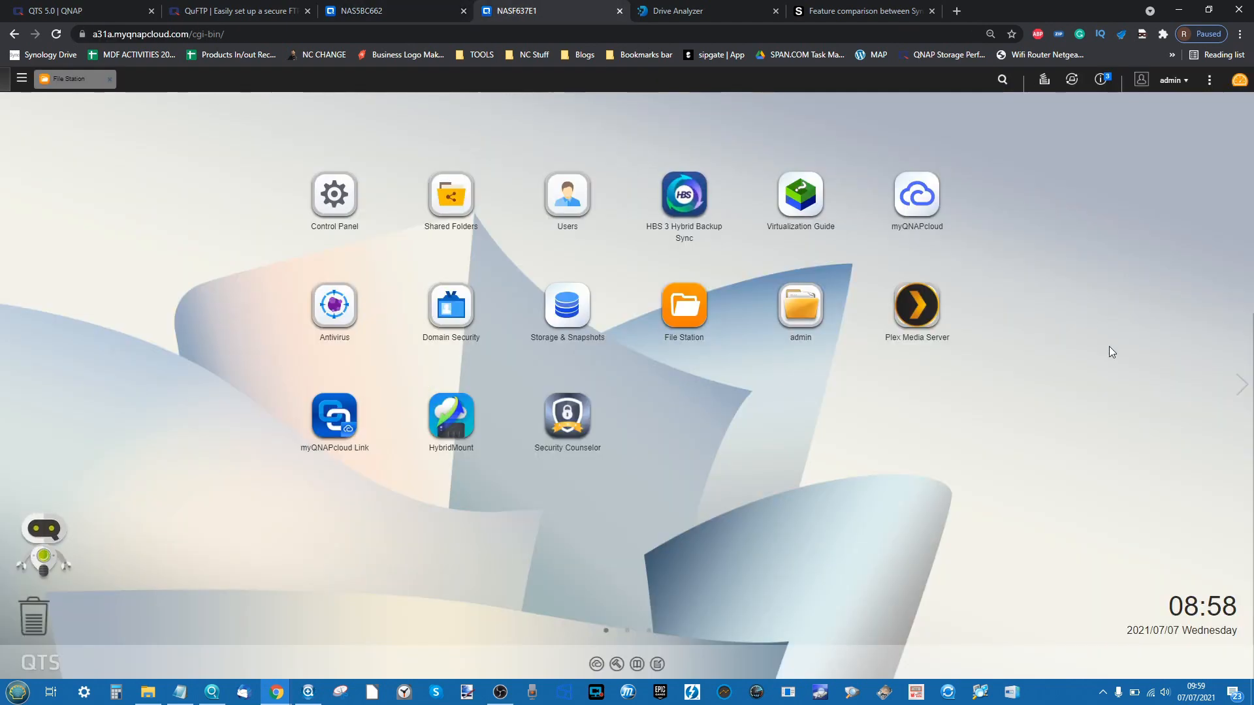
mouse_move(1172, 80)
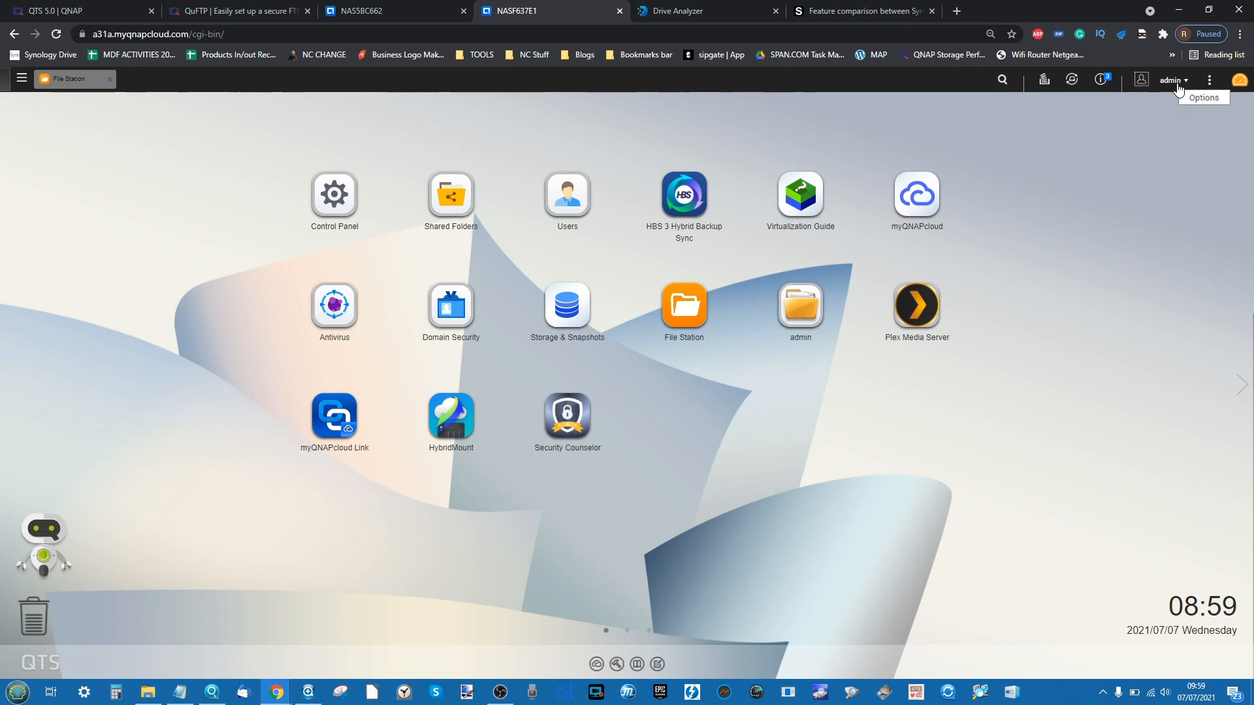
- Apply the blue geometric default wallpaper from the admin Options wallpaper settings
click(1170, 80)
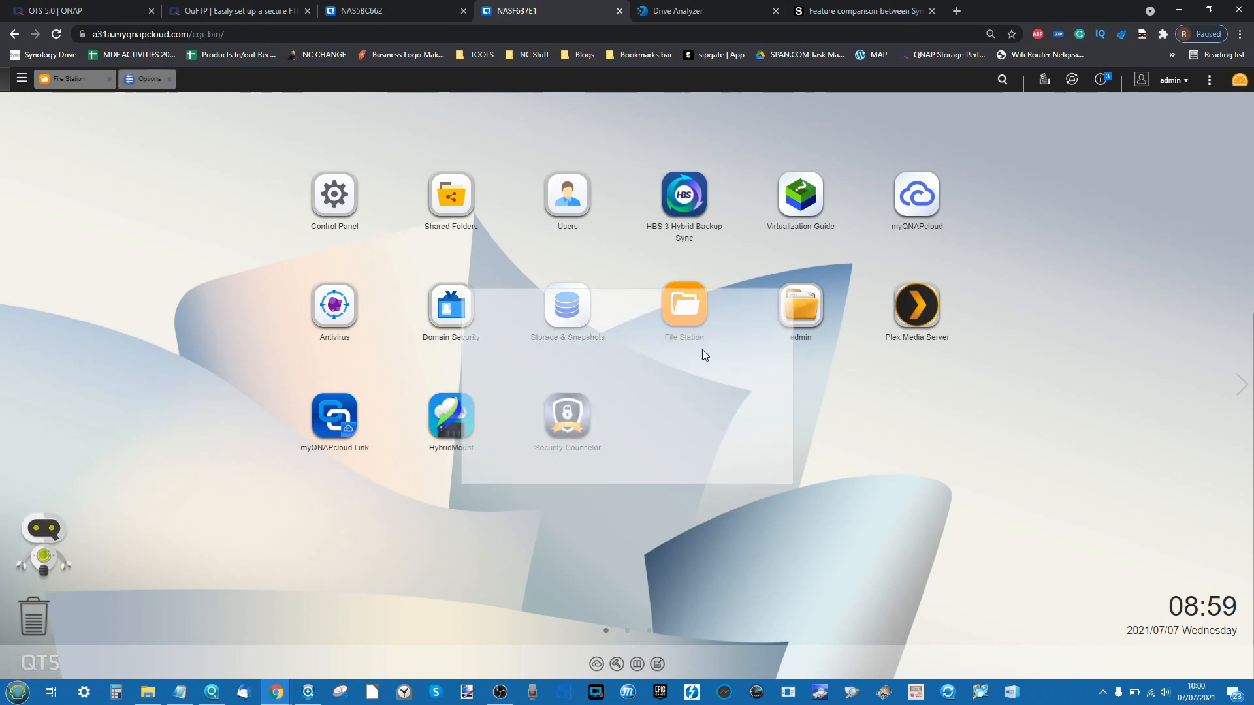
click(149, 78)
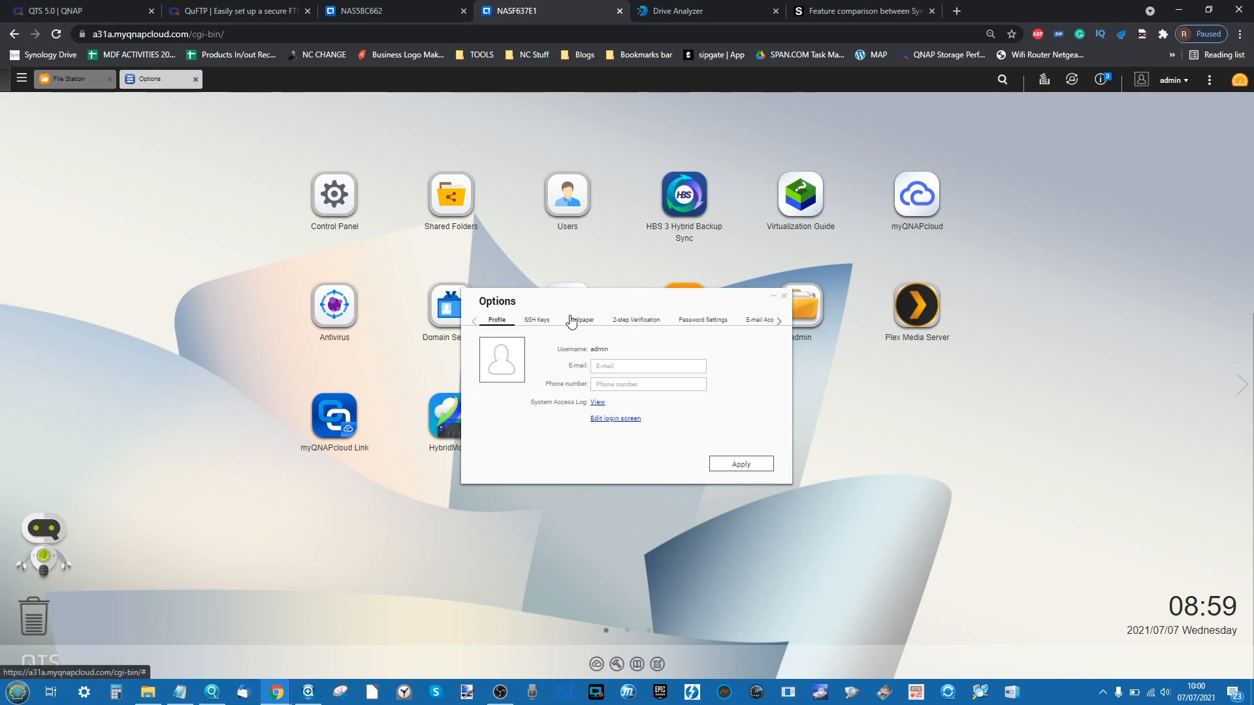
click(580, 320)
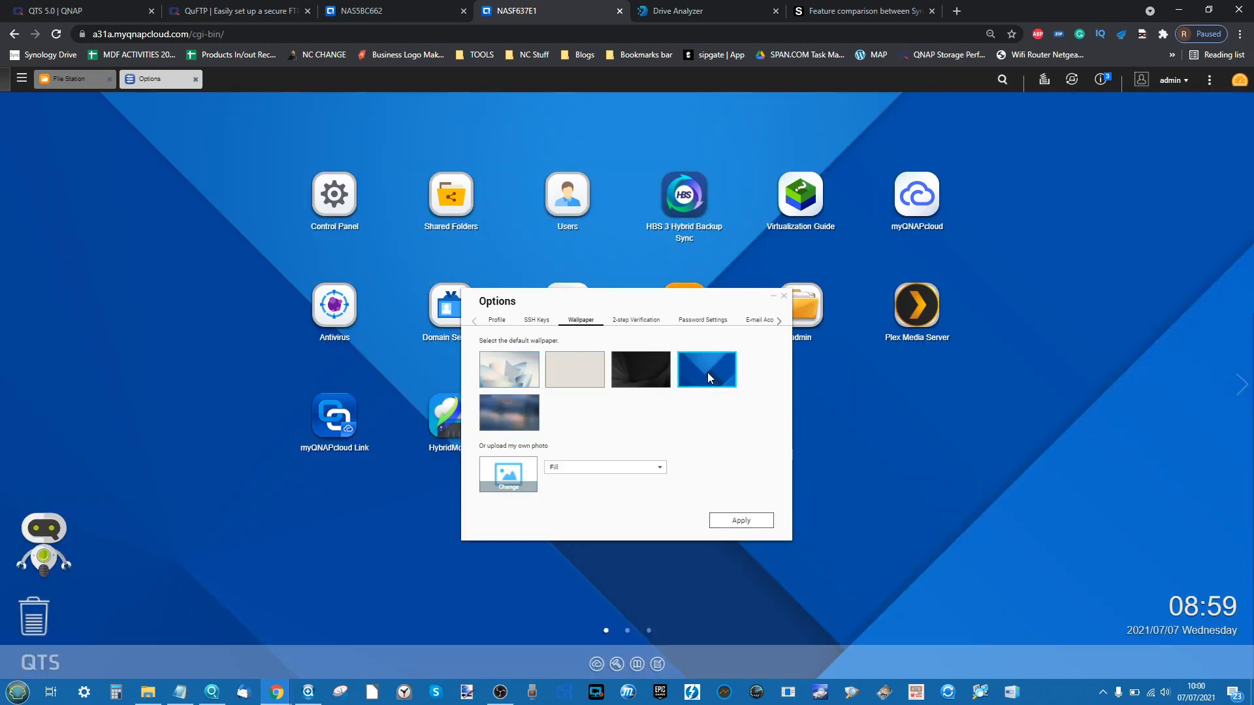
click(740, 521)
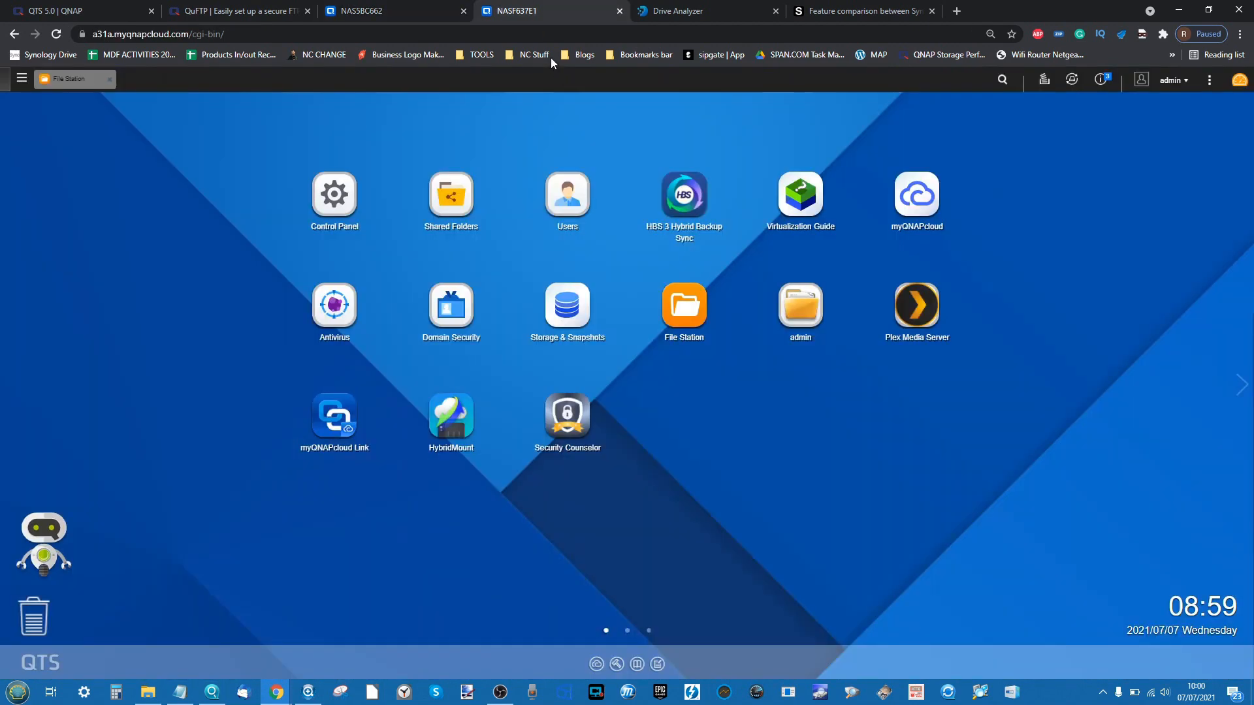
mouse_move(1047, 183)
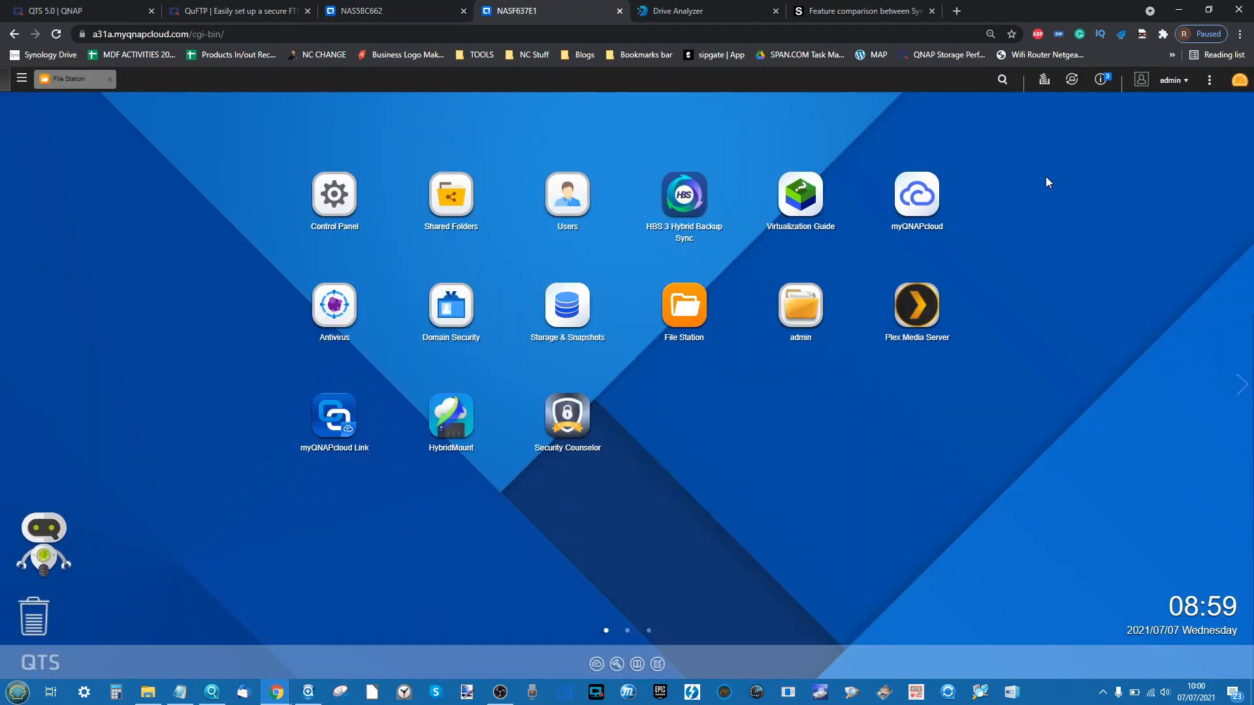
mouse_move(1109, 380)
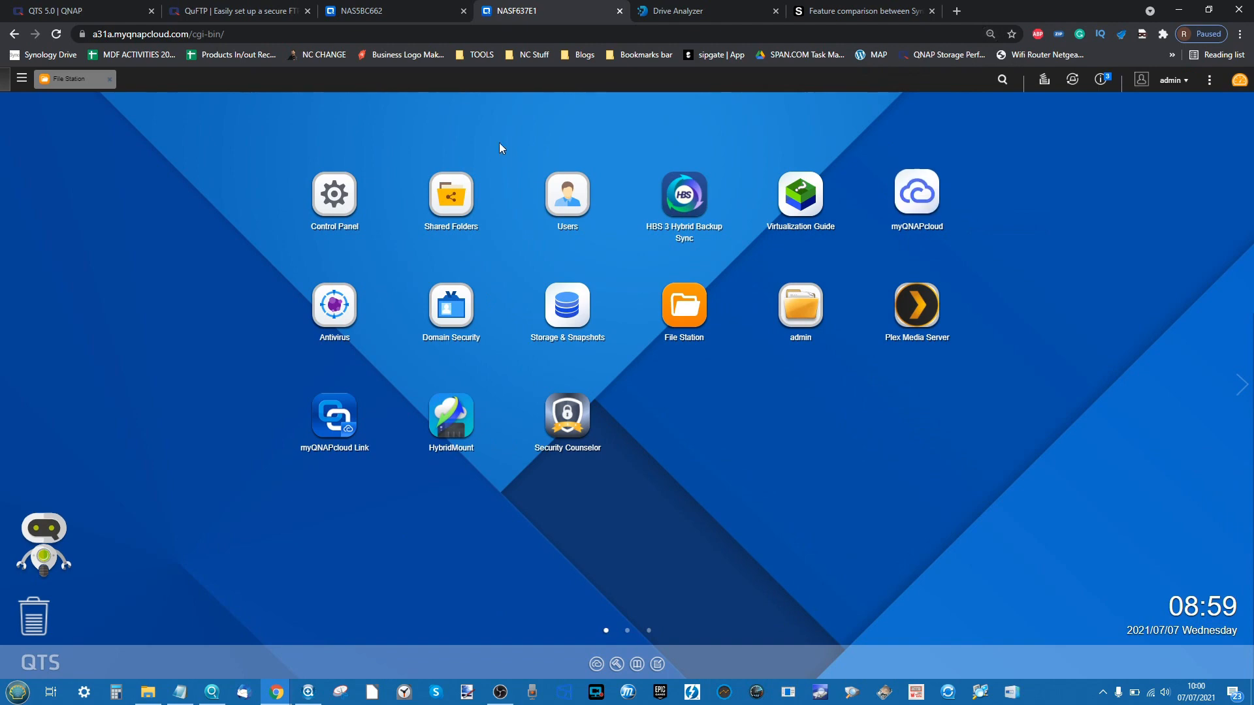
click(356, 10)
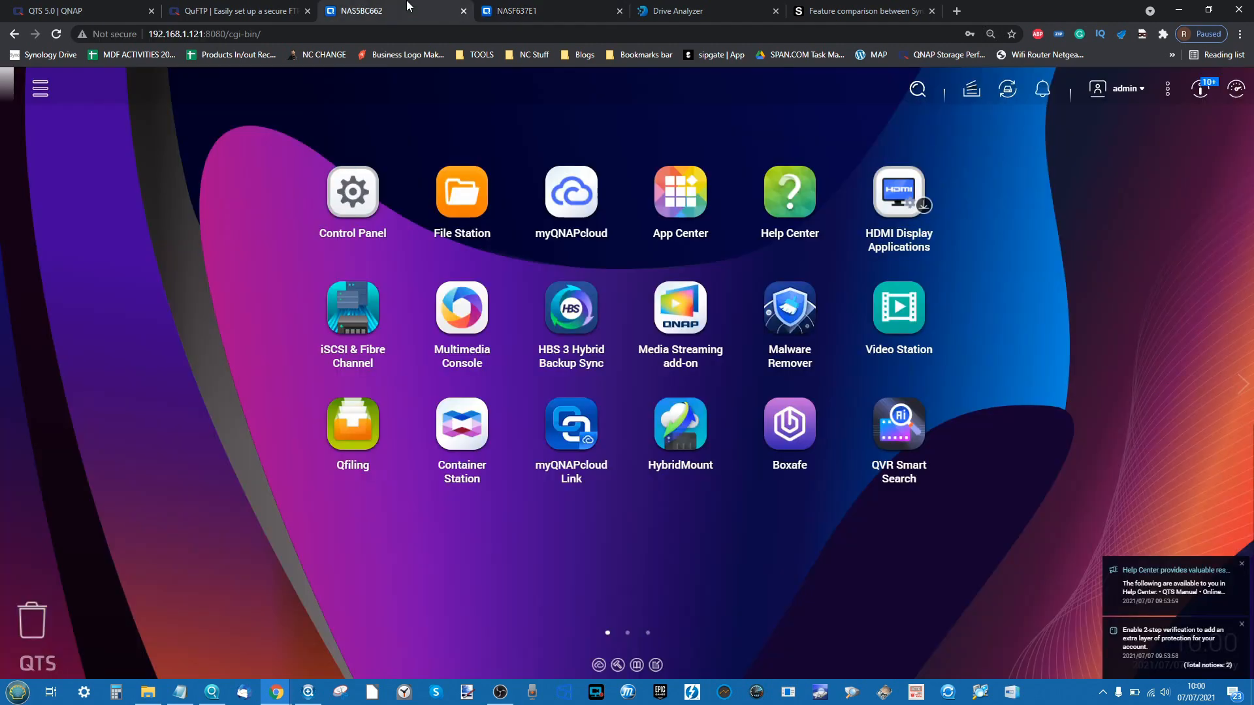
mouse_move(461, 192)
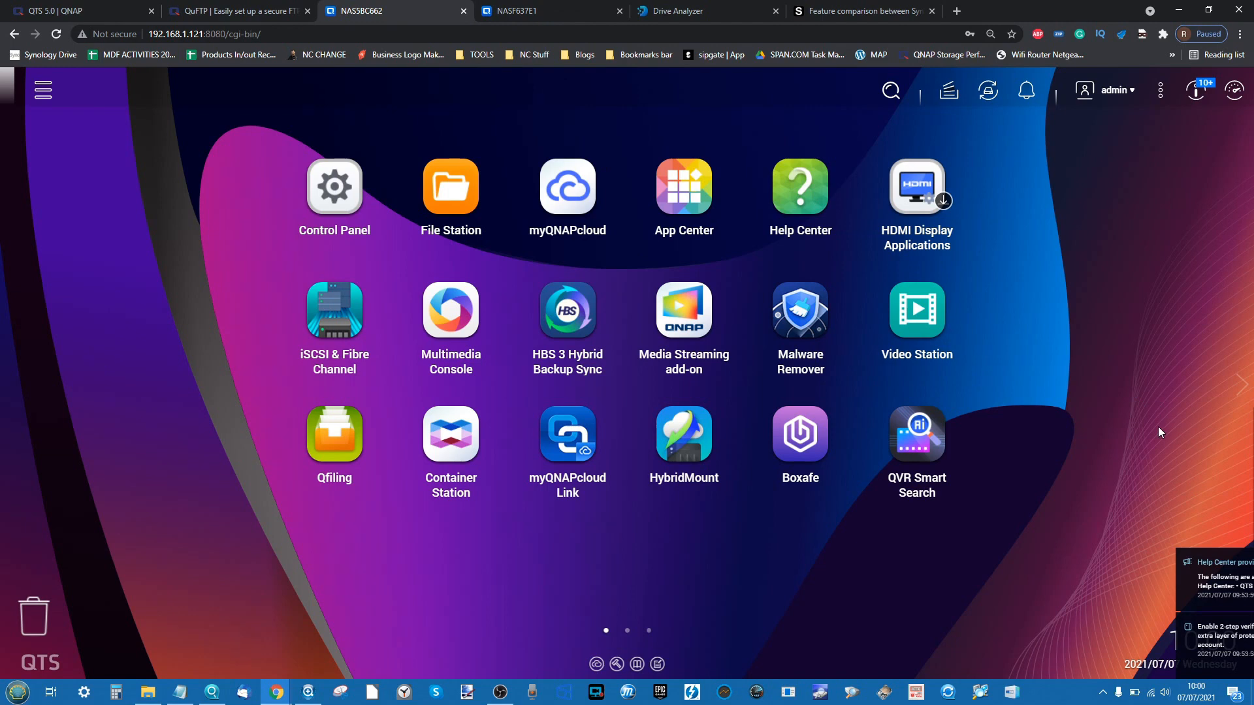
mouse_move(689, 391)
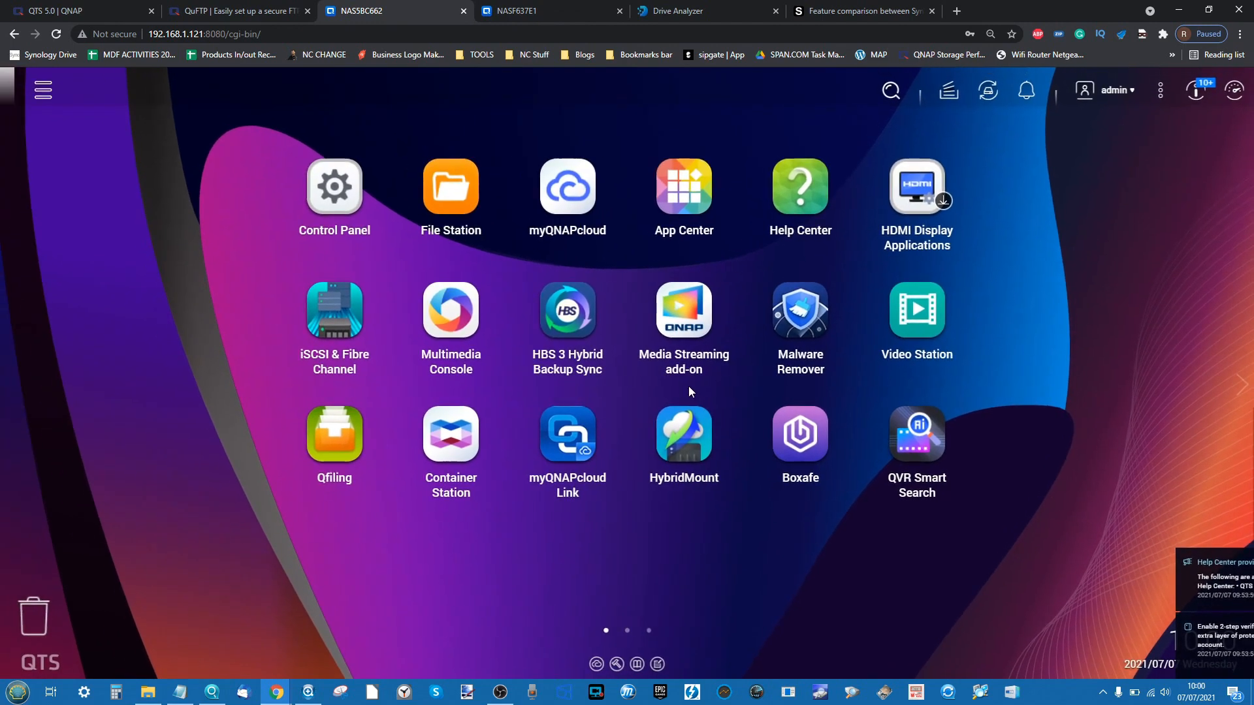
mouse_move(1210, 562)
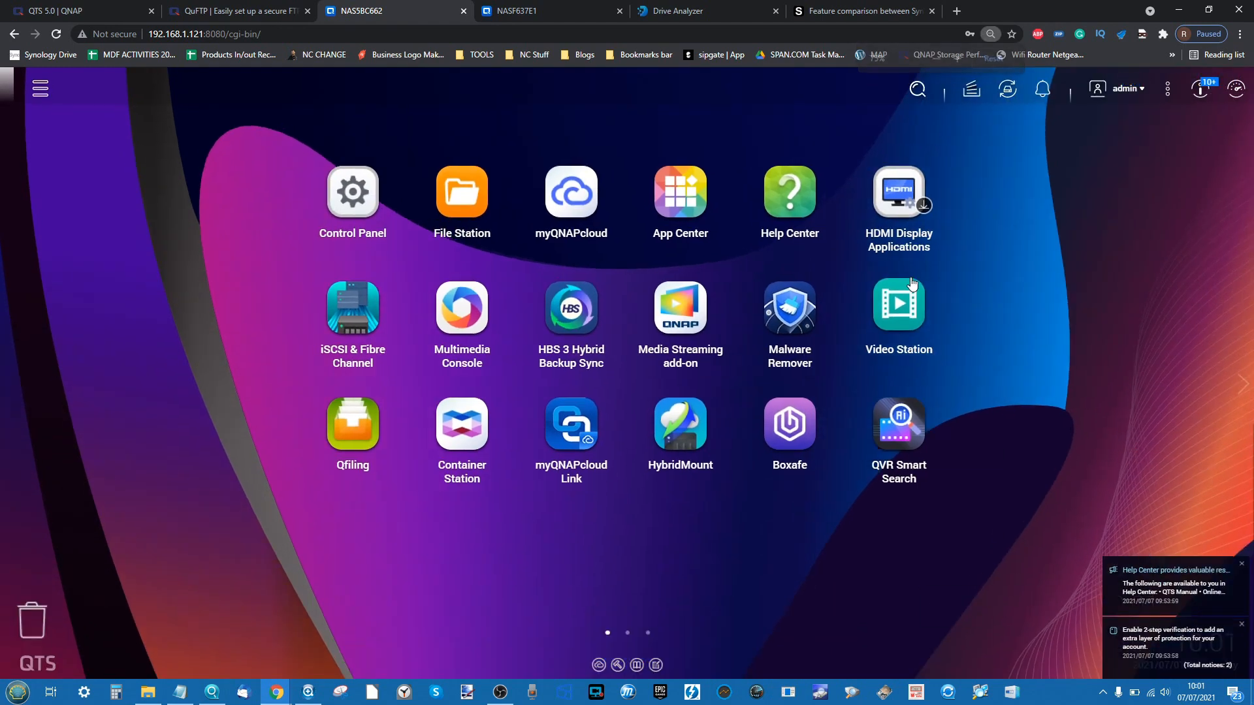
mouse_move(1079, 294)
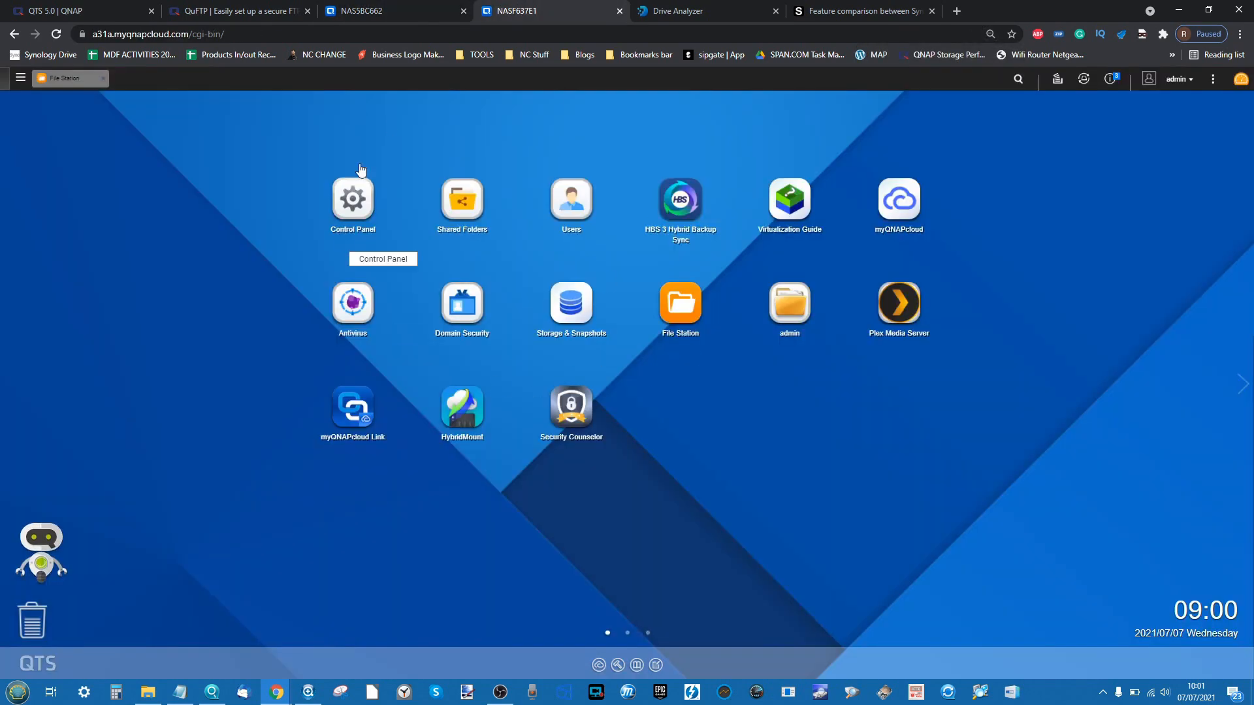
mouse_move(1077, 169)
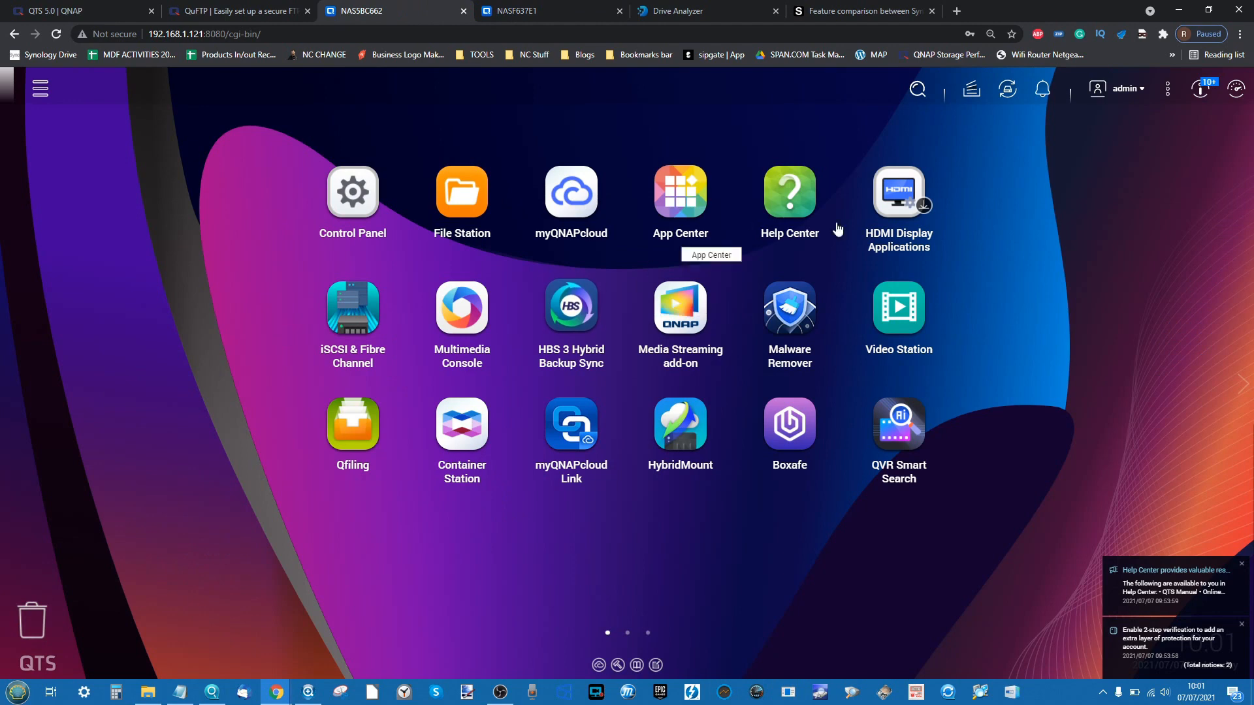
mouse_move(466, 281)
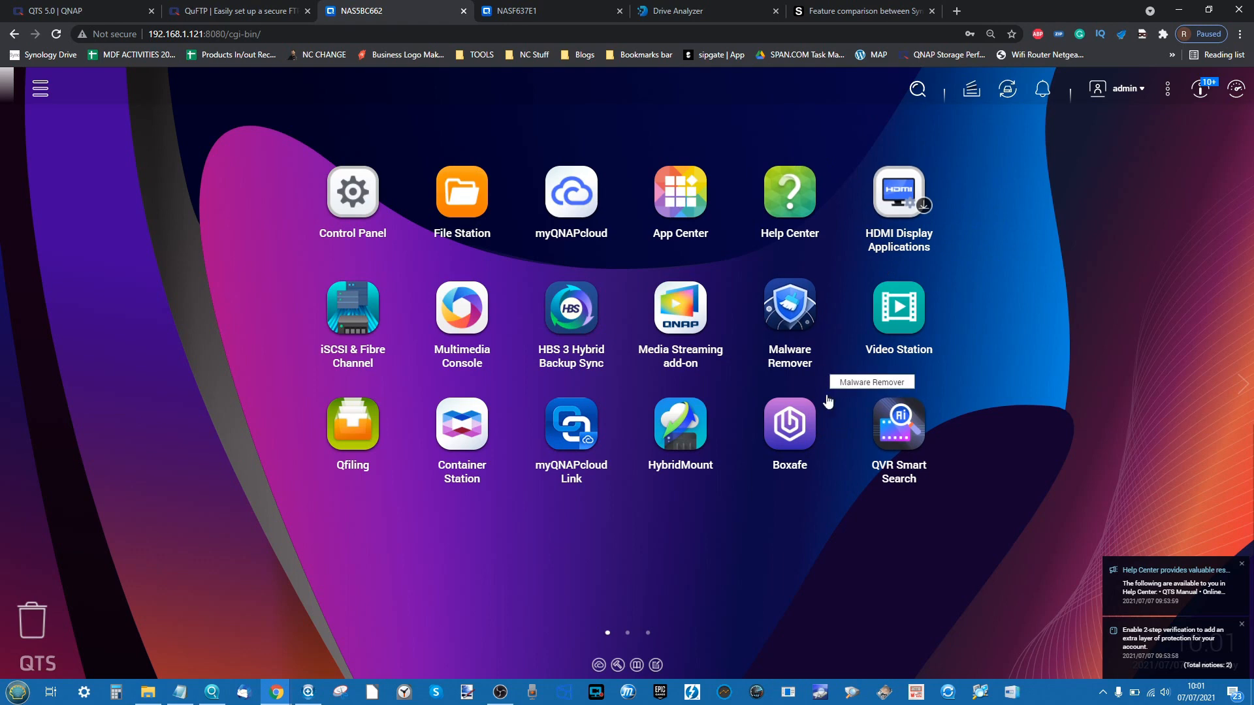
mouse_move(364, 488)
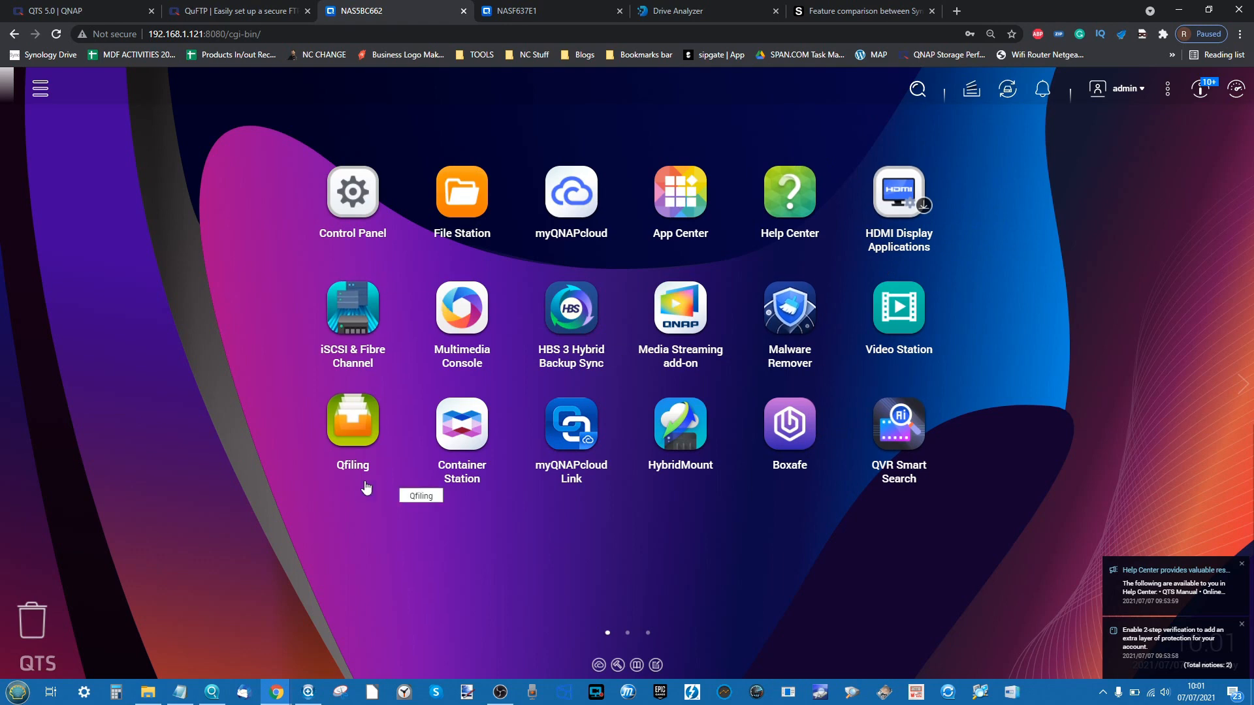
mouse_move(626, 638)
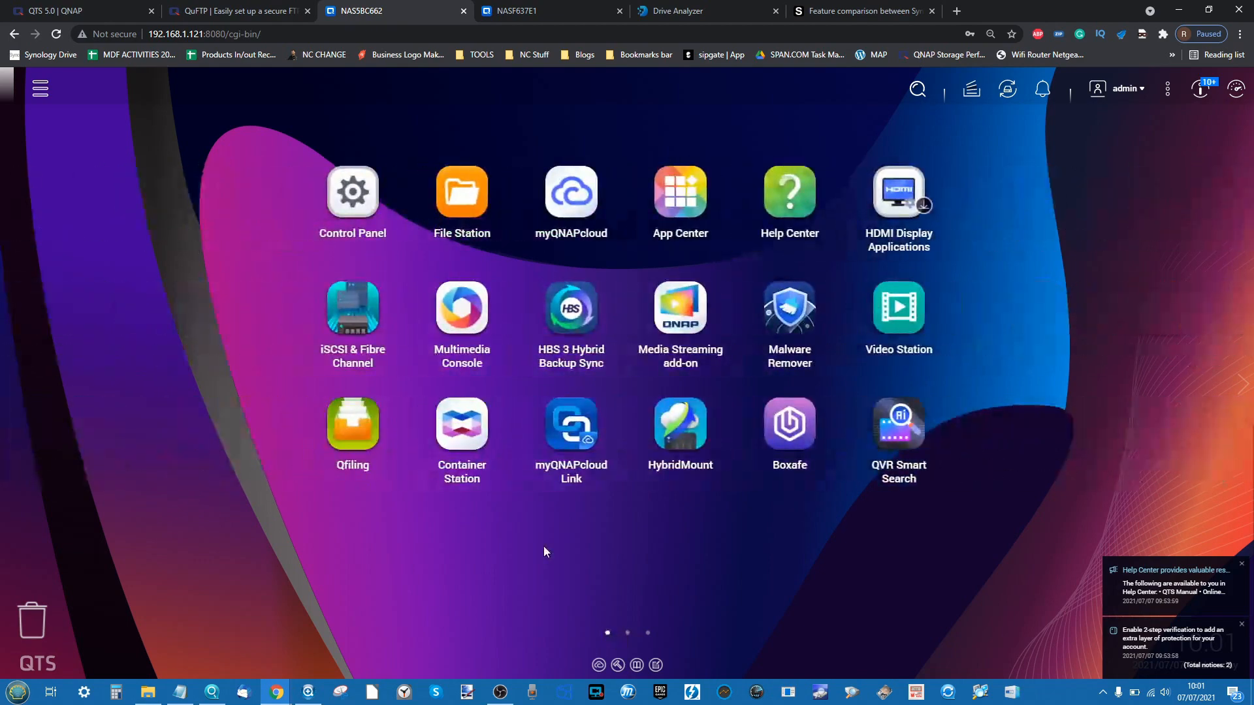
mouse_move(590, 308)
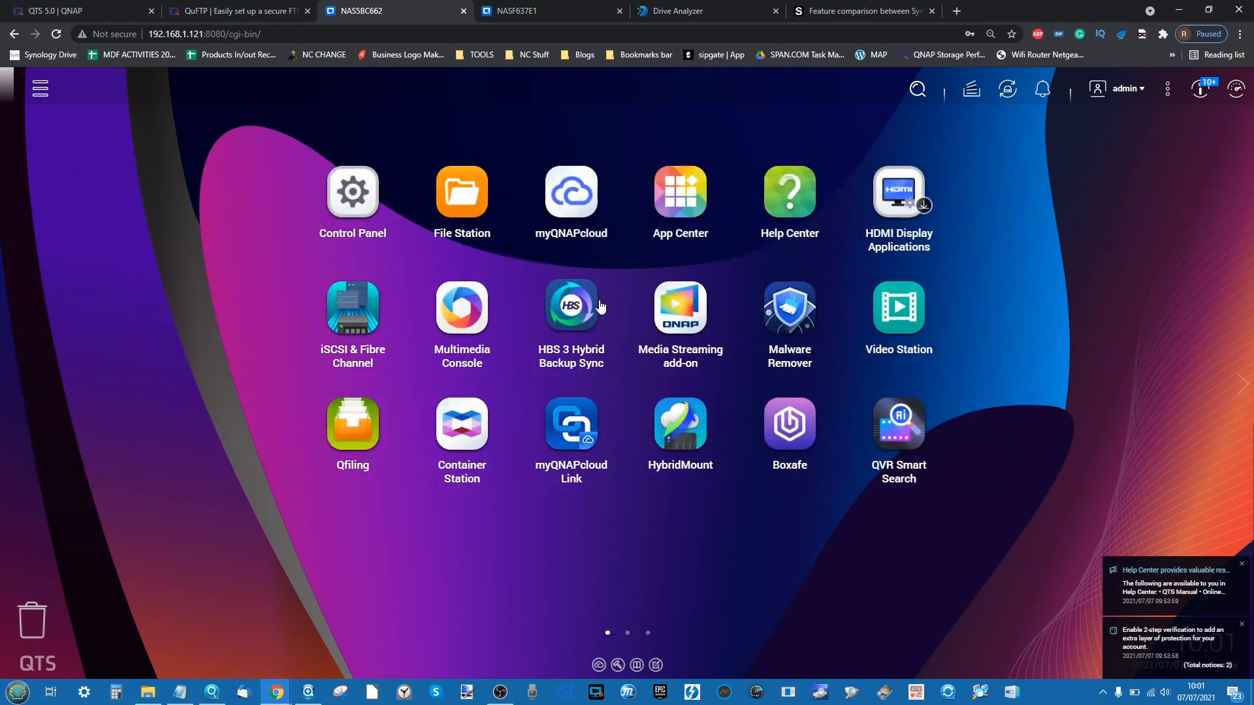
- Launch App Center, dismissing a brief myQNAPcloud window, and browse the My Apps list
click(679, 192)
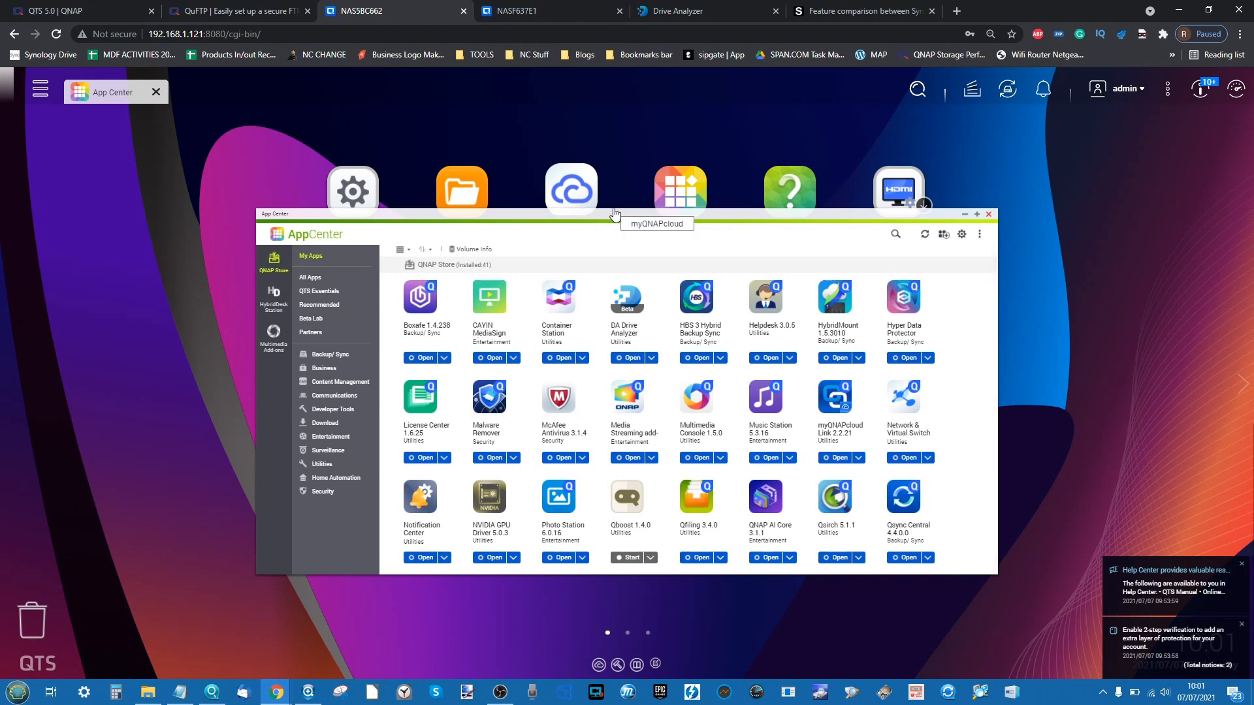
click(570, 189)
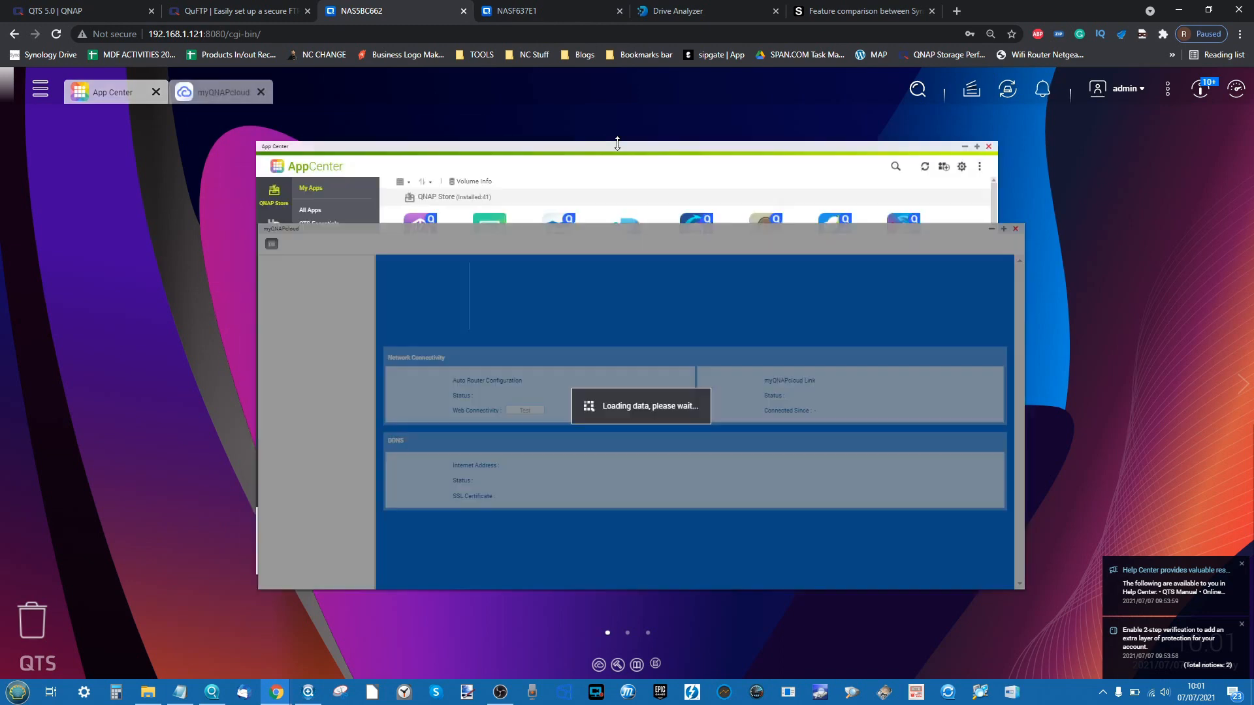
click(260, 91)
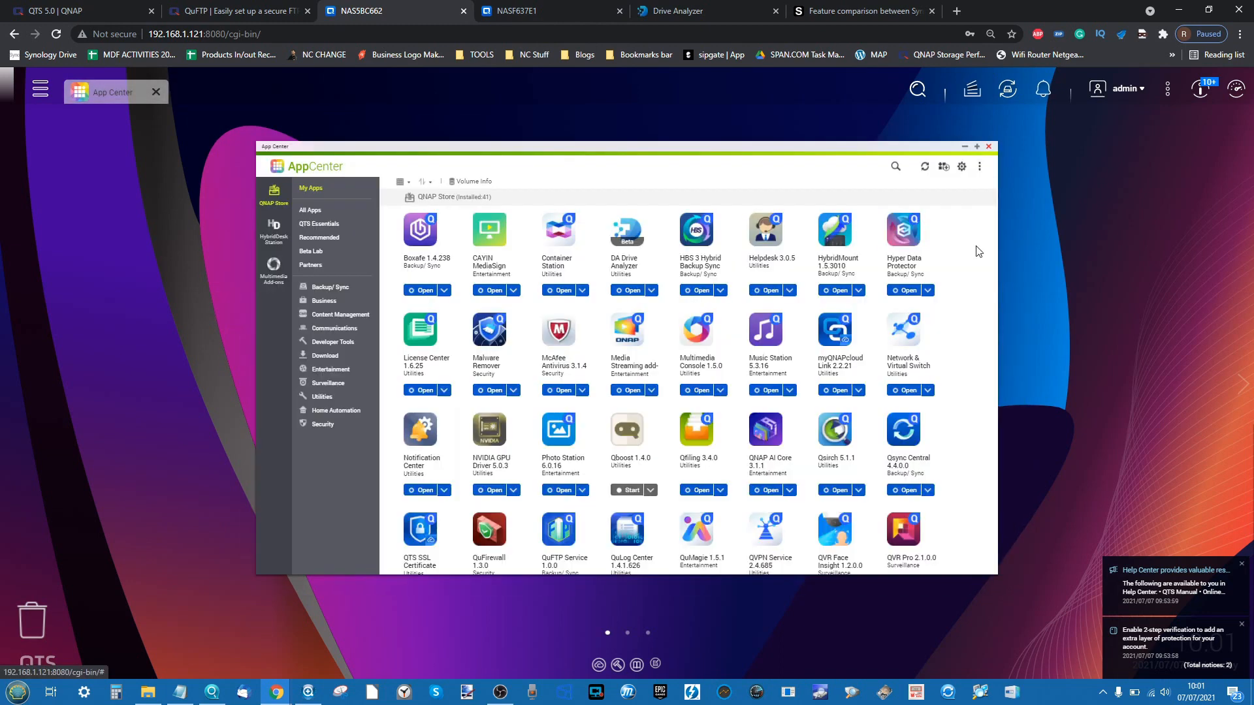
scroll(down, 3)
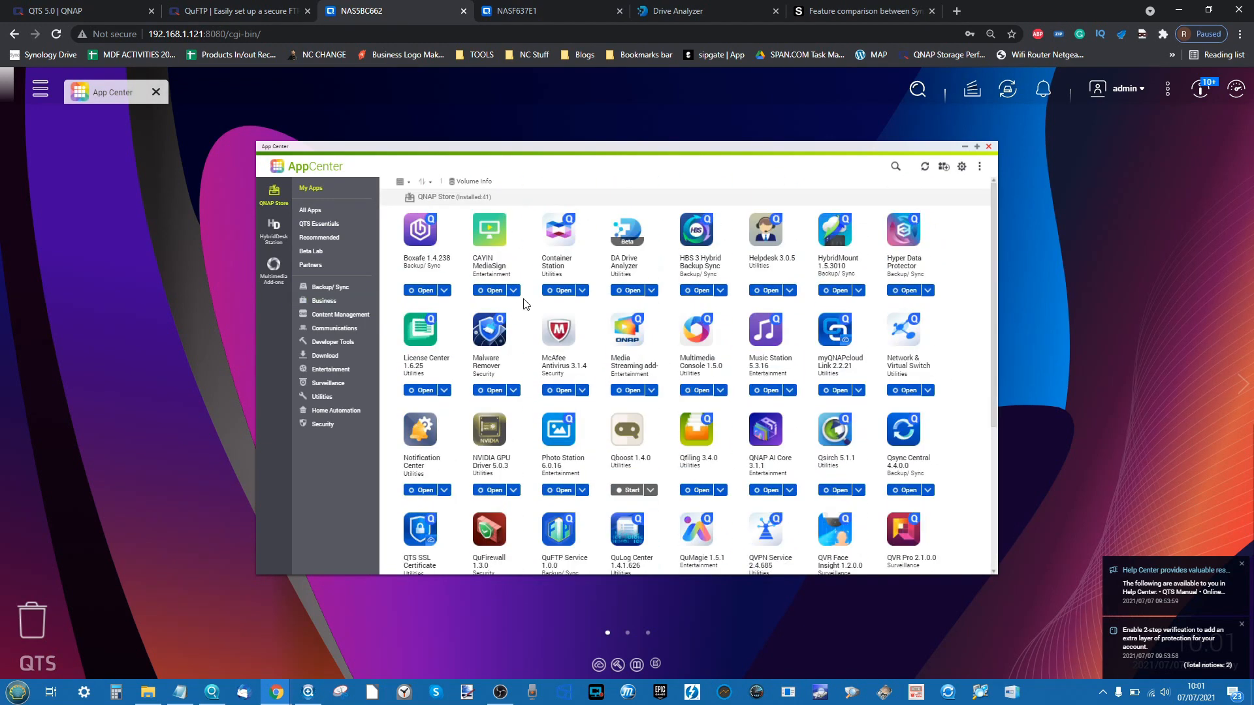
mouse_move(606, 316)
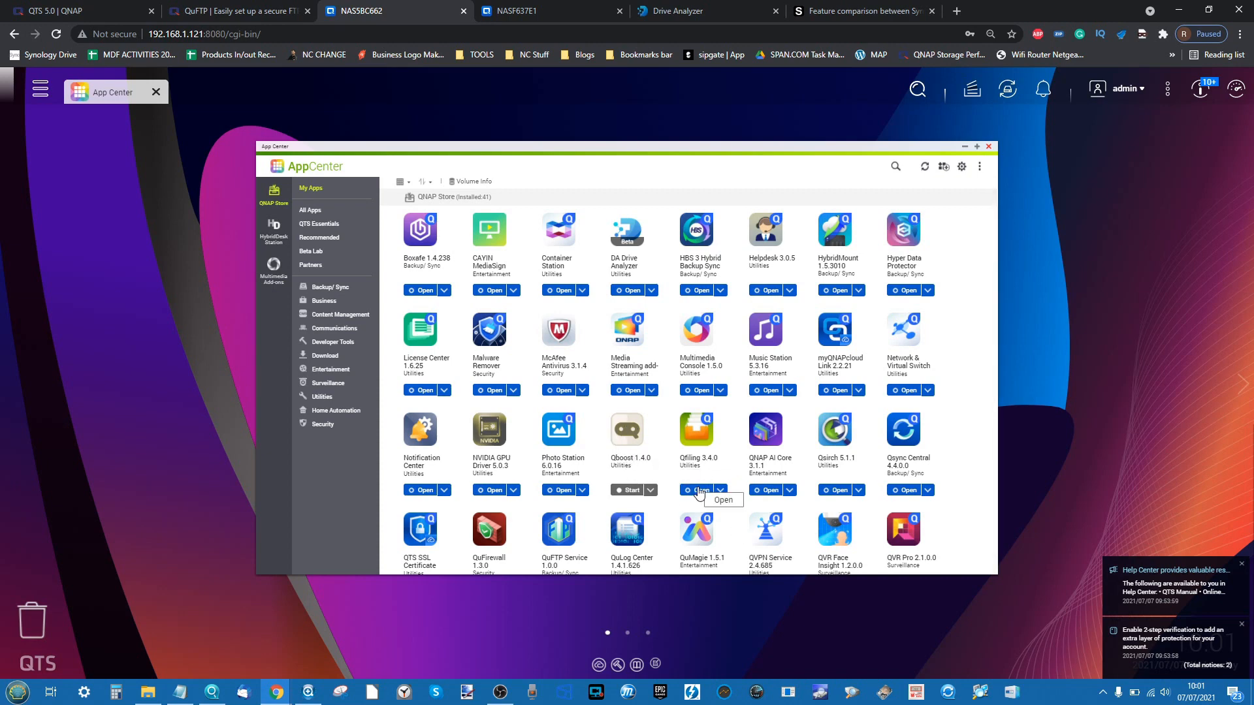
mouse_move(544, 395)
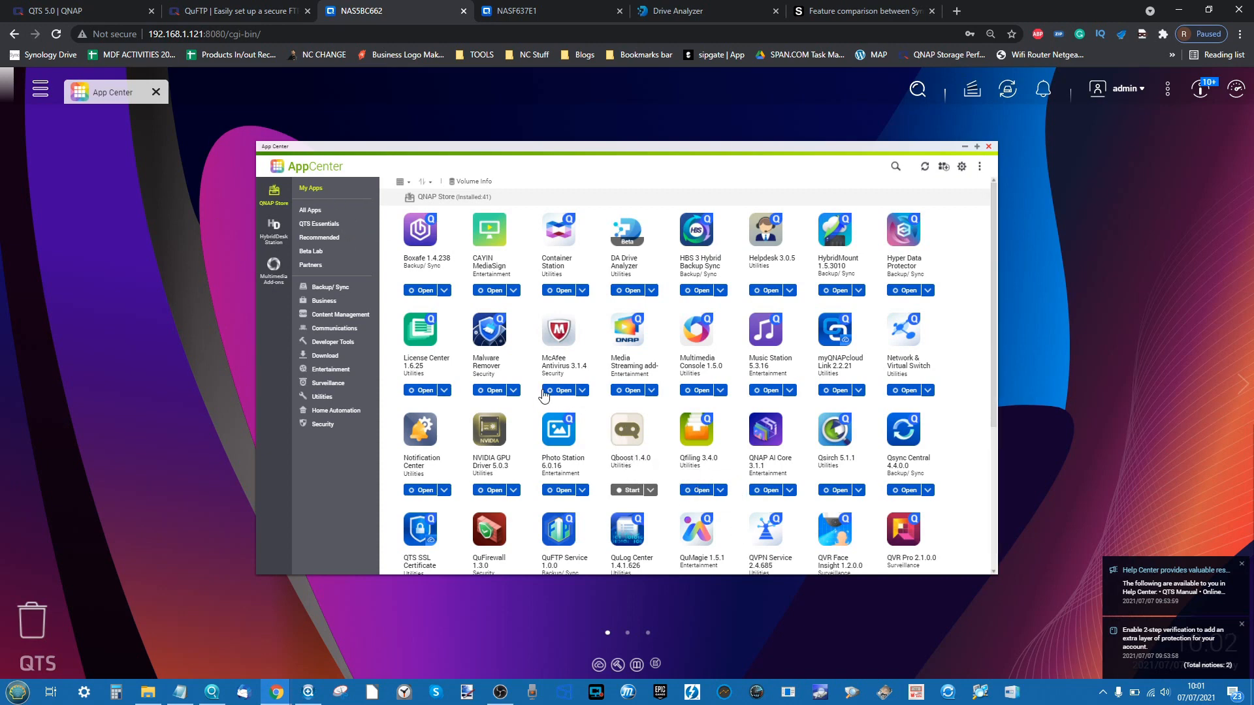
click(560, 389)
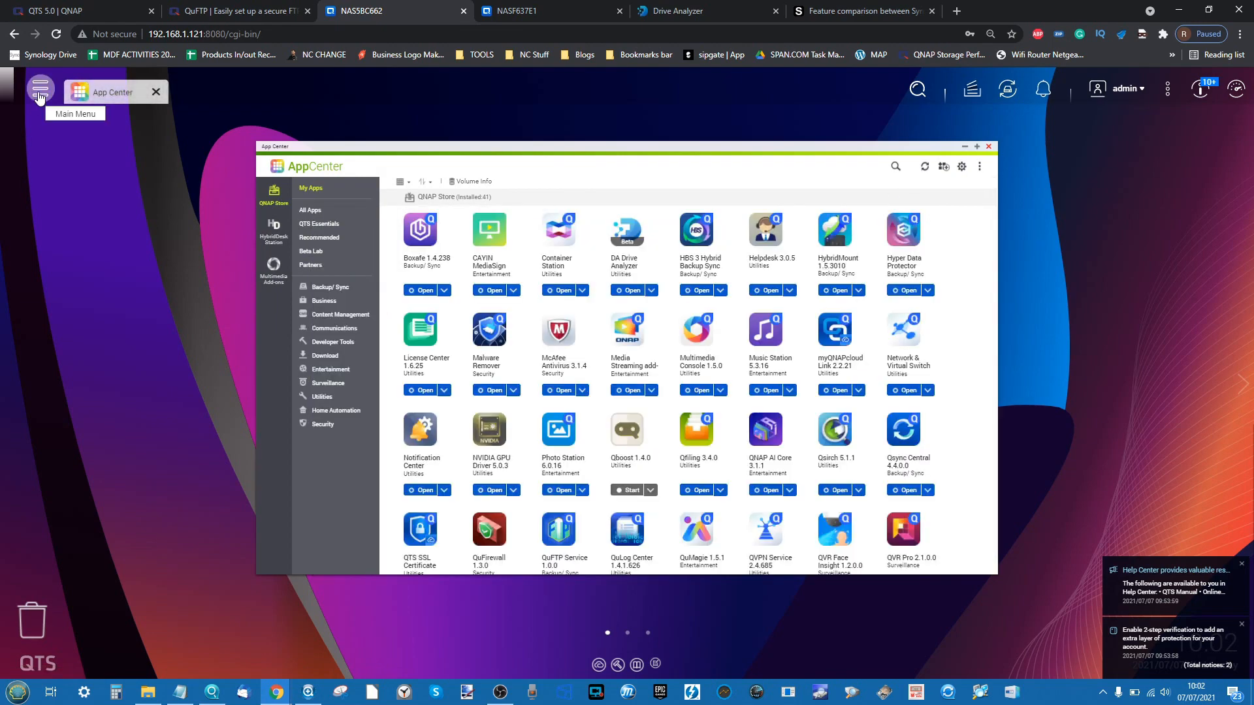
- Show the QTS 5.0 main menu, then switch to NASF637E1 and show its older app menu
click(40, 89)
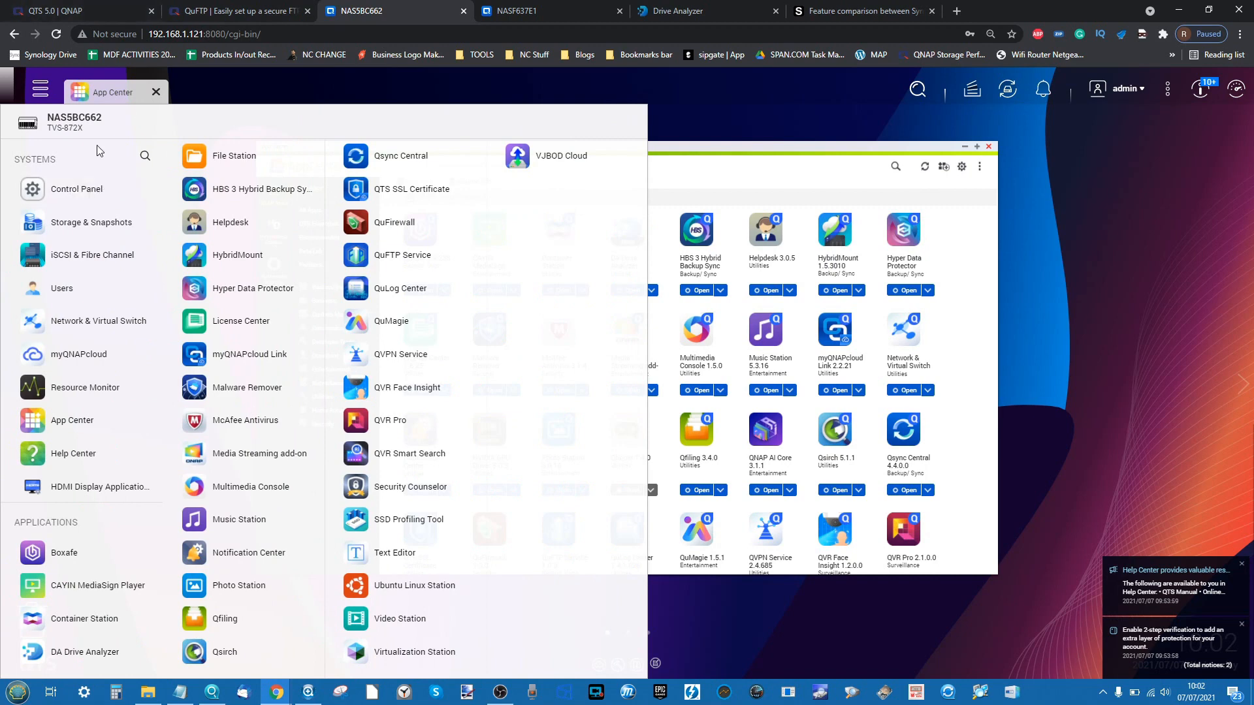
mouse_move(257, 328)
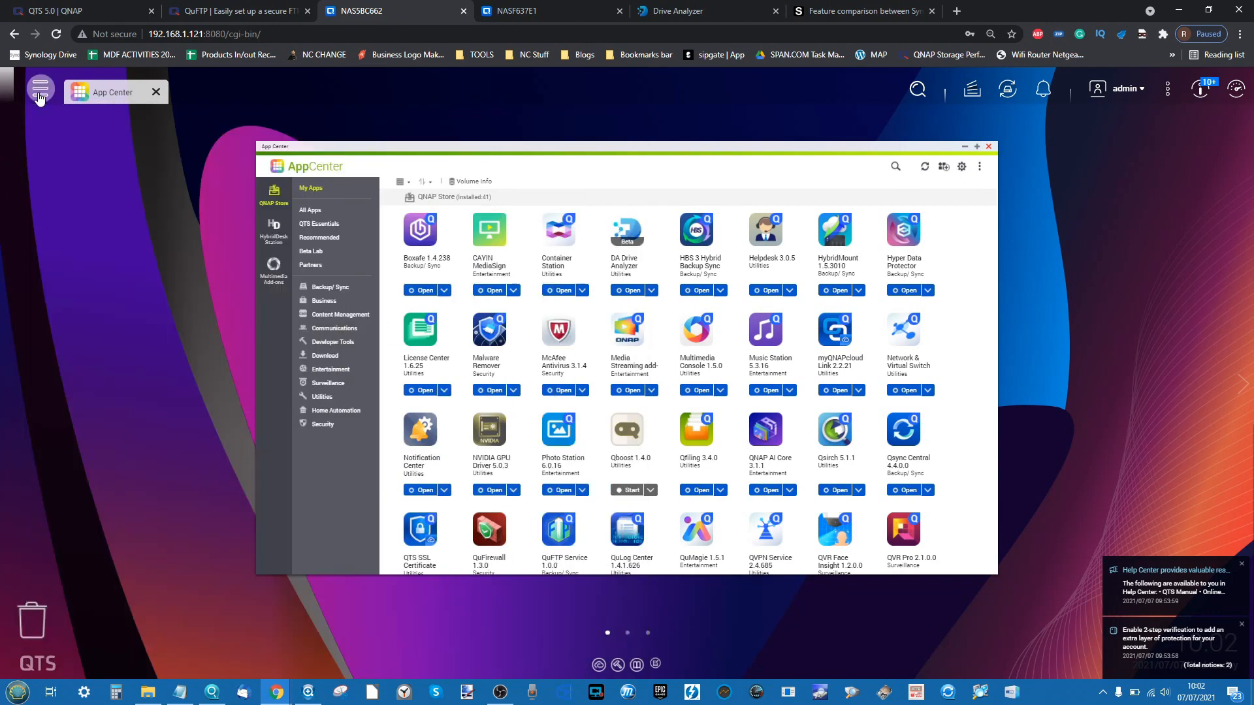
click(41, 88)
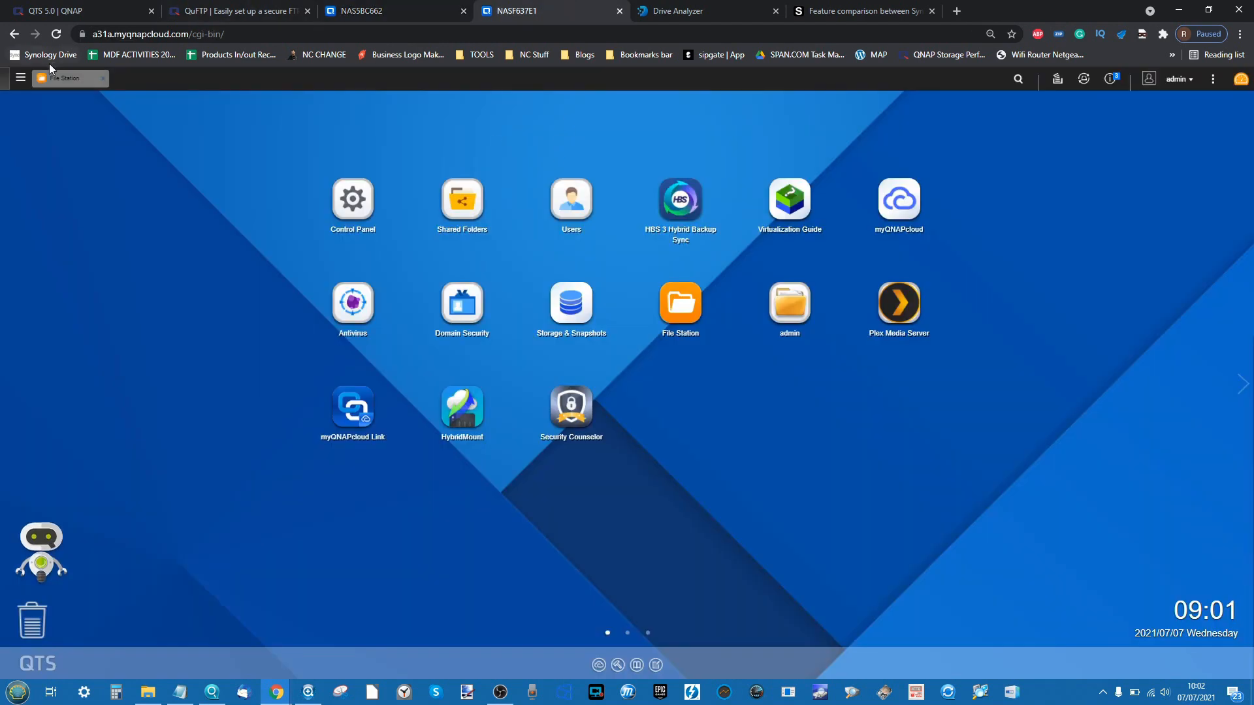
click(19, 77)
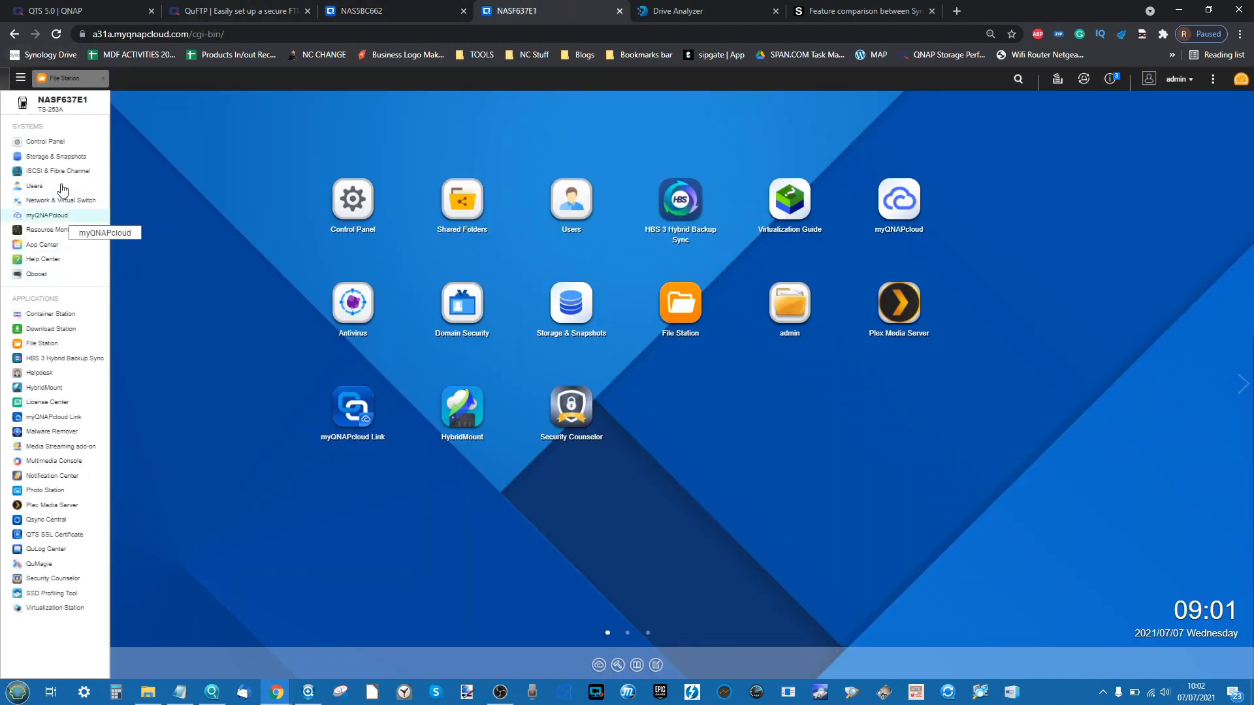
mouse_move(376, 376)
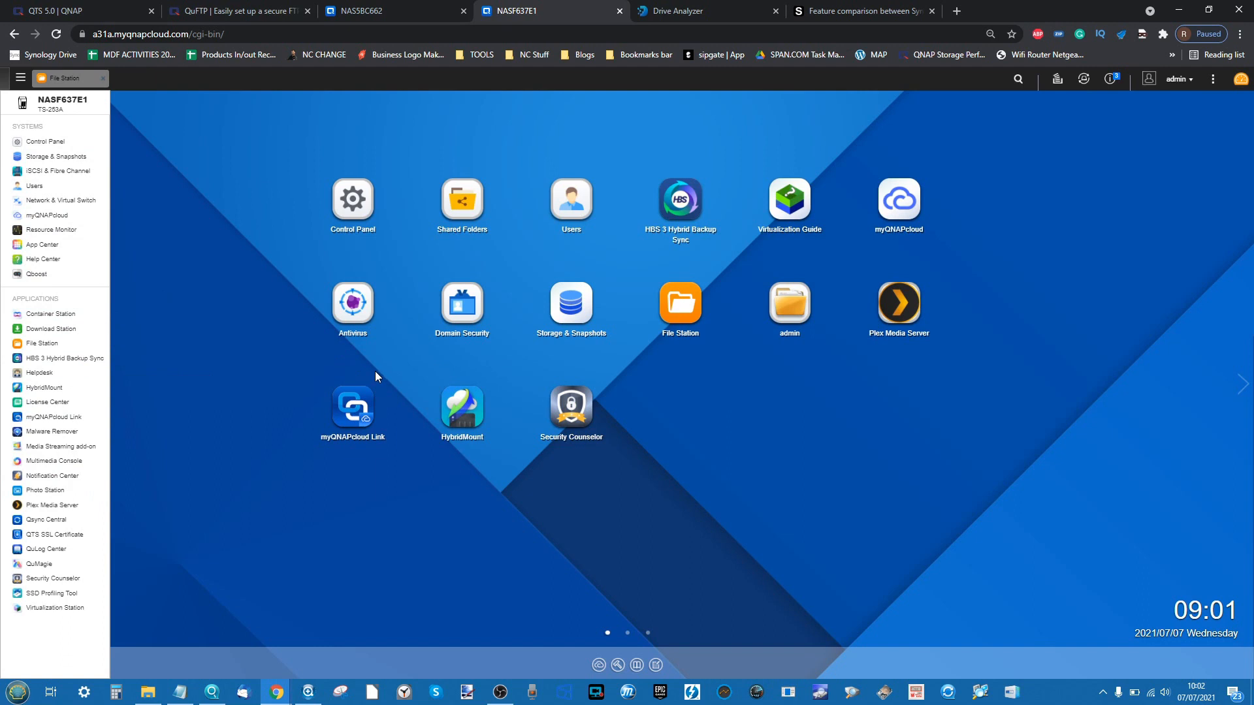
mouse_move(983, 157)
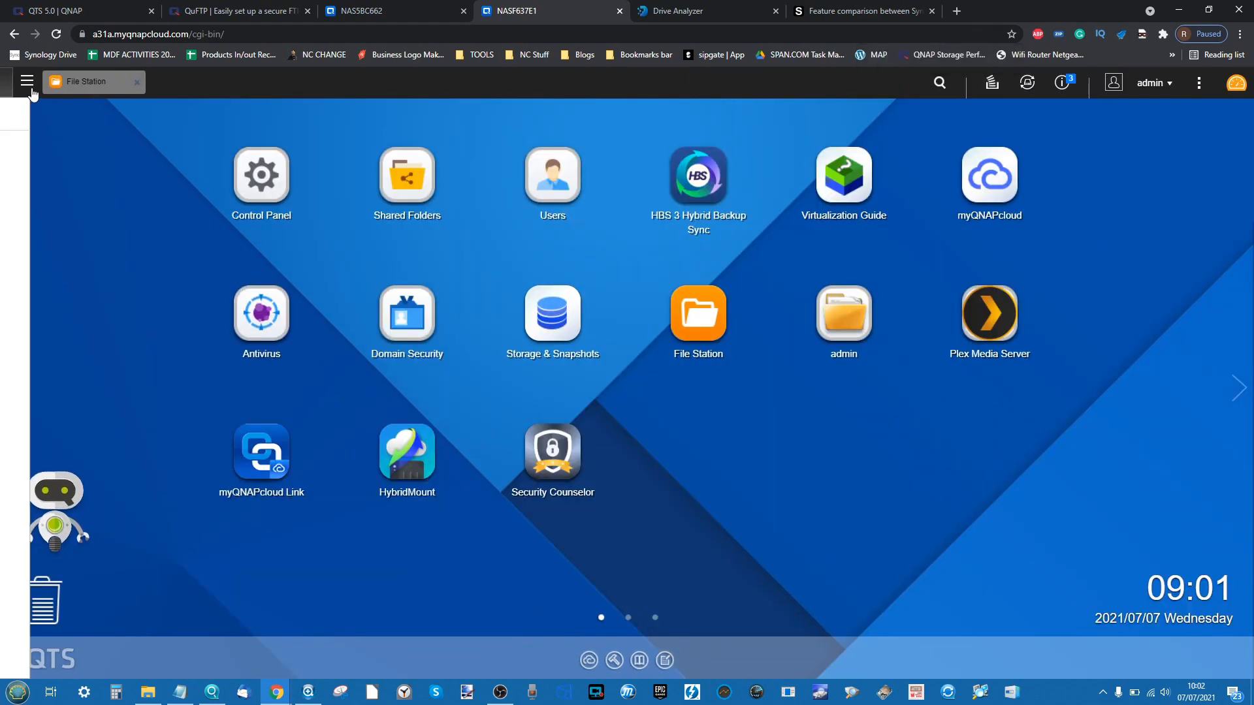
- Switch back to the QTS 5.0 NAS and close App Center
click(26, 81)
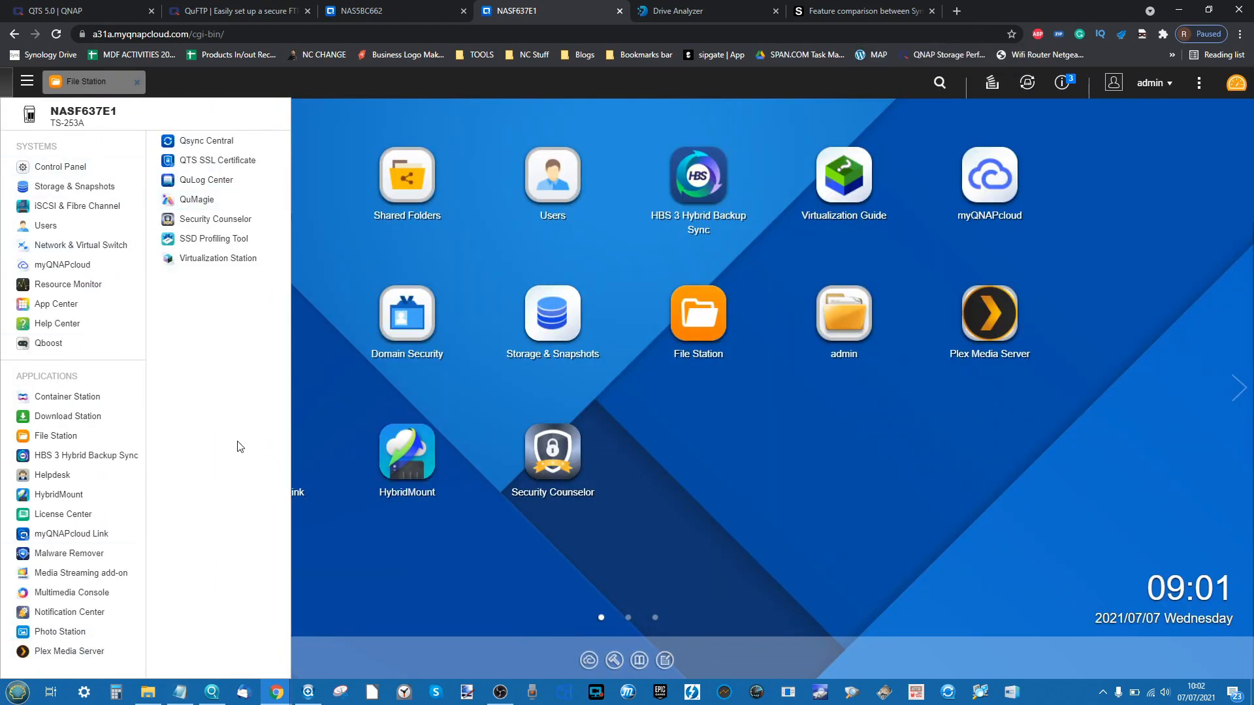
click(364, 11)
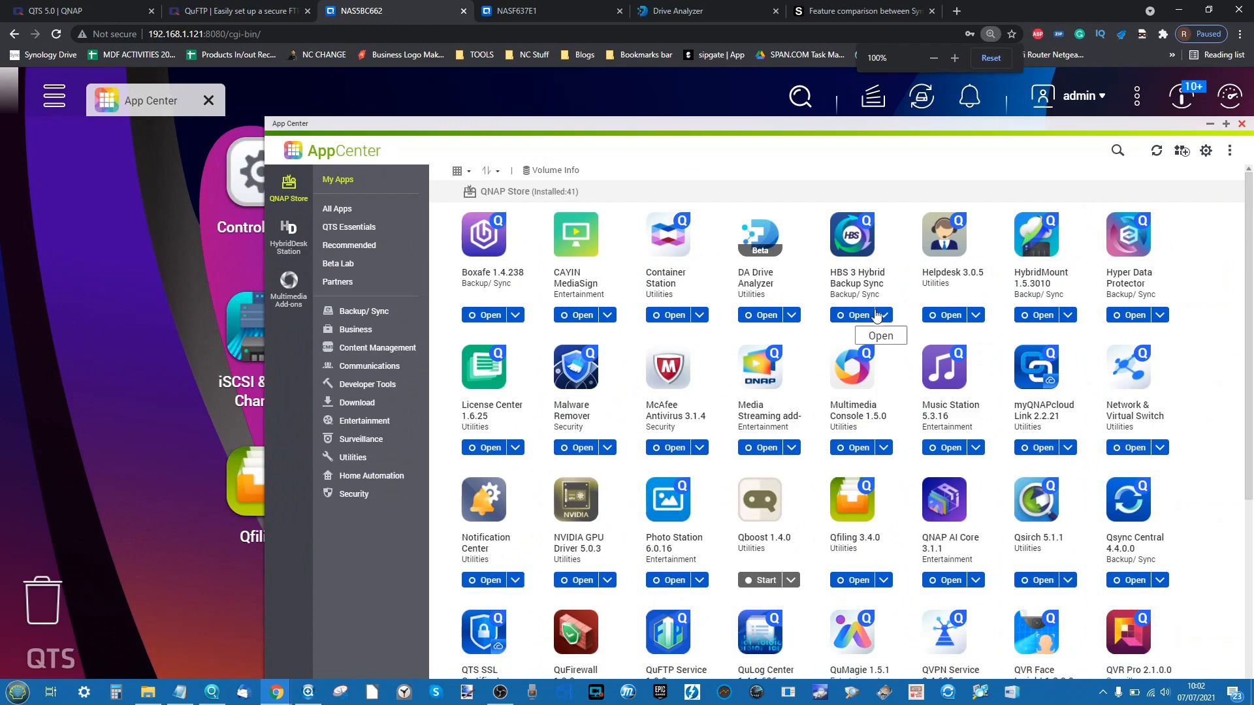
click(1241, 123)
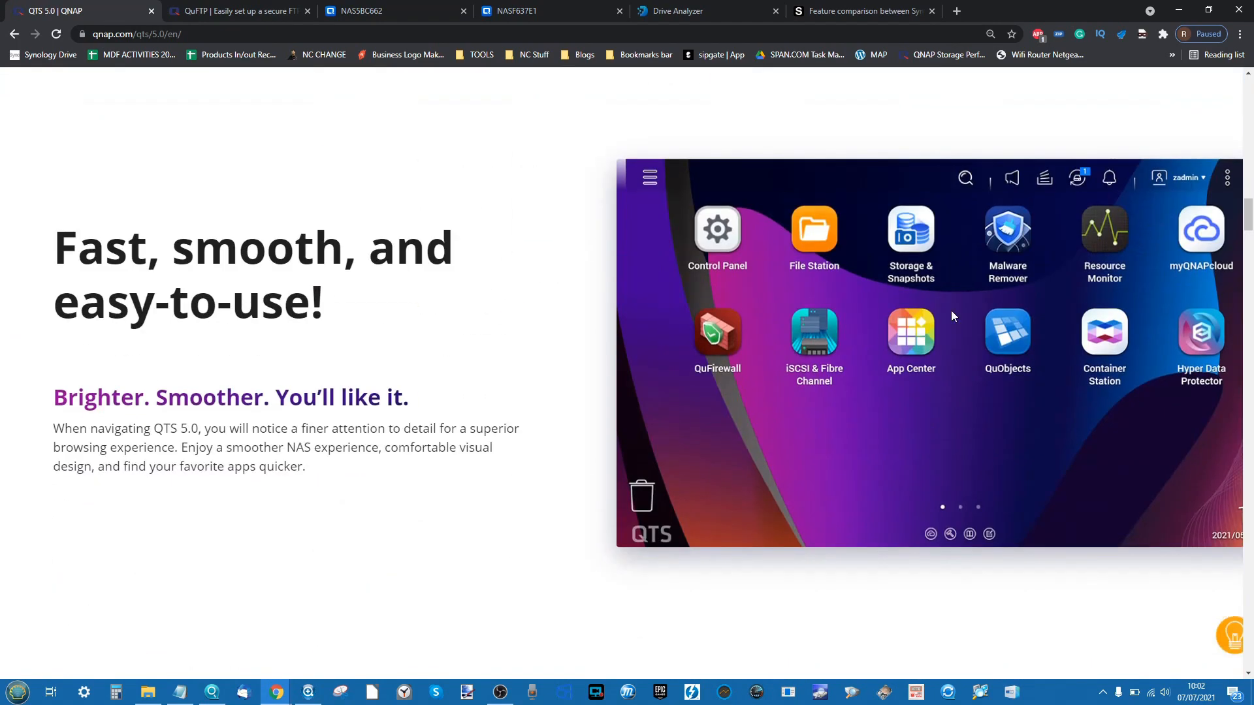
mouse_move(633, 226)
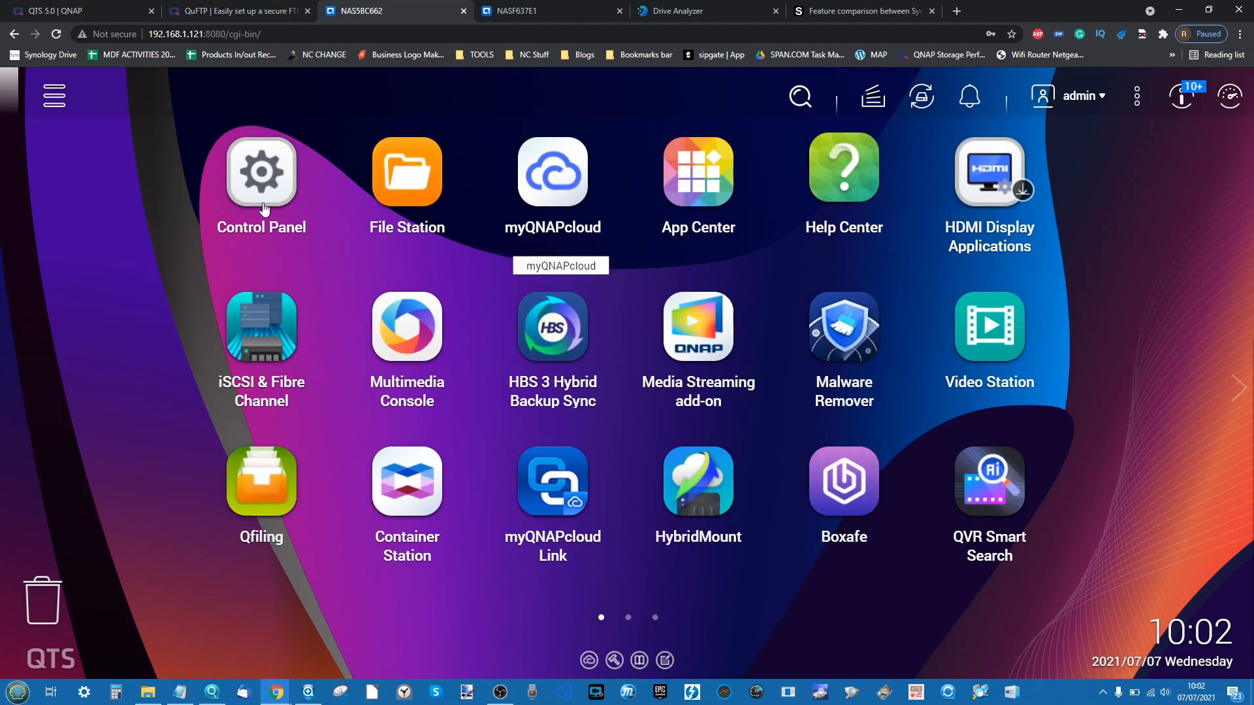
- Toggle the QTS 5.0 main menu open and closed twice, then return to the NASF637E1 desktop
click(52, 95)
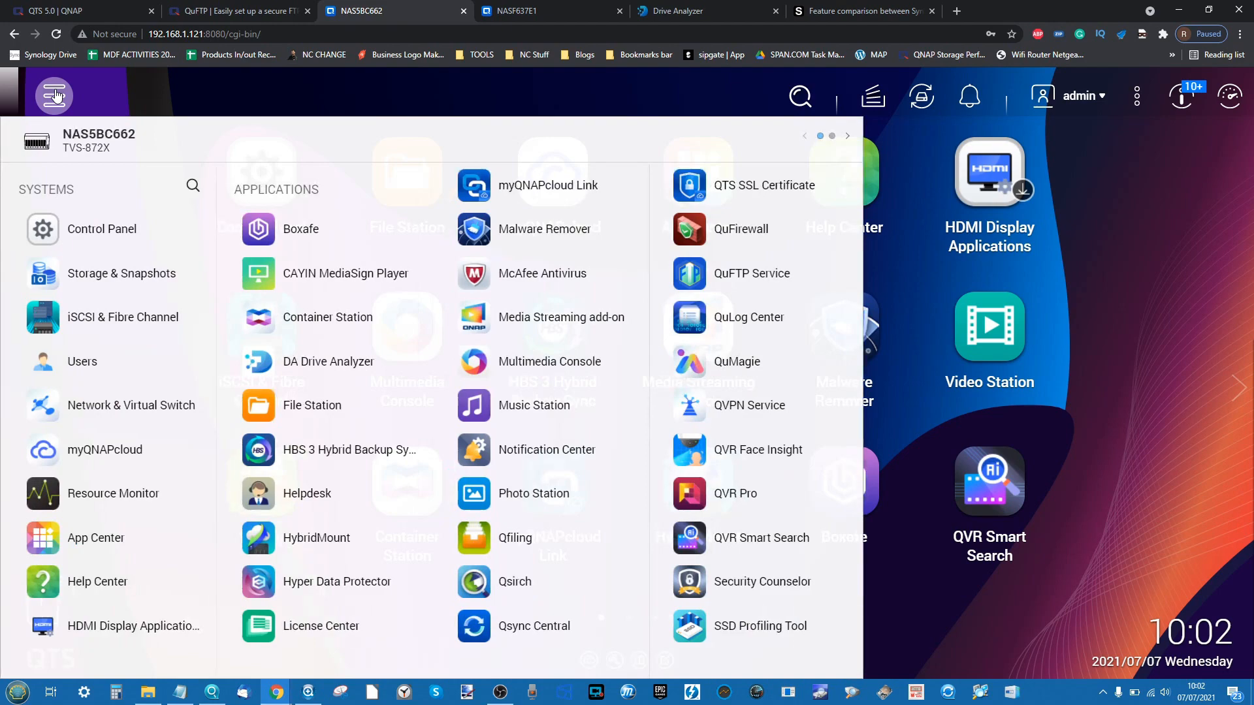
click(54, 96)
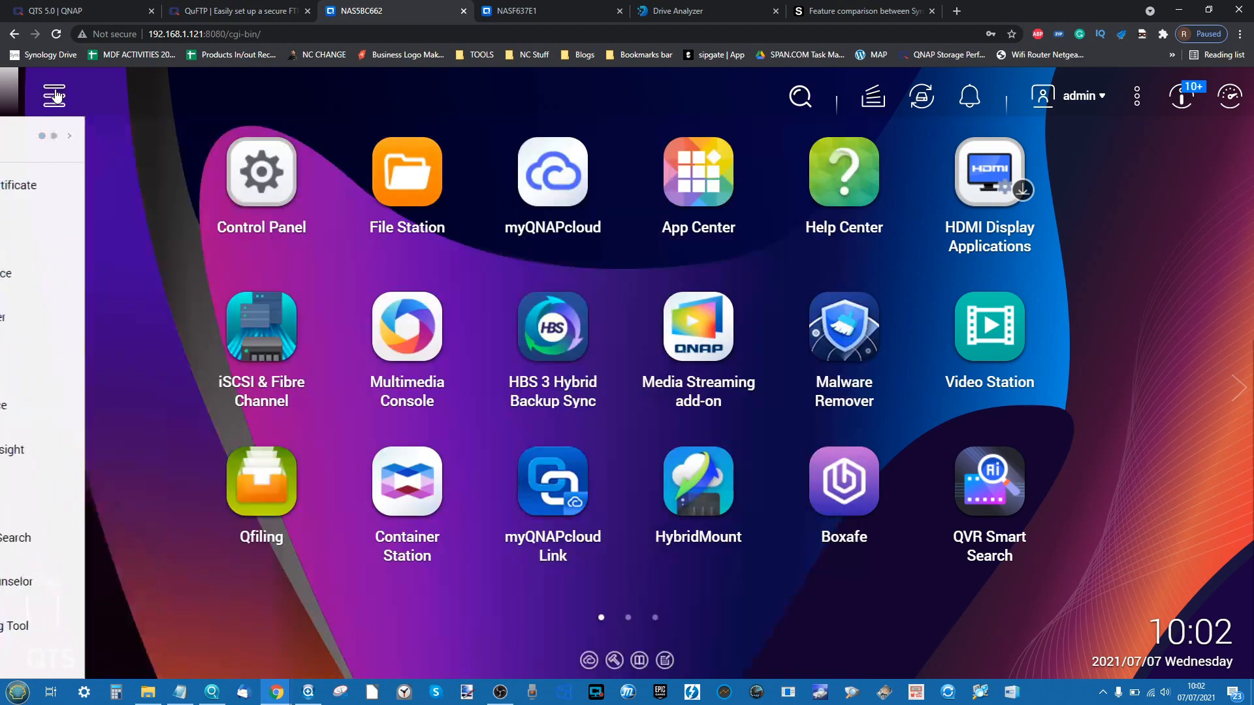
click(54, 95)
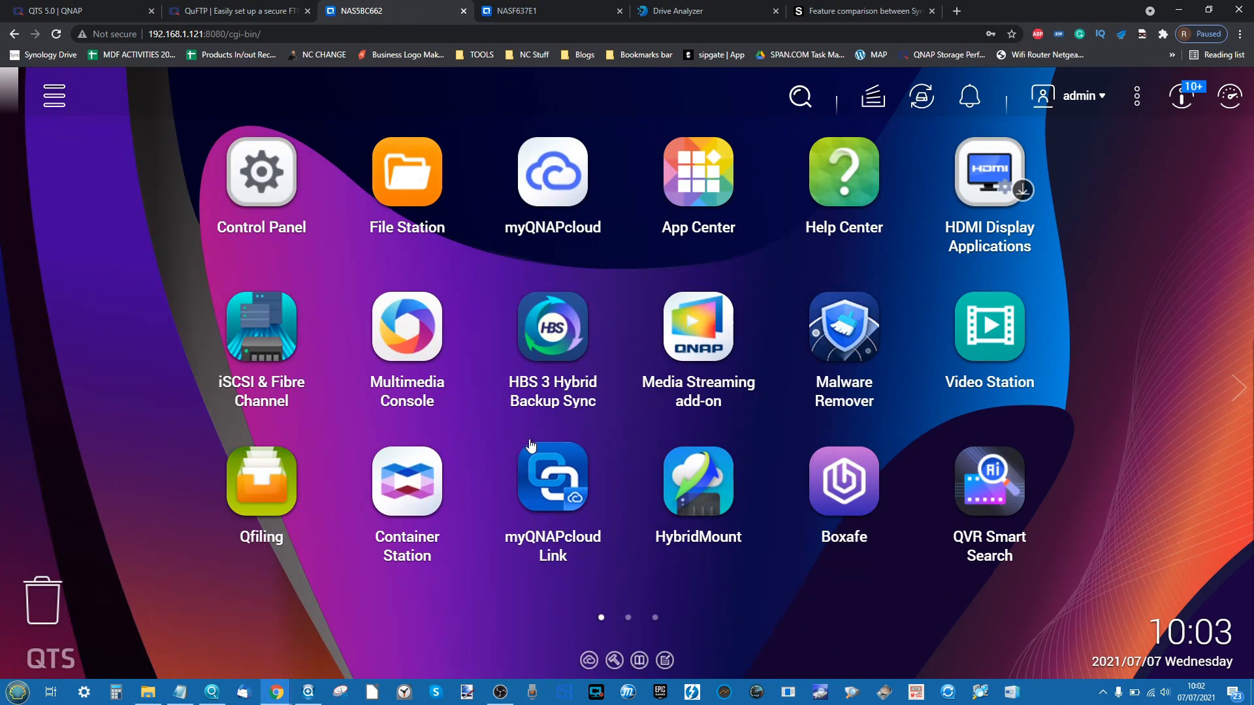
click(53, 96)
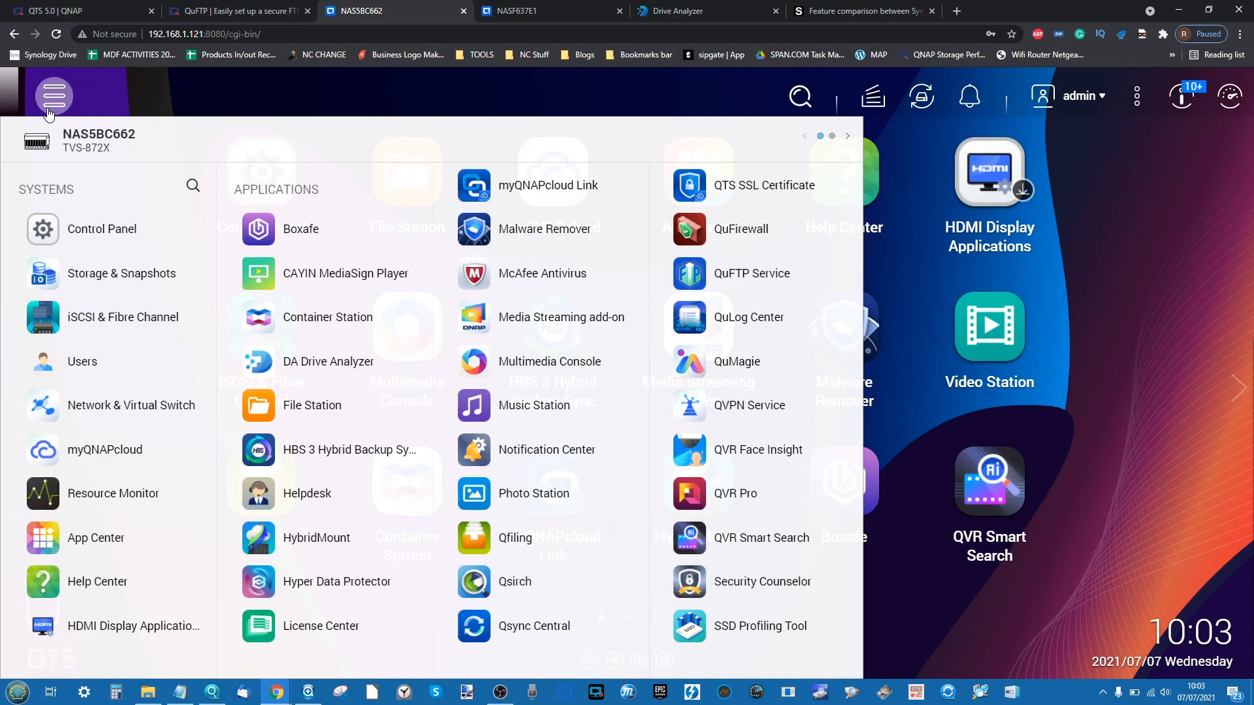
click(54, 95)
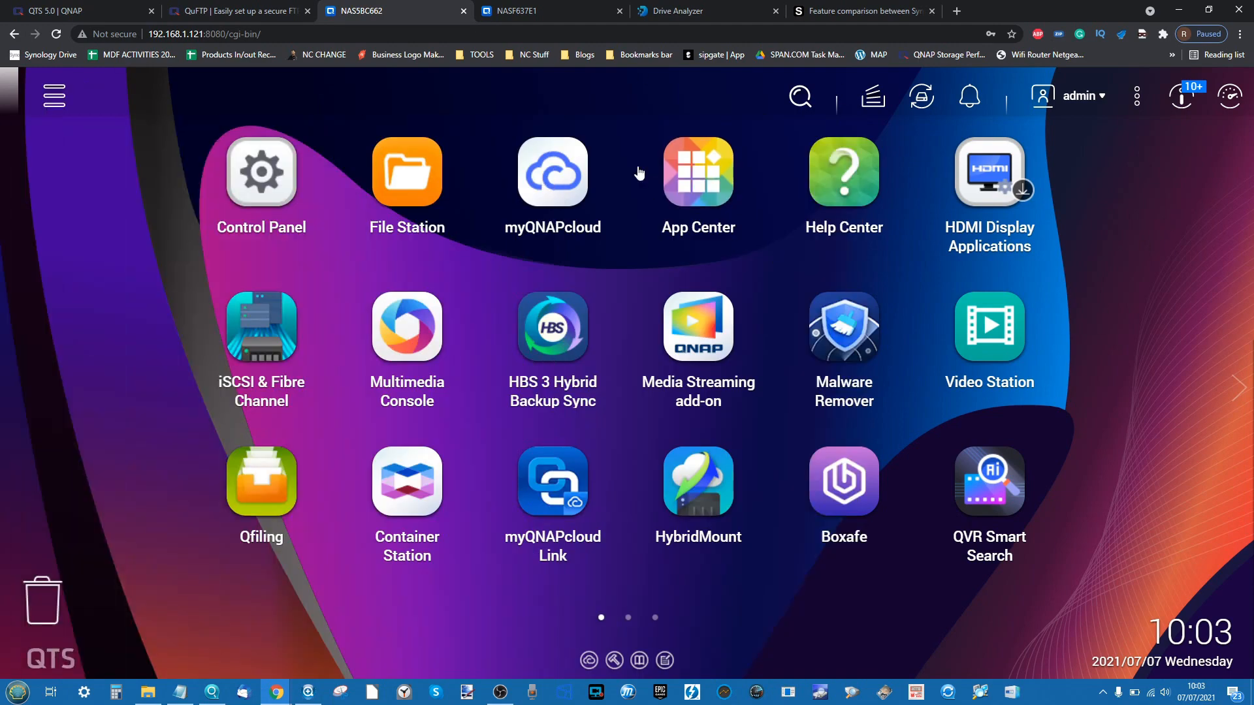
click(236, 10)
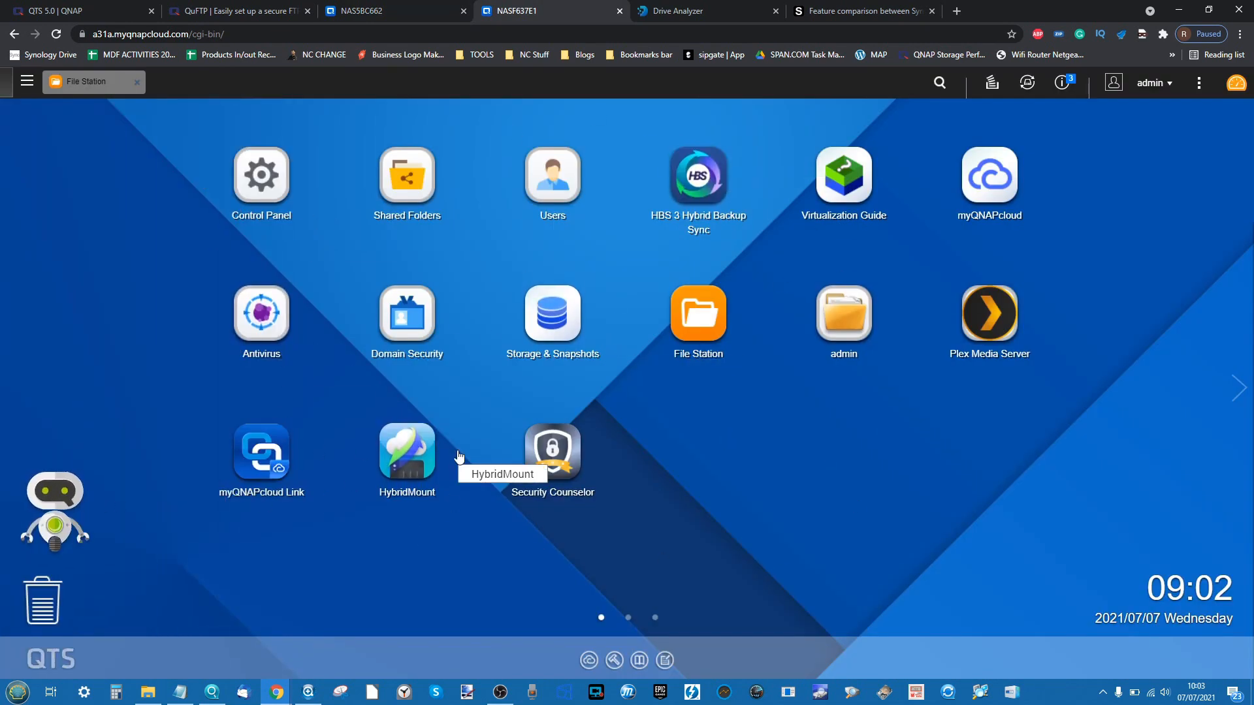
mouse_move(265, 657)
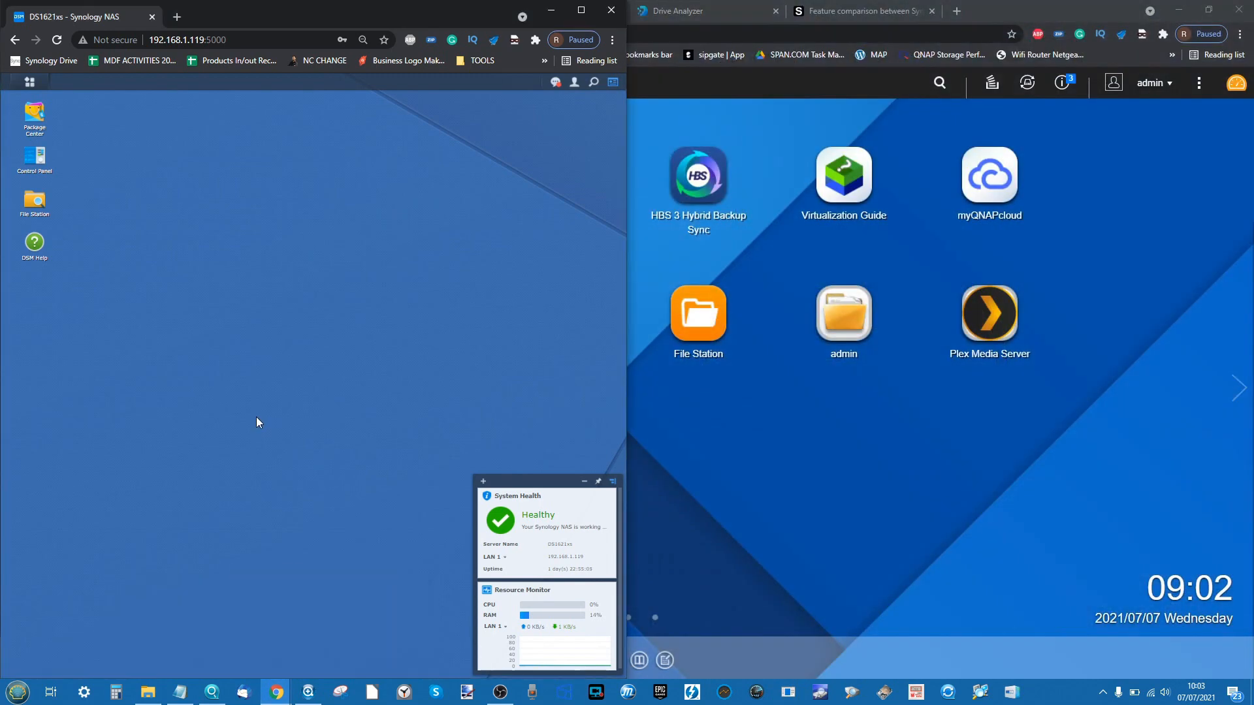
mouse_move(237, 458)
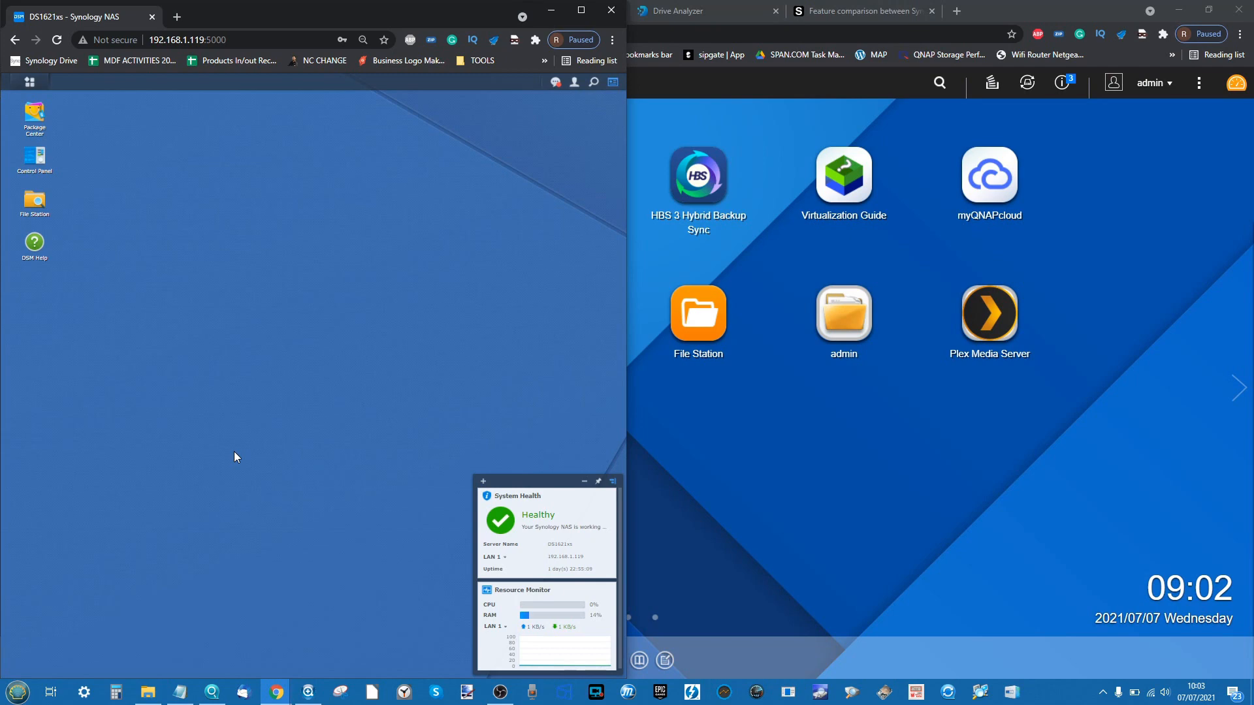
mouse_move(89, 273)
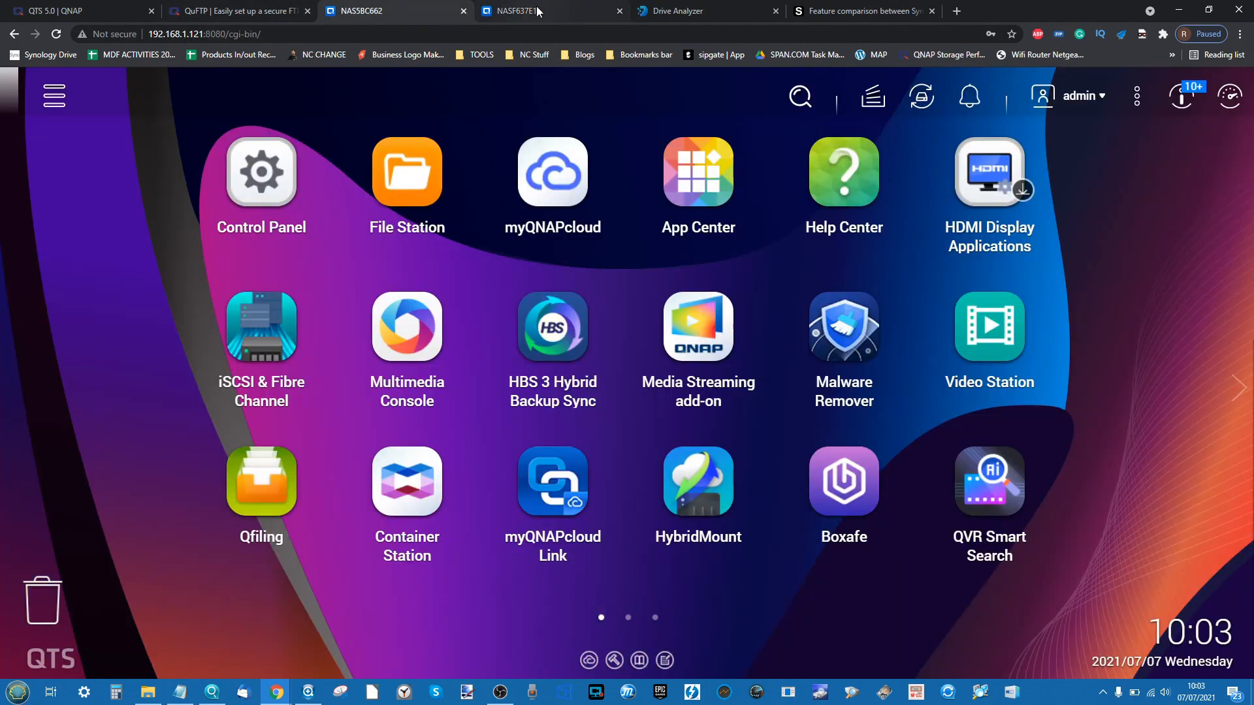
mouse_move(697, 325)
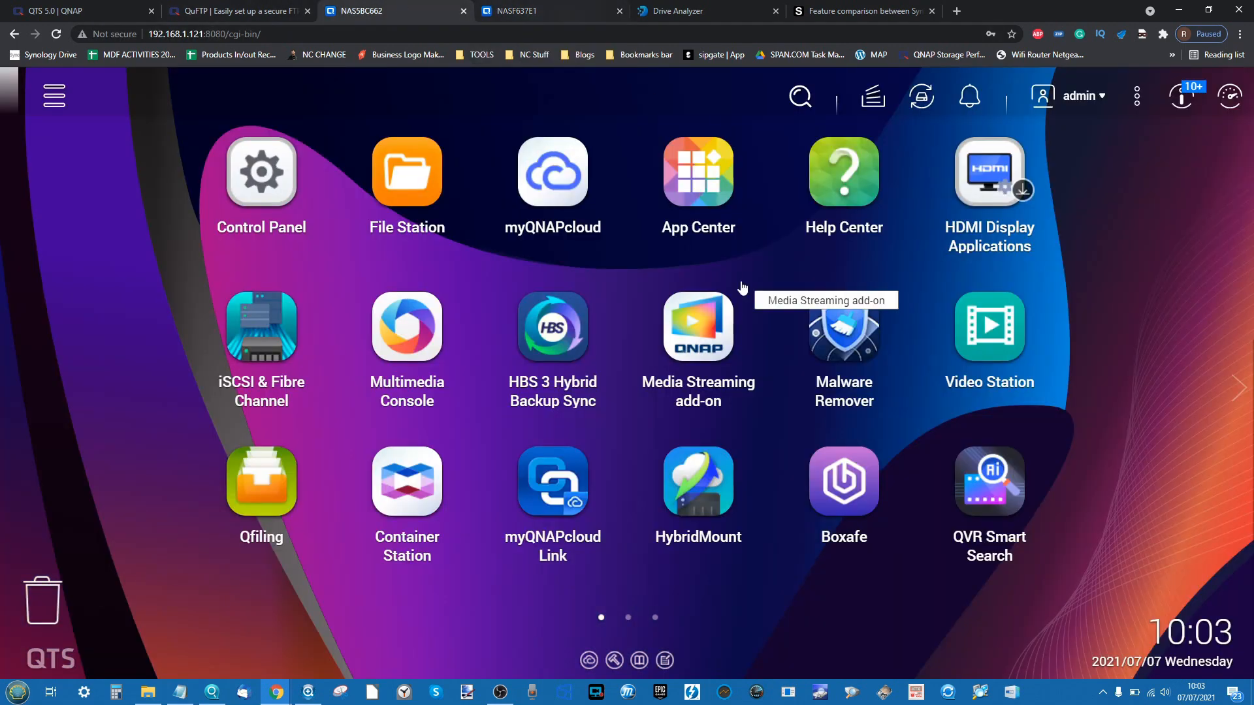
mouse_move(809, 374)
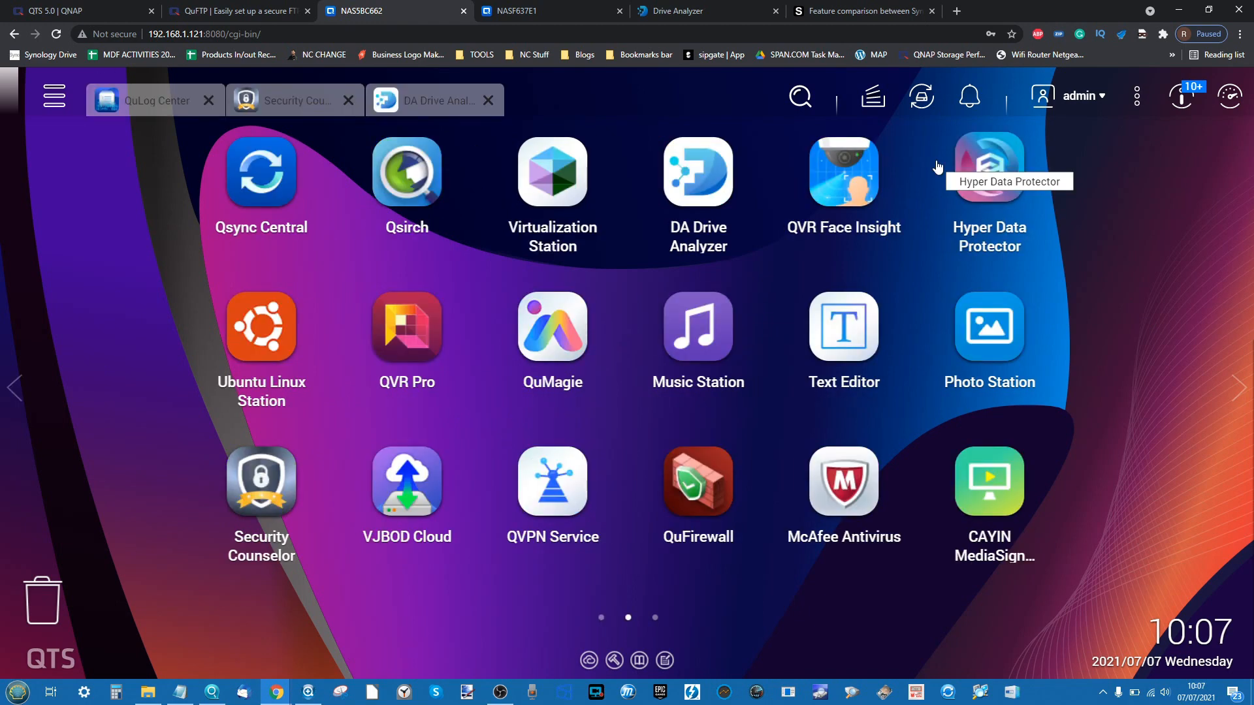
mouse_move(436, 100)
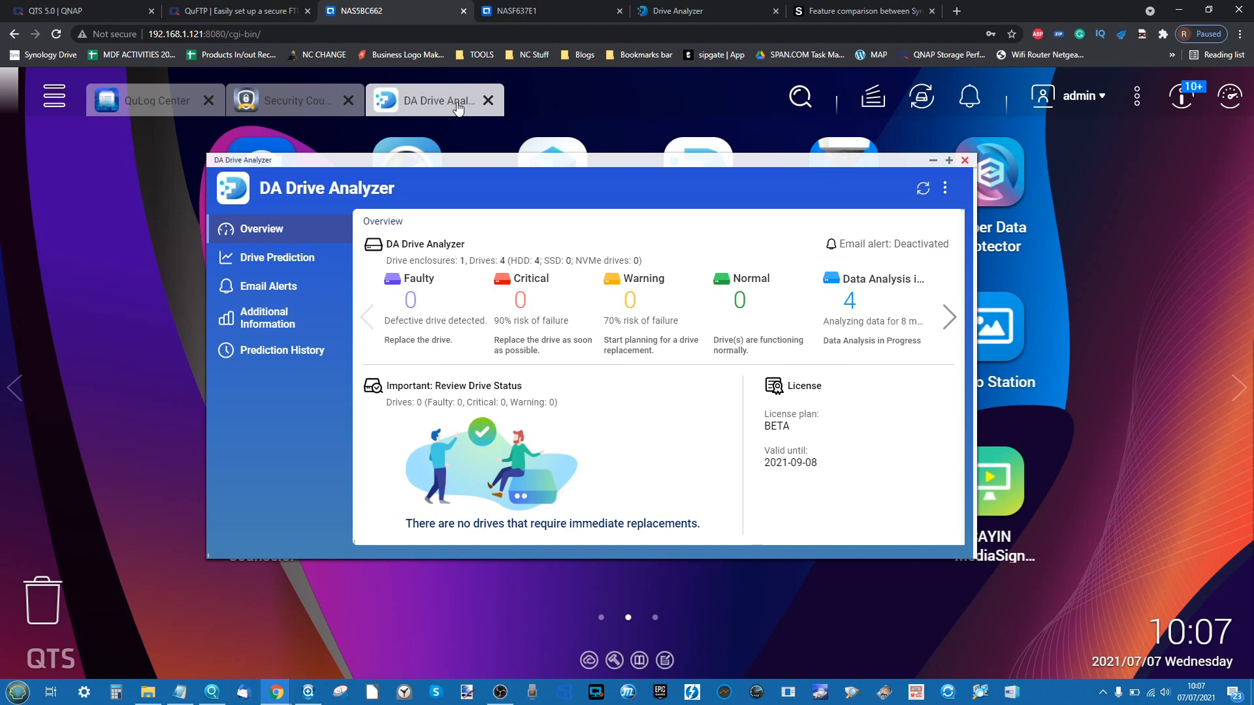
mouse_move(976, 192)
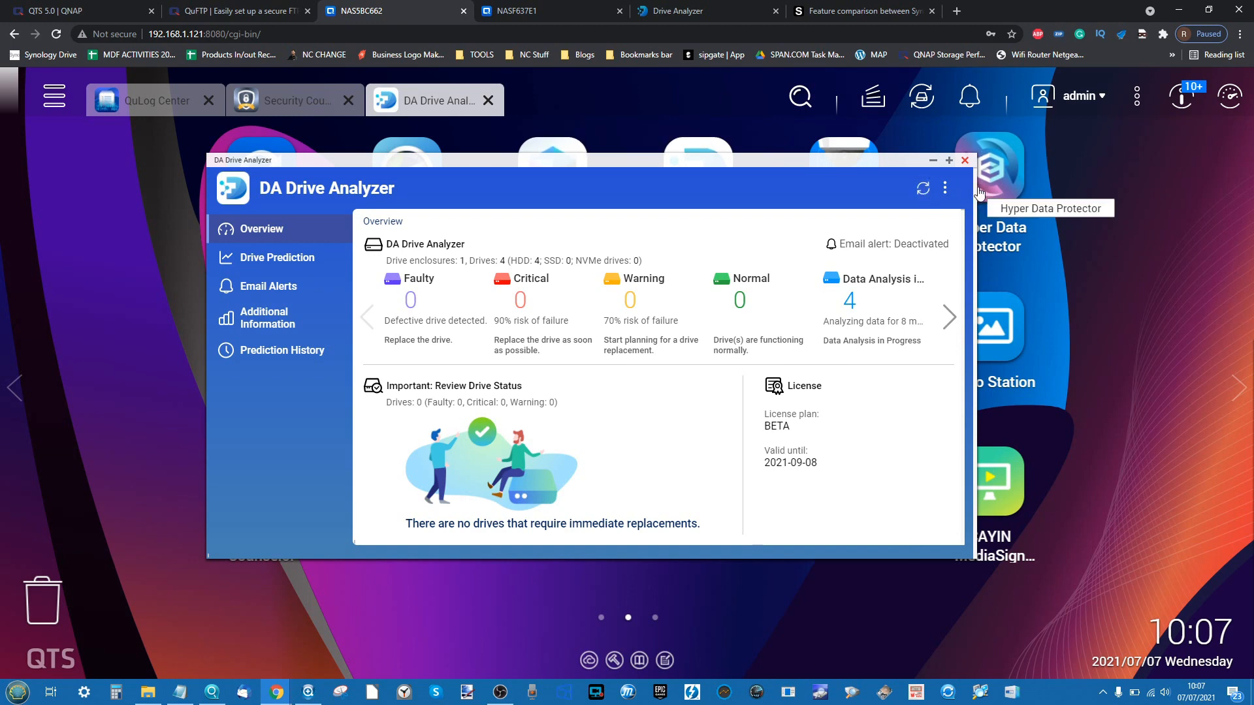
mouse_move(604, 234)
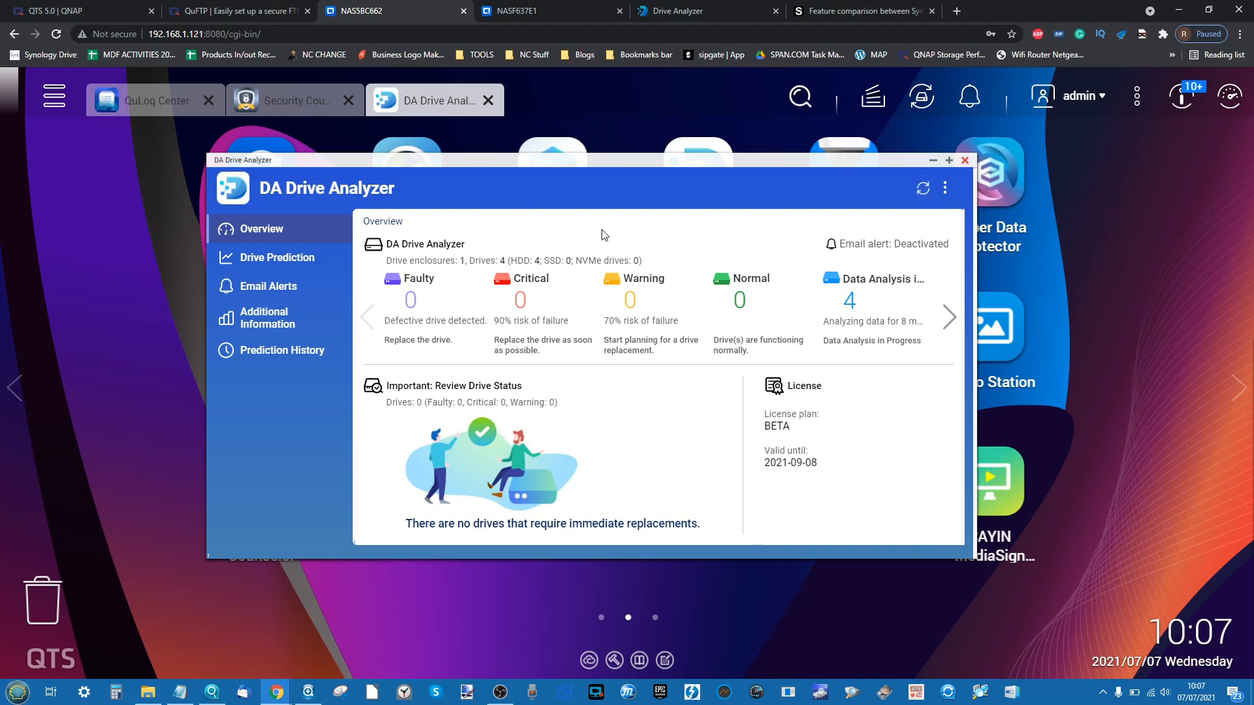
mouse_move(750, 115)
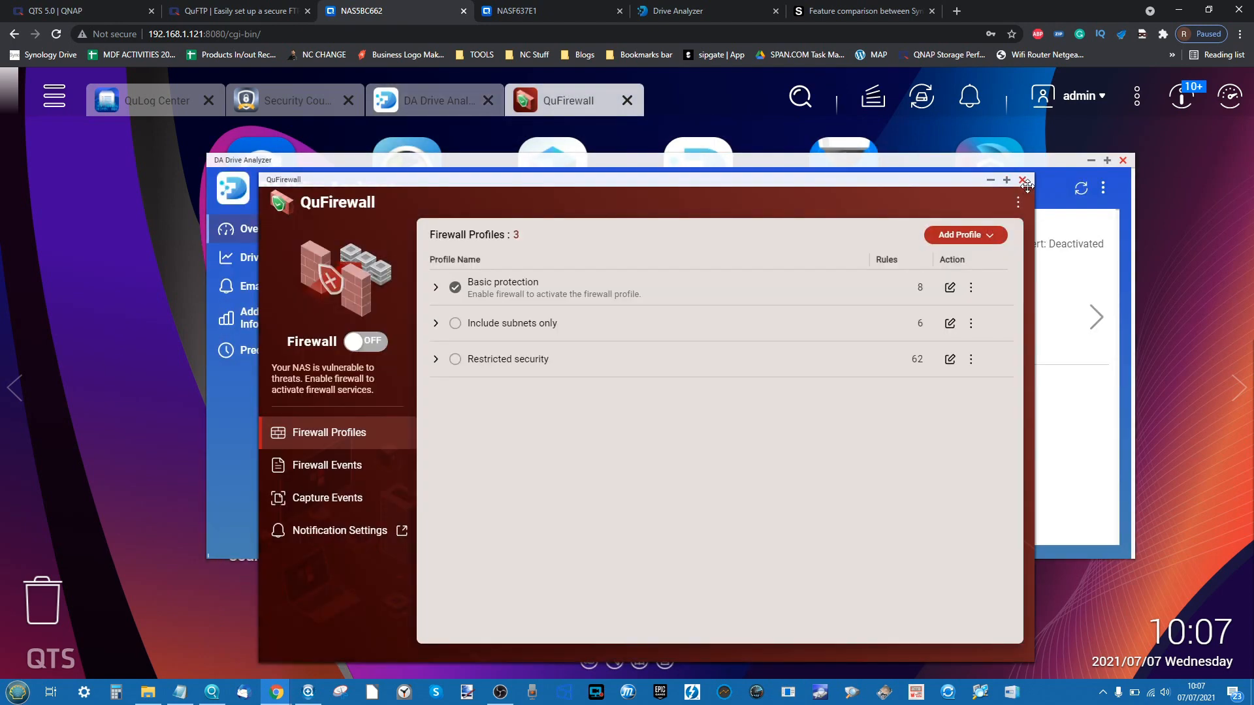
- Close QuFirewall and minimise the DA Drive Analyzer window
click(1027, 180)
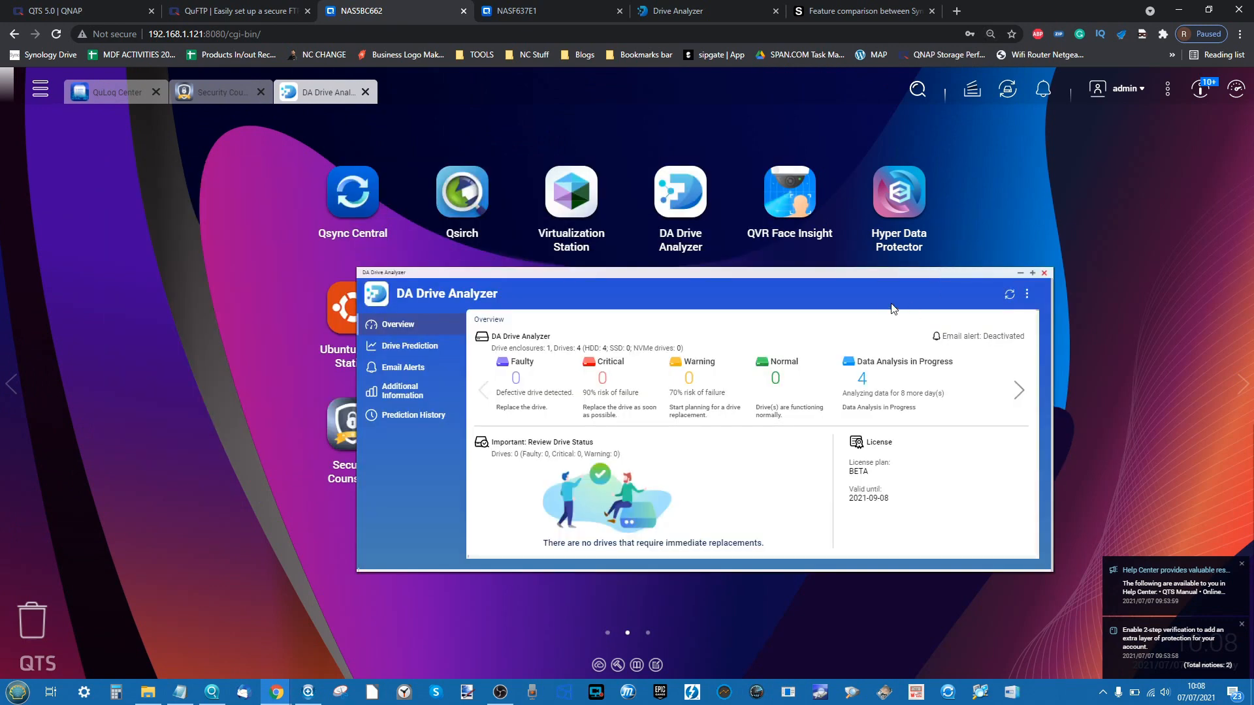
click(1044, 273)
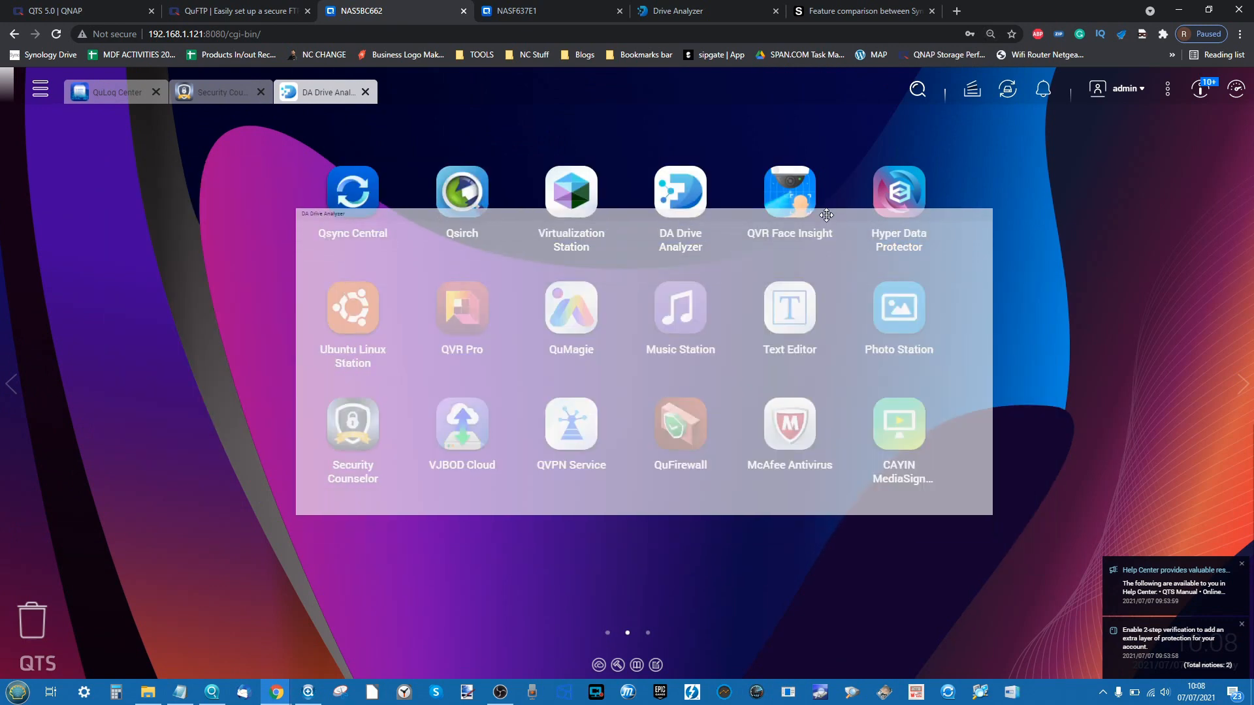
- Show Drive Prediction for each slot, then bring up the main menu of all apps
click(679, 192)
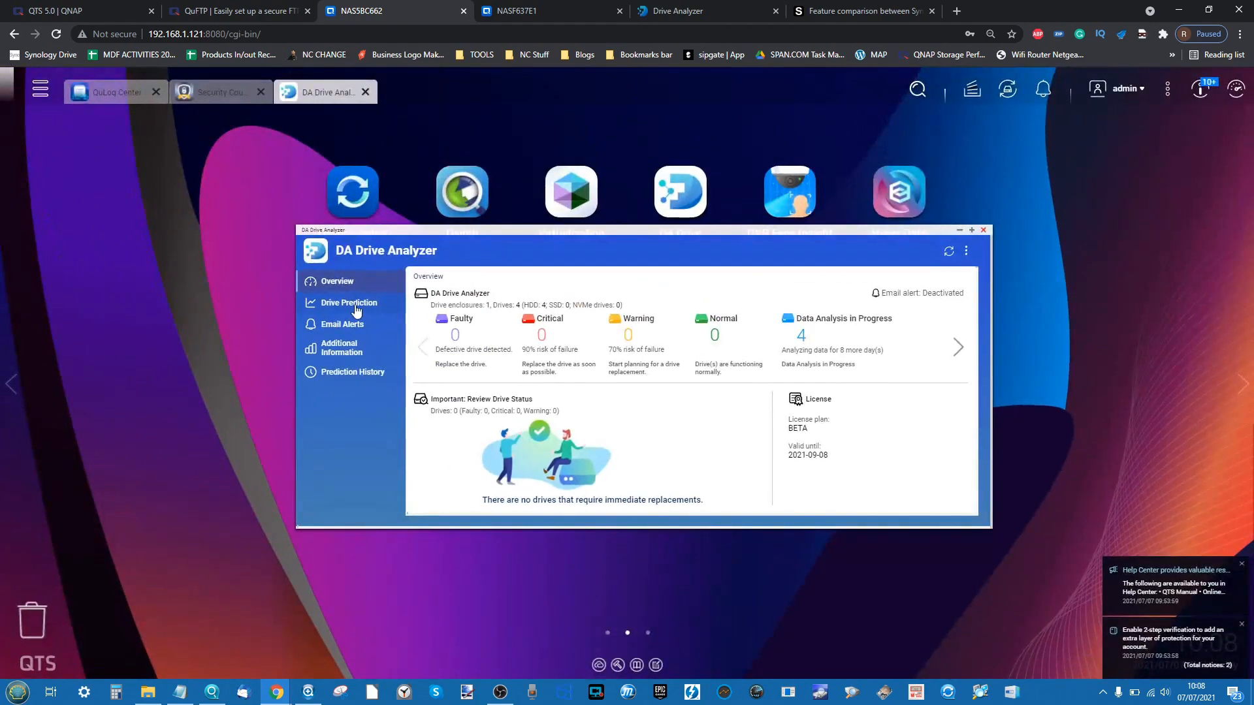
click(348, 302)
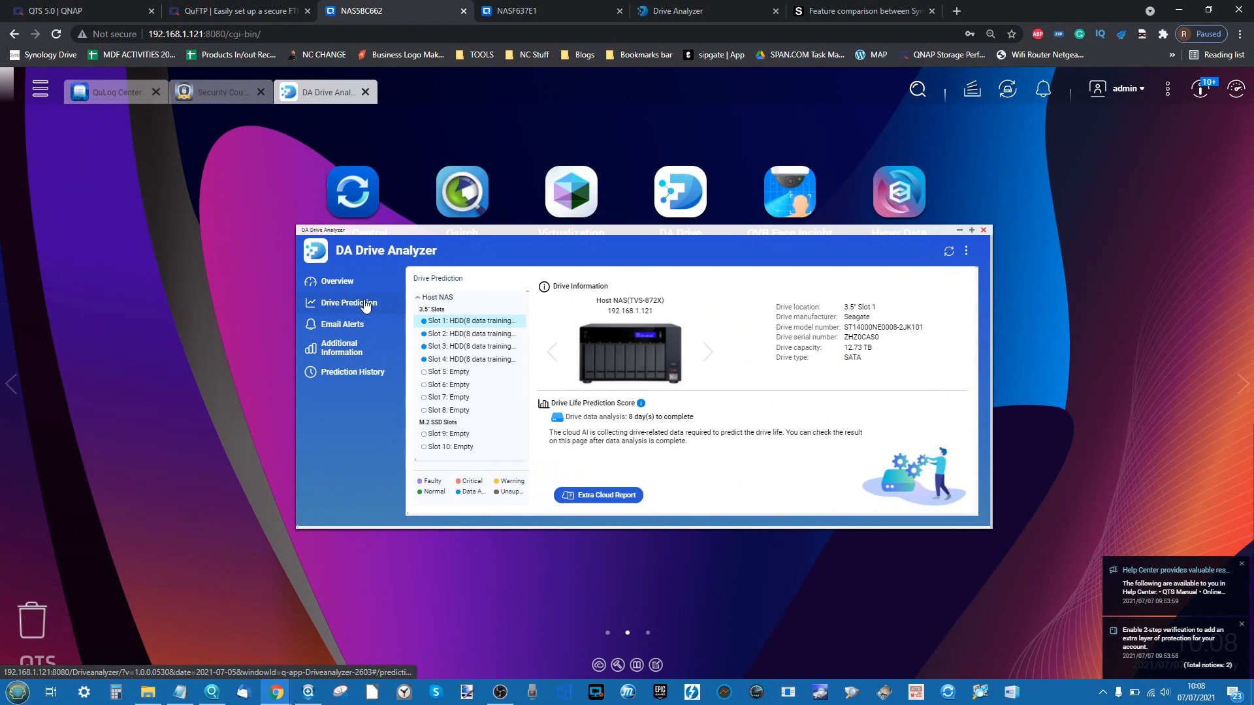
click(347, 302)
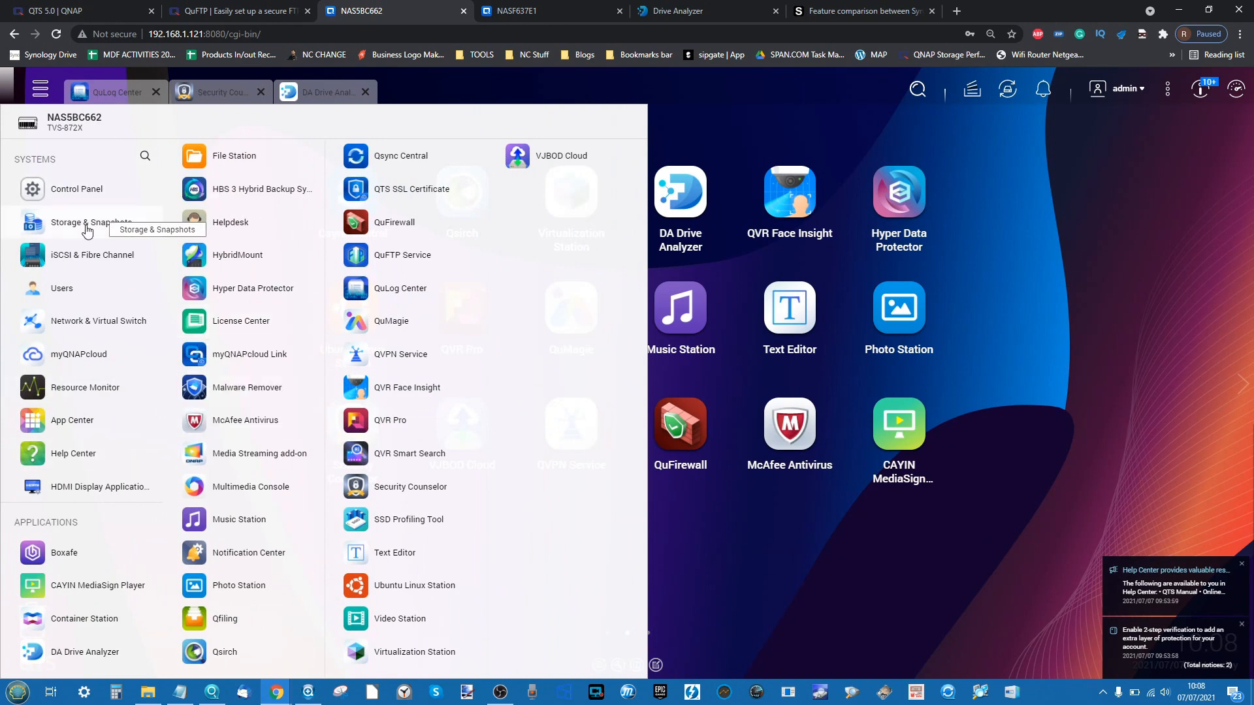
- Launch Storage & Snapshots on Disks/VJBOD, then bring DA Drive Analyzer back to the front
click(90, 222)
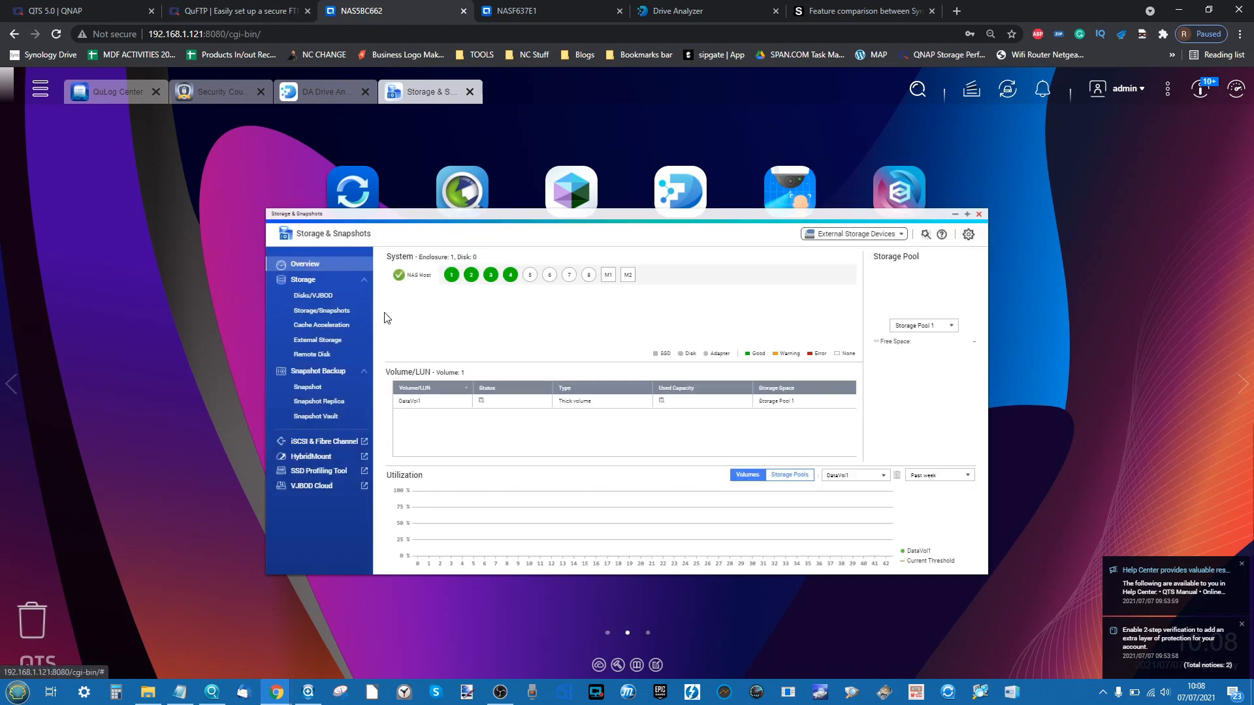
click(312, 295)
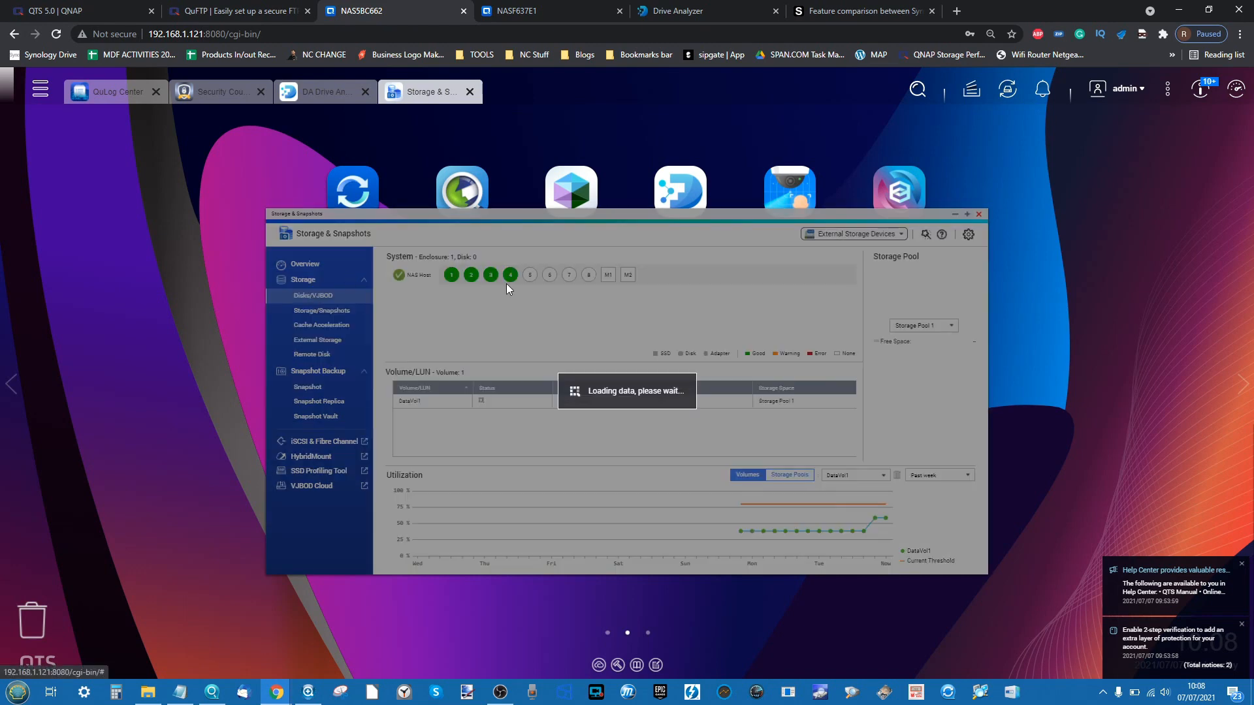
click(315, 295)
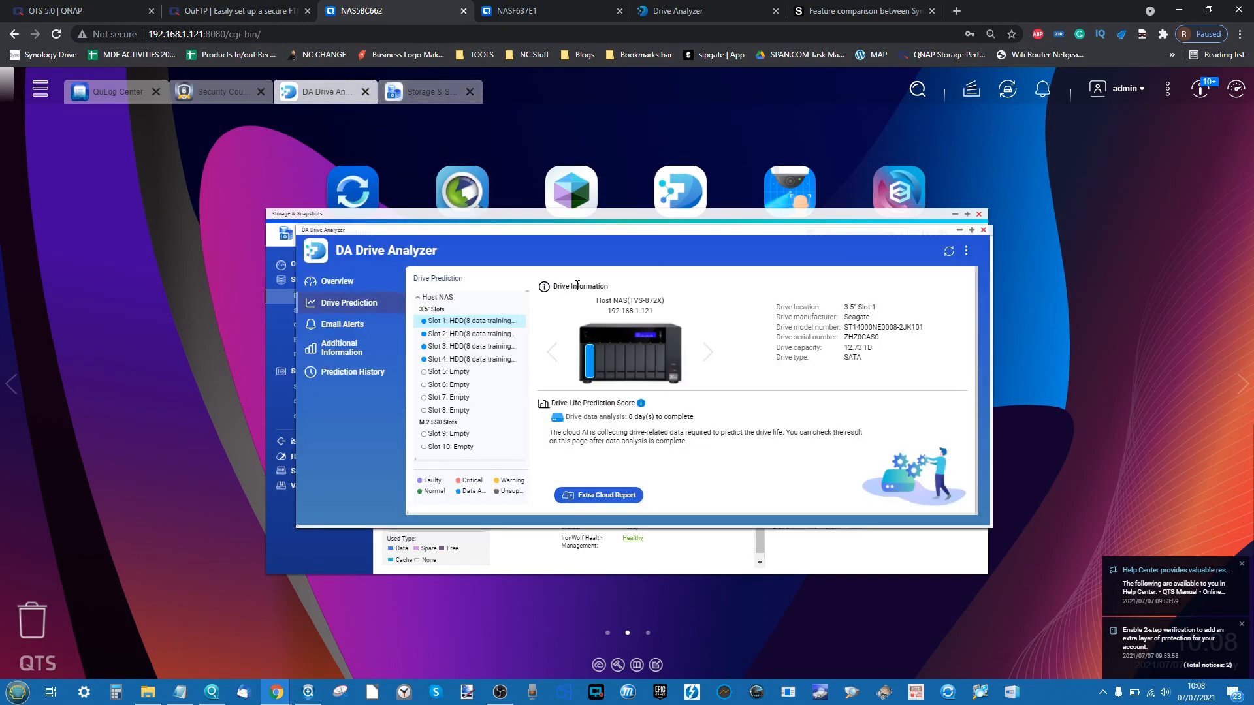
mouse_move(598, 495)
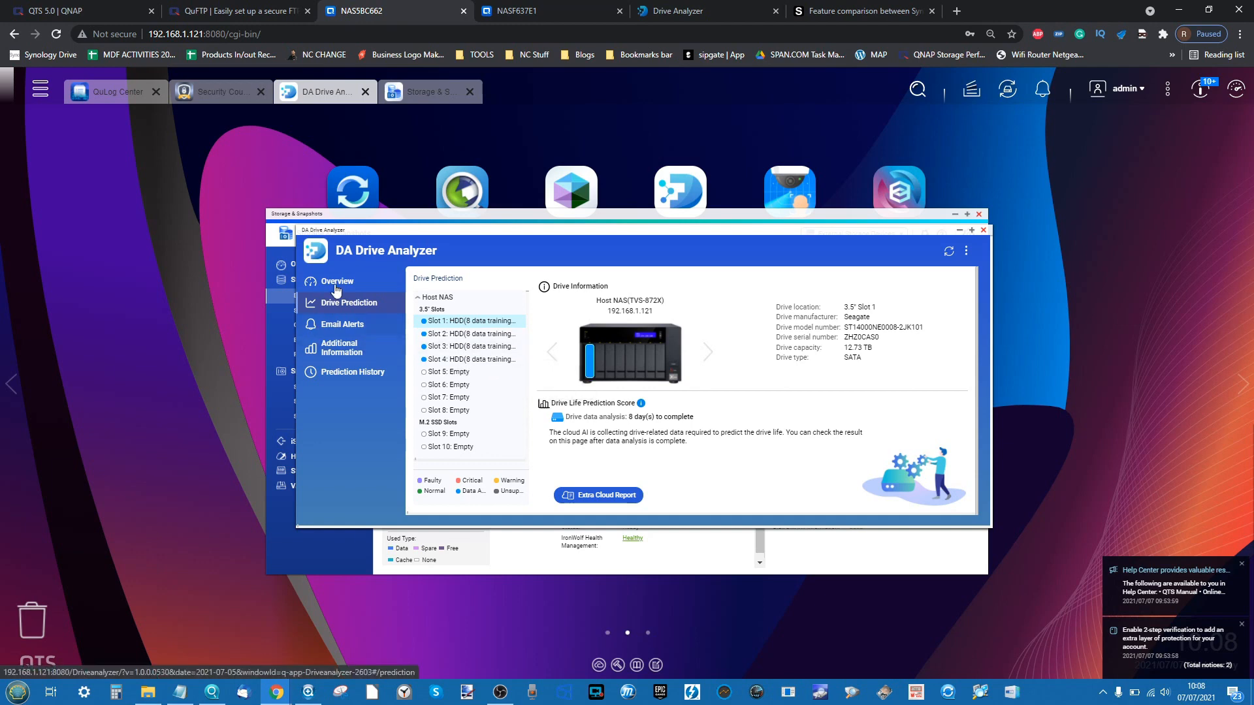
mouse_move(448, 333)
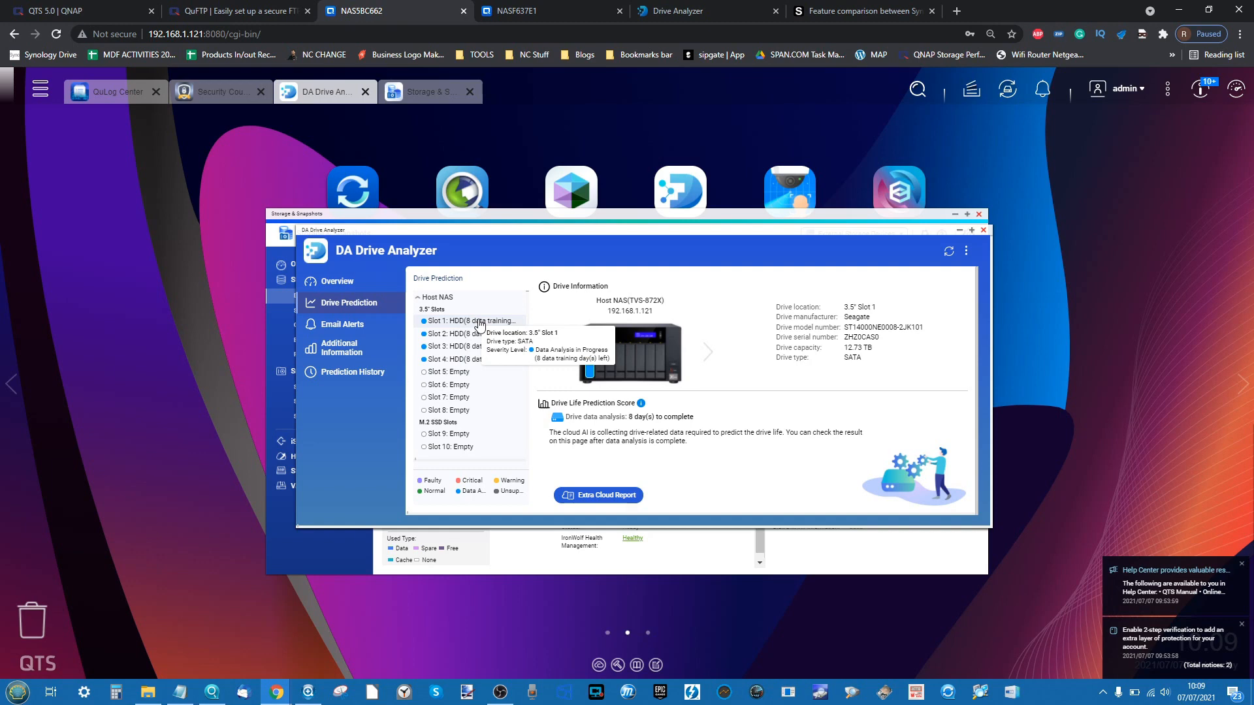
mouse_move(471, 289)
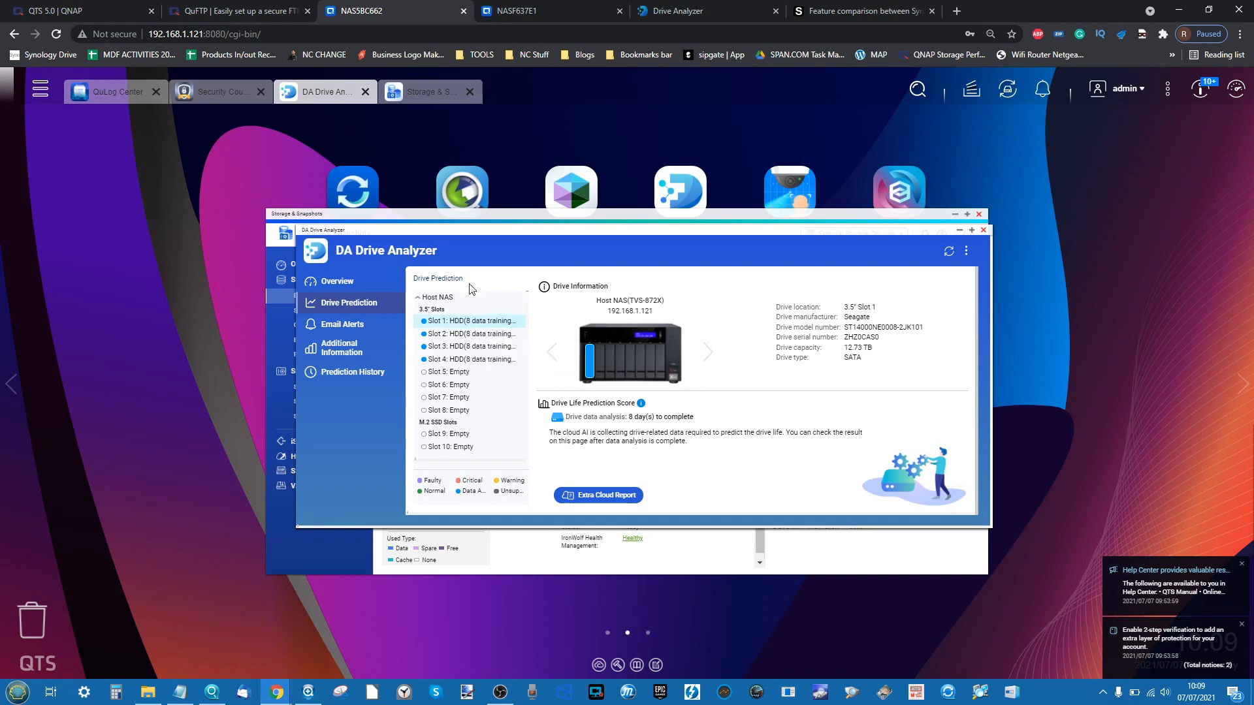
mouse_move(465, 316)
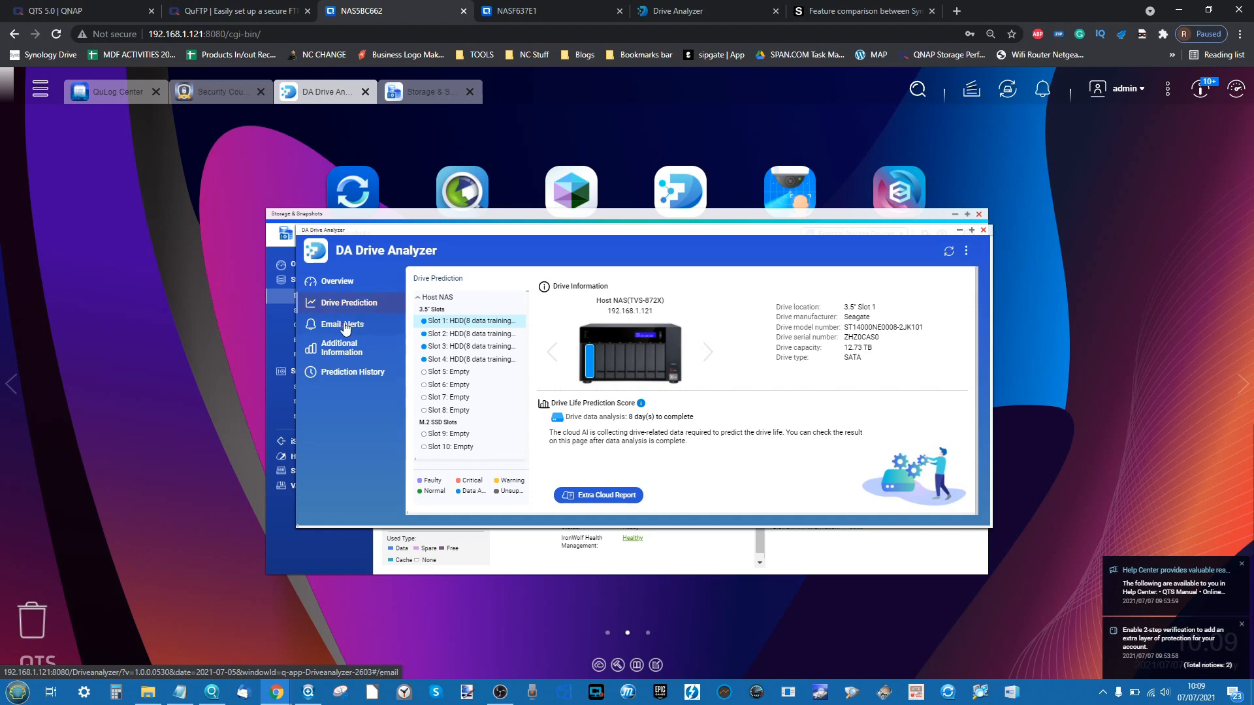
- Show DA Drive Analyzer's Email Alerts page, with the alert service not yet registered
click(343, 324)
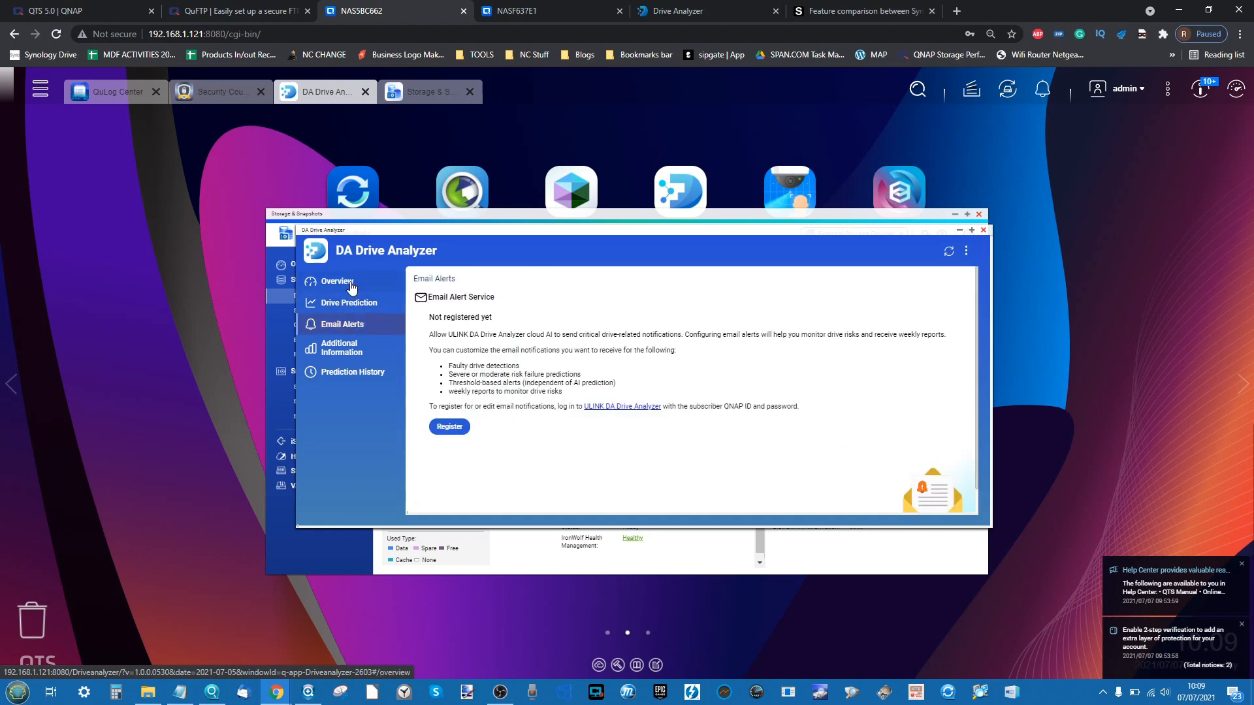
mouse_move(487, 318)
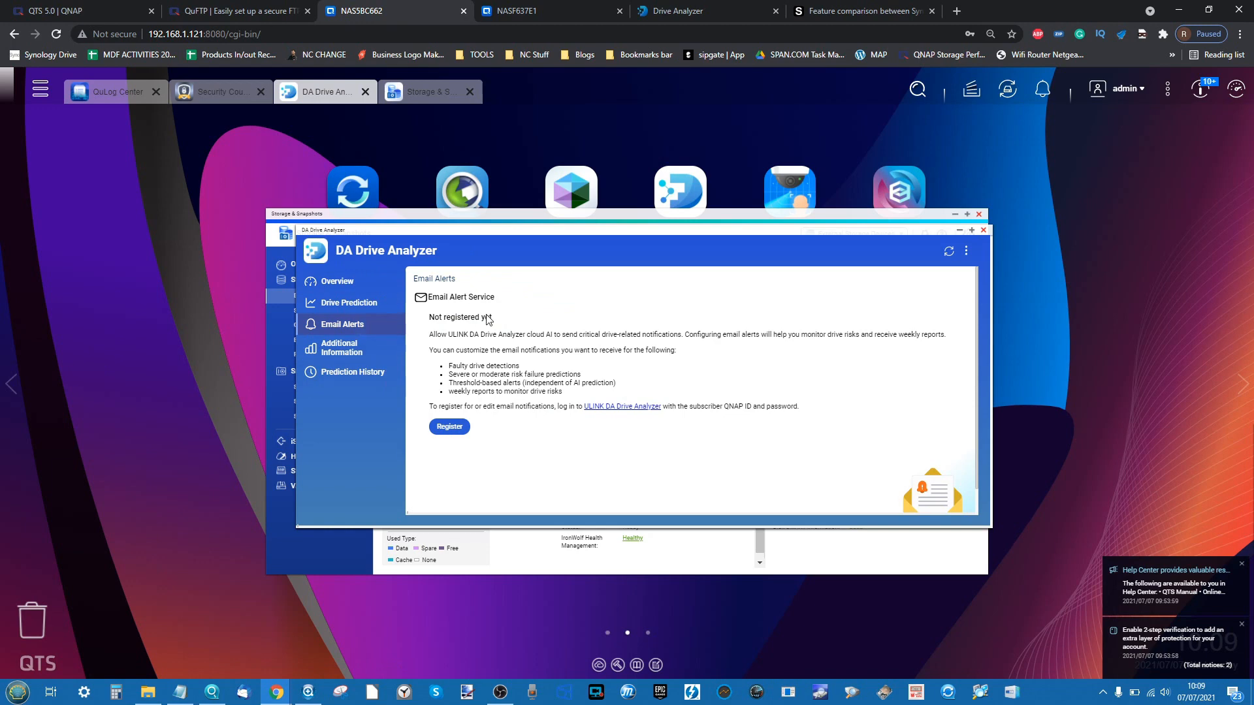
mouse_move(532, 405)
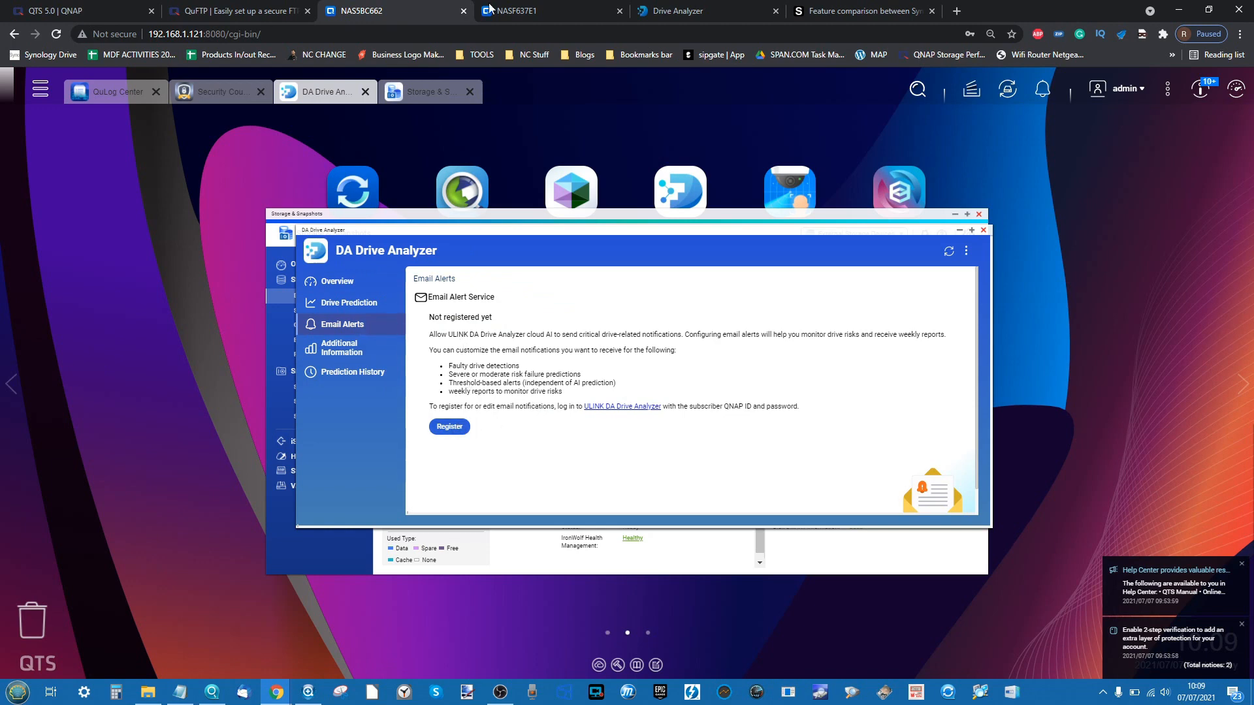
- In the ULINK portal, list System 1's Rack 0 (NAS) with its two Kingston SSDs in RAID Group 1
click(680, 11)
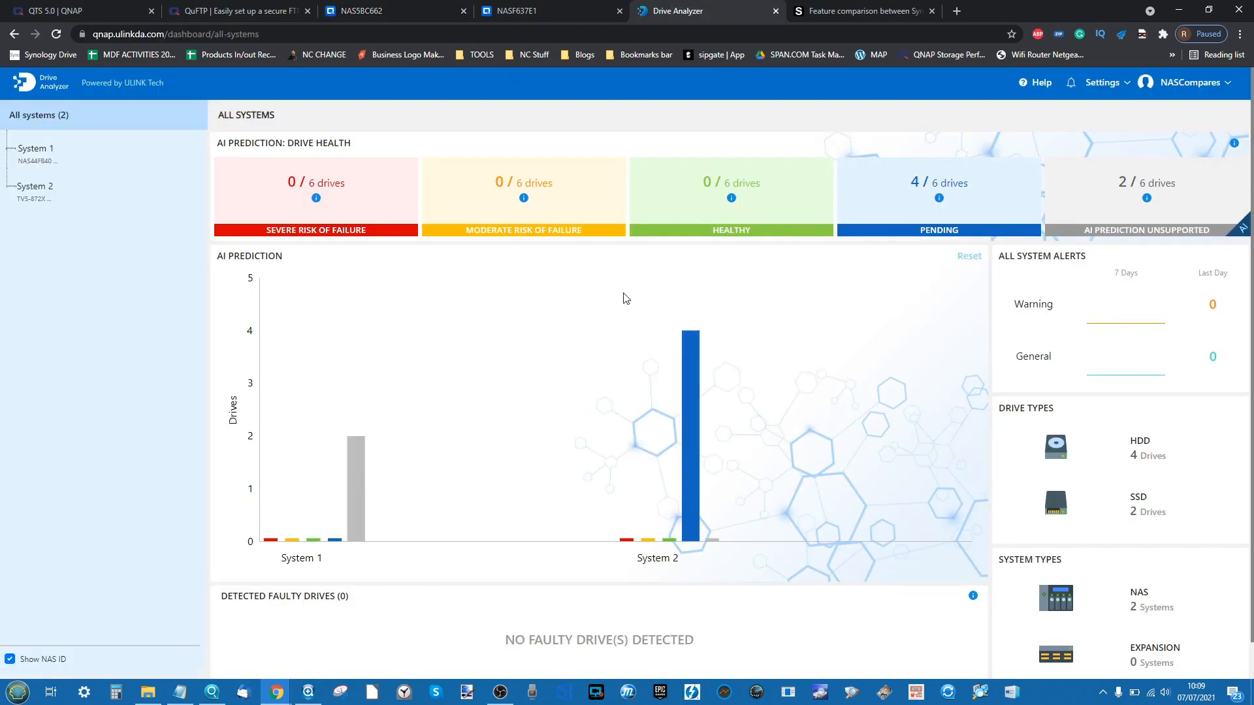
scroll(down, 3)
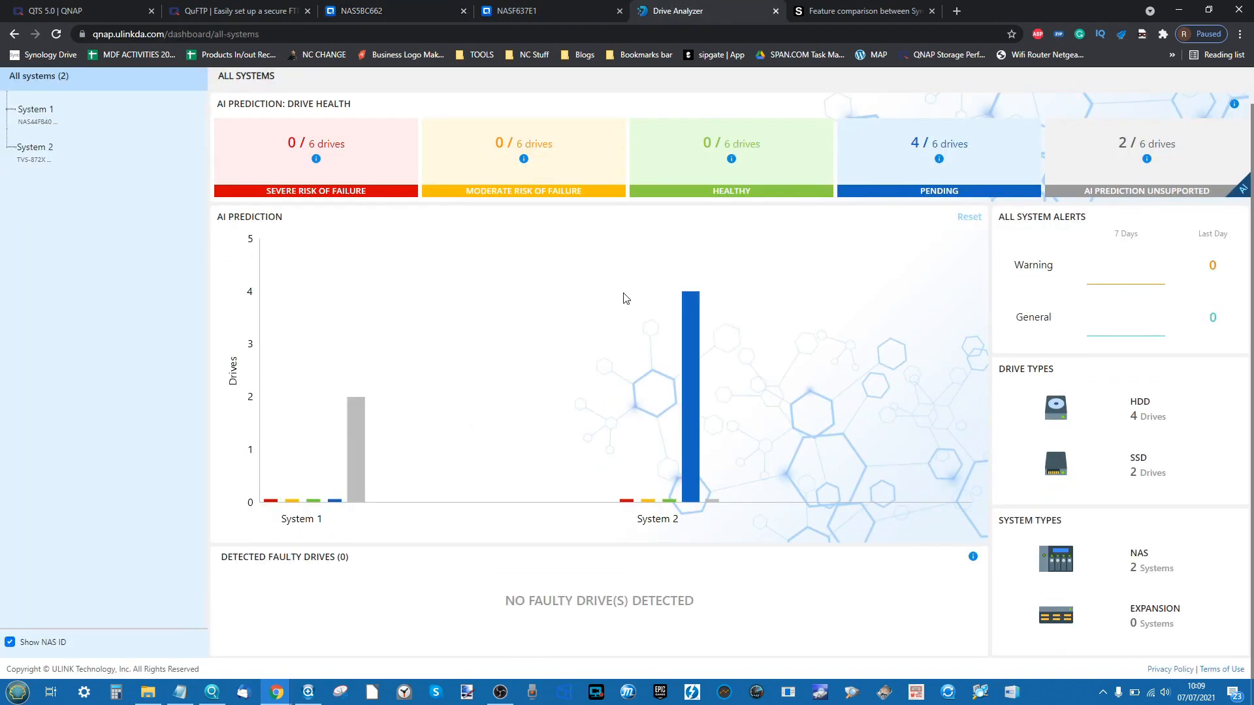
mouse_move(83, 125)
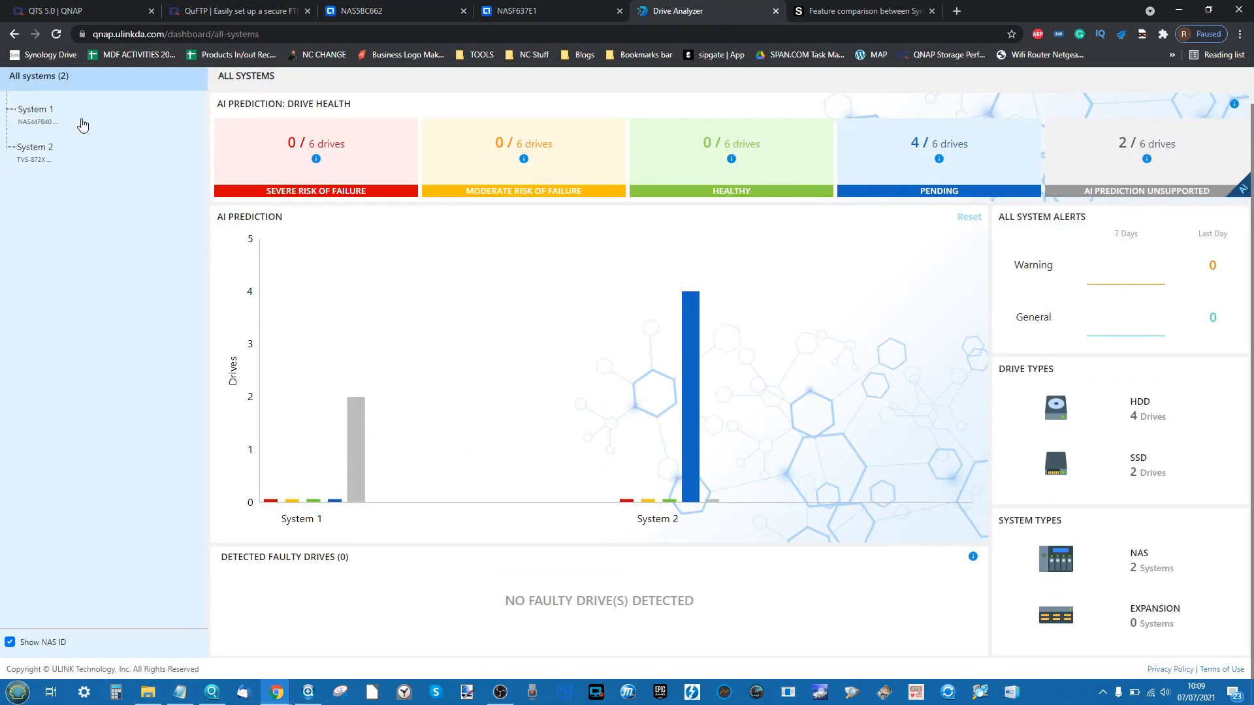
click(35, 109)
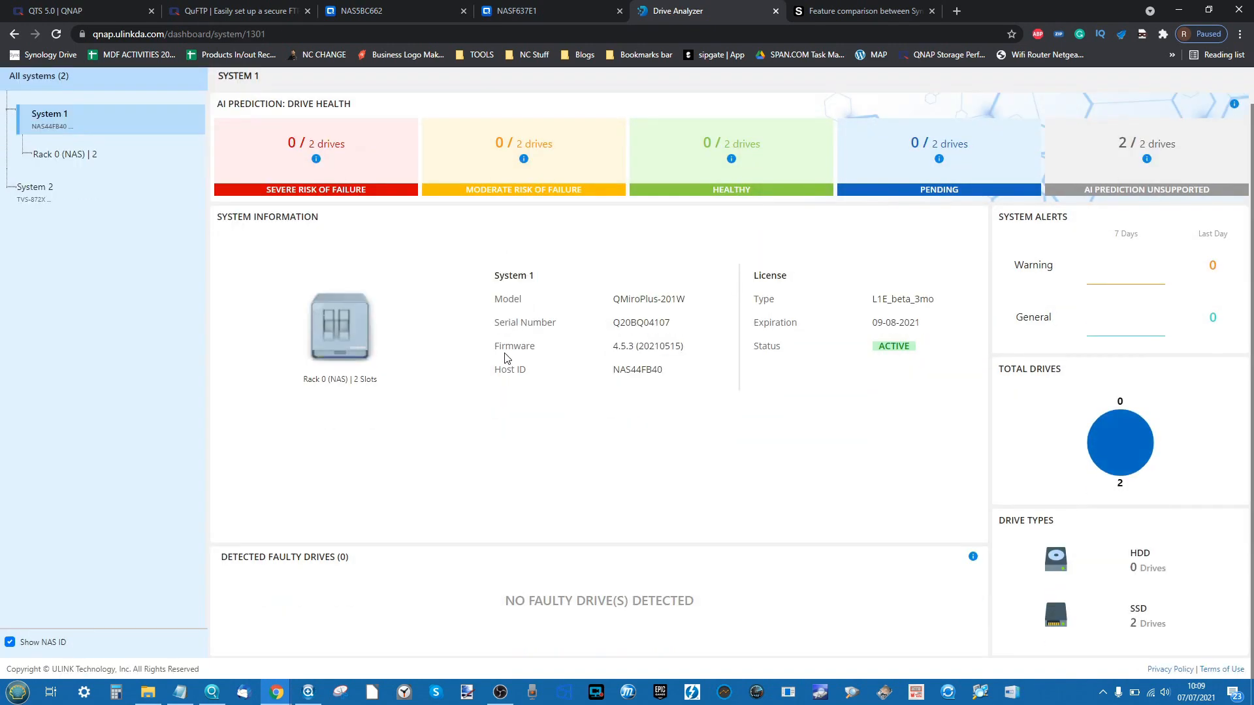
mouse_move(789, 320)
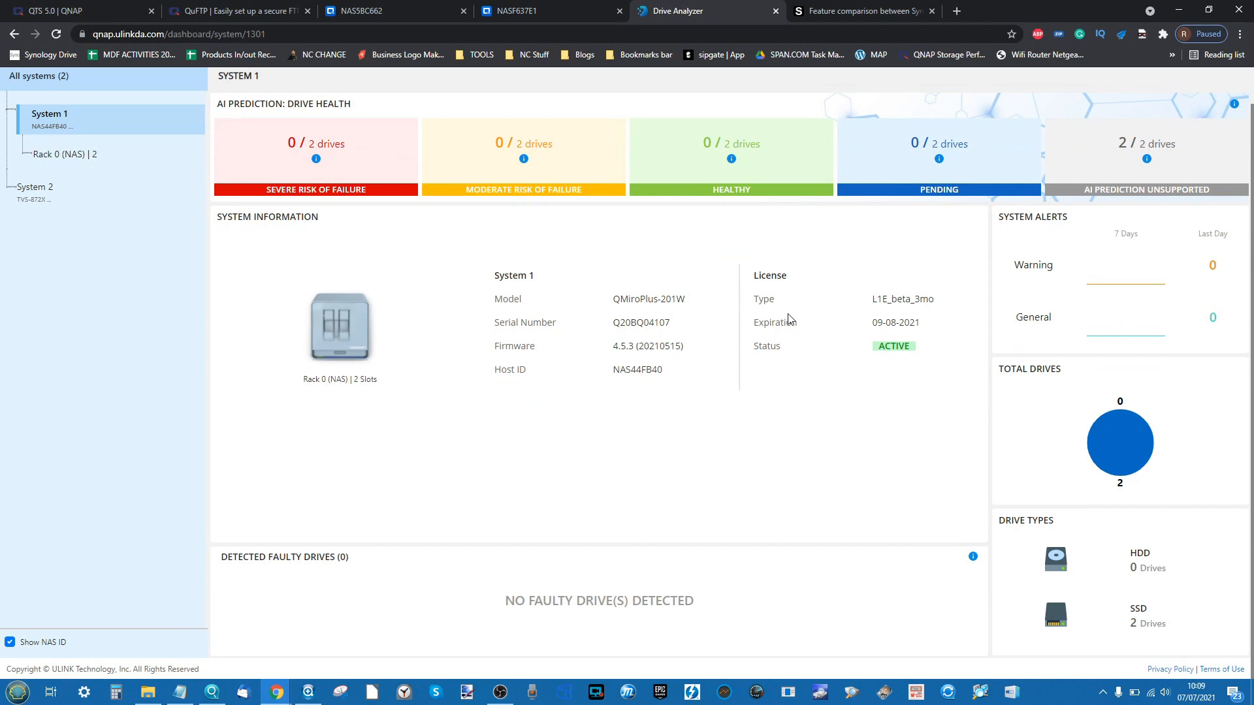
mouse_move(326, 334)
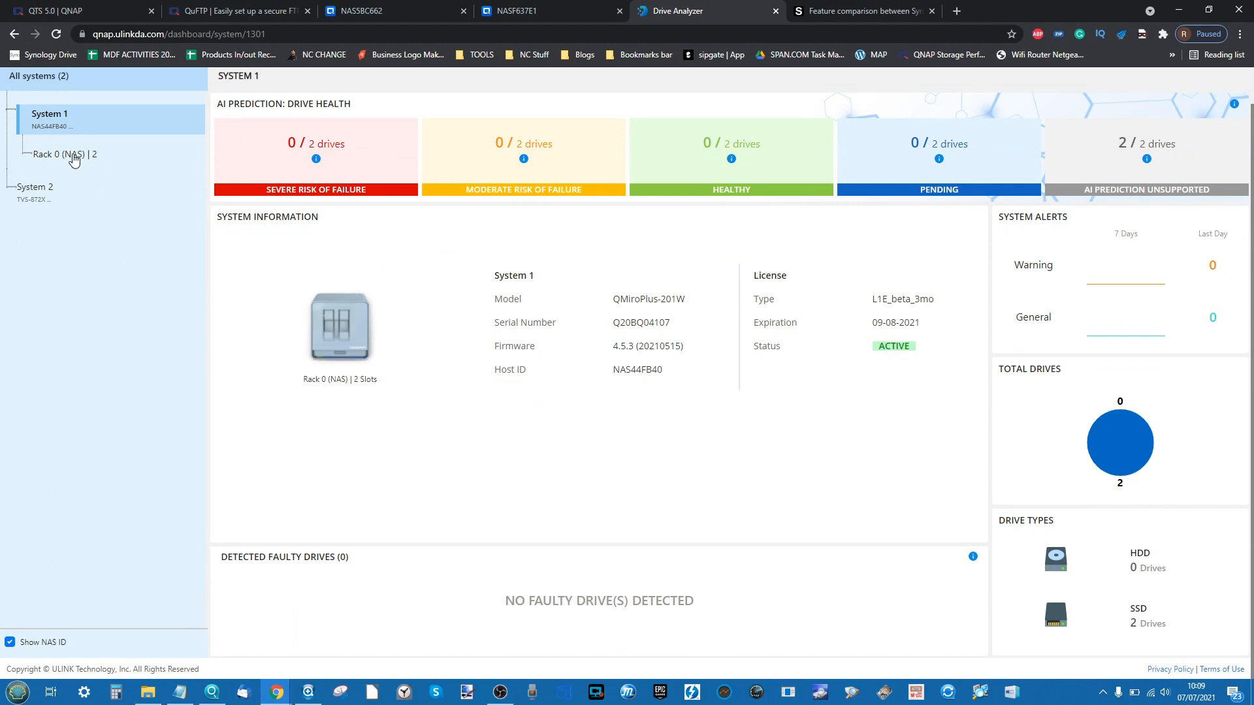
click(64, 154)
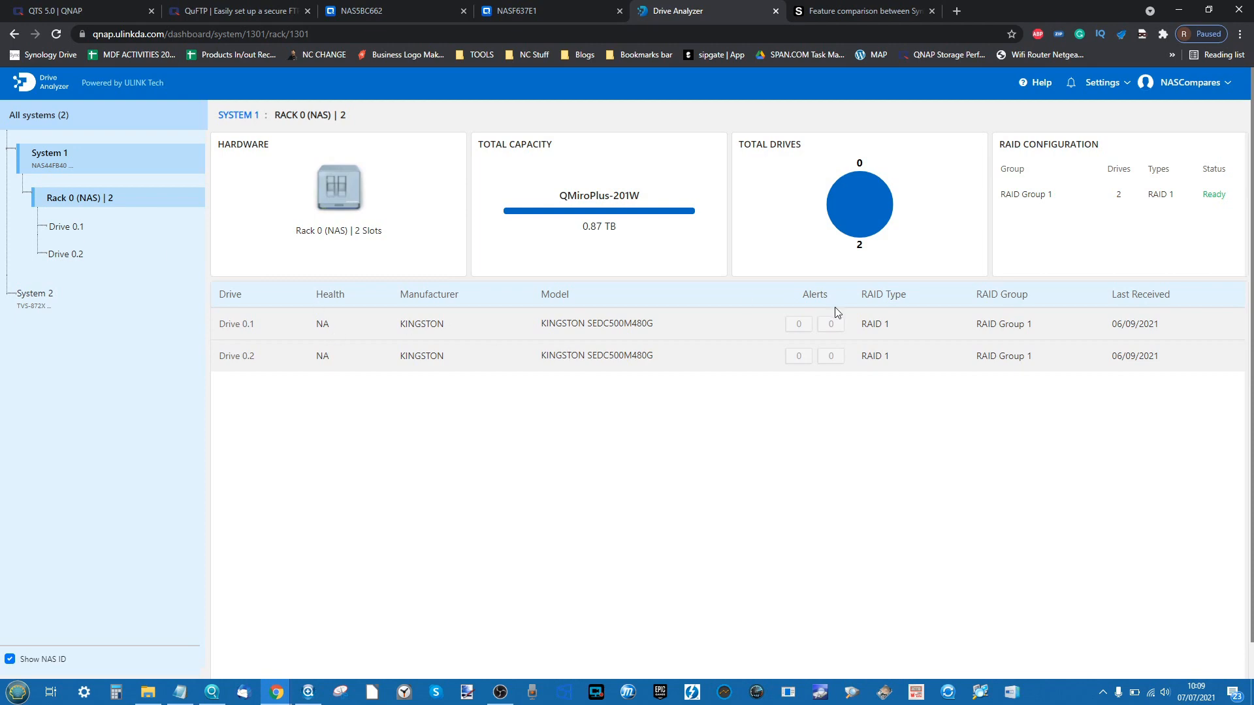
mouse_move(70, 275)
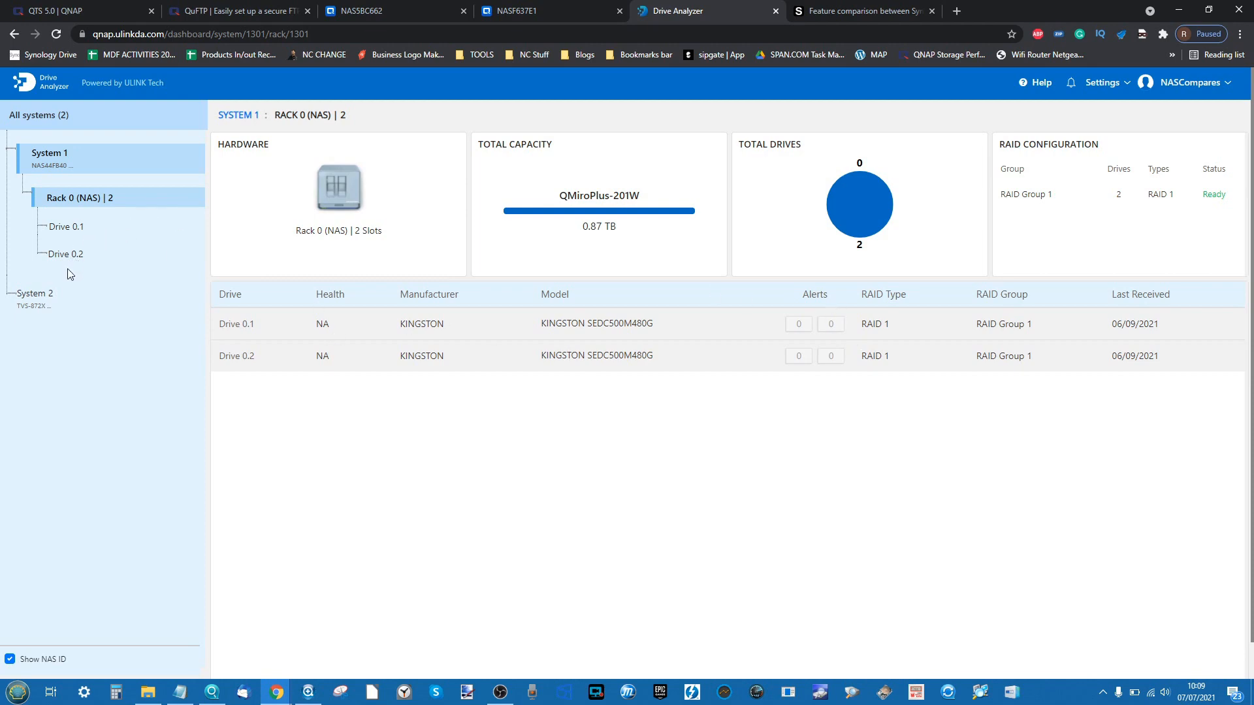
- View the AI prediction for System 2's Drive 0.1 in Rack 0 (NAS)
click(48, 191)
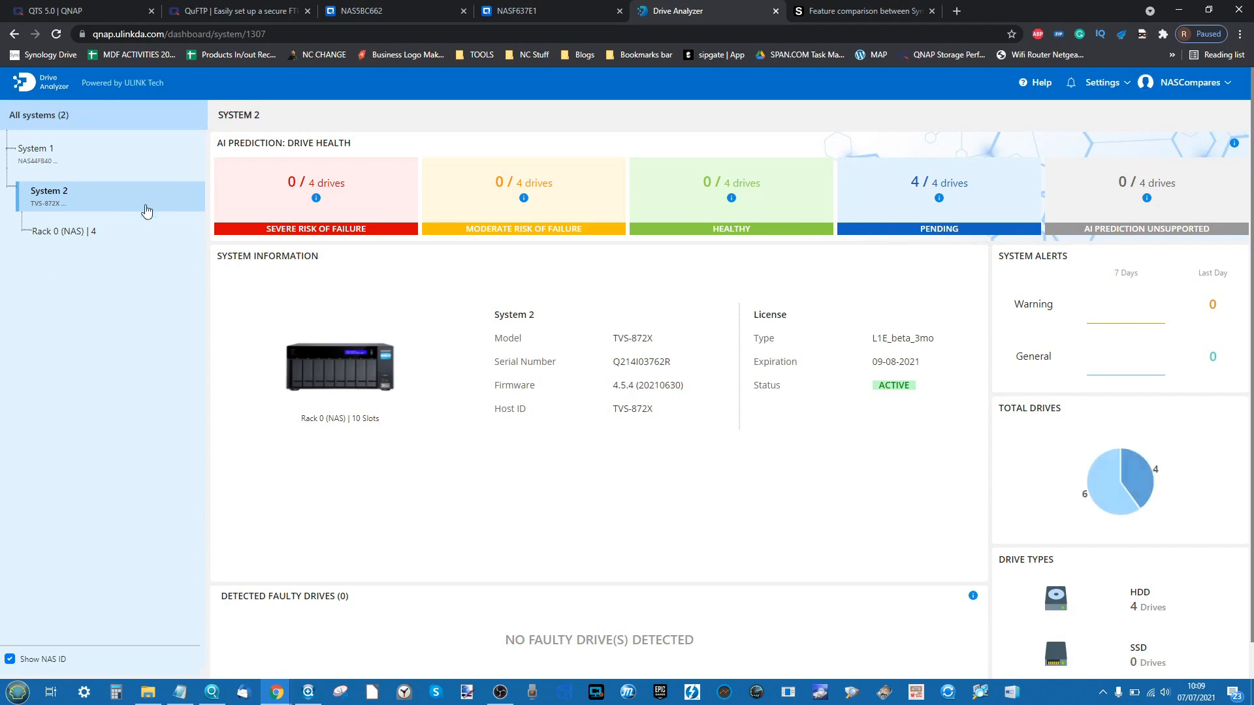
click(63, 231)
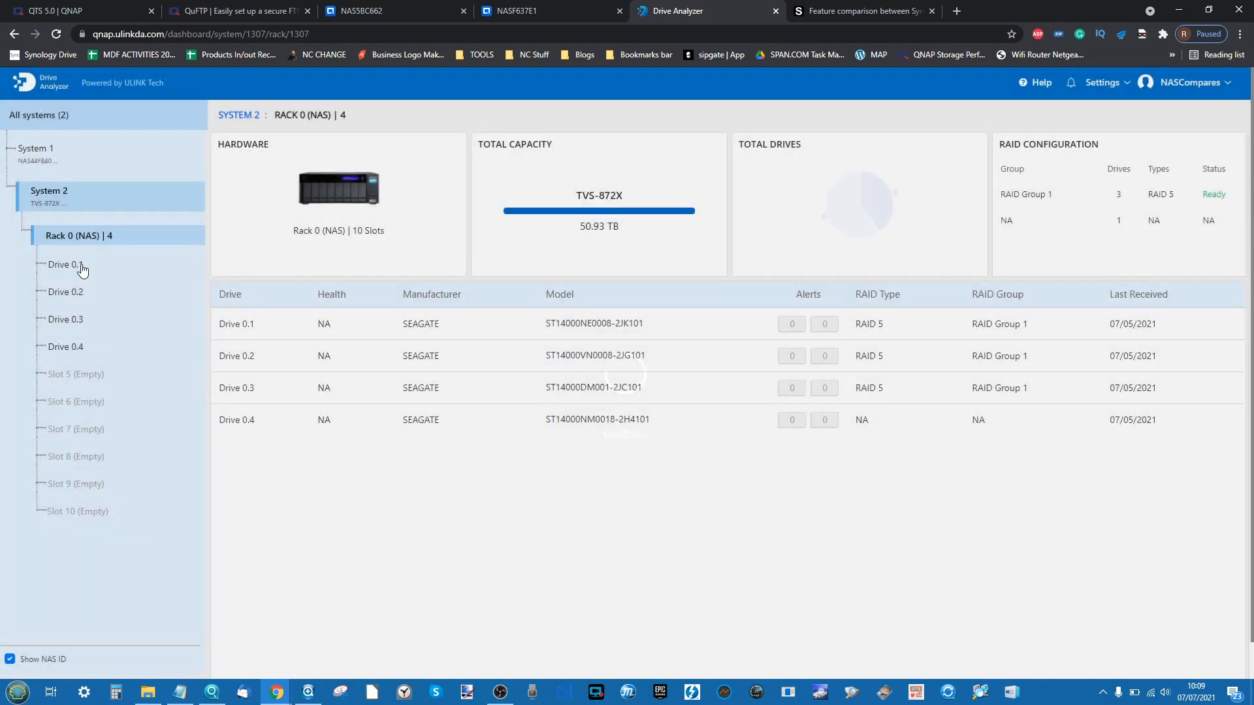
click(67, 265)
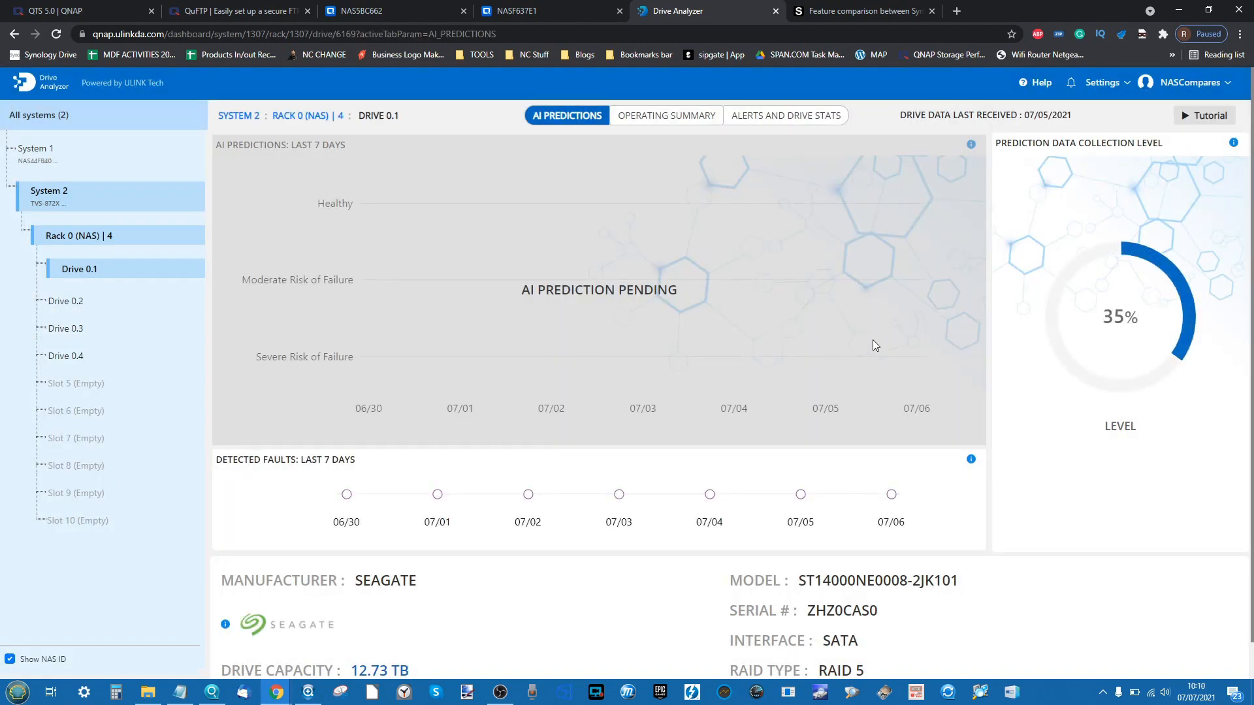
scroll(down, 3)
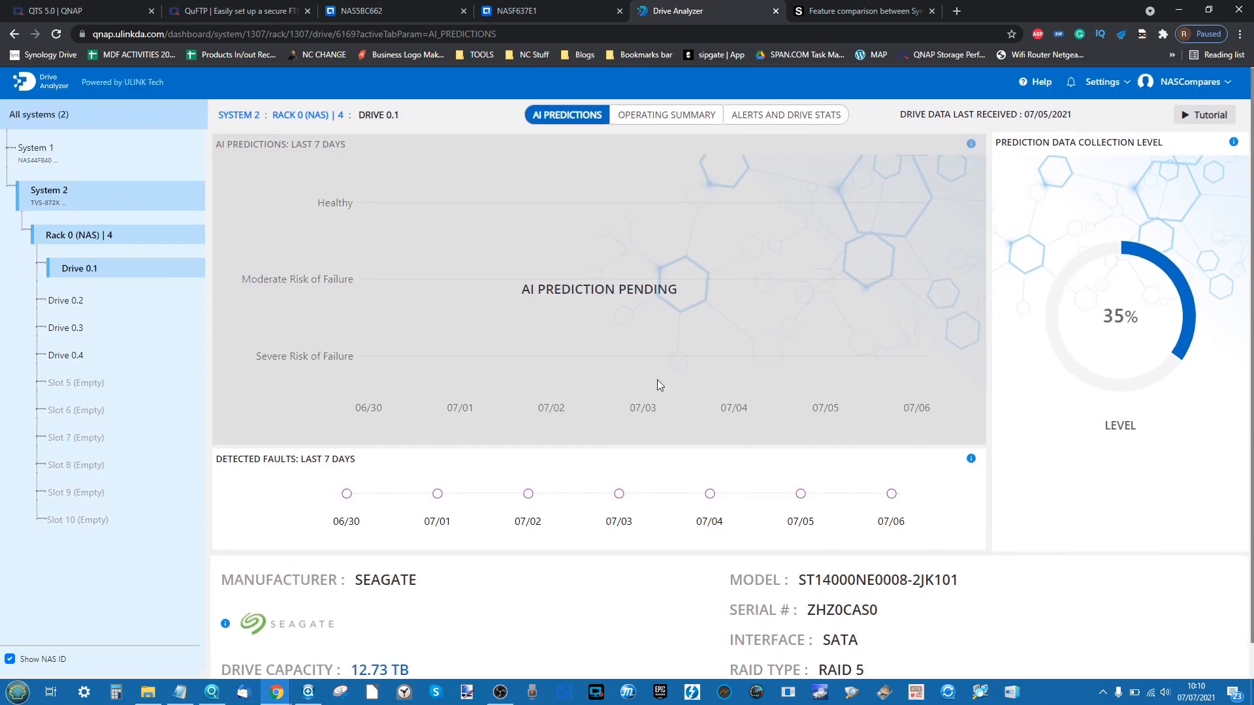
- Check Drive 0.1's Operating Summary statistics, then return to System 1's overview
click(664, 115)
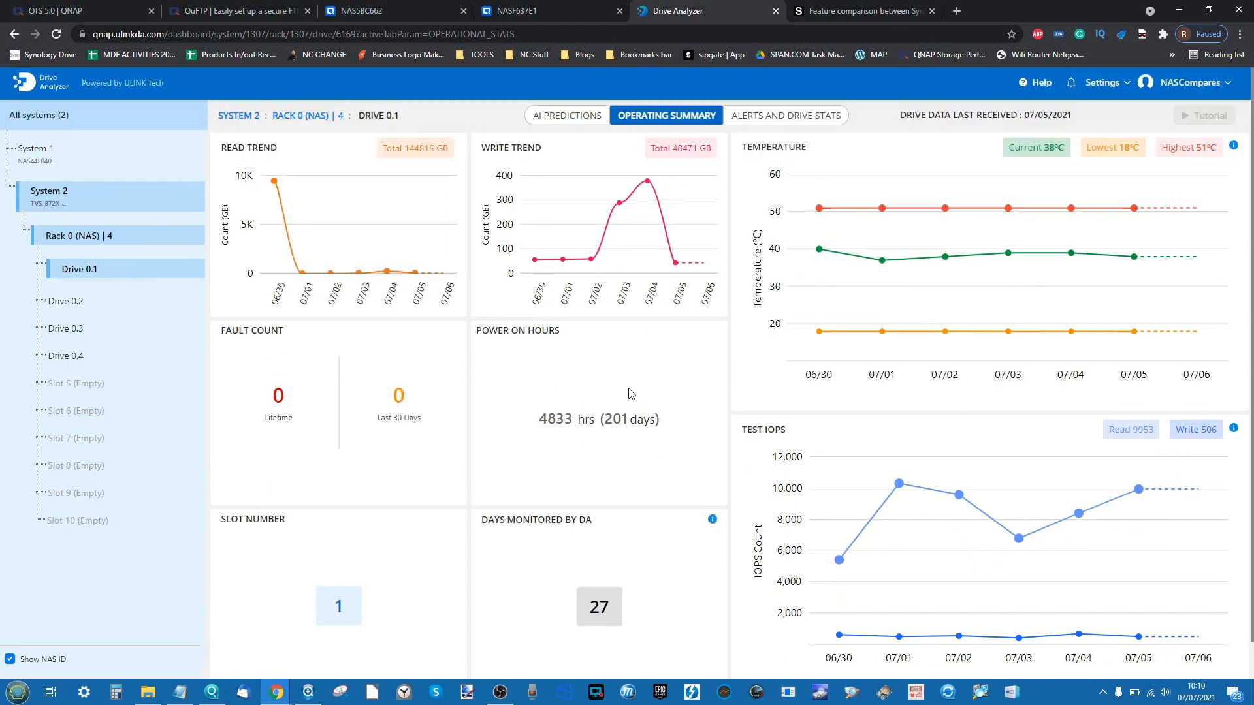
click(784, 115)
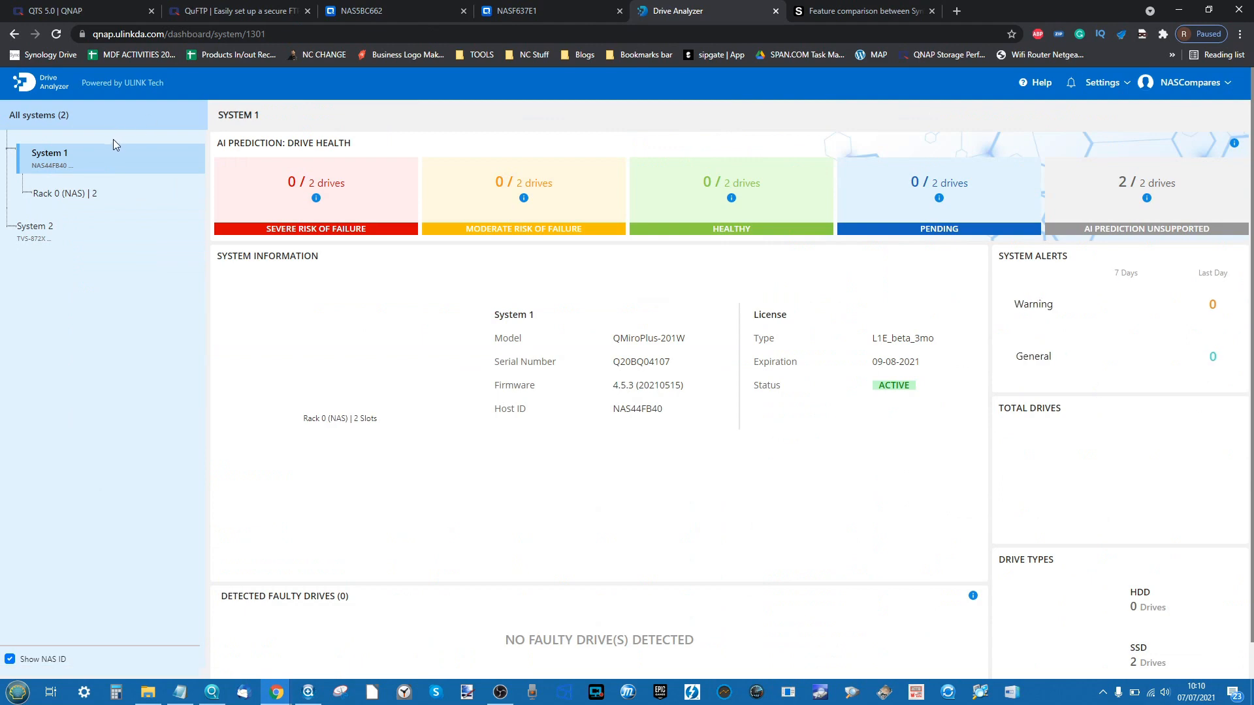
click(38, 115)
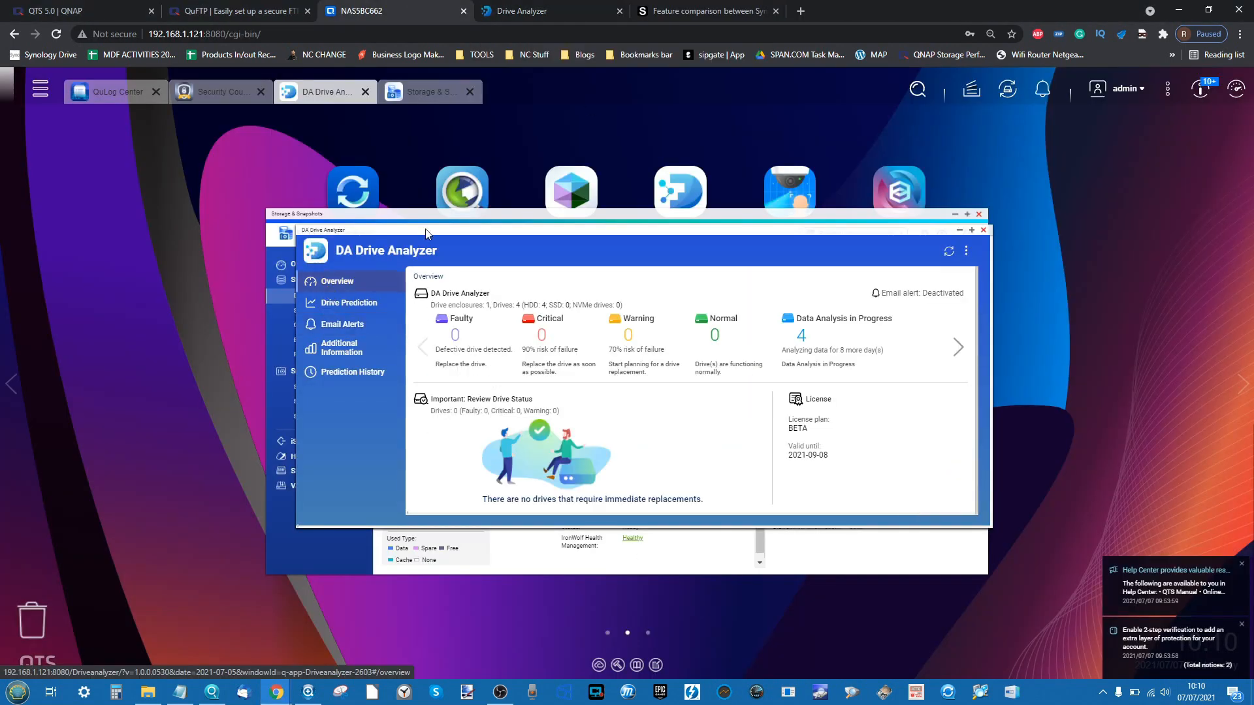
- View the slot 1 drive's Extra Cloud Report with temperature, IOPS and S.M.A.R.T. trends, then close it
click(957, 347)
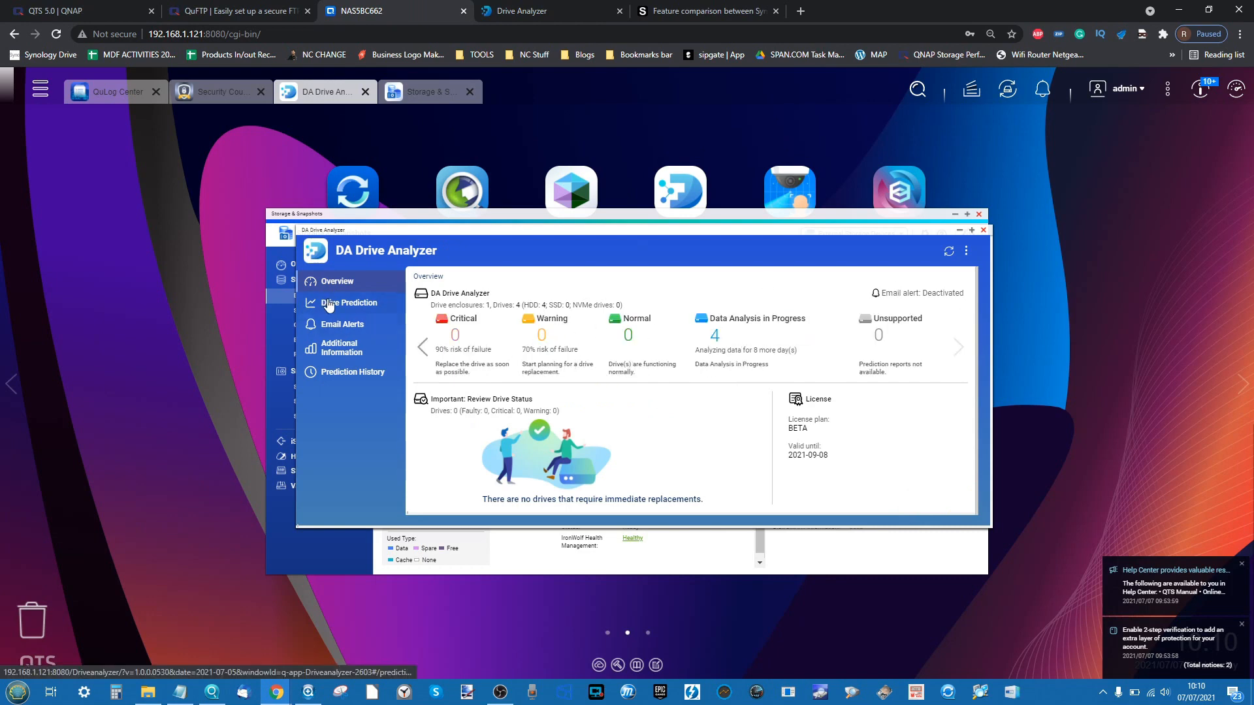
click(349, 302)
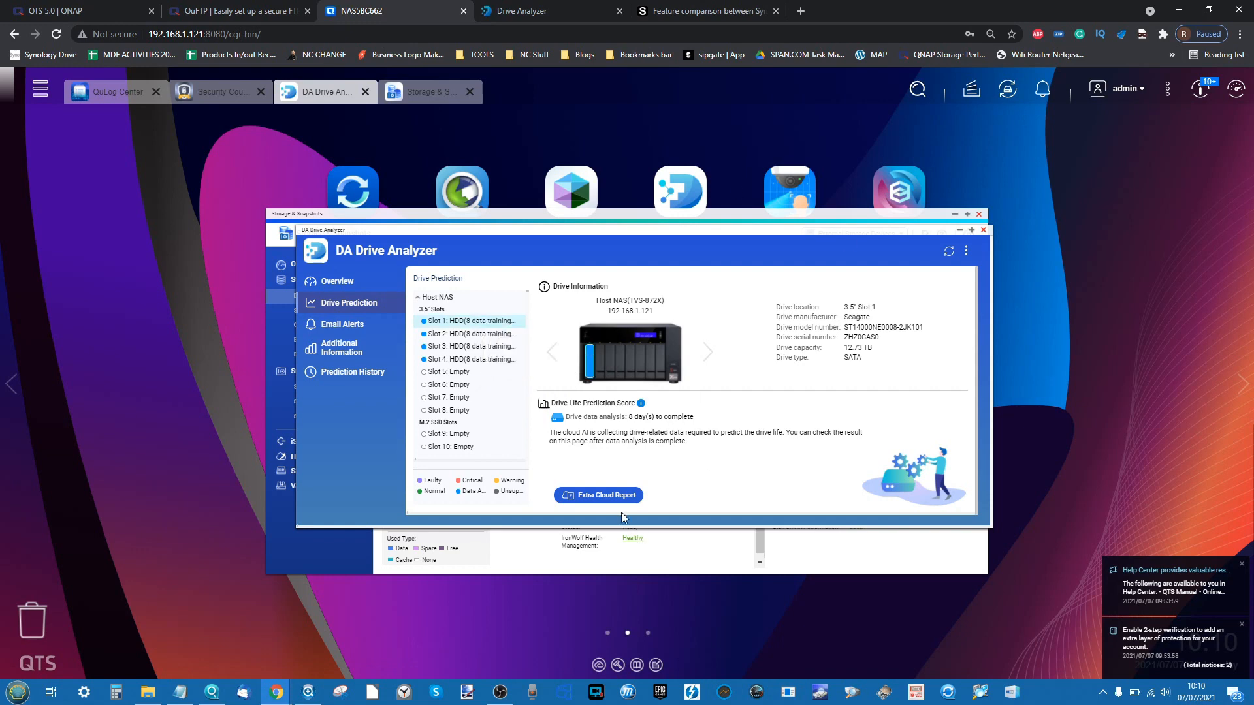
click(598, 495)
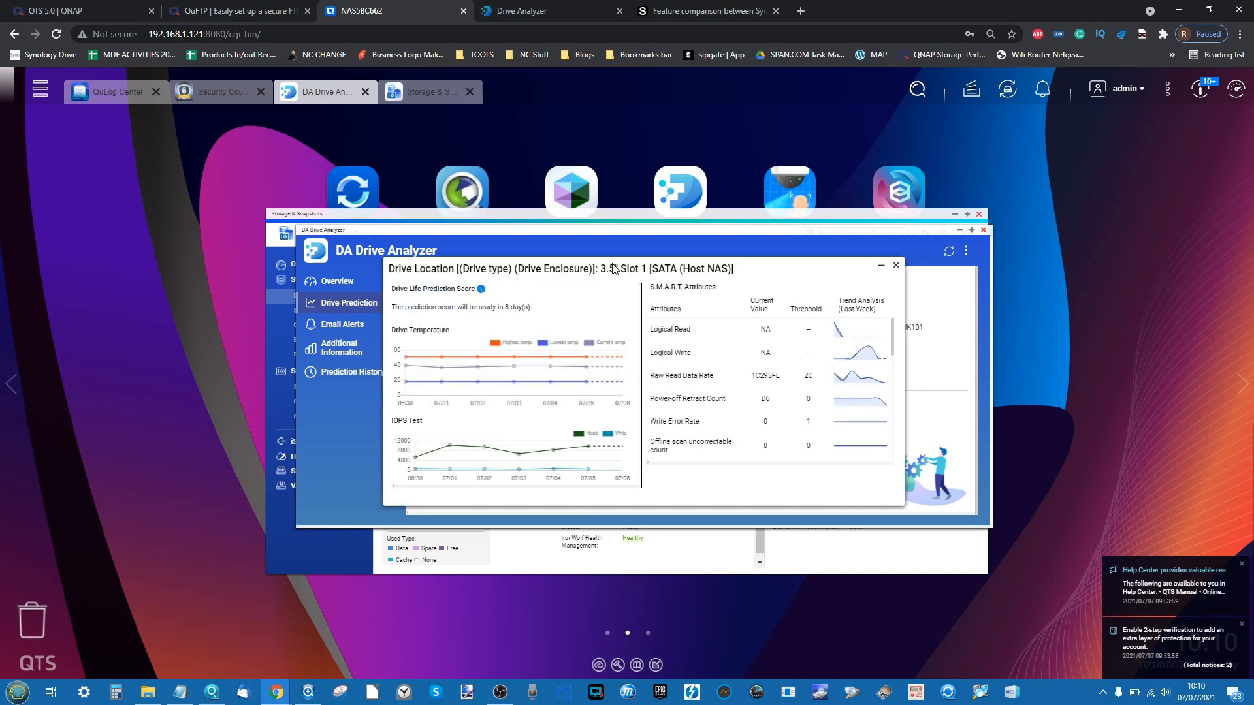
mouse_move(573, 329)
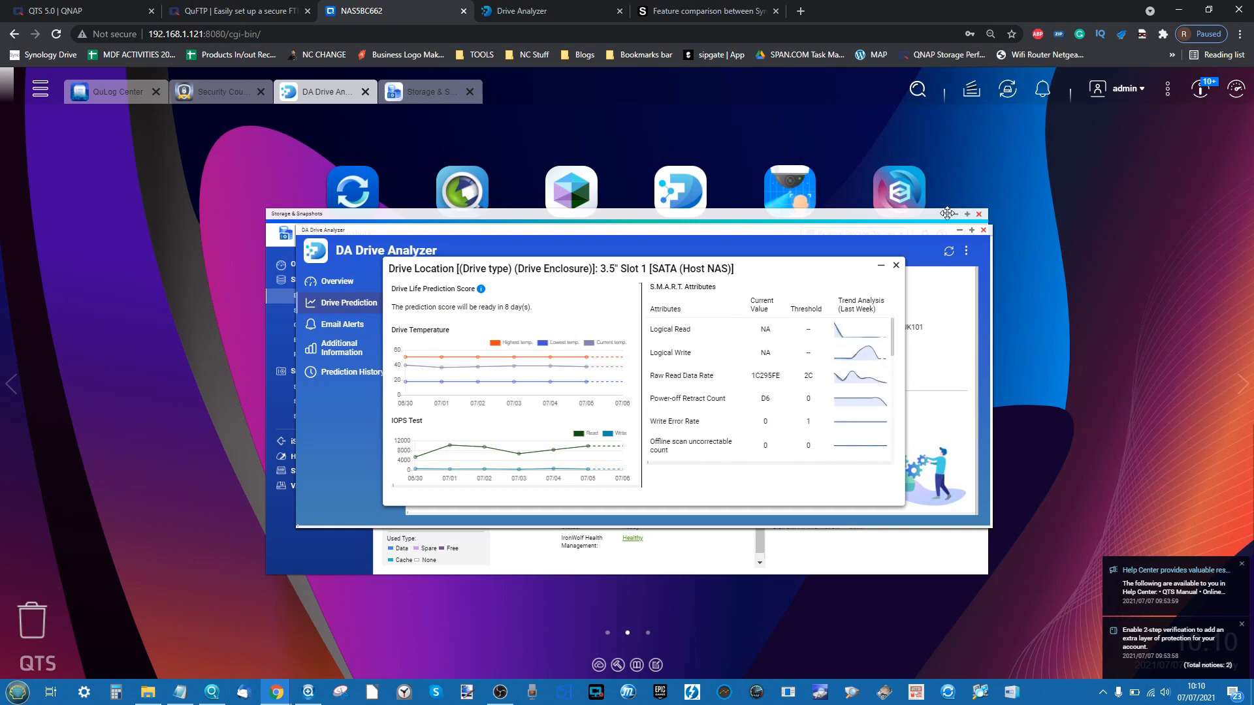
click(896, 265)
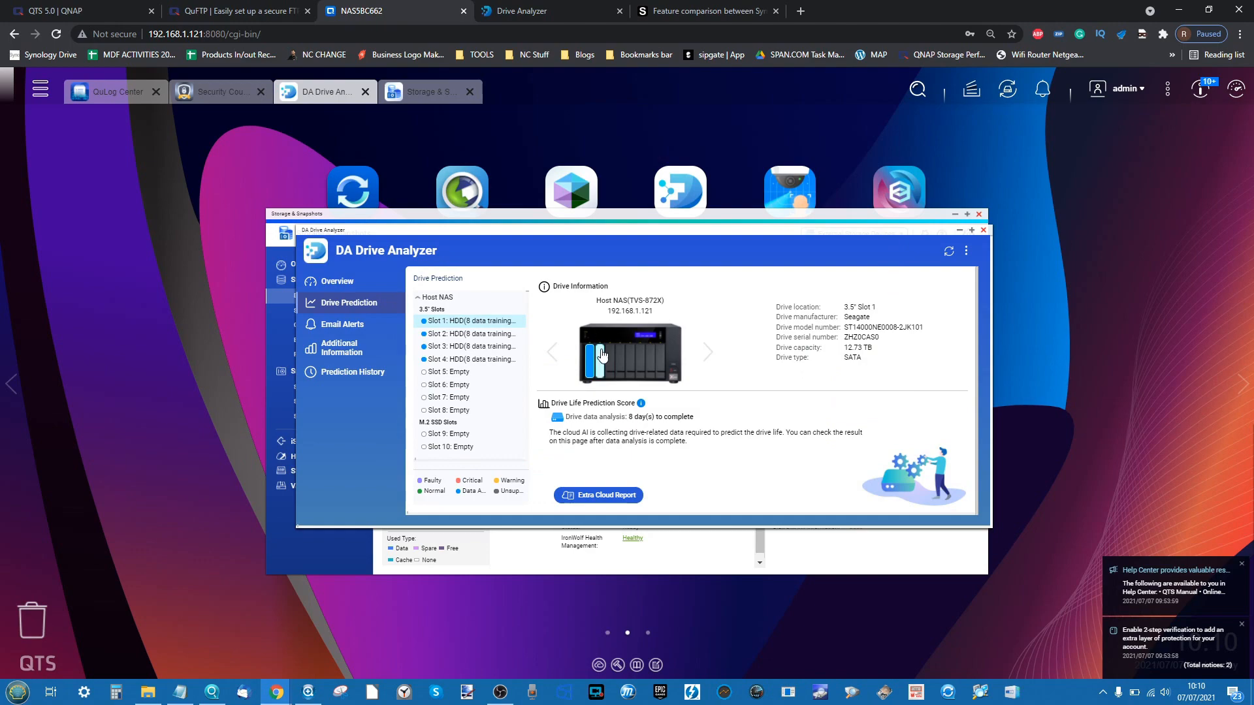
mouse_move(448, 447)
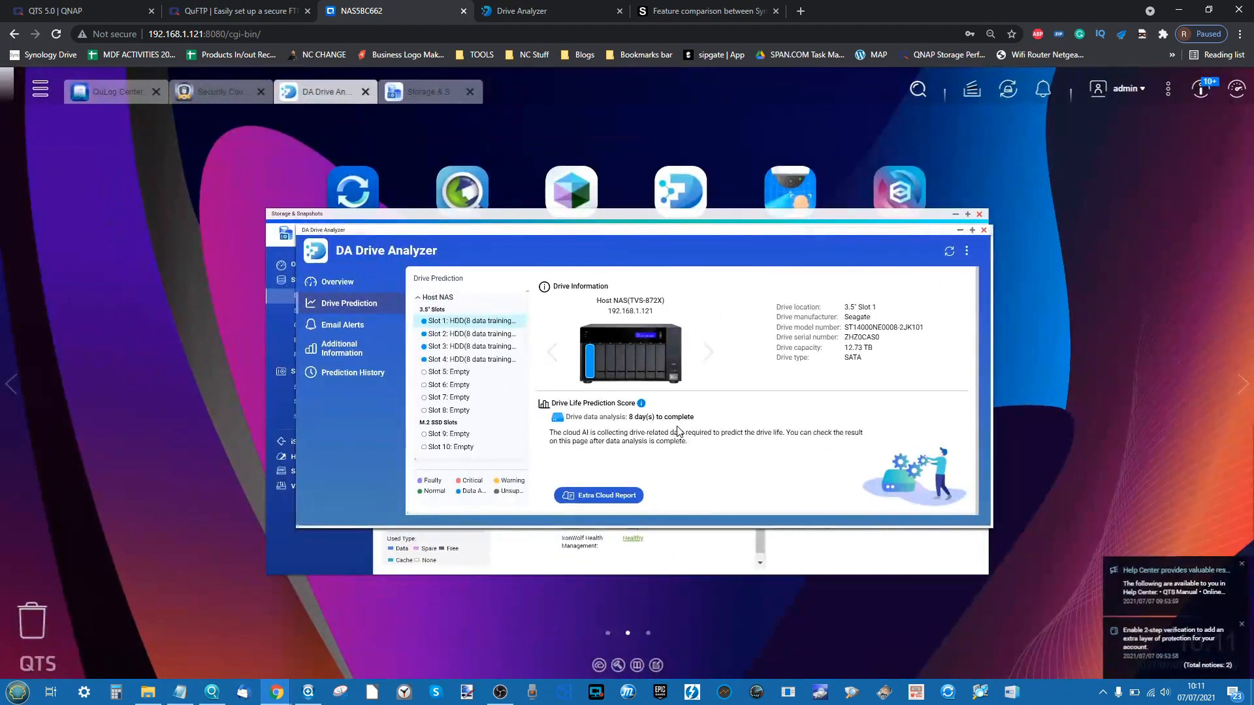
- Switch to the ULINK portal's All Systems dashboard showing 4 of 6 drives pending, 2 unsupported
click(518, 11)
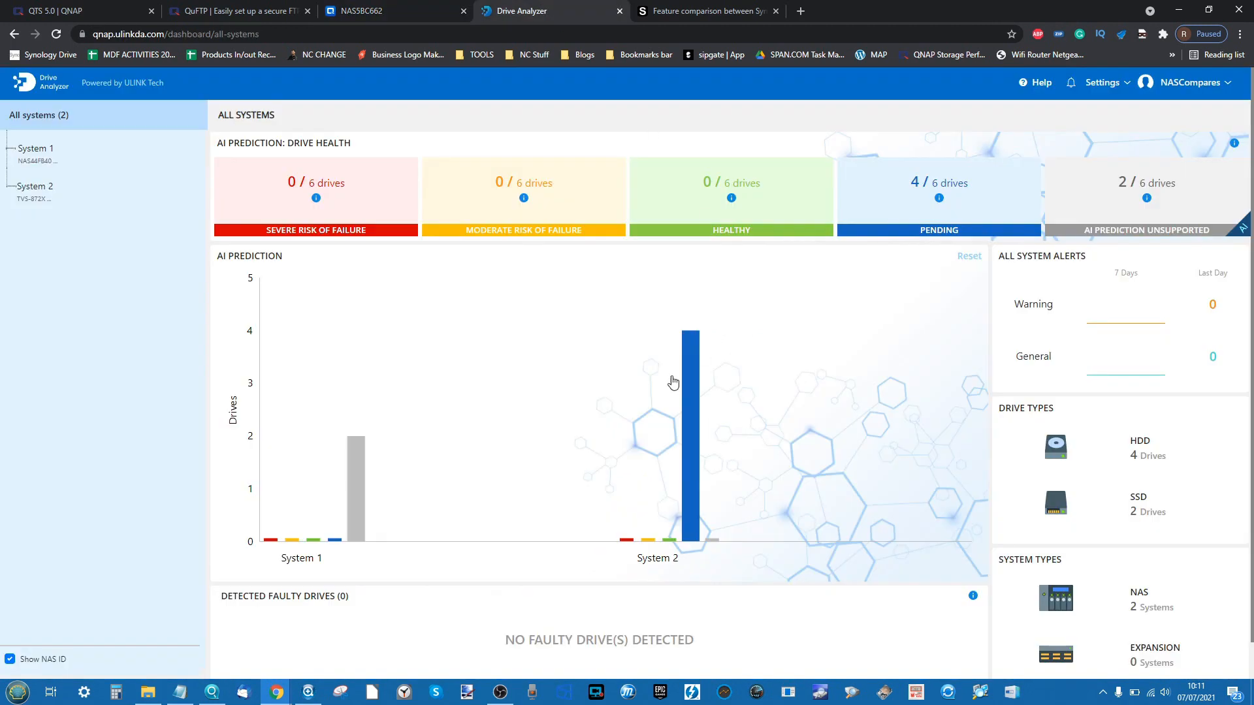
mouse_move(48, 88)
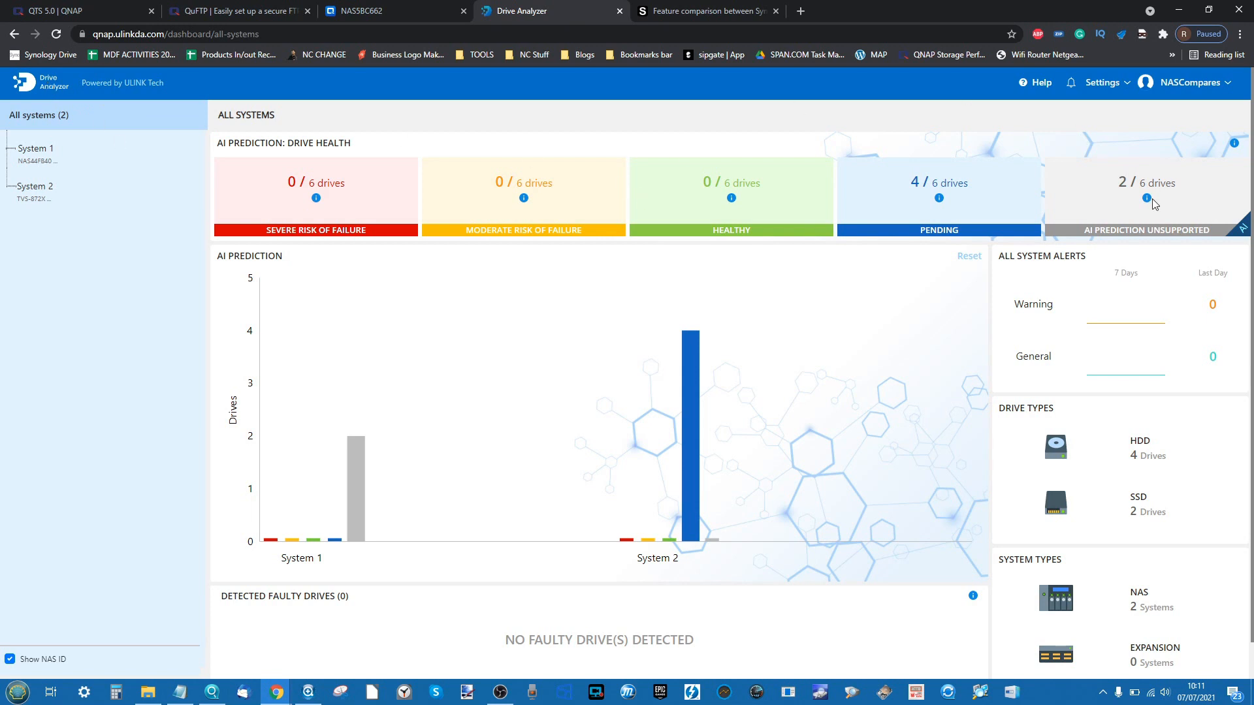
mouse_move(1209, 193)
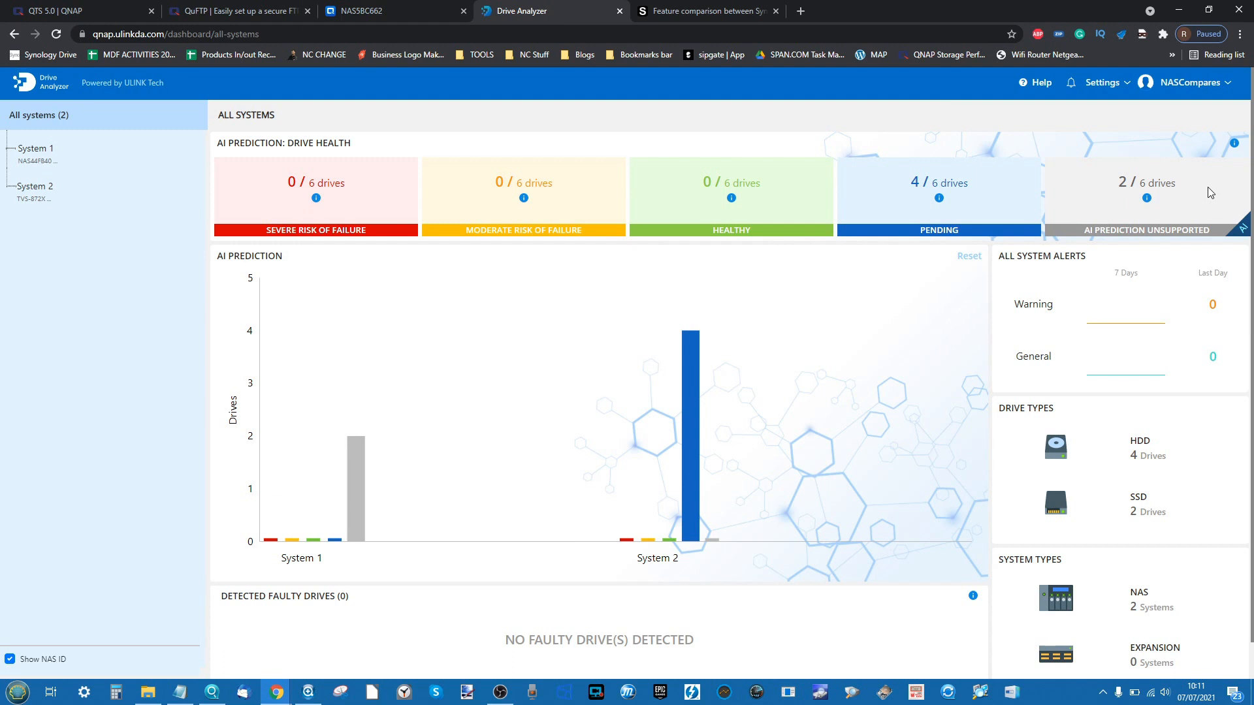
mouse_move(957, 183)
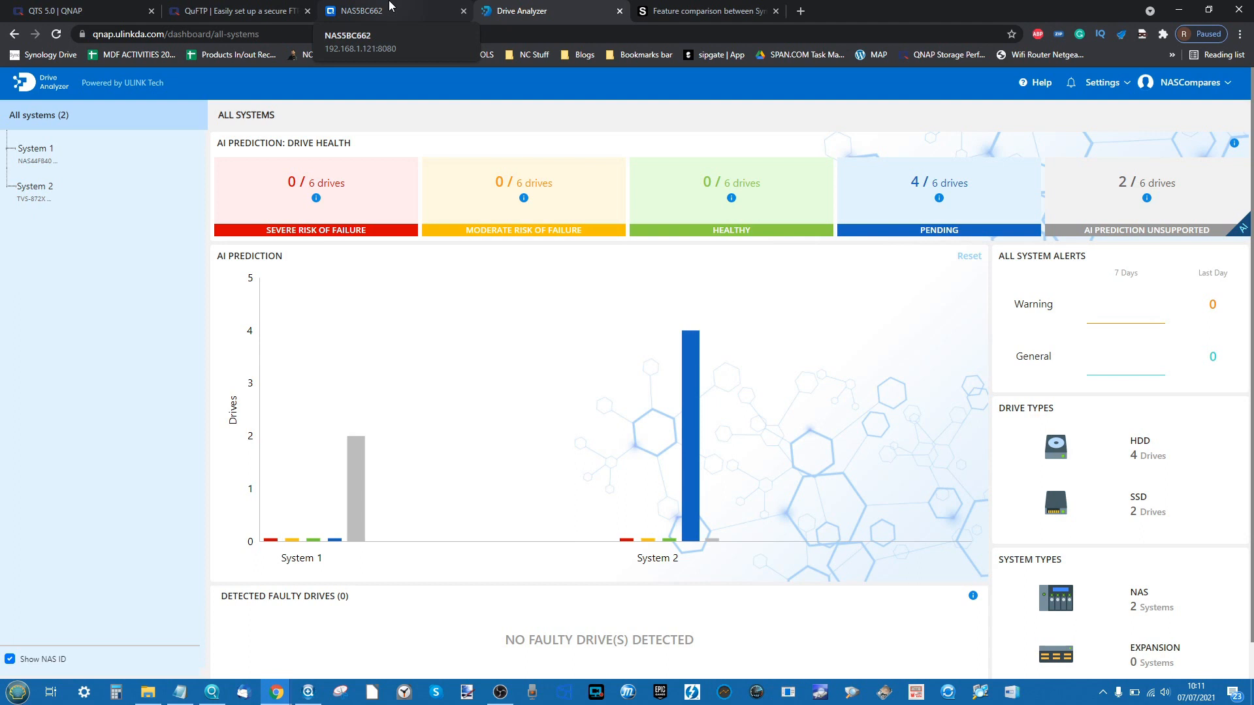
mouse_move(200, 197)
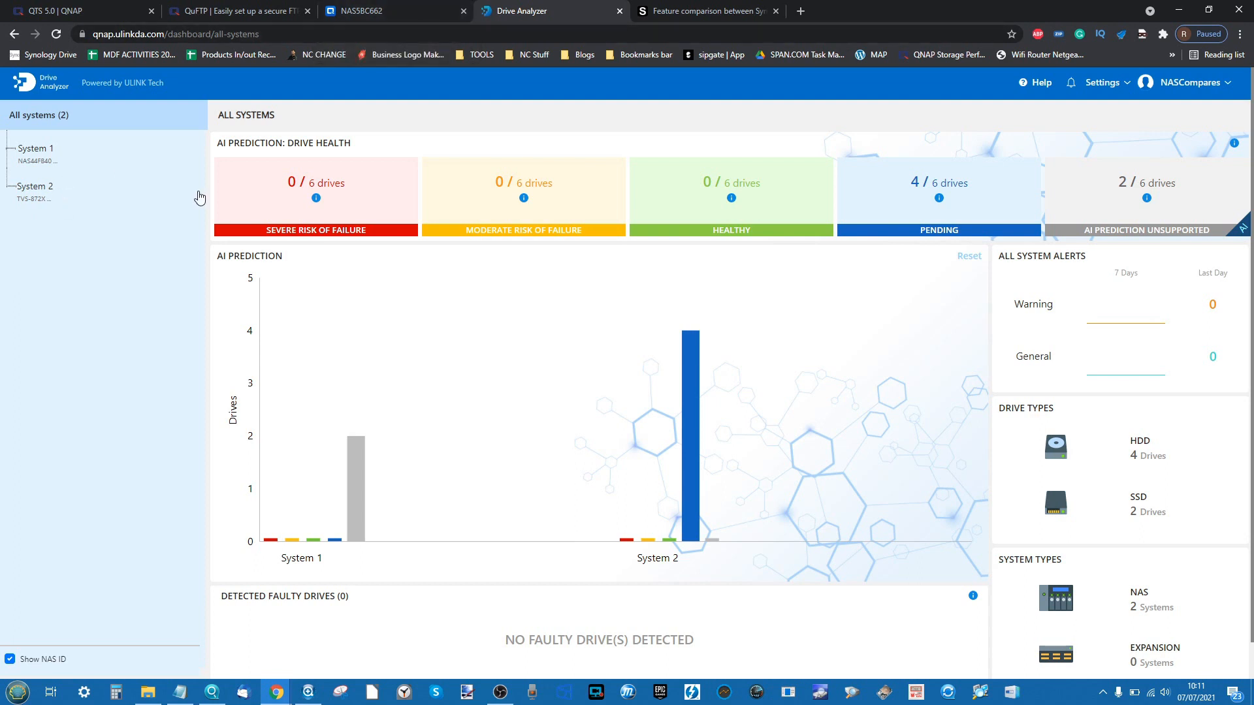
mouse_move(204, 199)
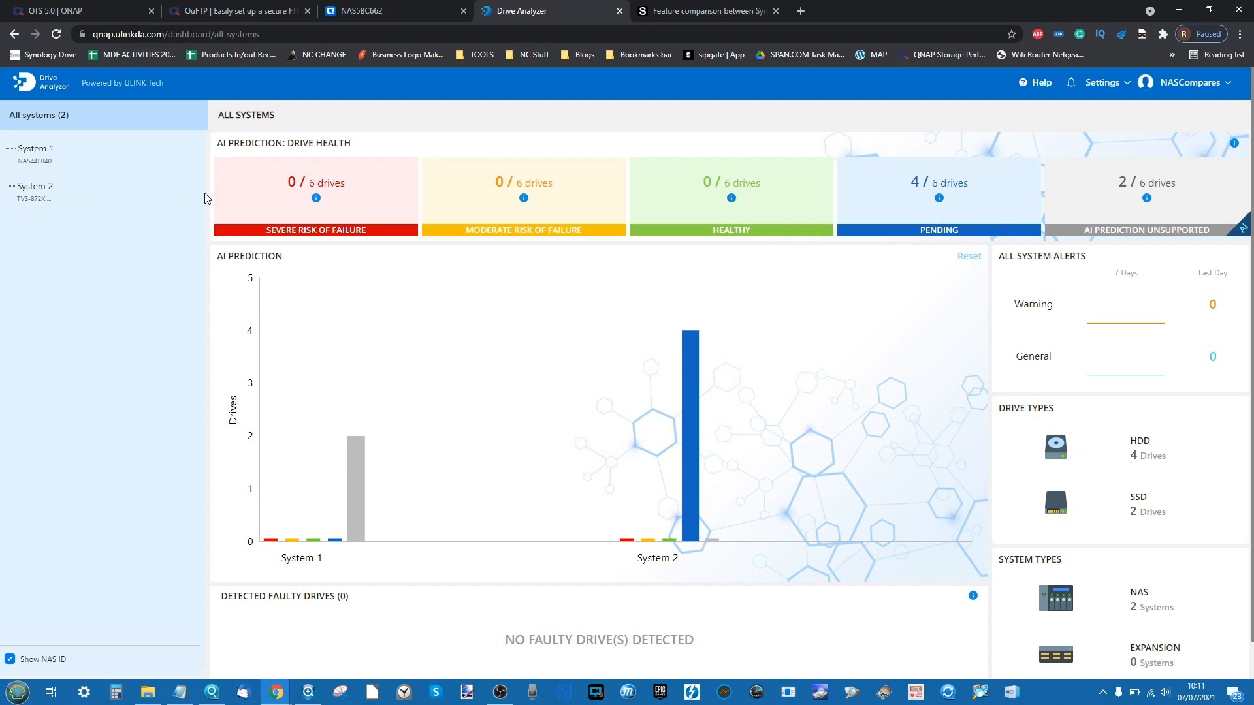
- Return to the NAS tab to review the installed disks' details in Storage & Snapshots
double_click(38, 115)
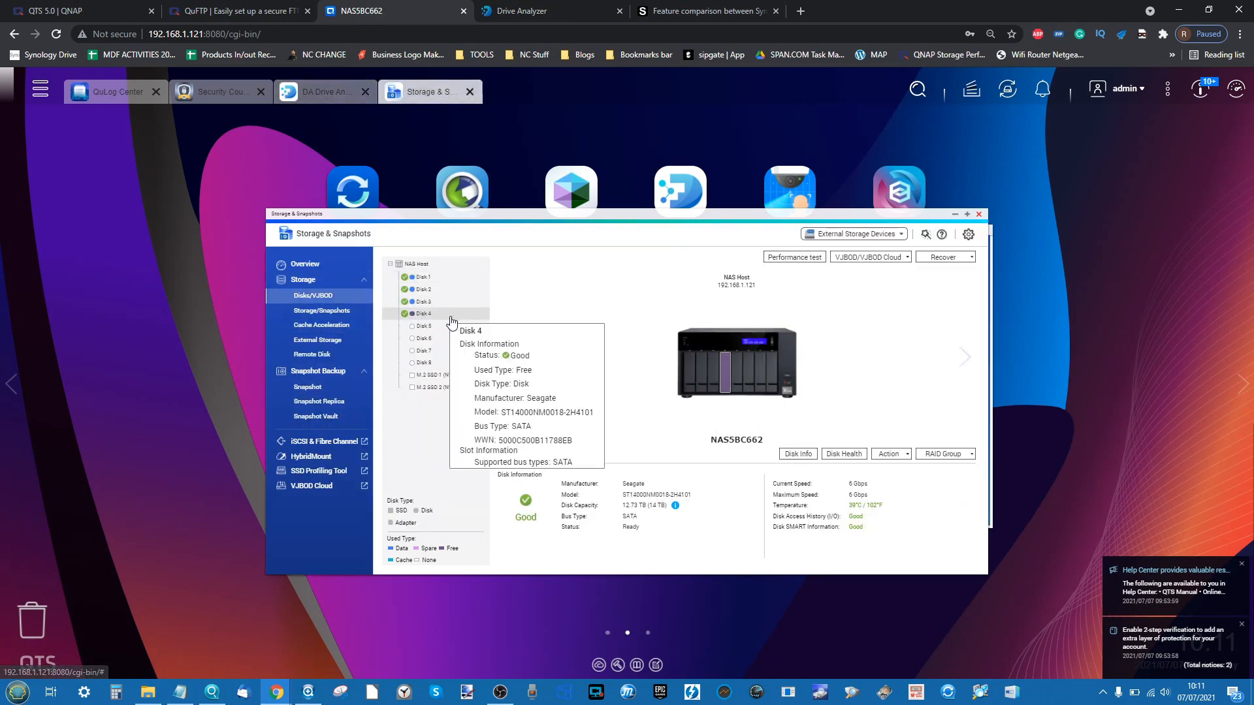
mouse_move(455, 327)
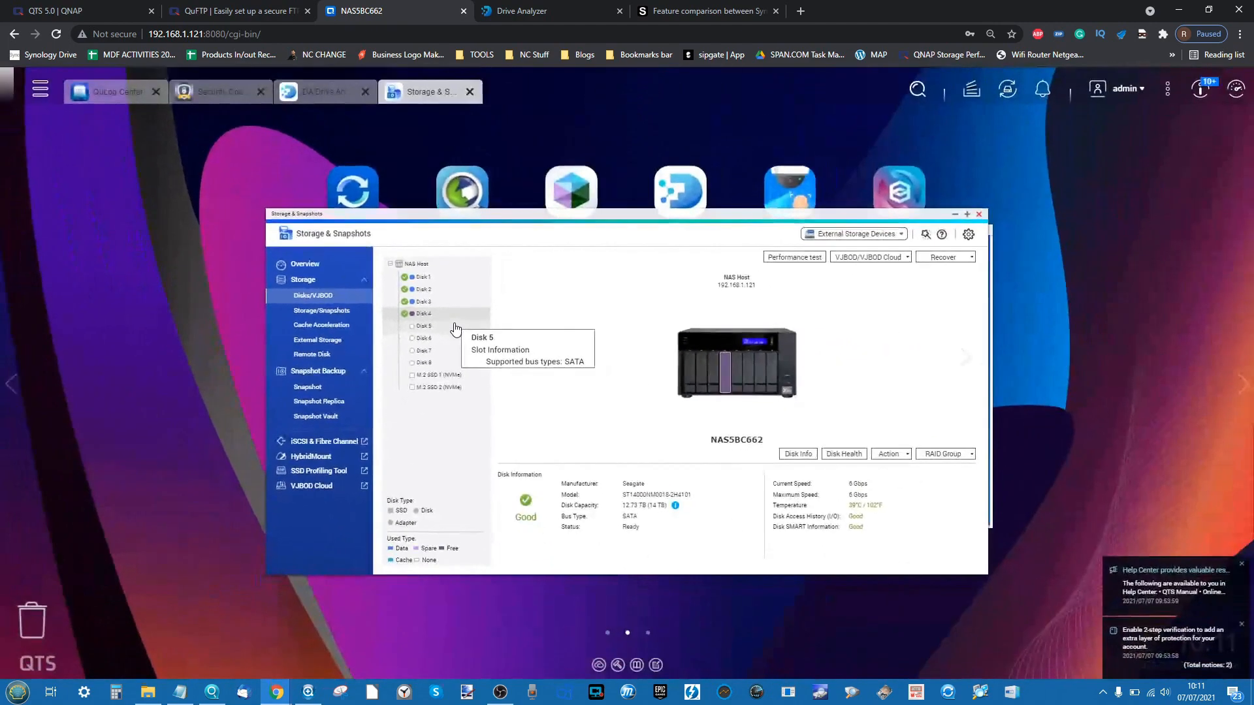
mouse_move(640, 101)
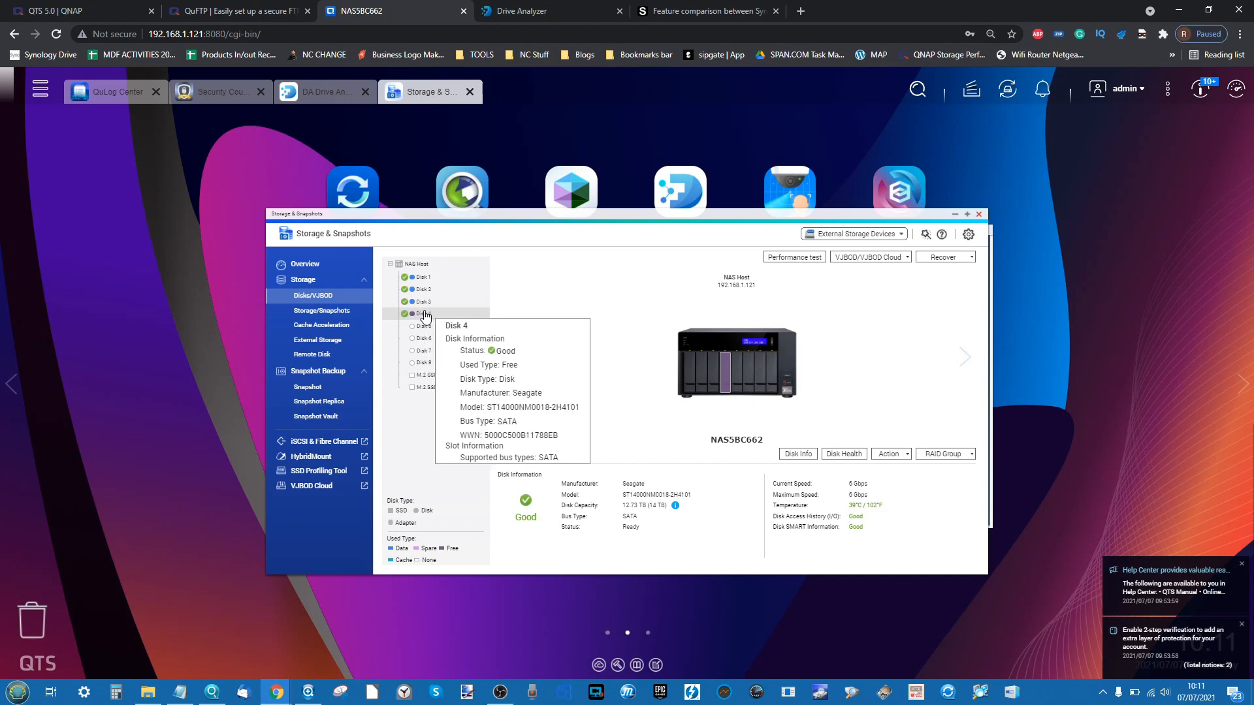
mouse_move(422, 301)
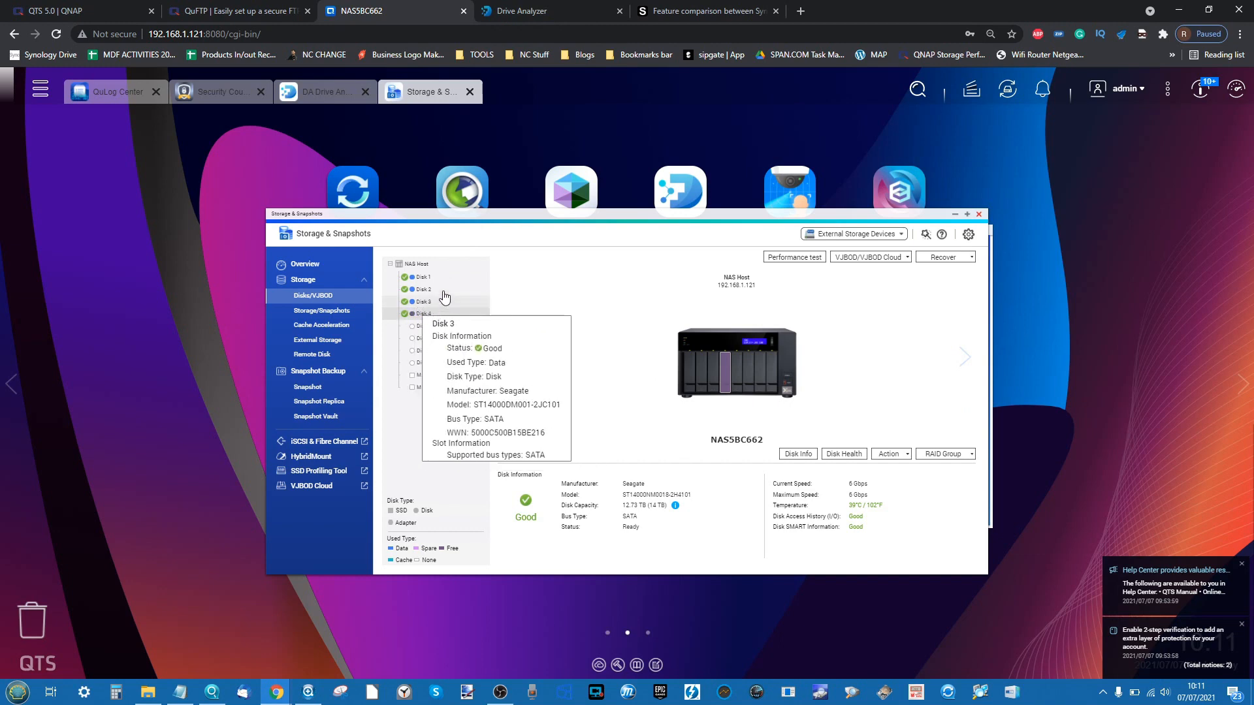
mouse_move(423, 289)
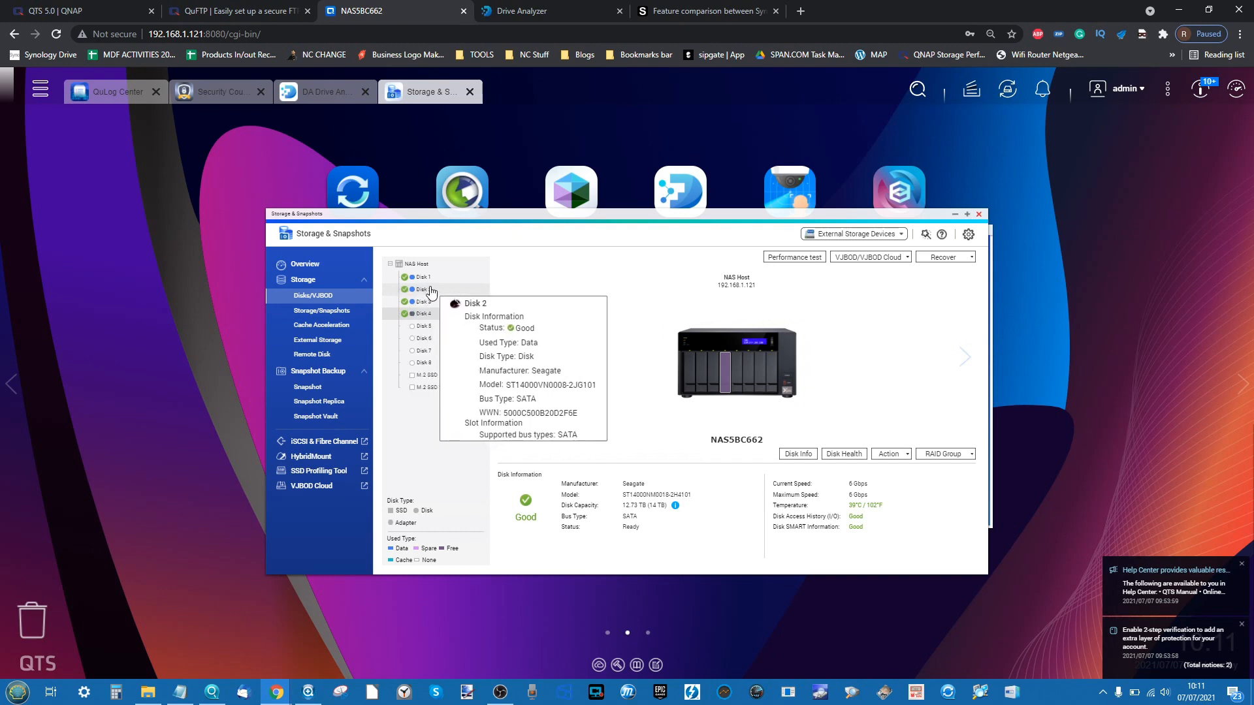
mouse_move(424, 314)
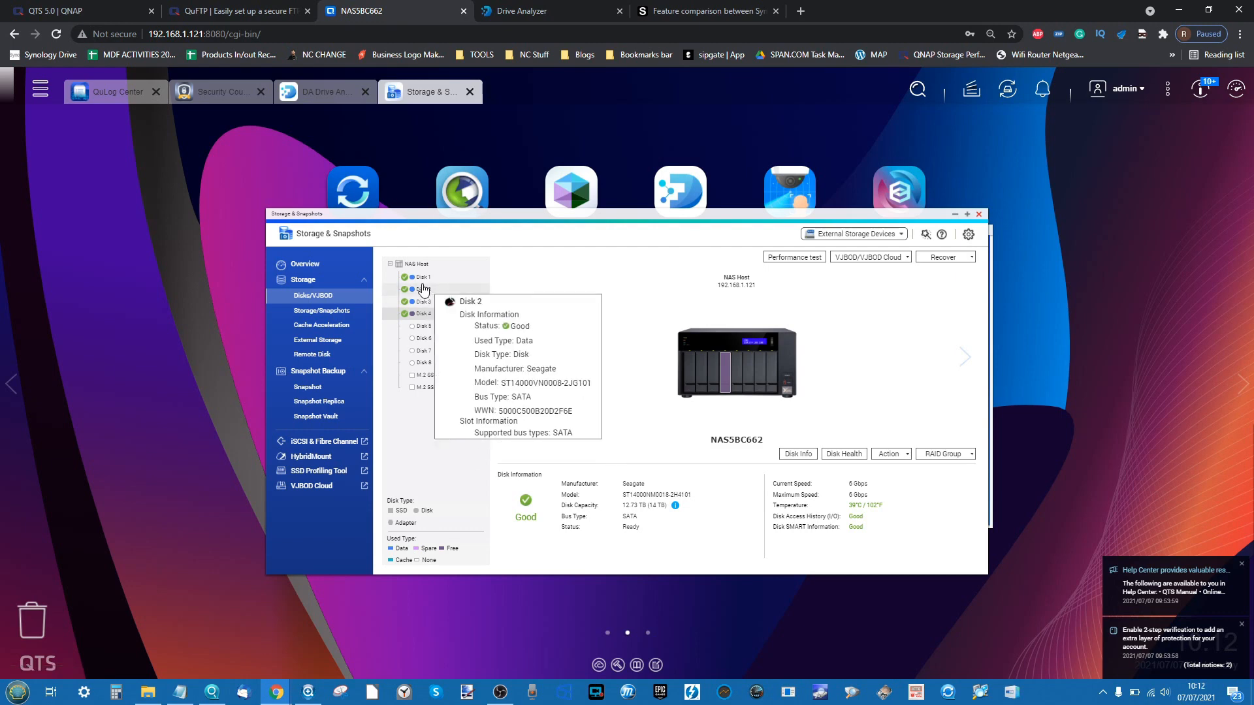
mouse_move(436, 298)
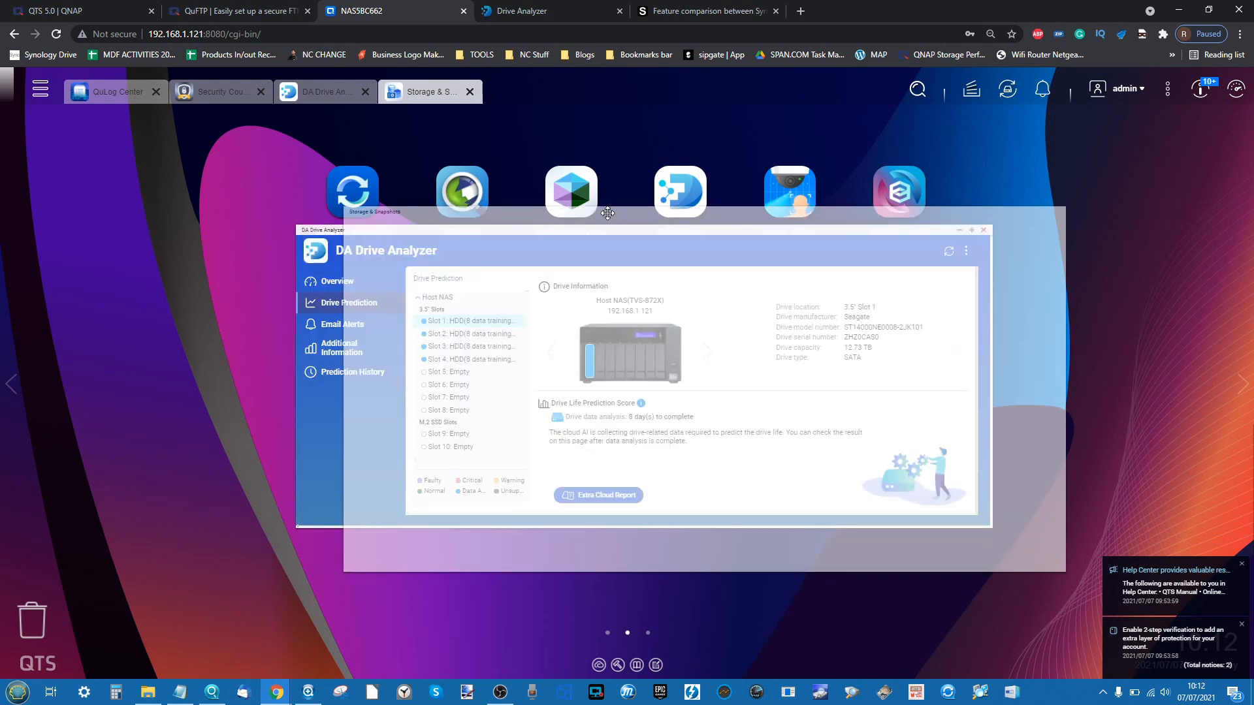
- Close the Storage & Snapshots and DA Drive Analyzer windows, leaving the desktop icons showing
click(429, 92)
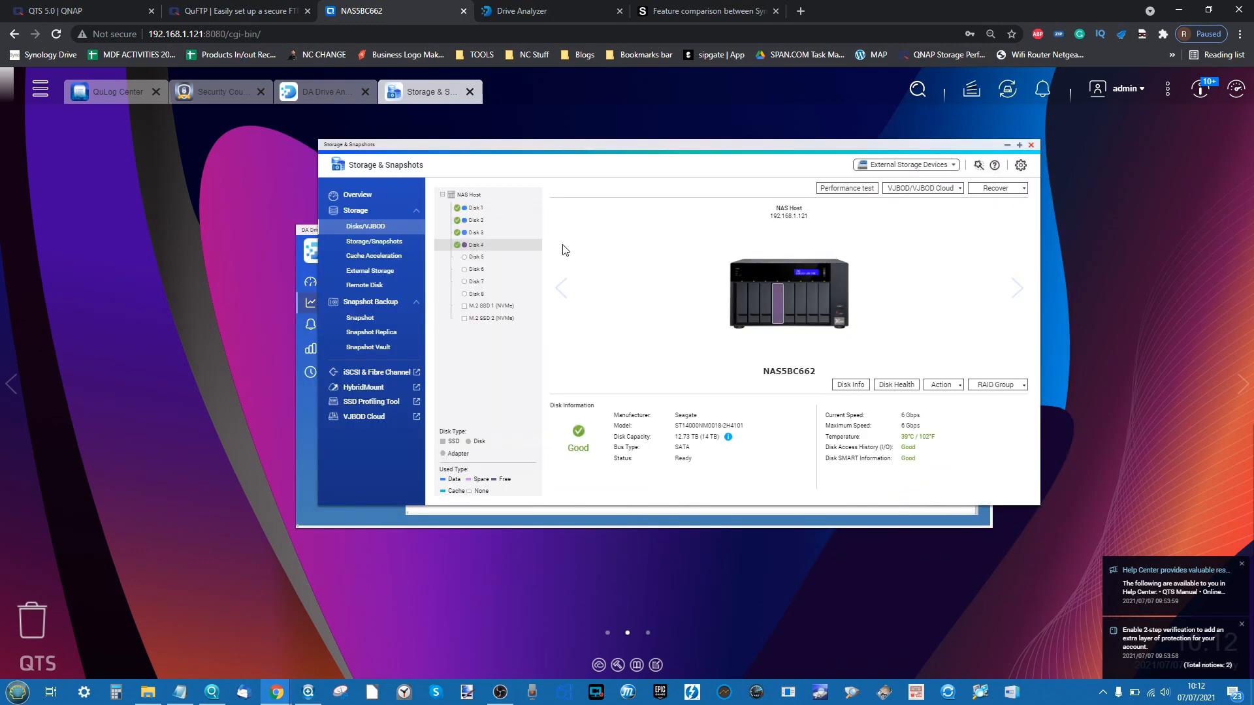
mouse_move(502, 353)
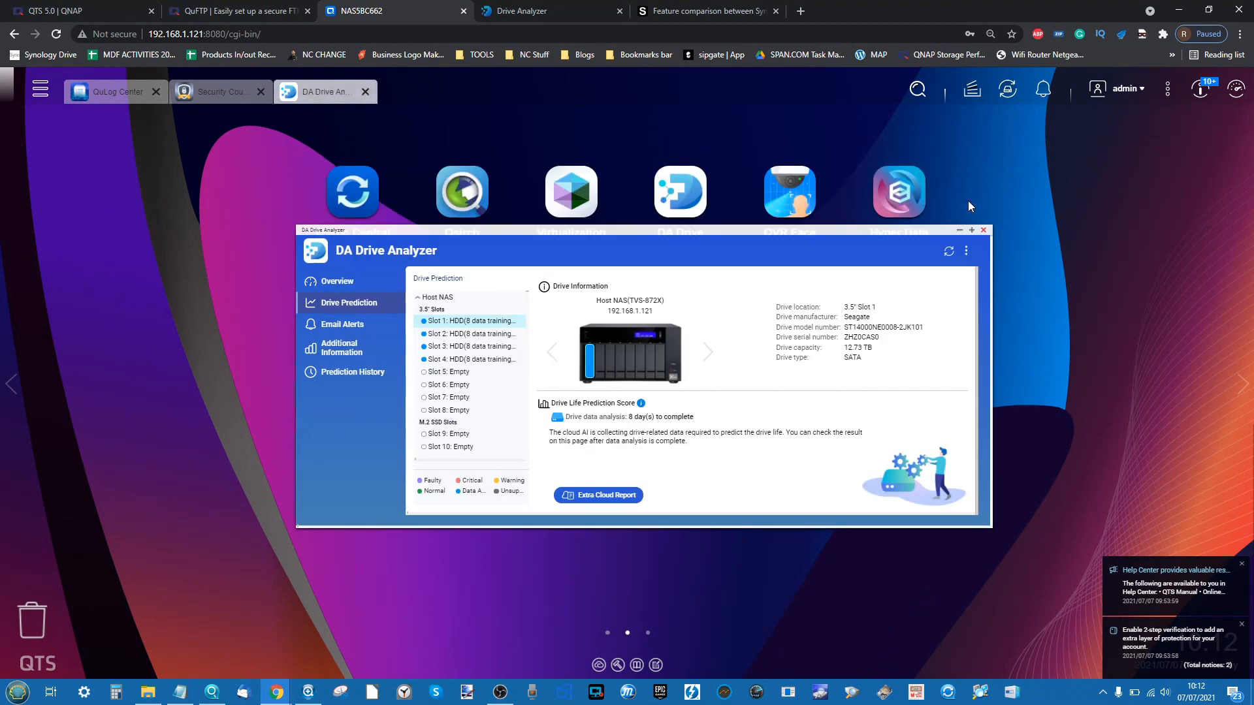
click(982, 230)
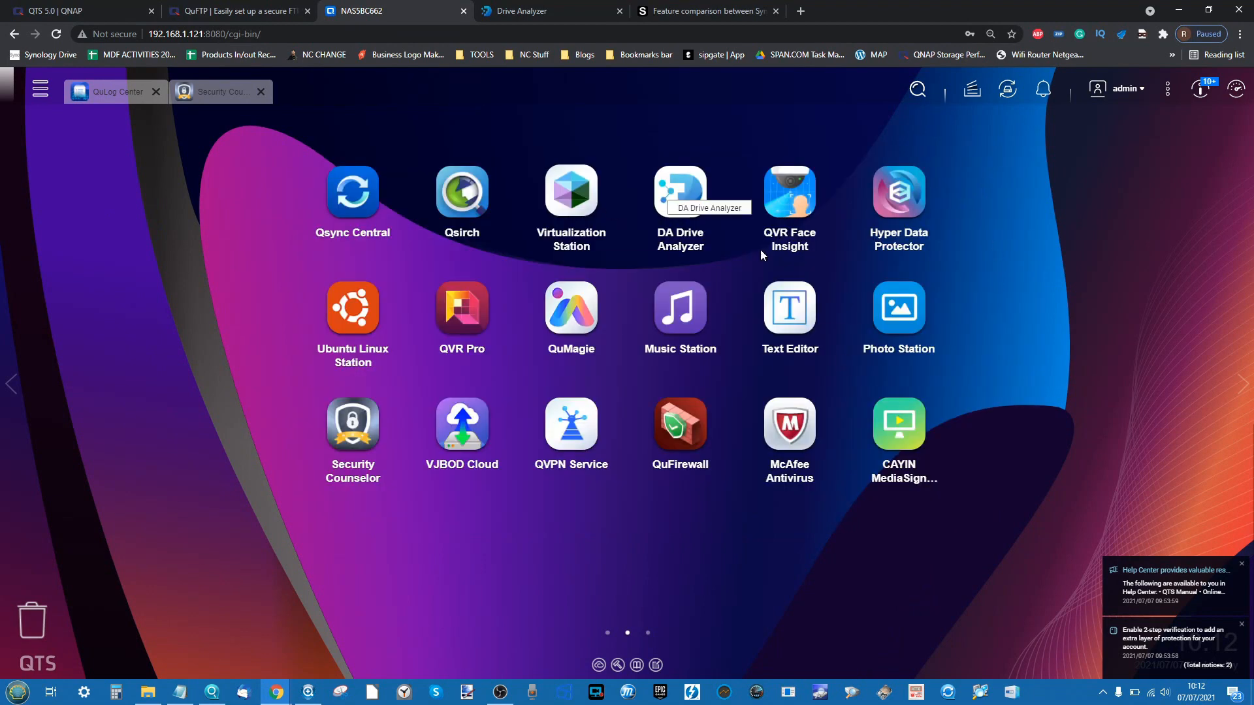
mouse_move(838, 443)
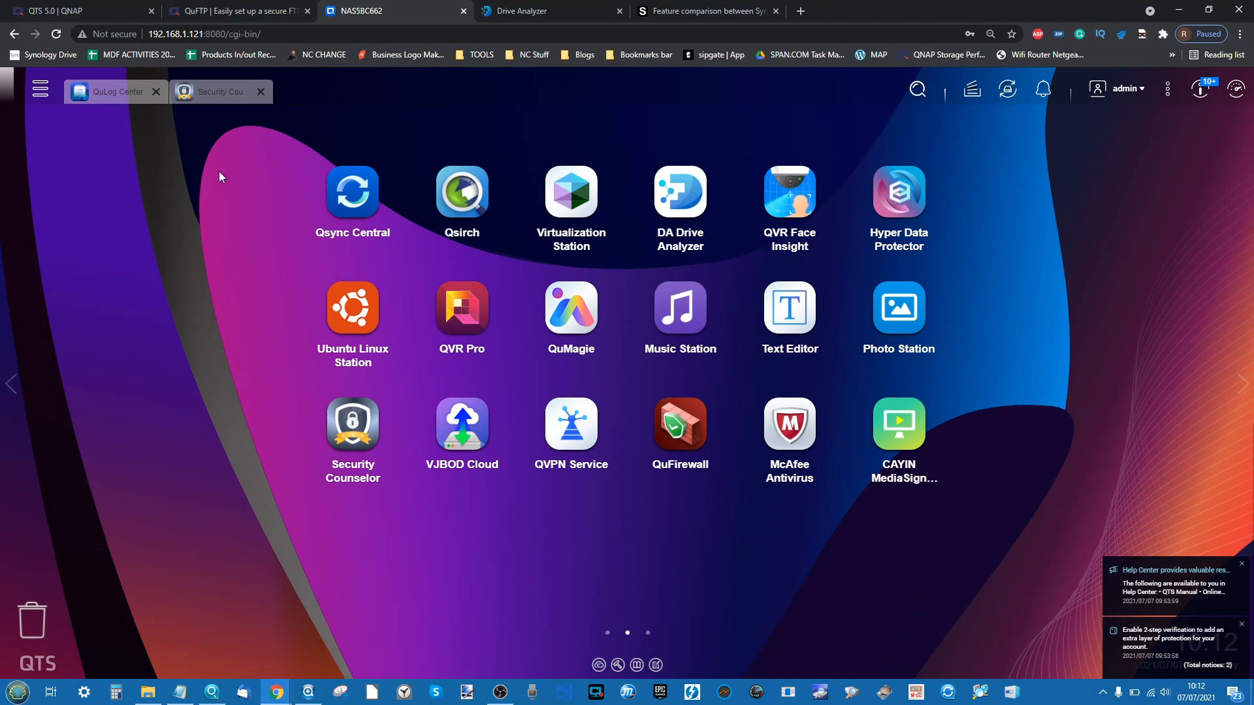
mouse_move(556, 117)
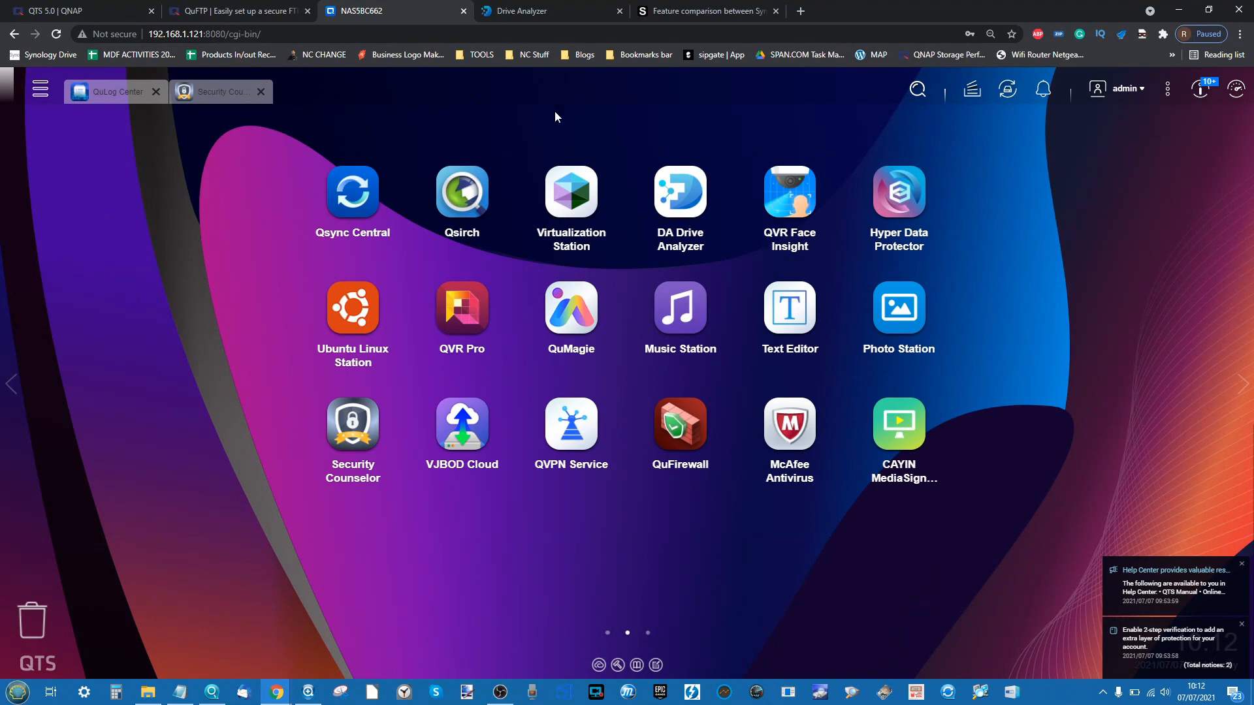
mouse_move(99, 92)
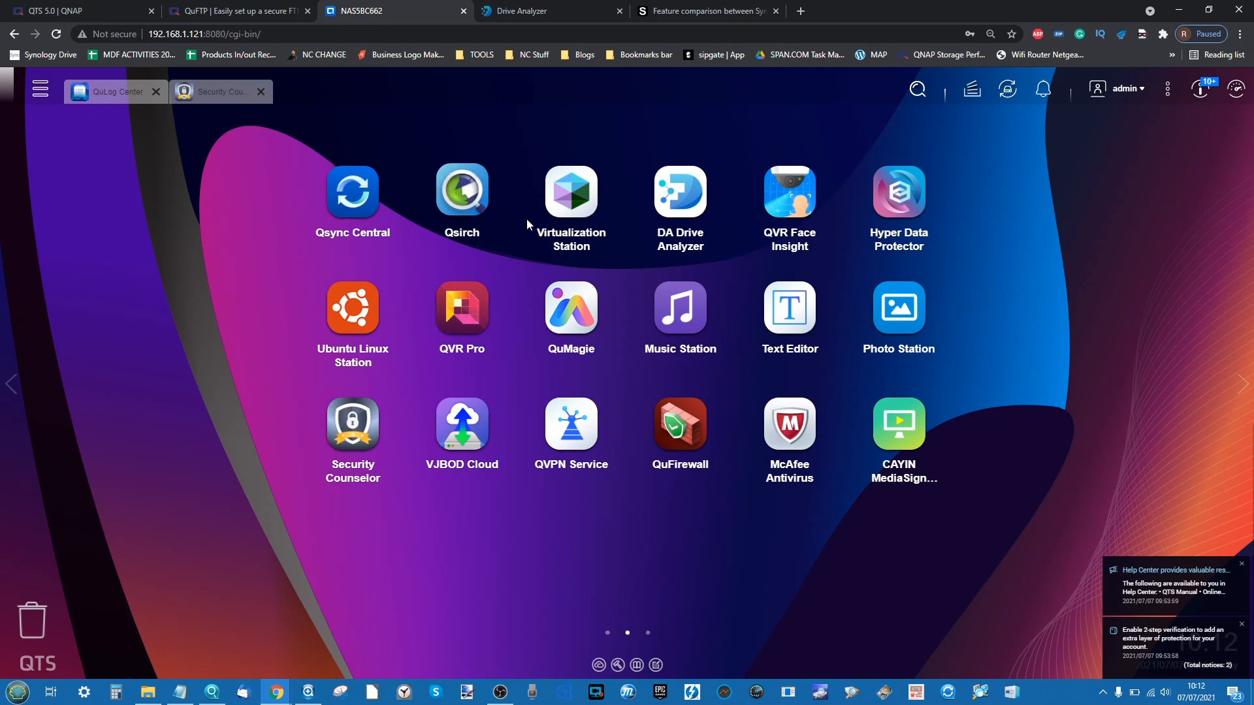
mouse_move(599, 630)
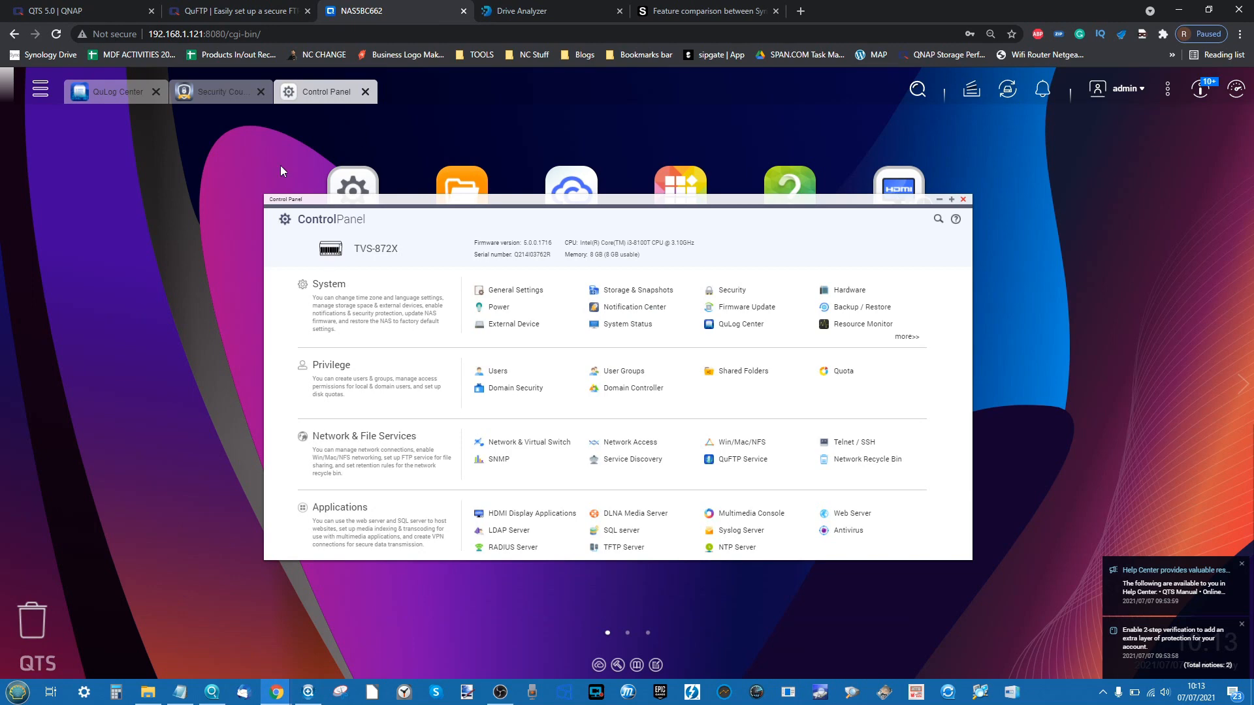
click(39, 89)
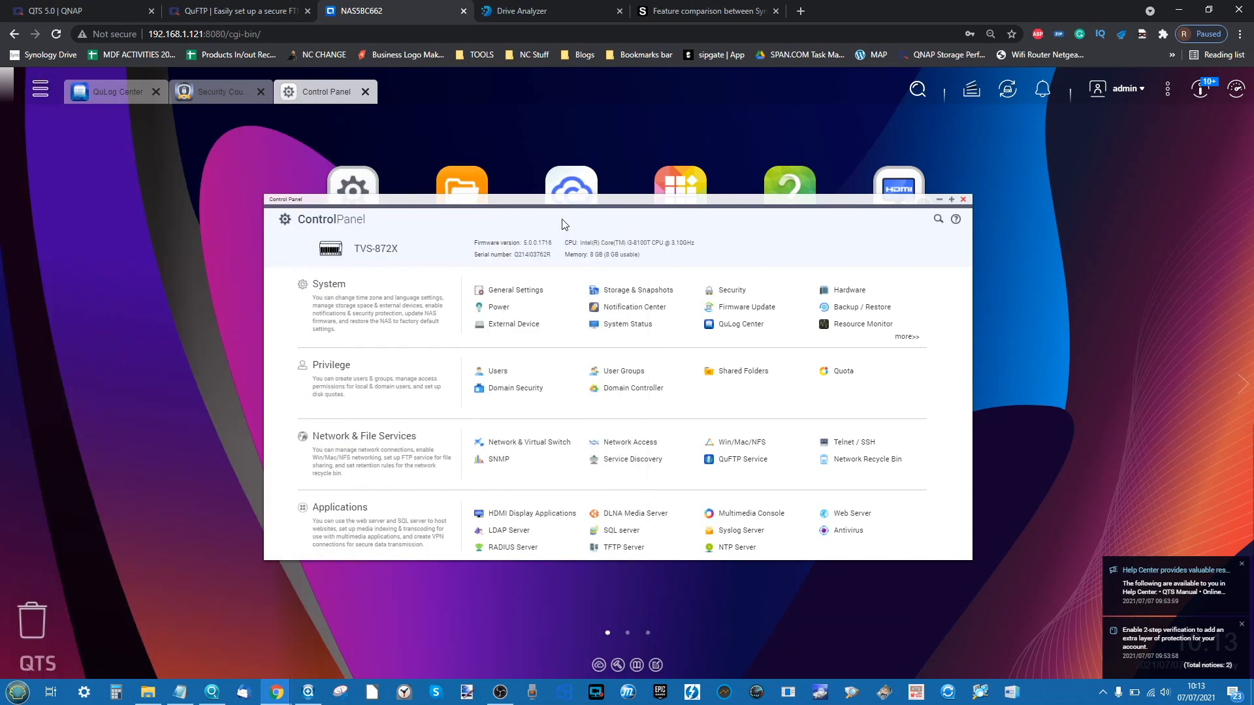
click(963, 198)
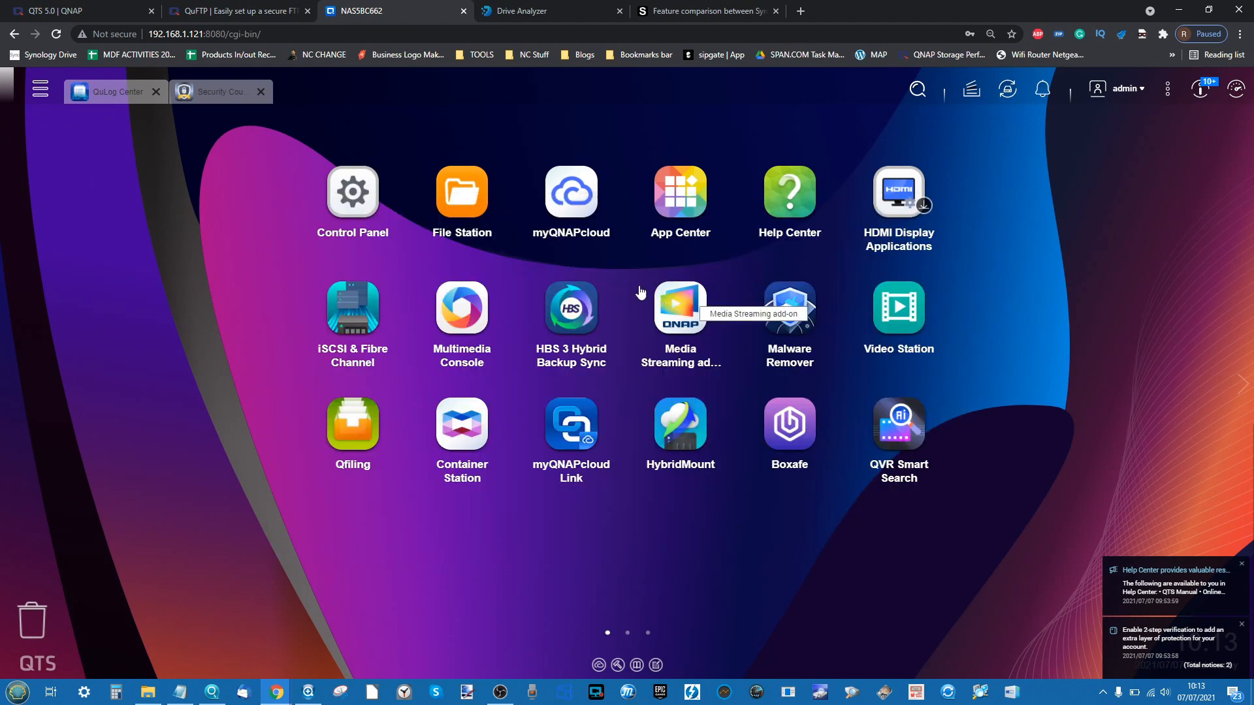
click(679, 192)
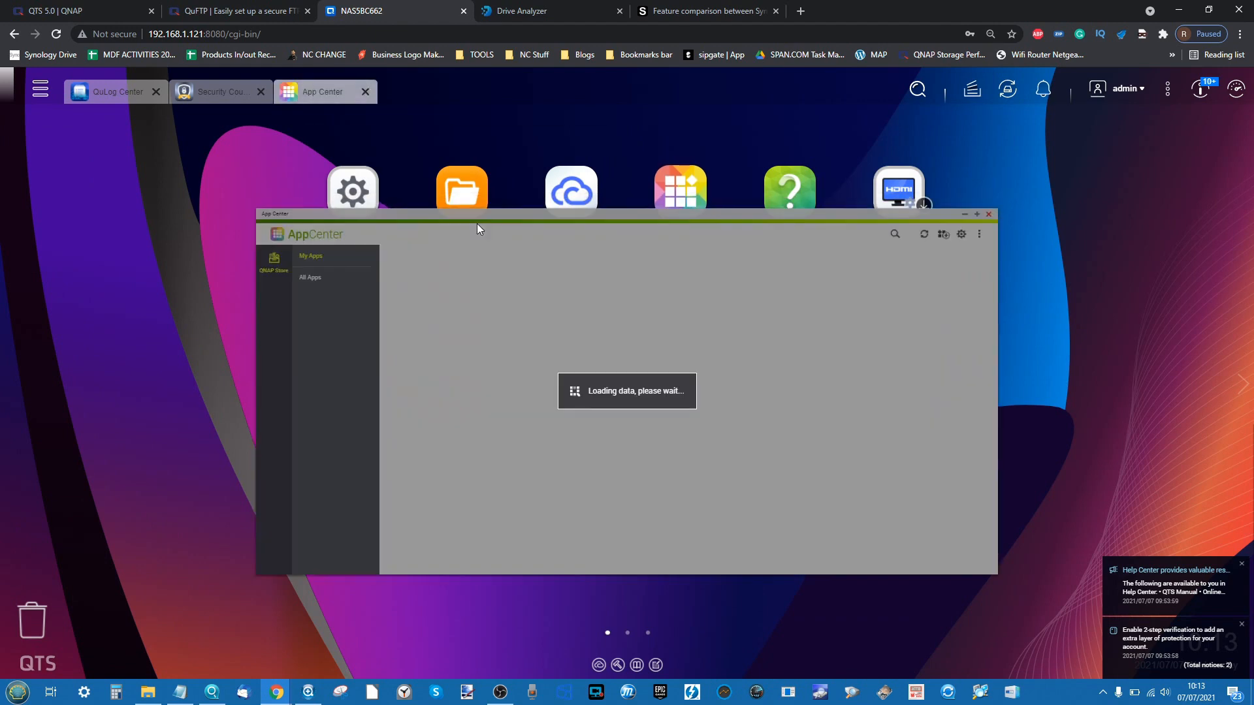
mouse_move(316, 256)
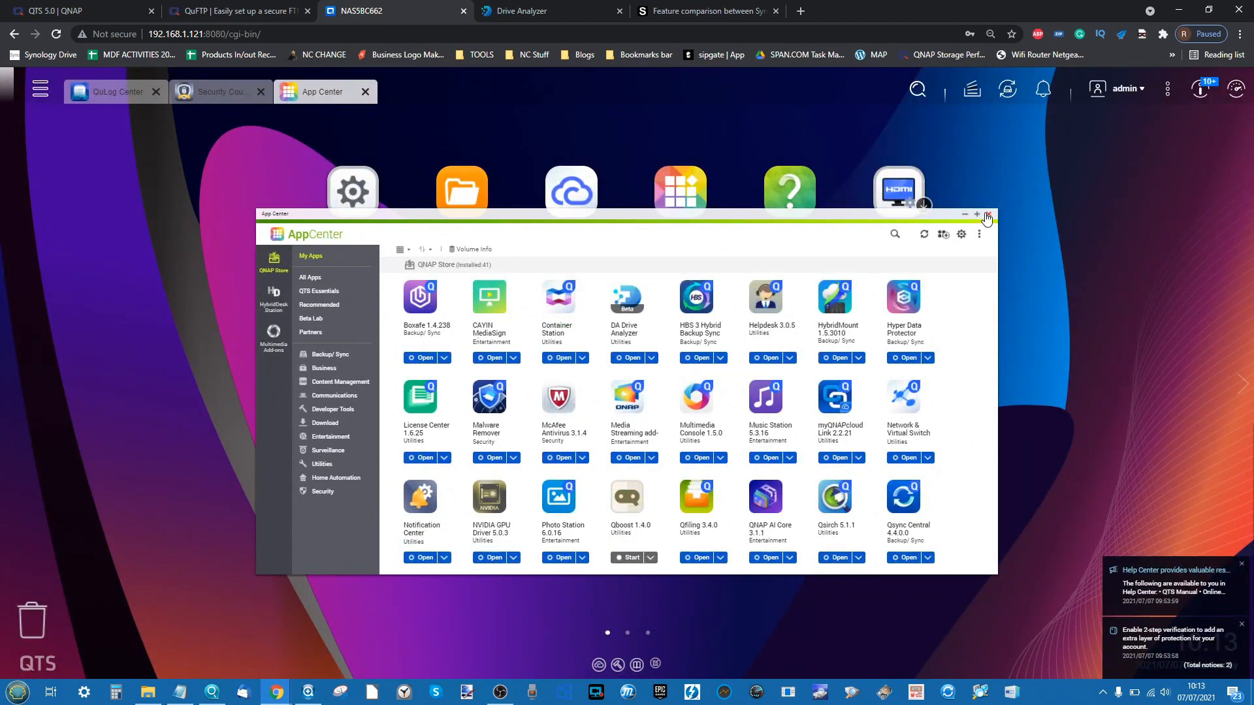
click(988, 216)
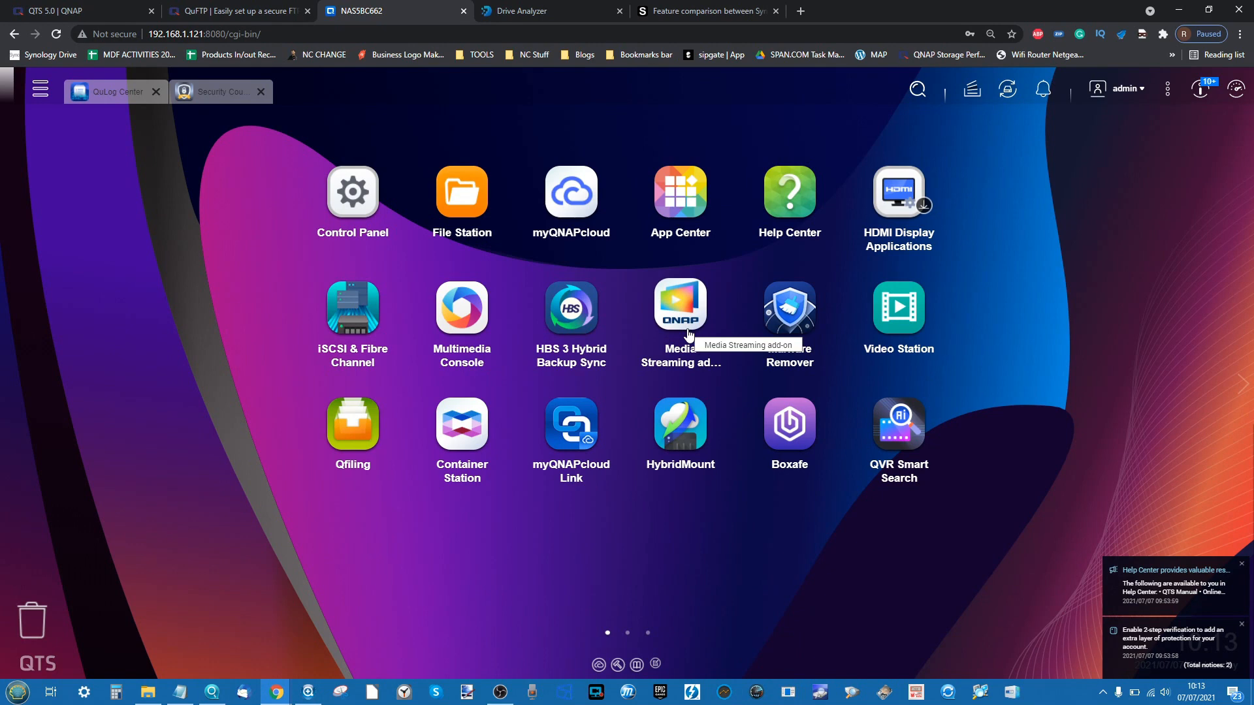
mouse_move(1071, 194)
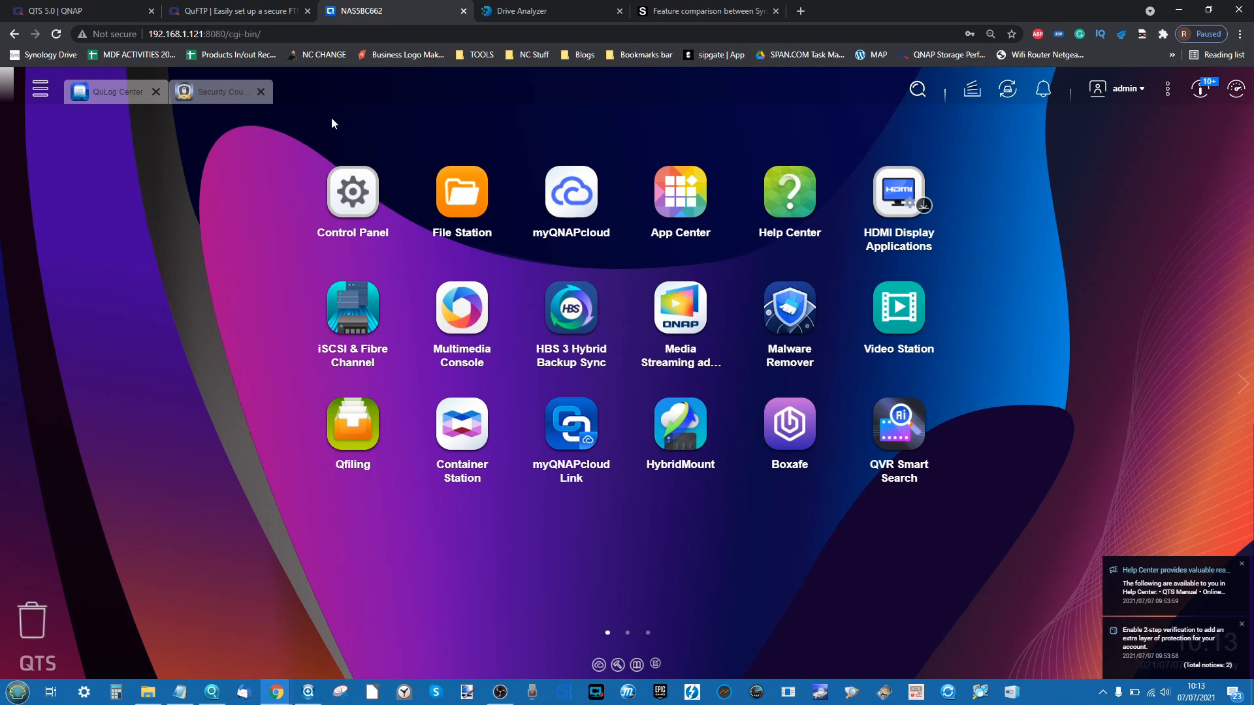
mouse_move(384, 107)
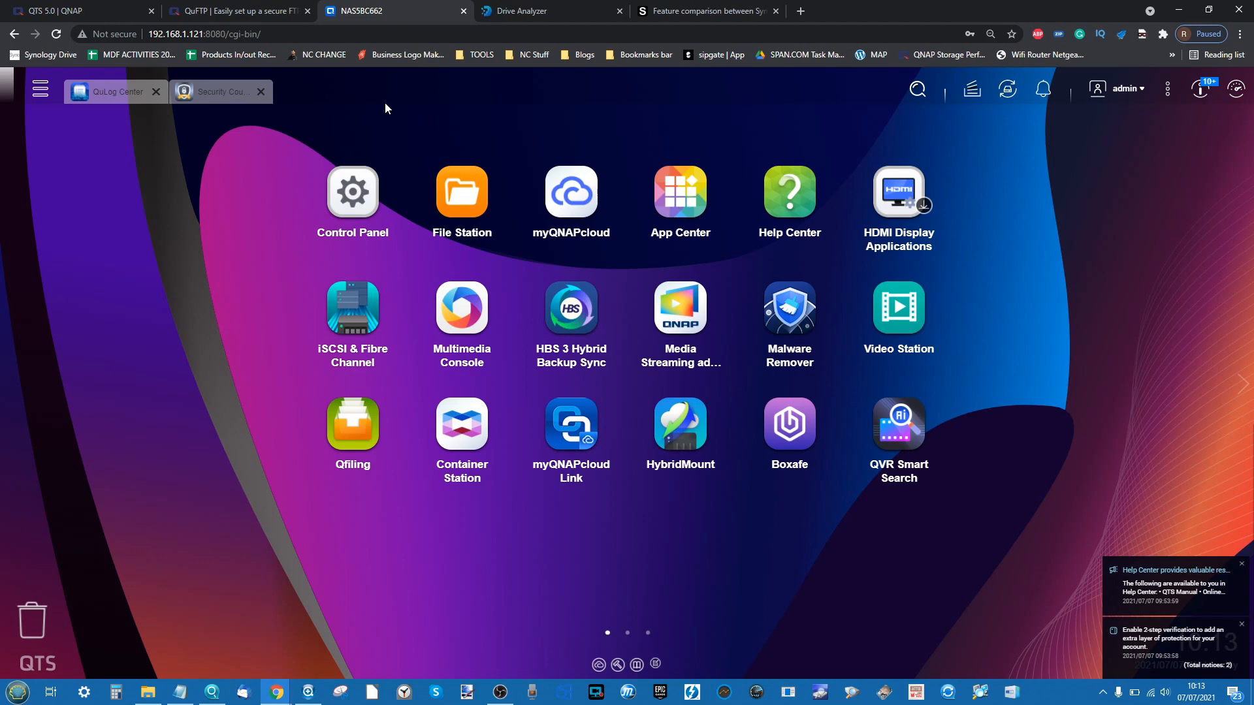
mouse_move(359, 120)
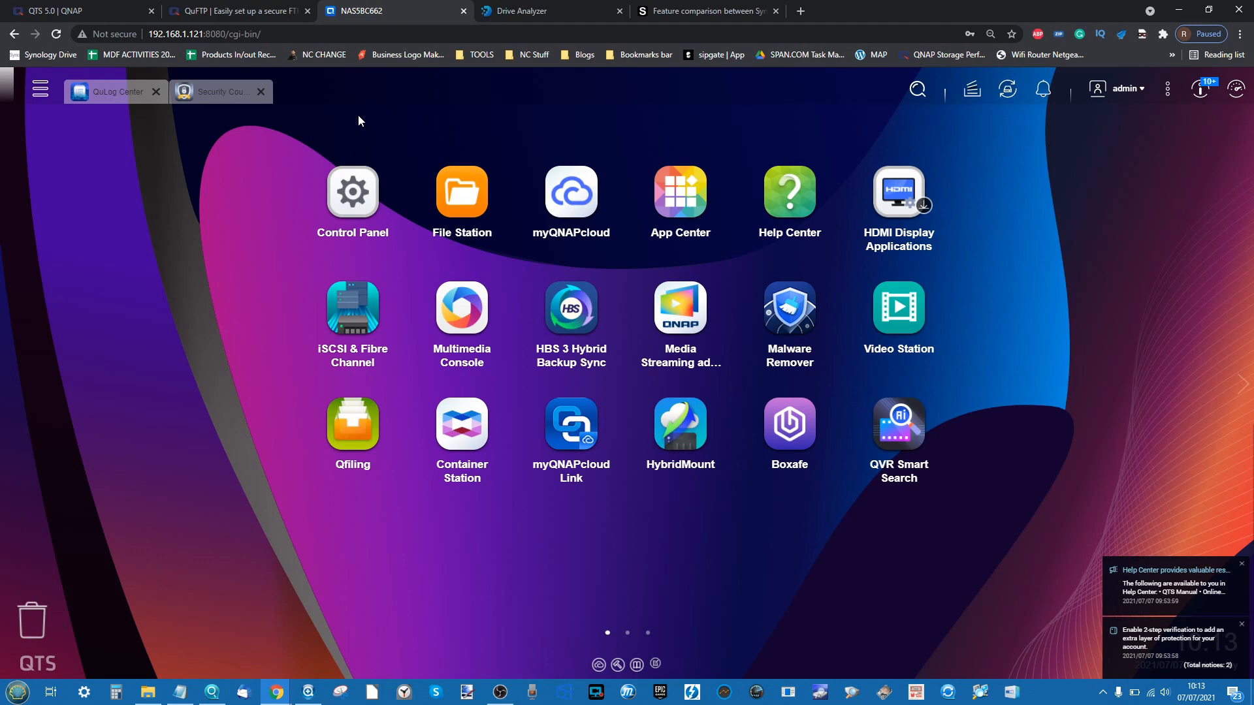
mouse_move(736, 129)
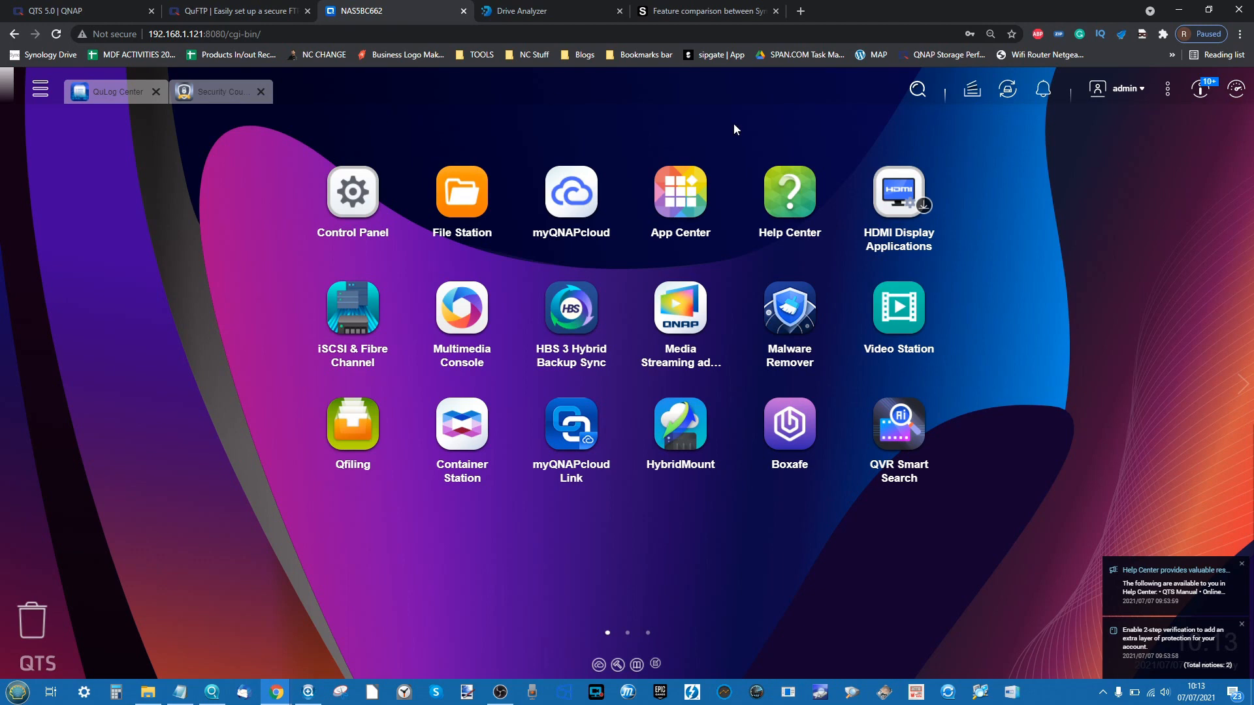
mouse_move(1168, 648)
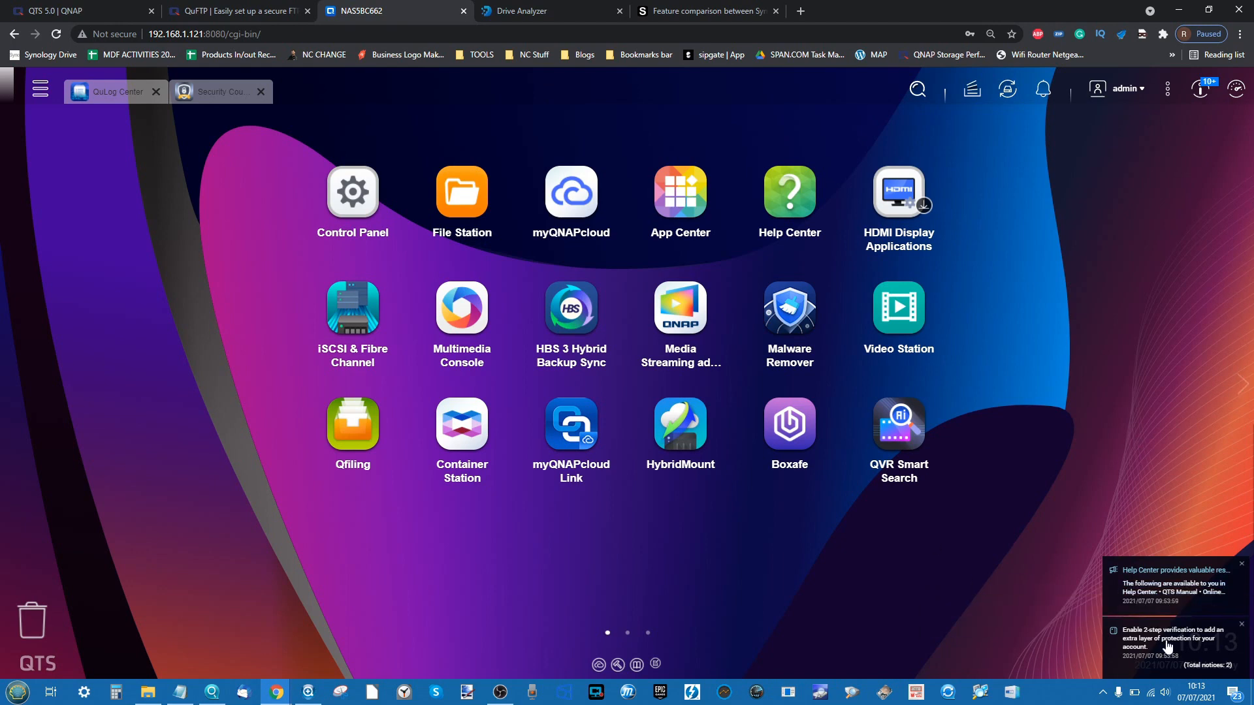
mouse_move(1080, 595)
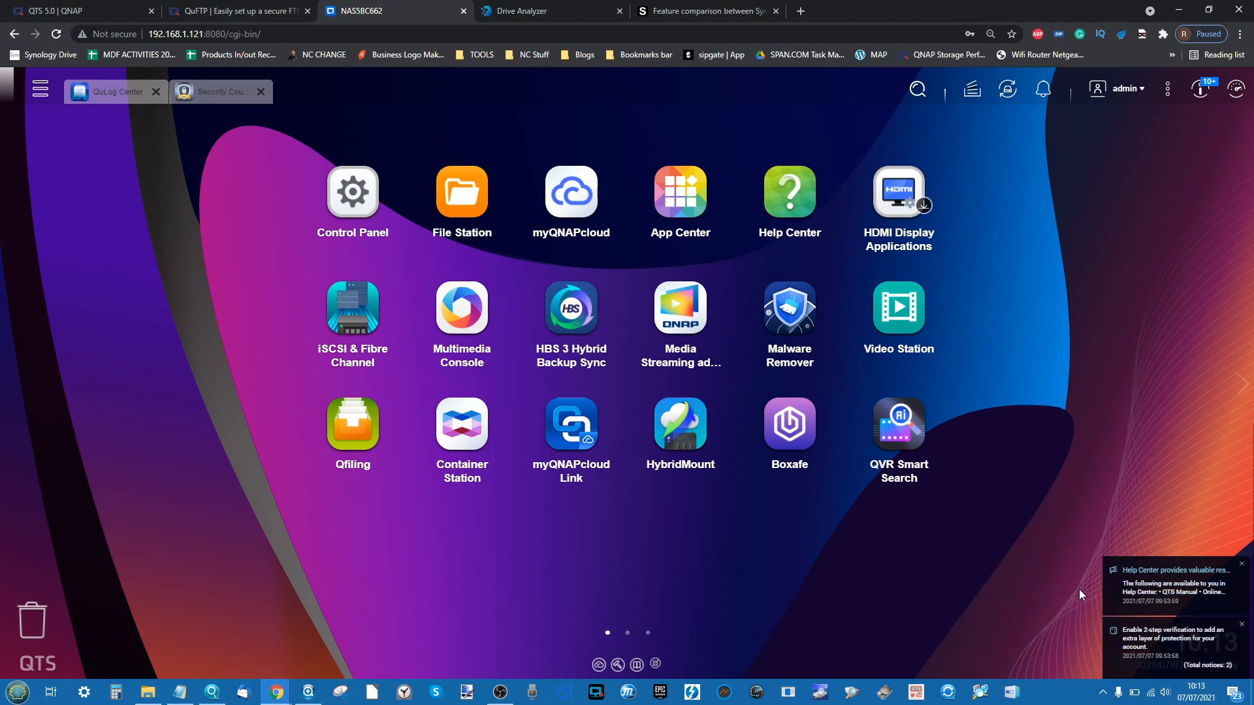
mouse_move(1147, 448)
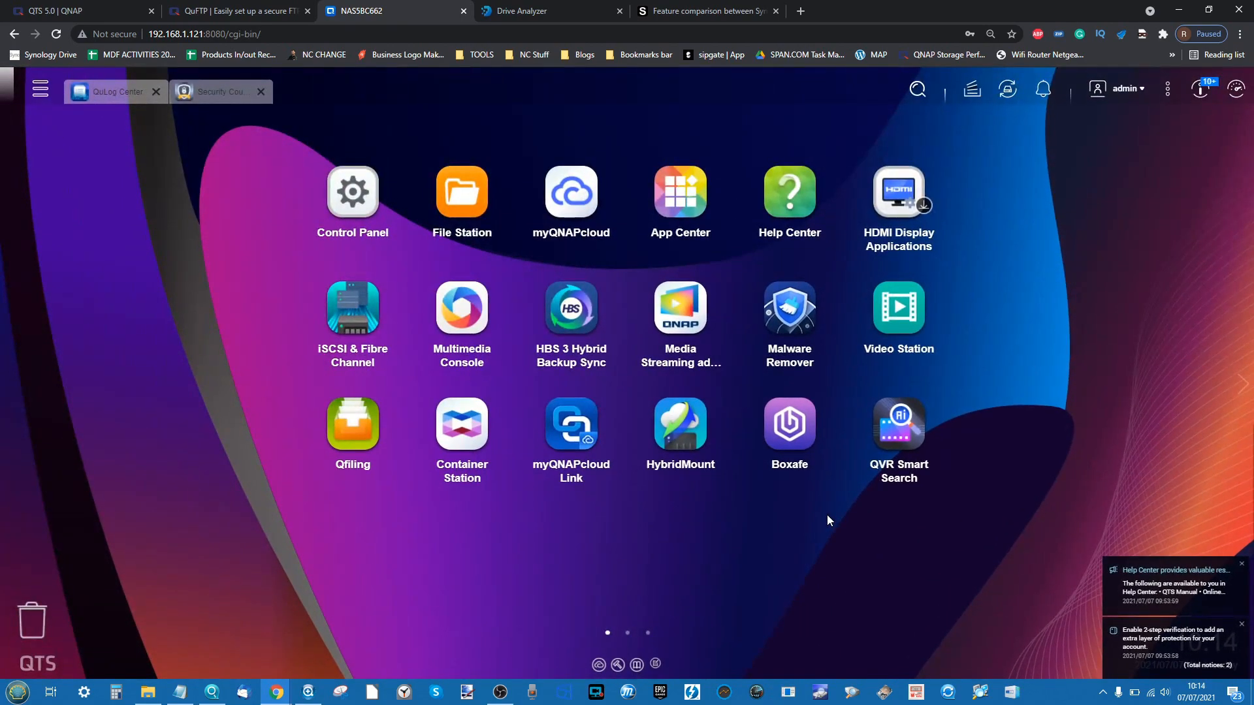
click(1119, 89)
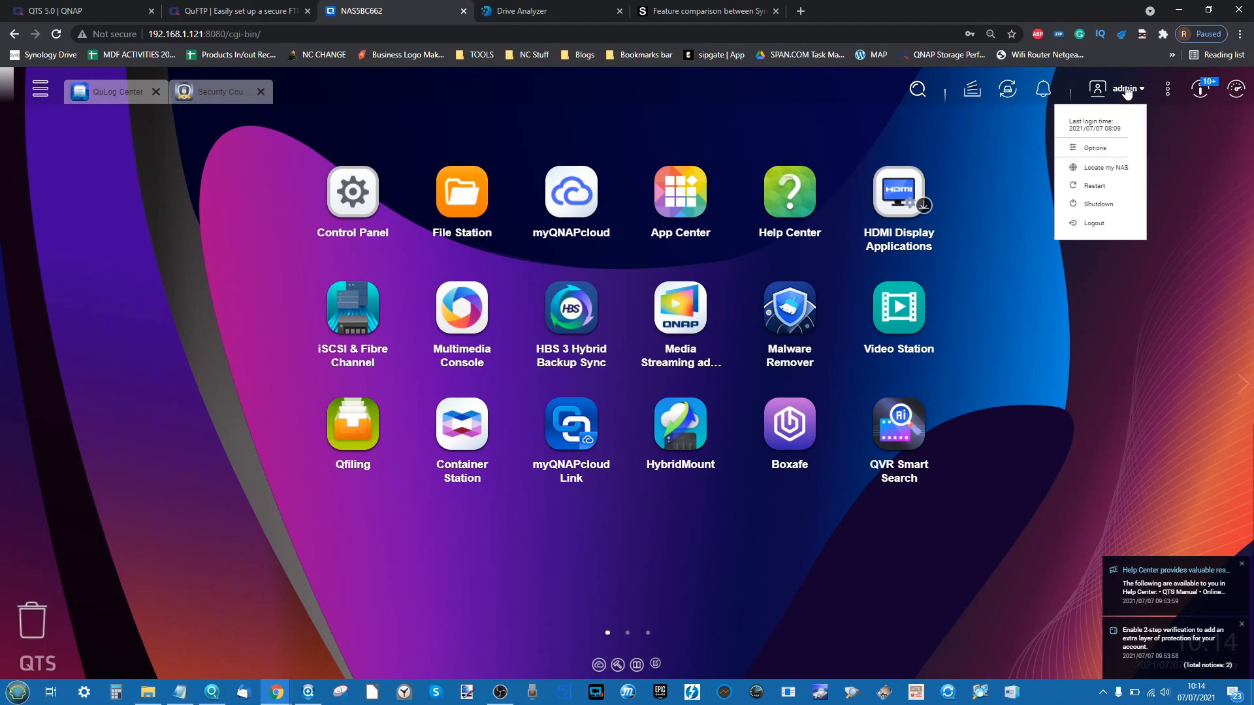
mouse_move(1094, 147)
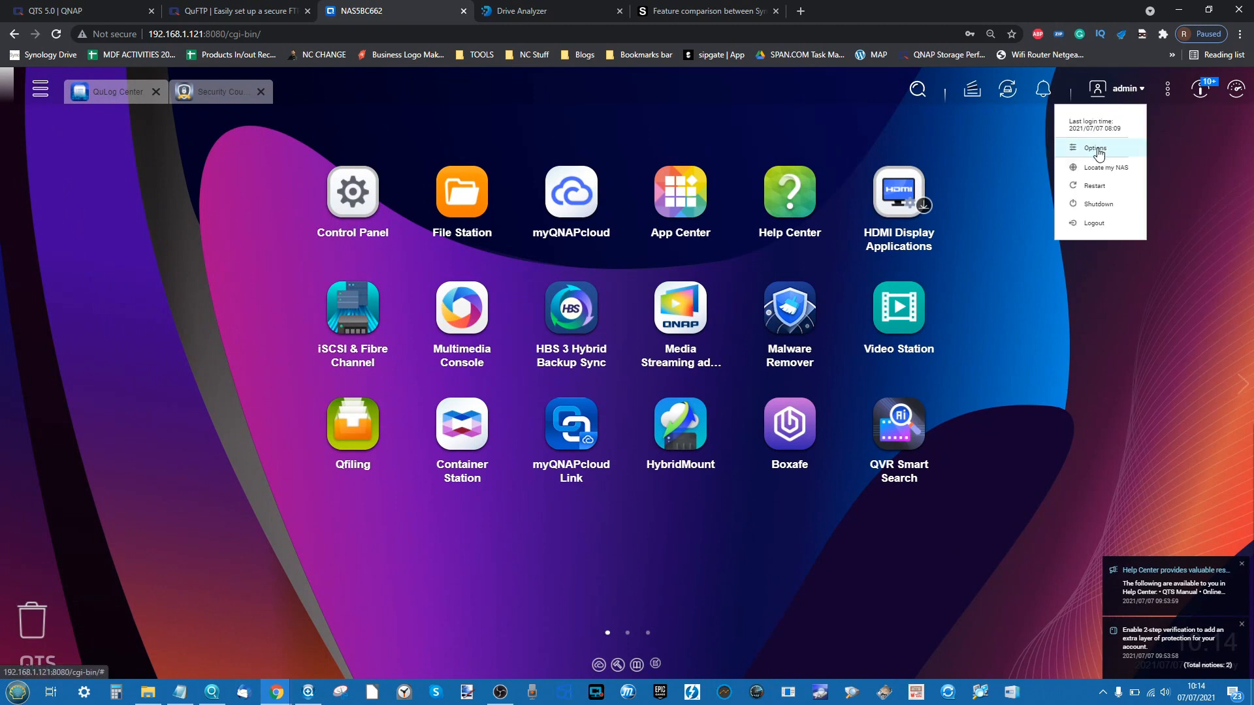
click(1095, 147)
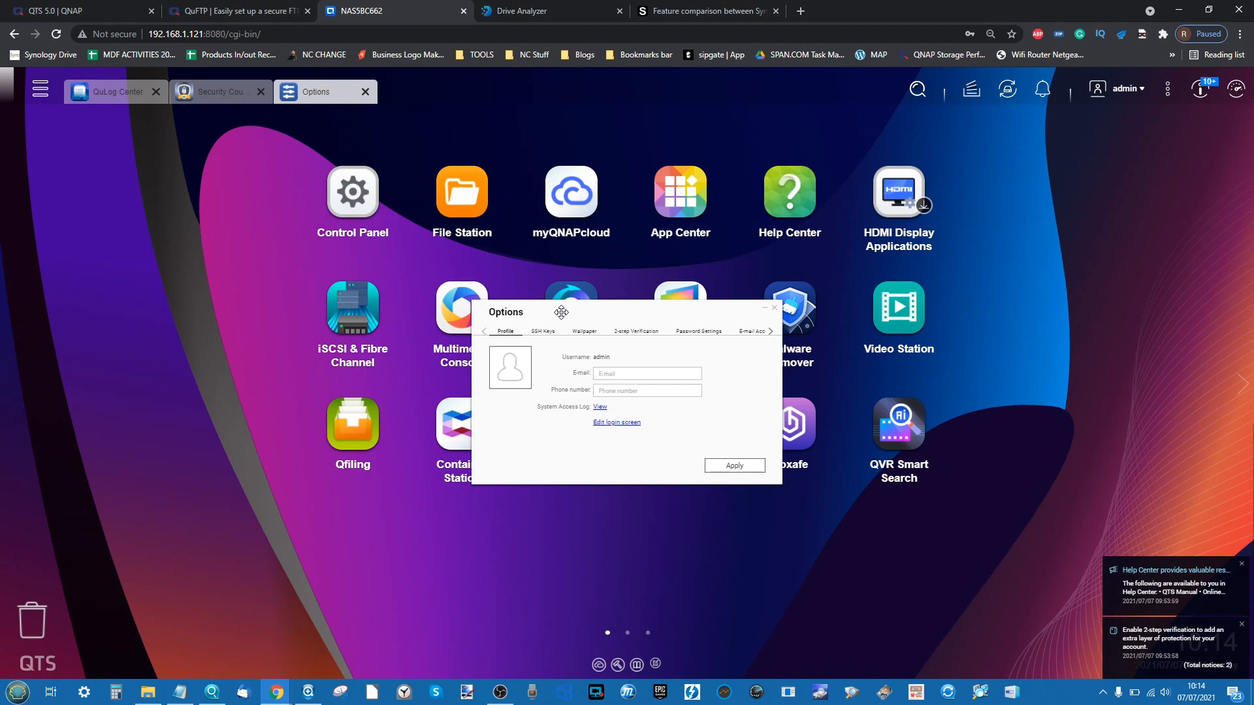
mouse_move(397, 358)
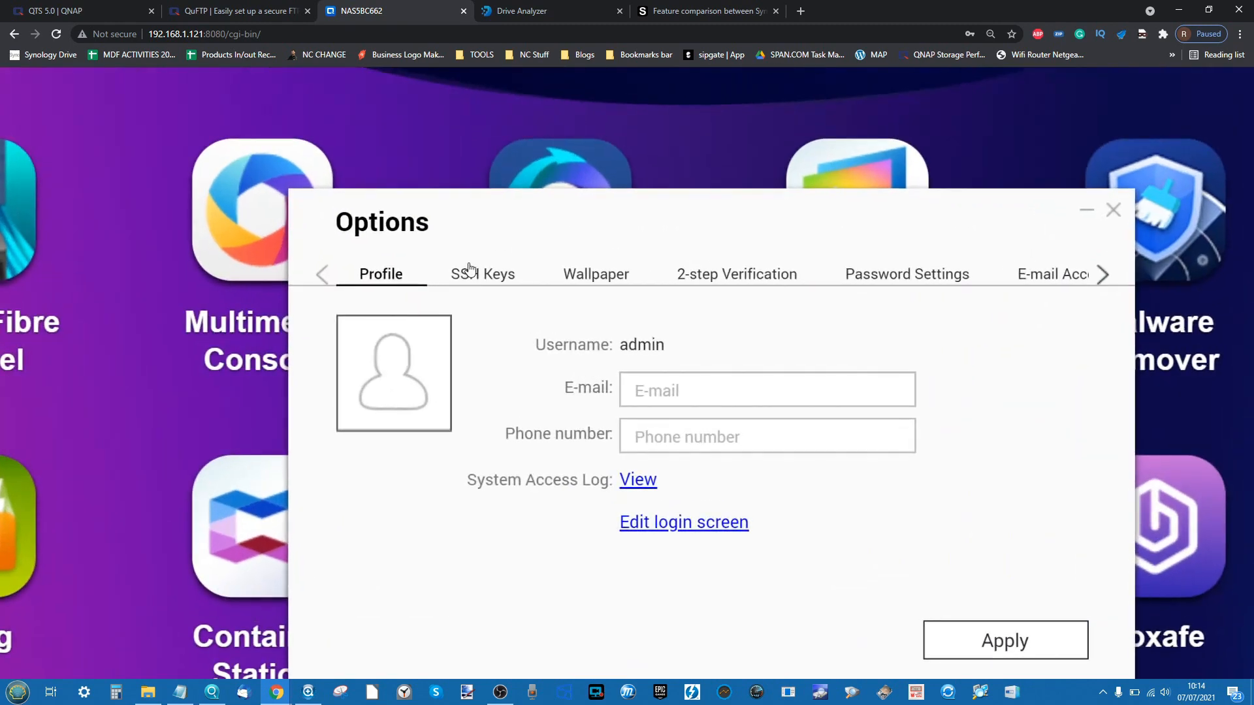
click(482, 273)
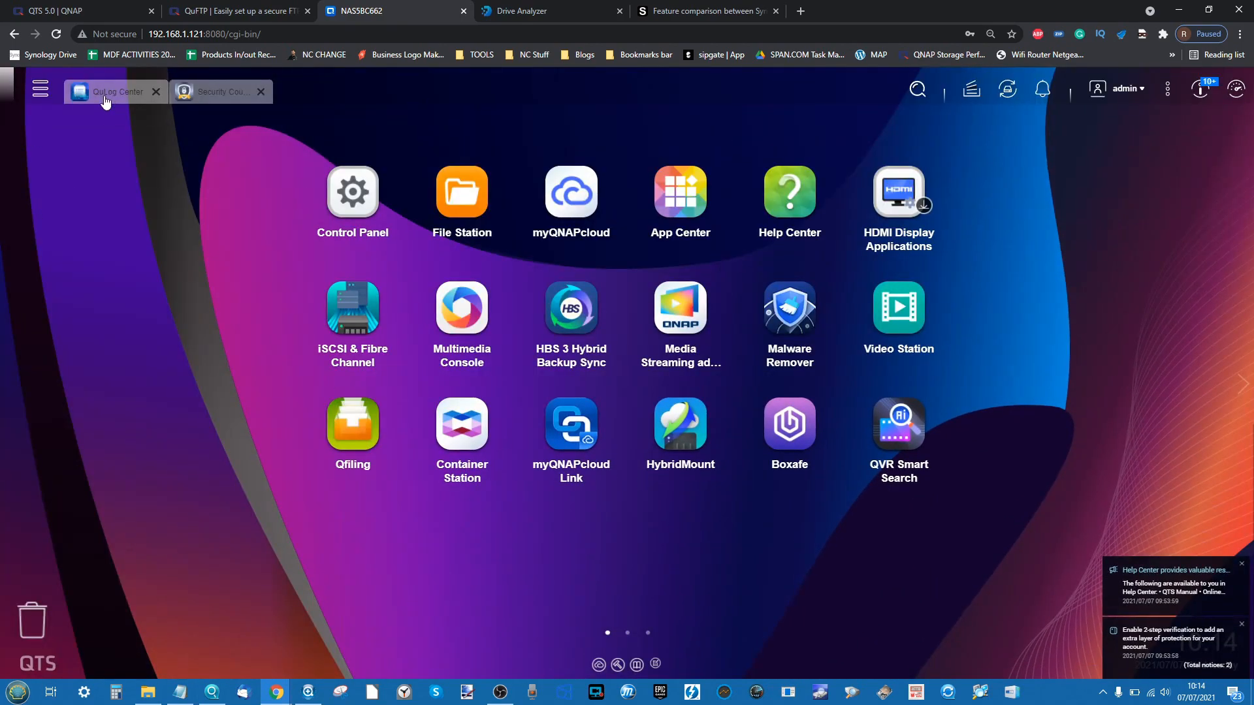
- Review QuLog Center's System Event Log and Online Users, close it, and return to the QTS 5.0 product page
click(112, 91)
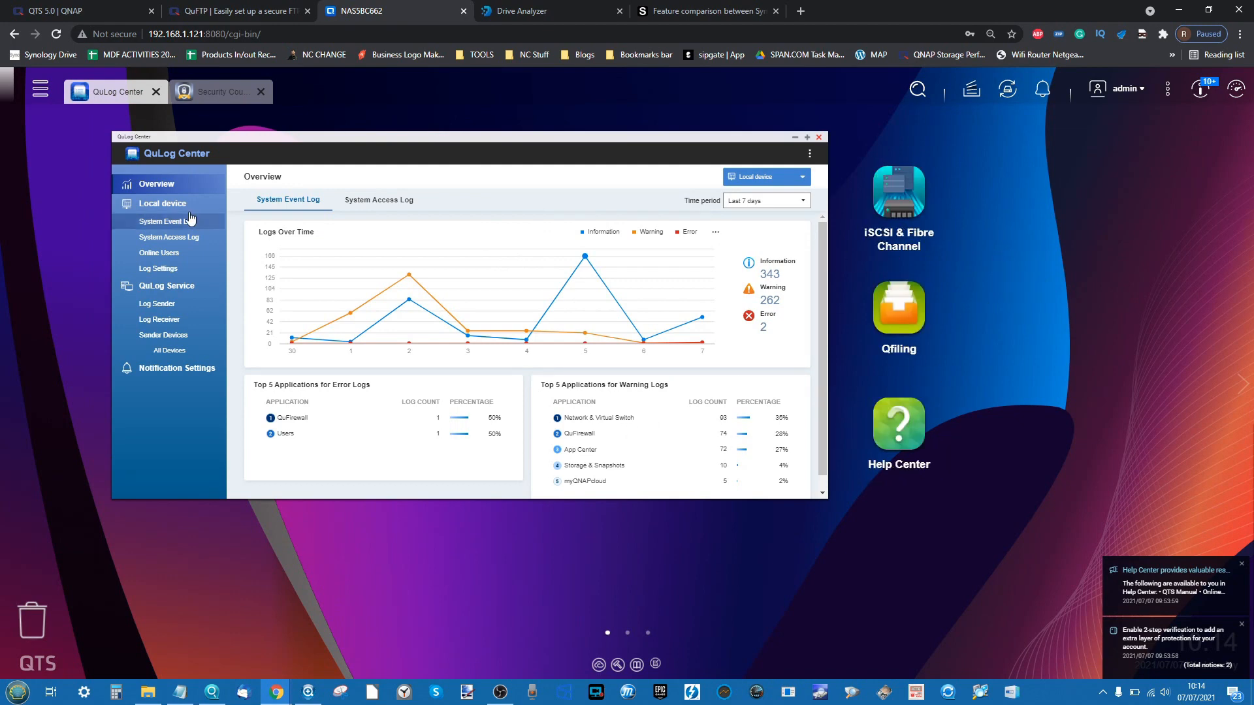
click(166, 222)
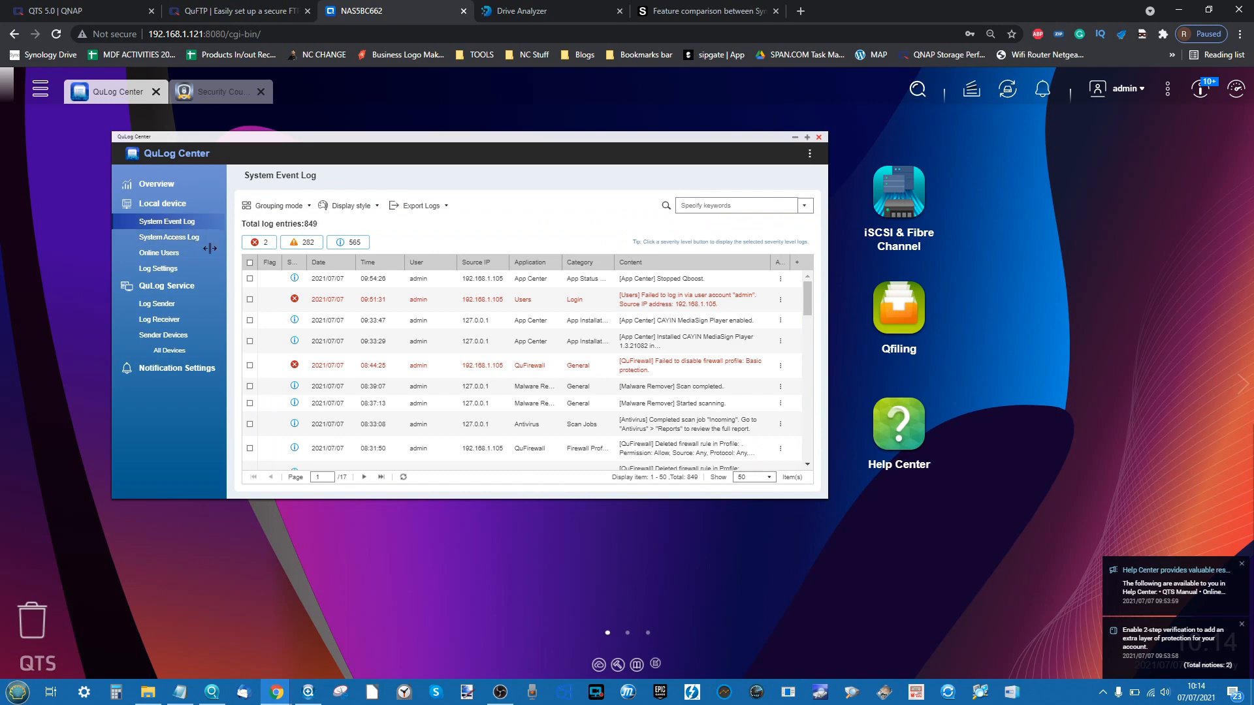
click(159, 252)
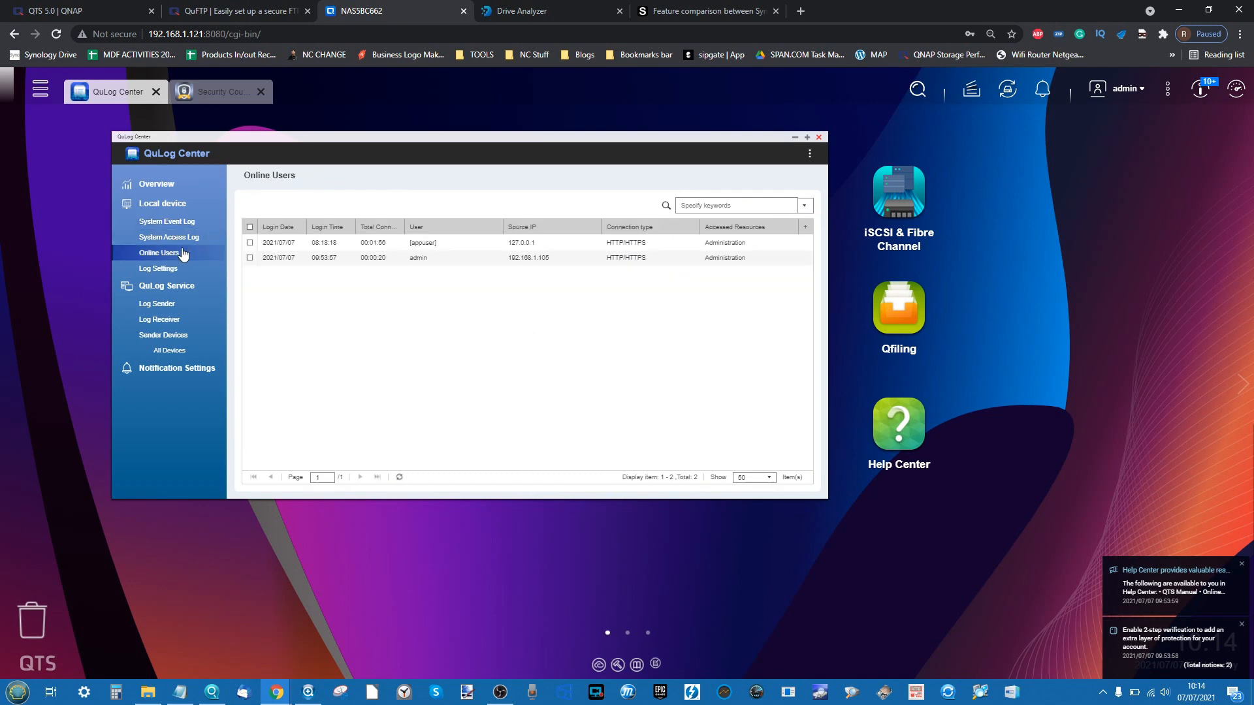
click(158, 267)
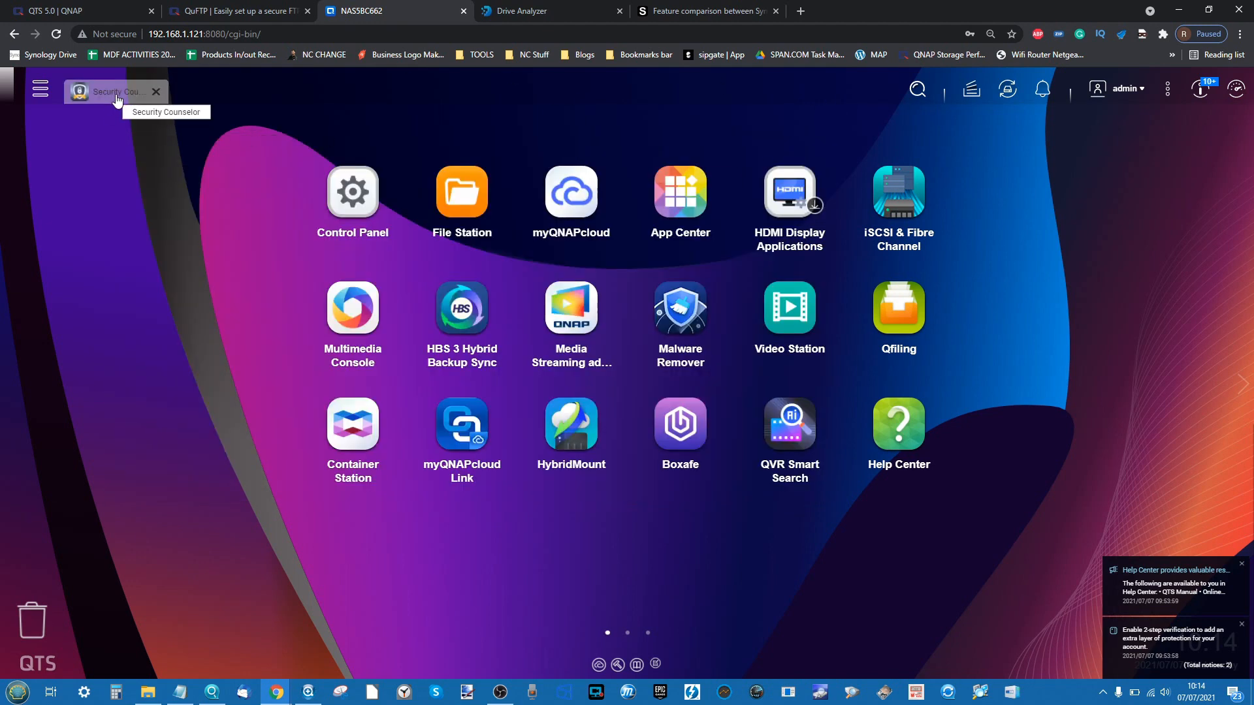
click(112, 92)
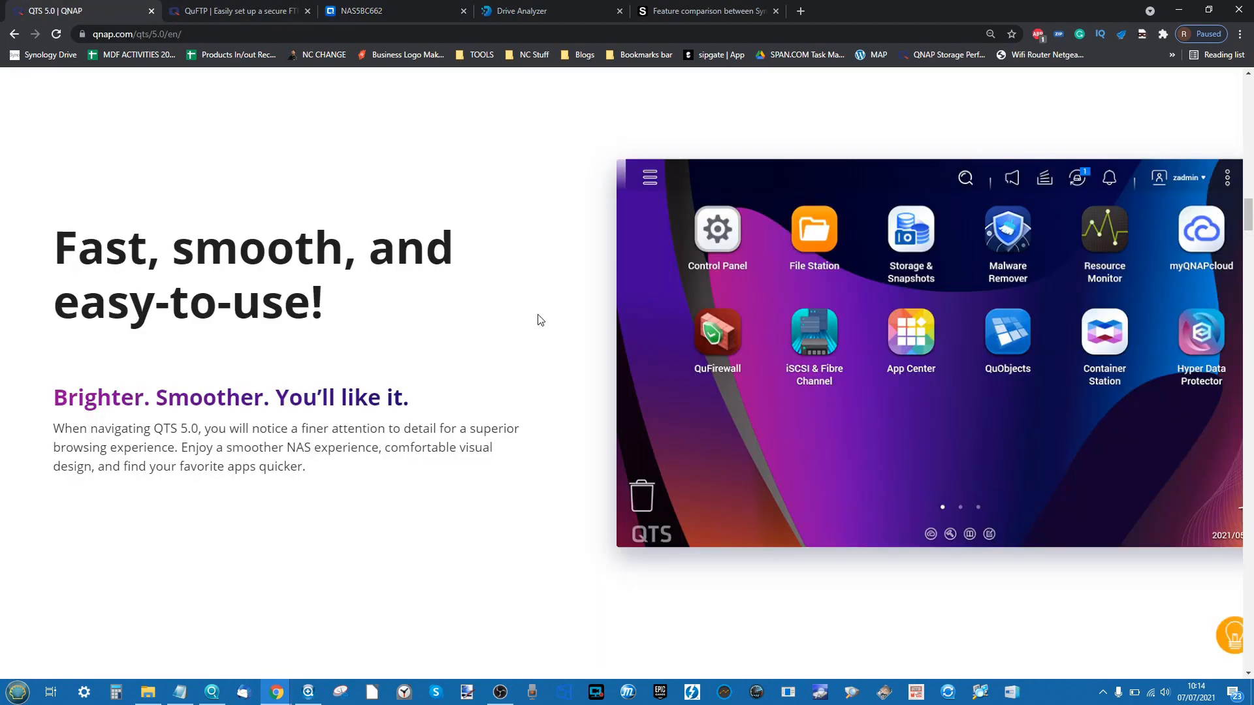
- Scroll the QTS 5.0 page past the UI, SSH key and WireGuard VPN sections, then return to the NAS desktop
scroll(down, 3)
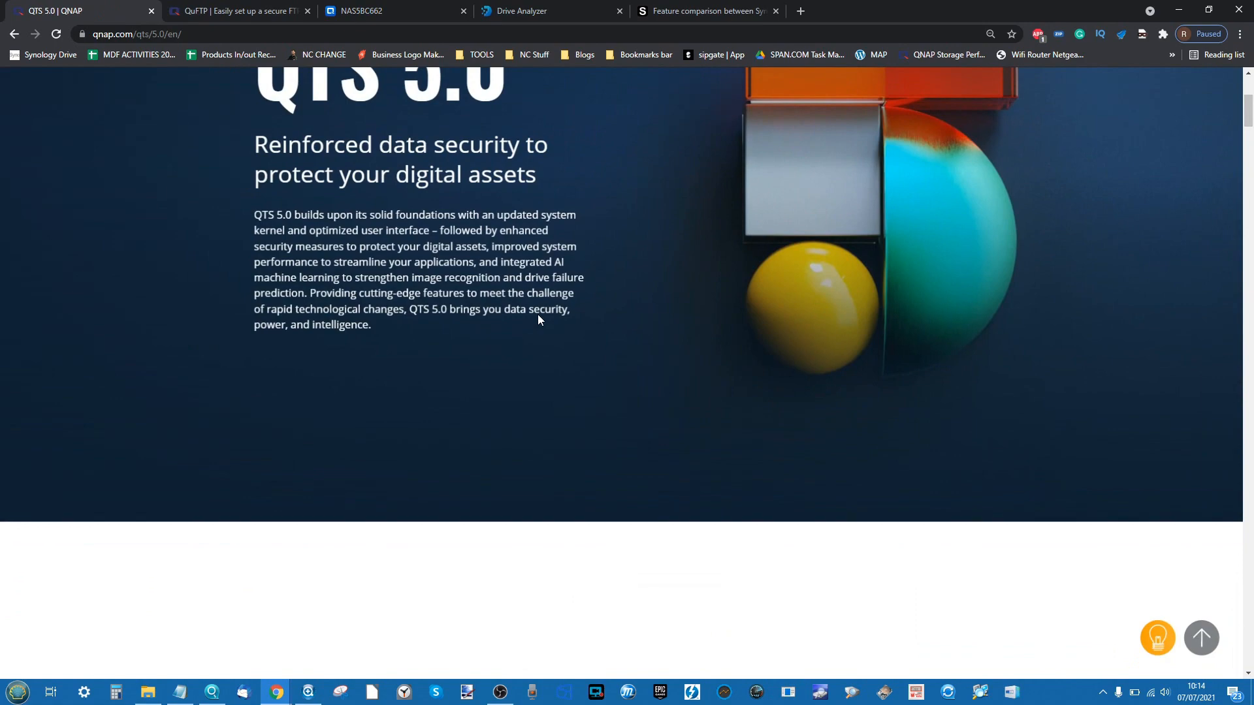
scroll(down, 3)
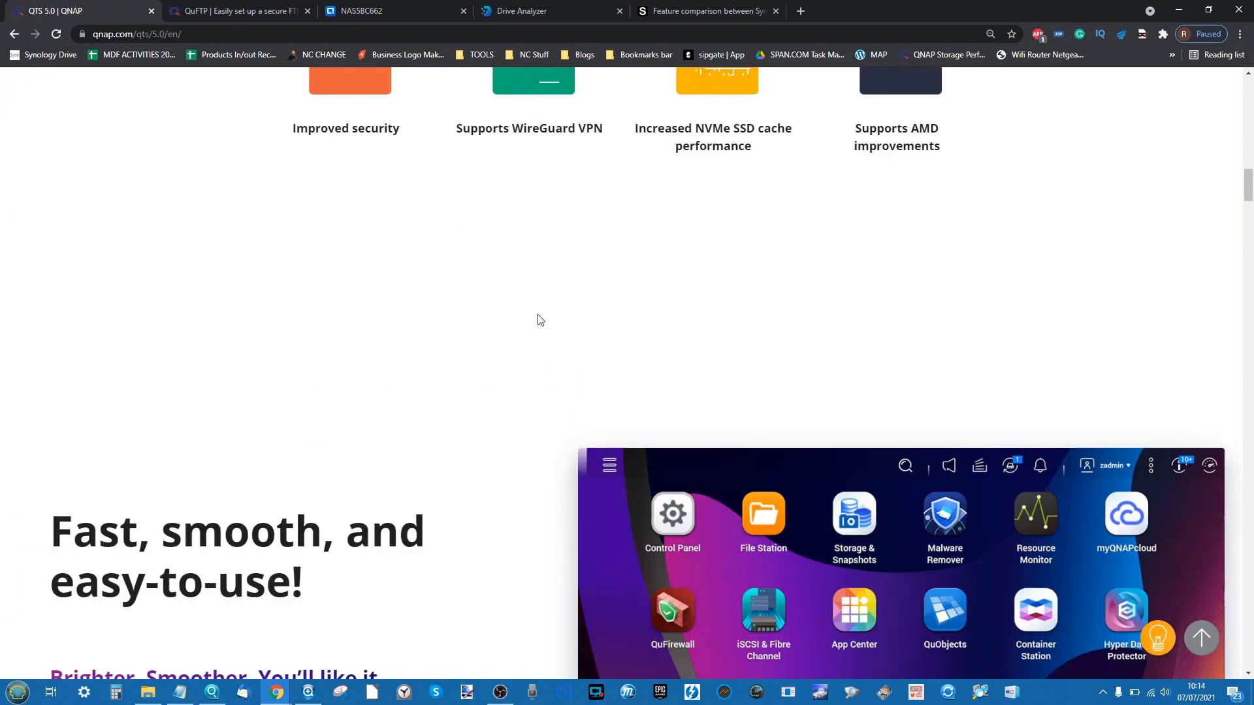
scroll(down, 3)
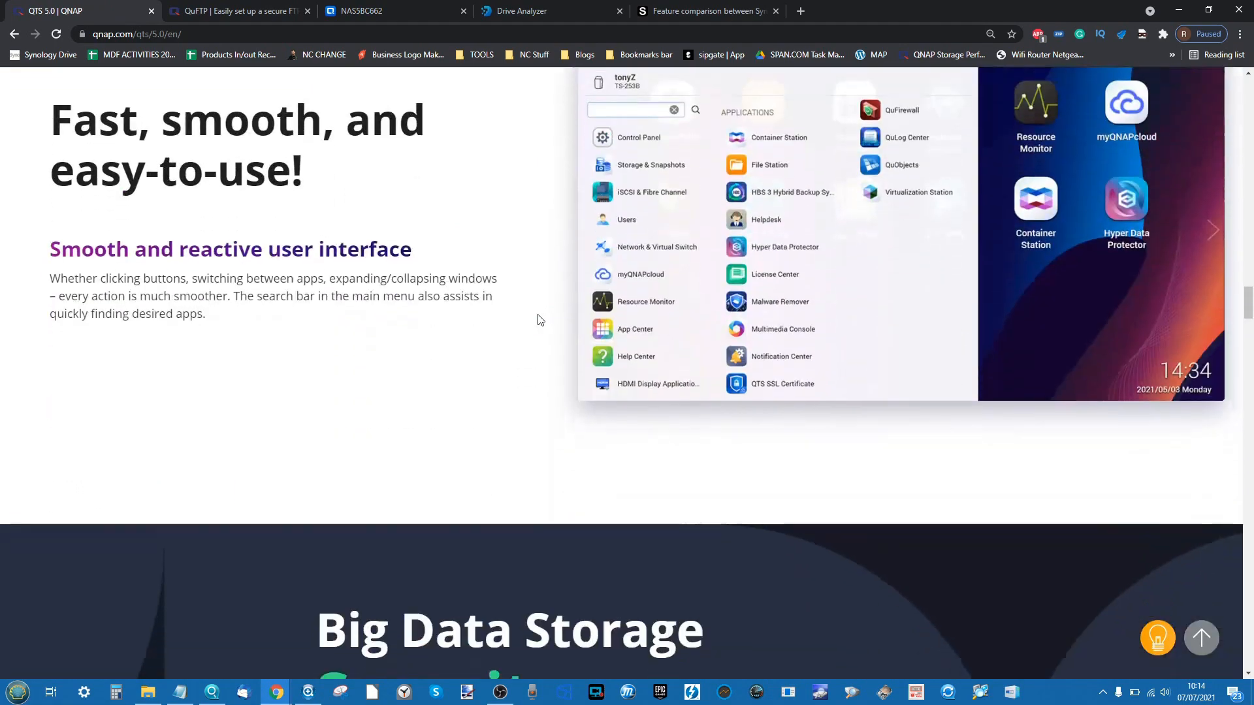
scroll(down, 3)
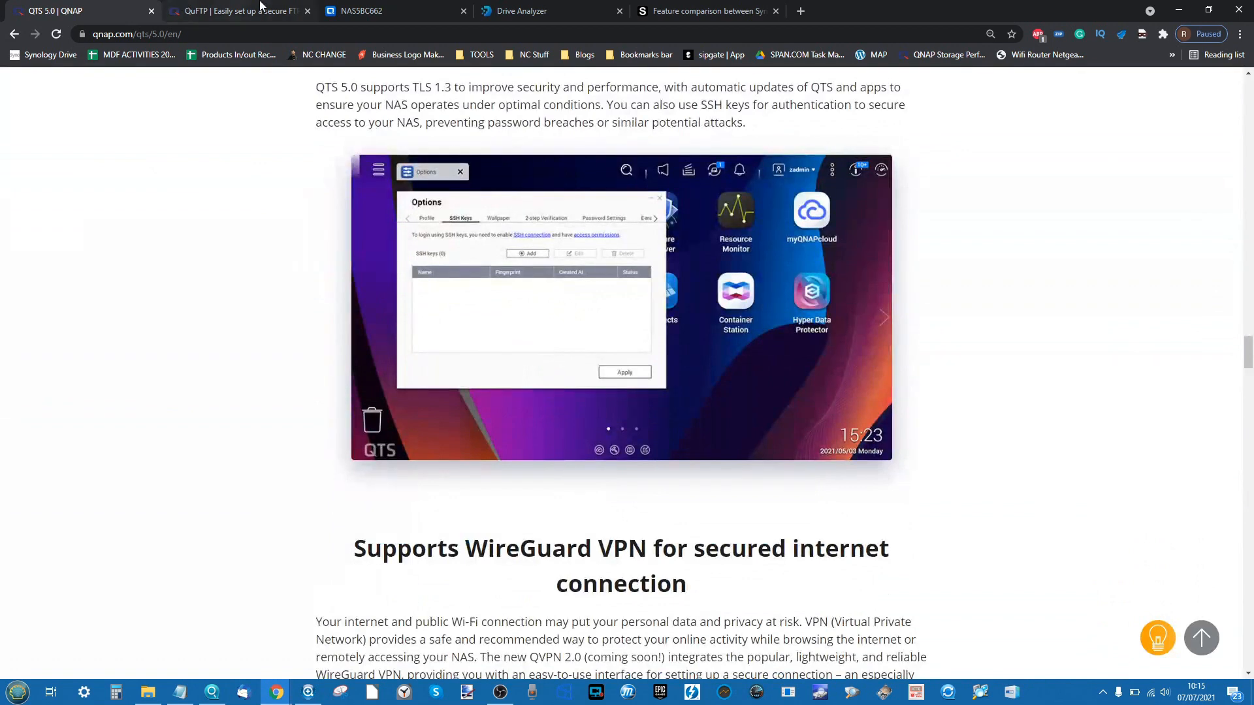
click(392, 10)
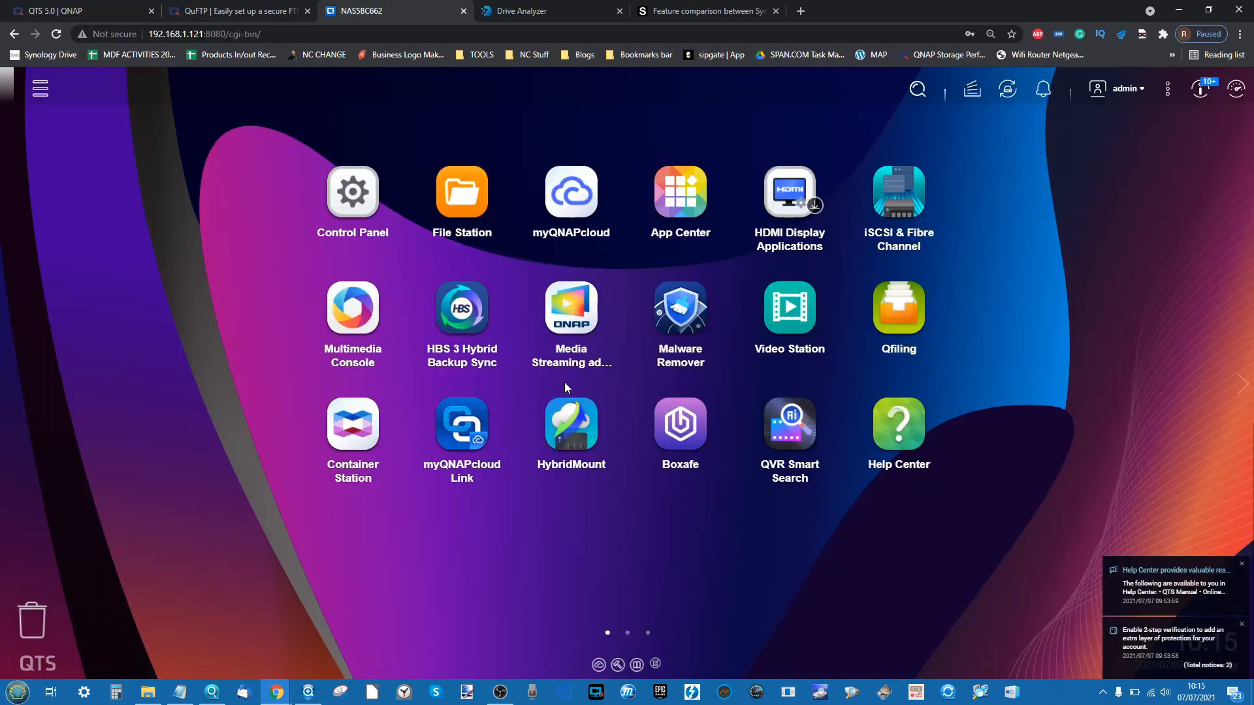
mouse_move(713, 422)
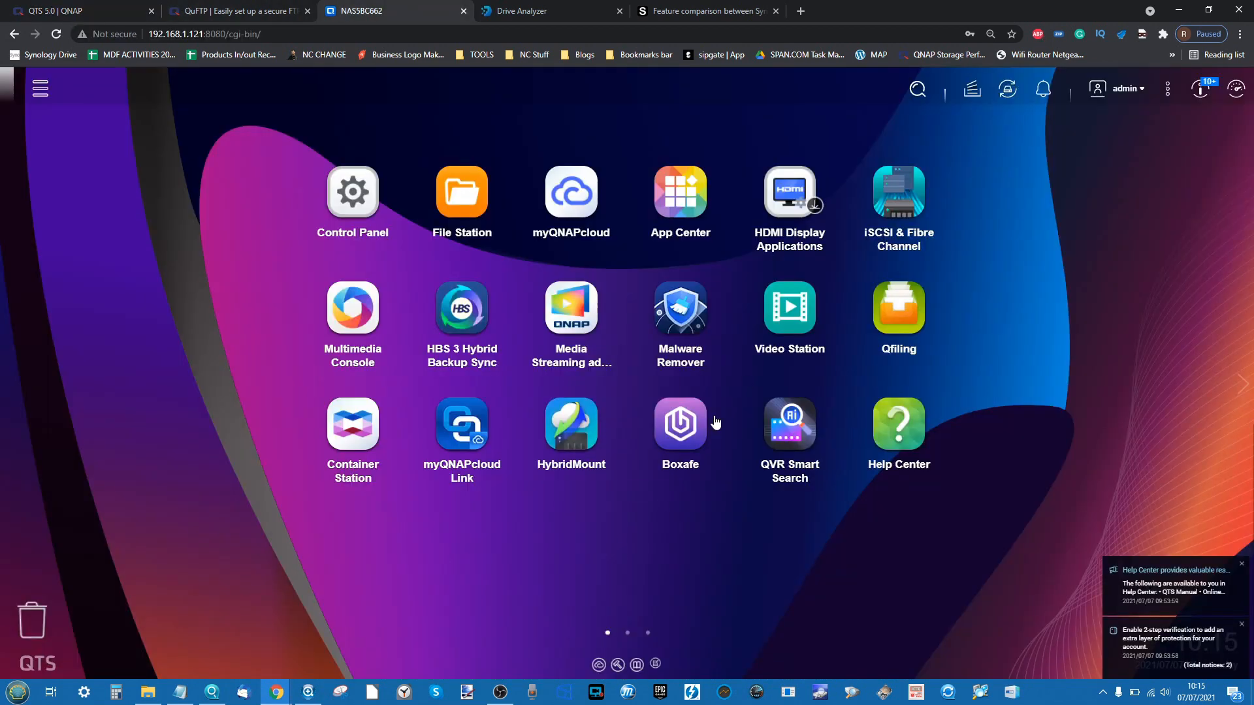
mouse_move(570, 422)
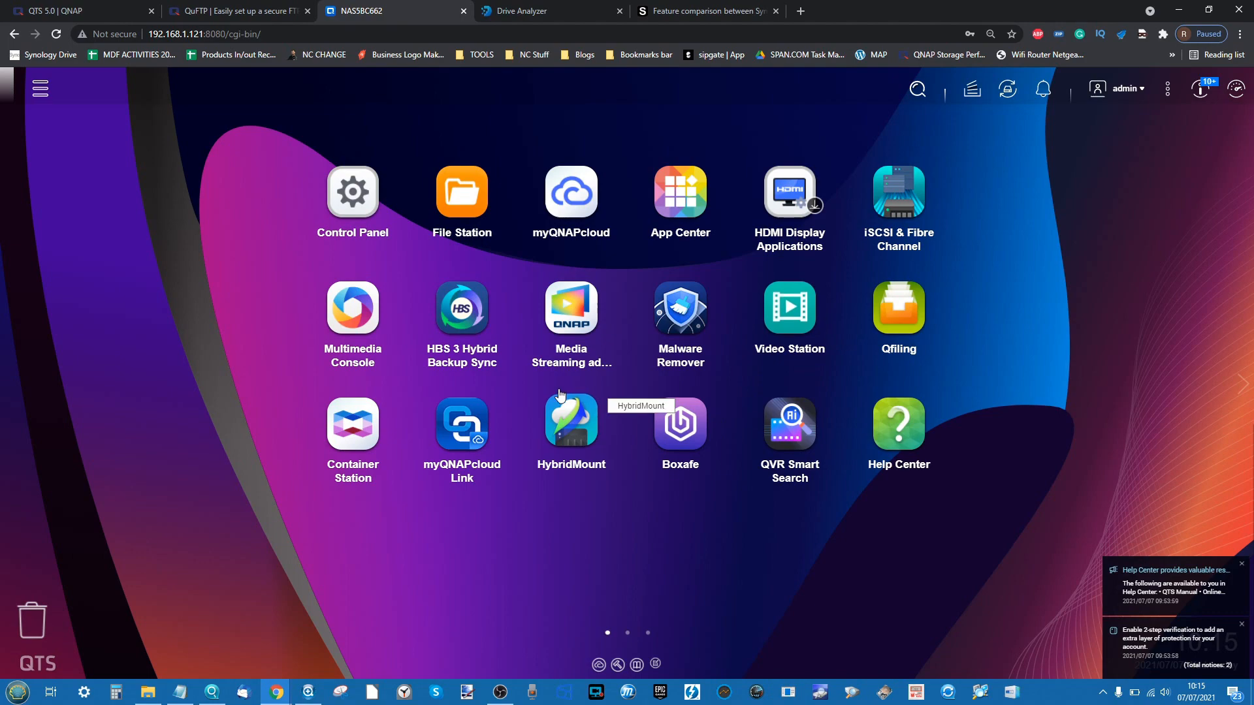
- Switch the desktop to its second app page showing Qsync Central, QVR Pro and QuMagie
click(628, 632)
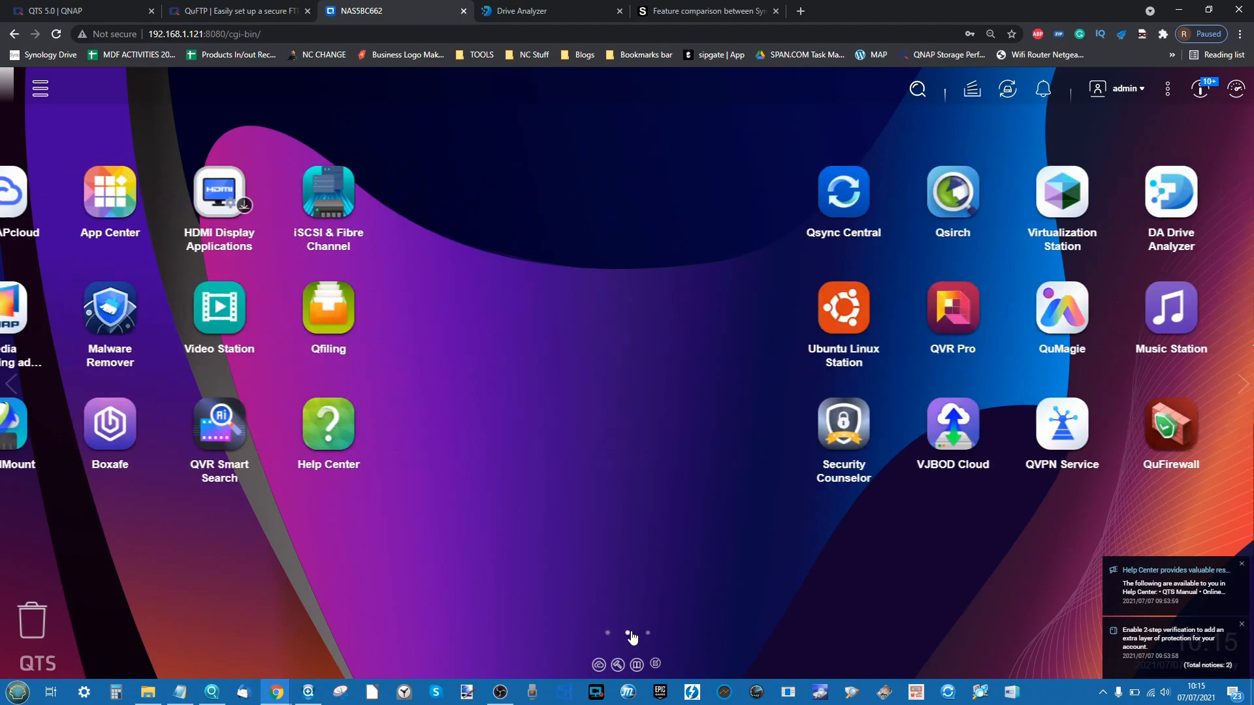
click(627, 632)
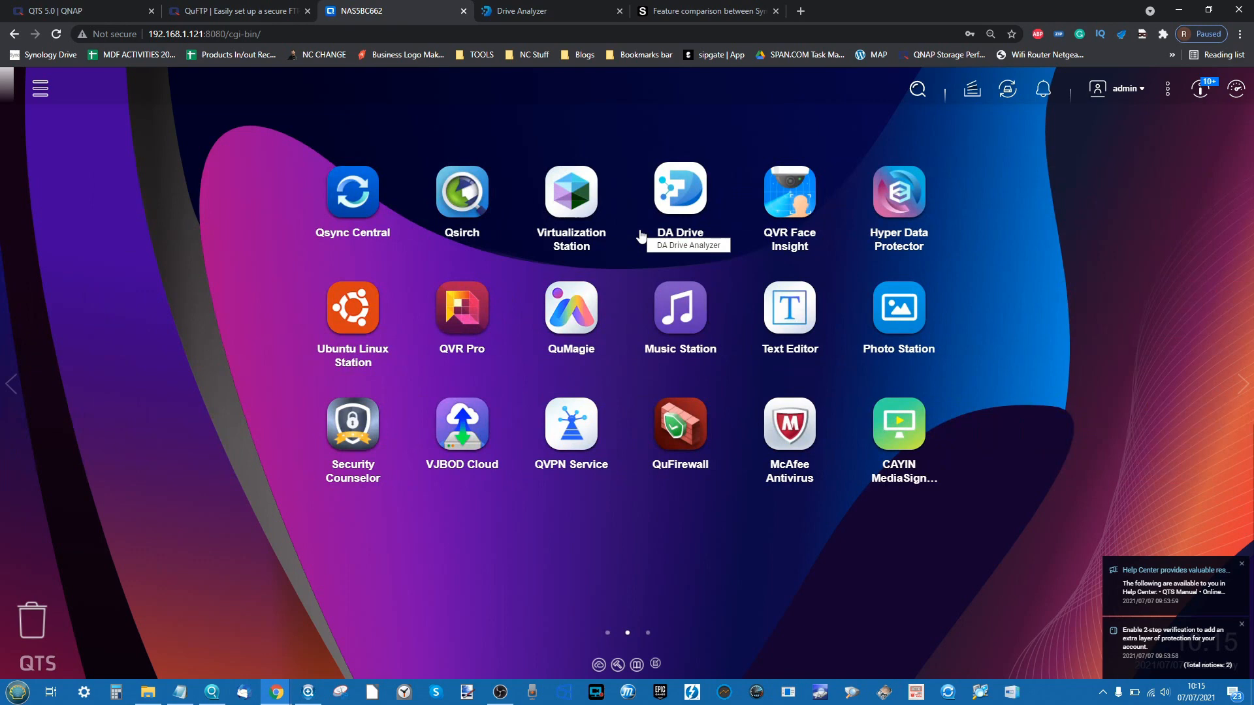
mouse_move(715, 608)
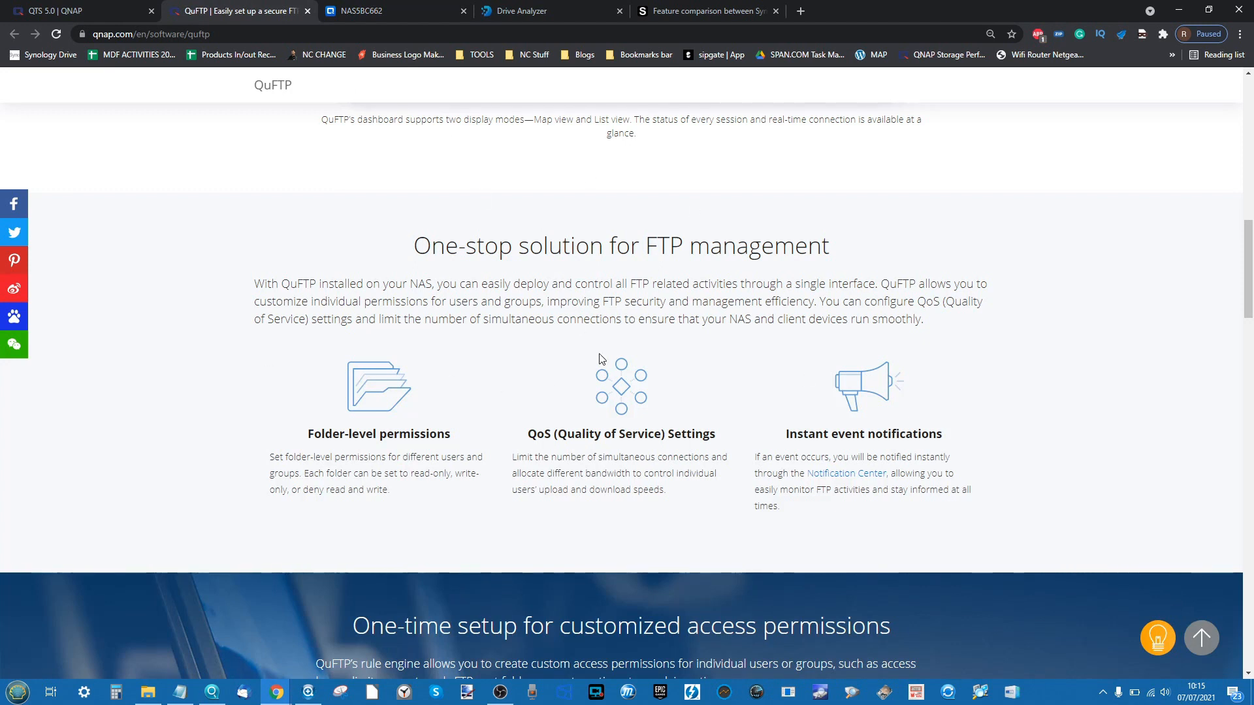
mouse_move(698, 387)
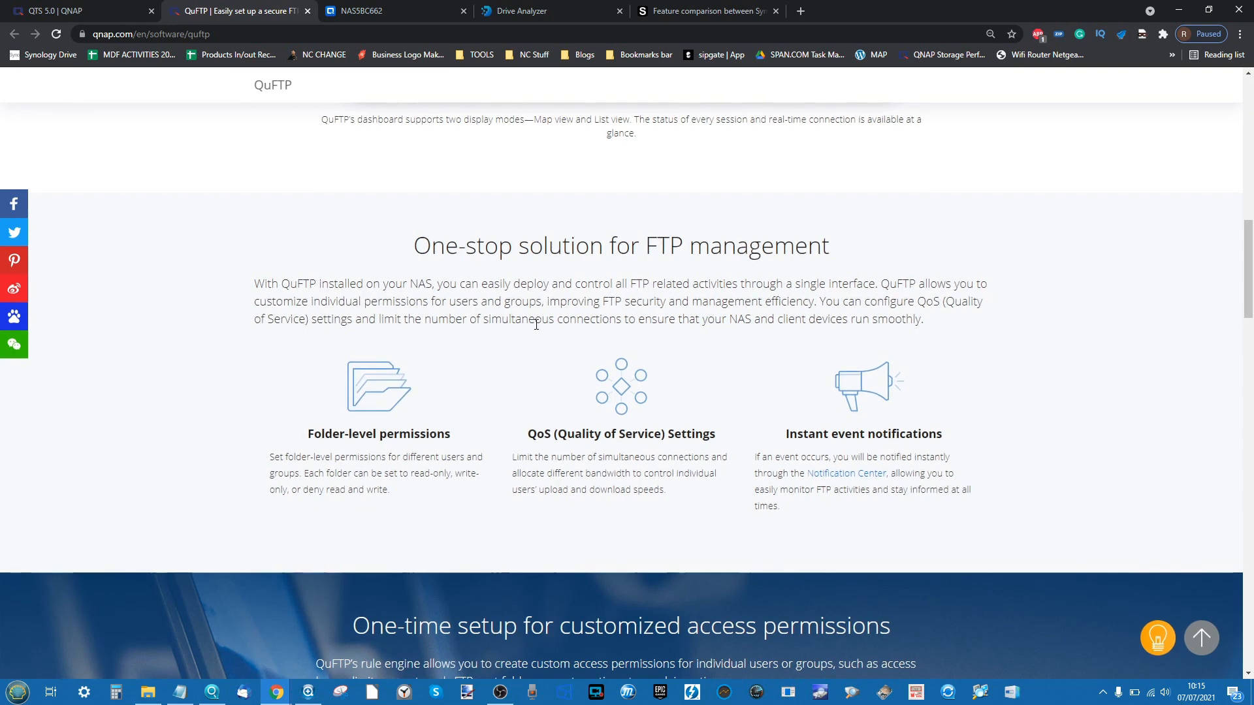
- View the QTS 5.0 page's Linux Kernel 5.10 section, then return to the NAS desktop
click(75, 11)
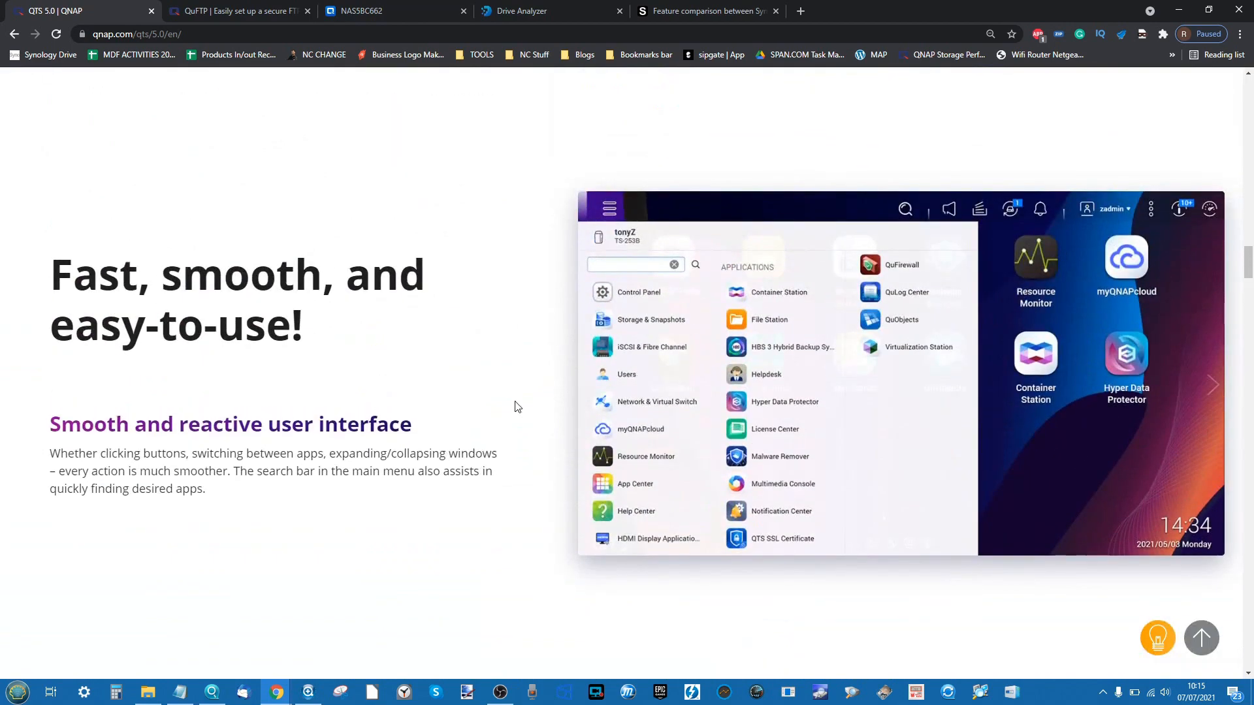
scroll(down, 3)
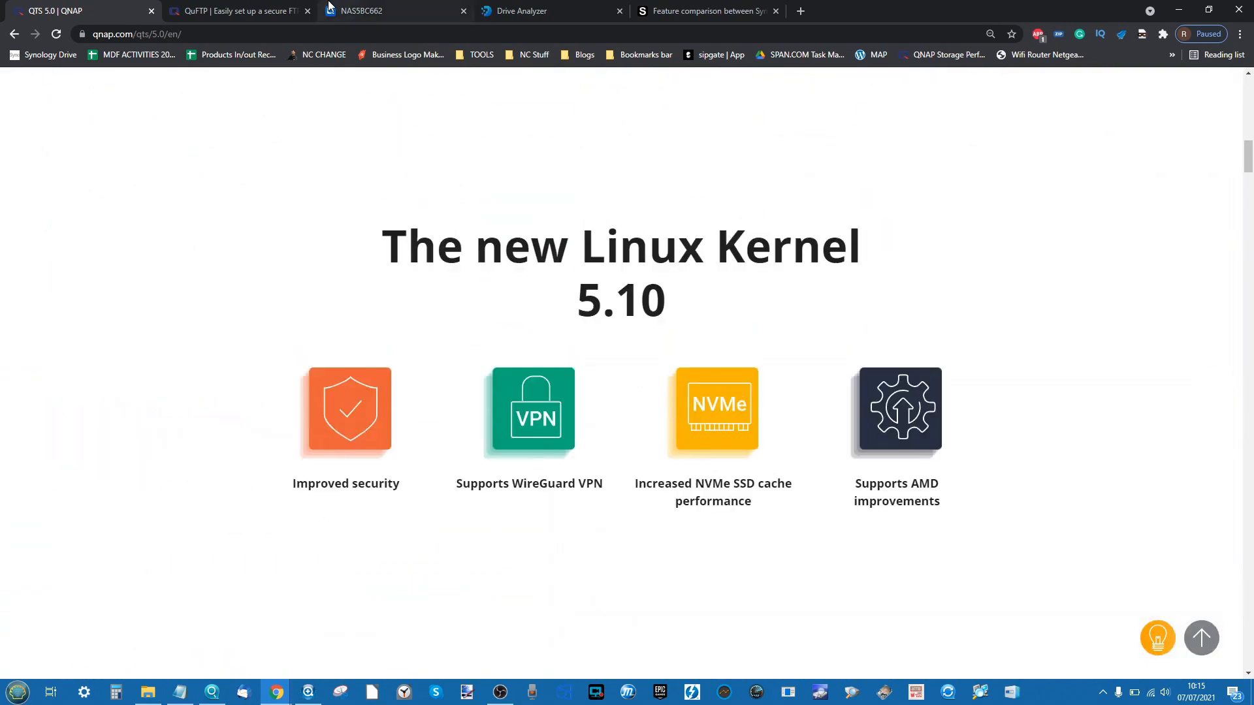
click(392, 11)
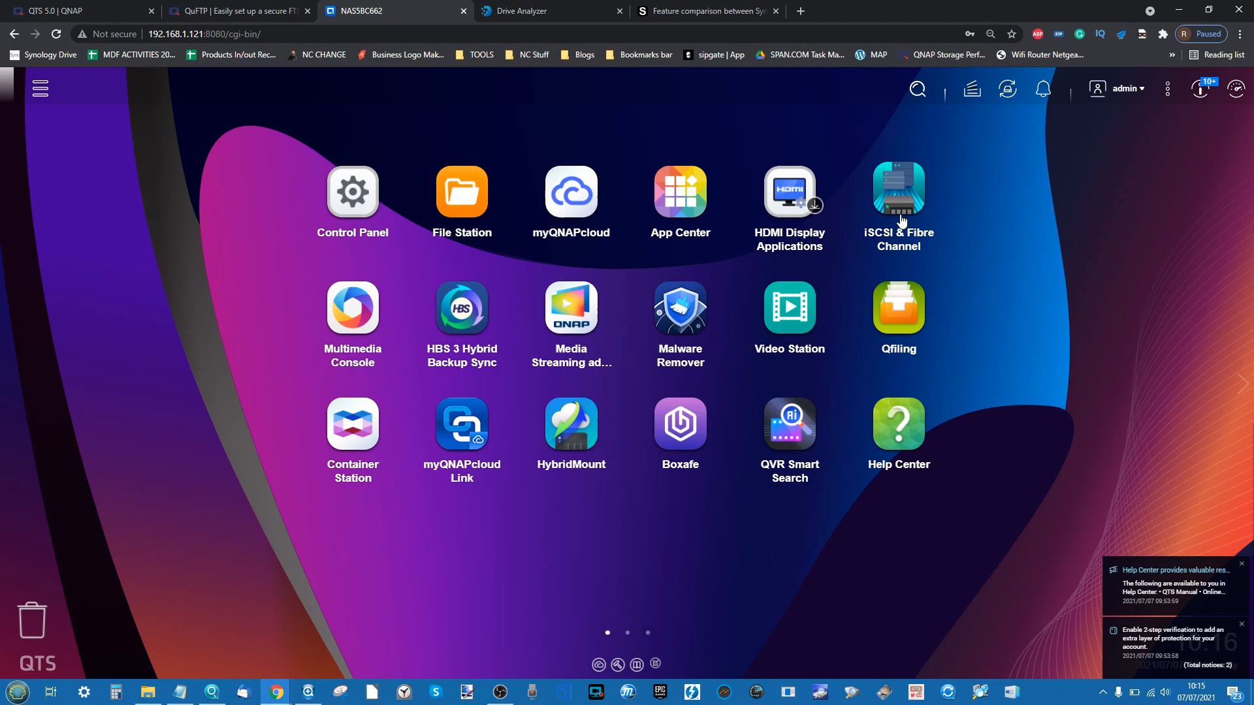
mouse_move(526, 568)
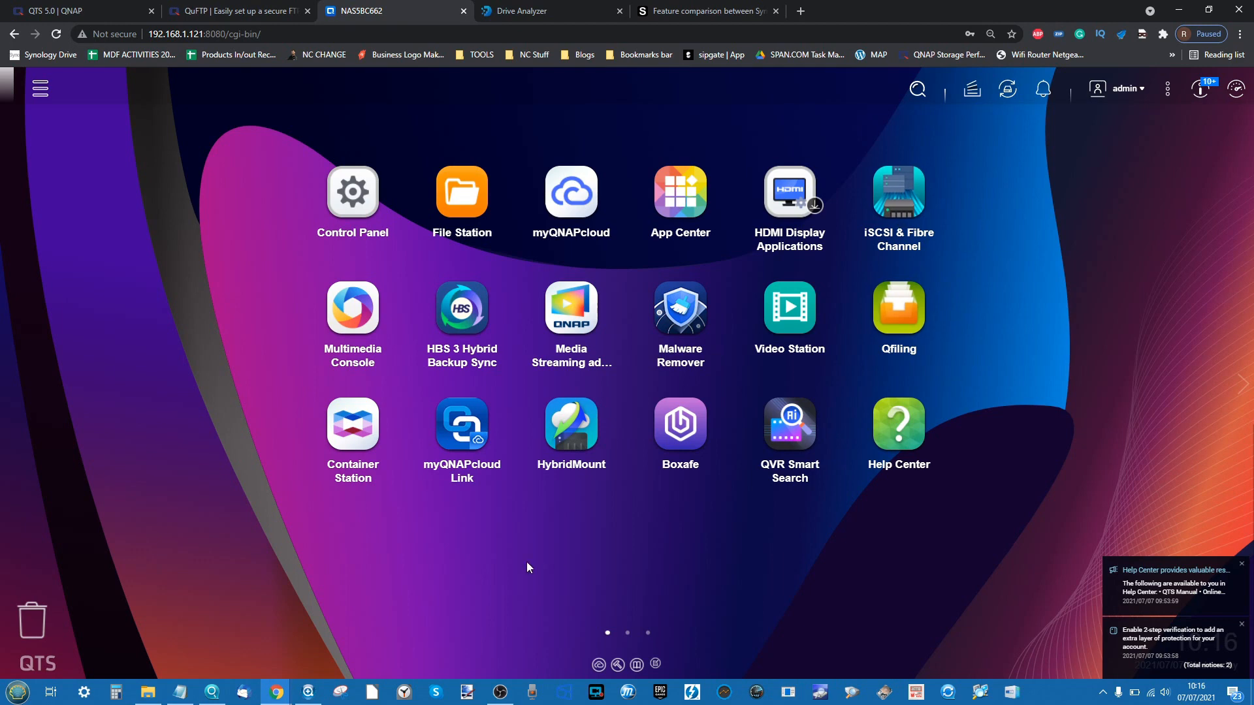